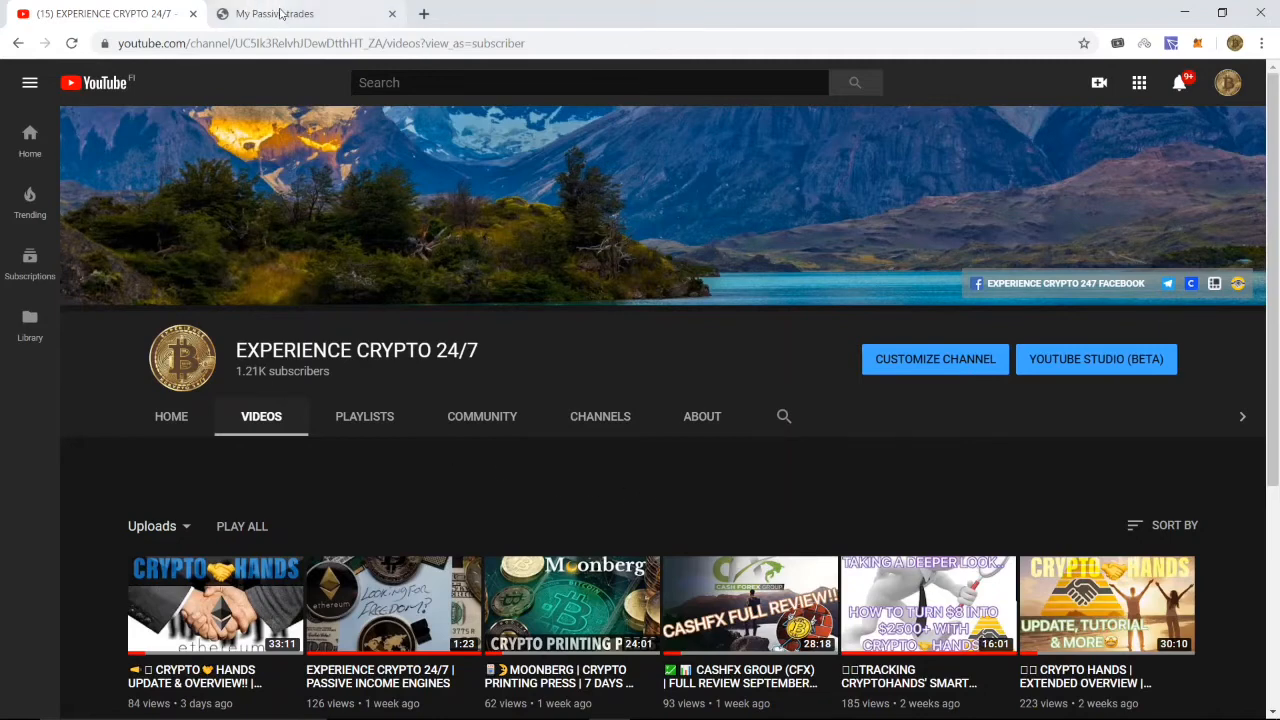
mouse_move(276, 12)
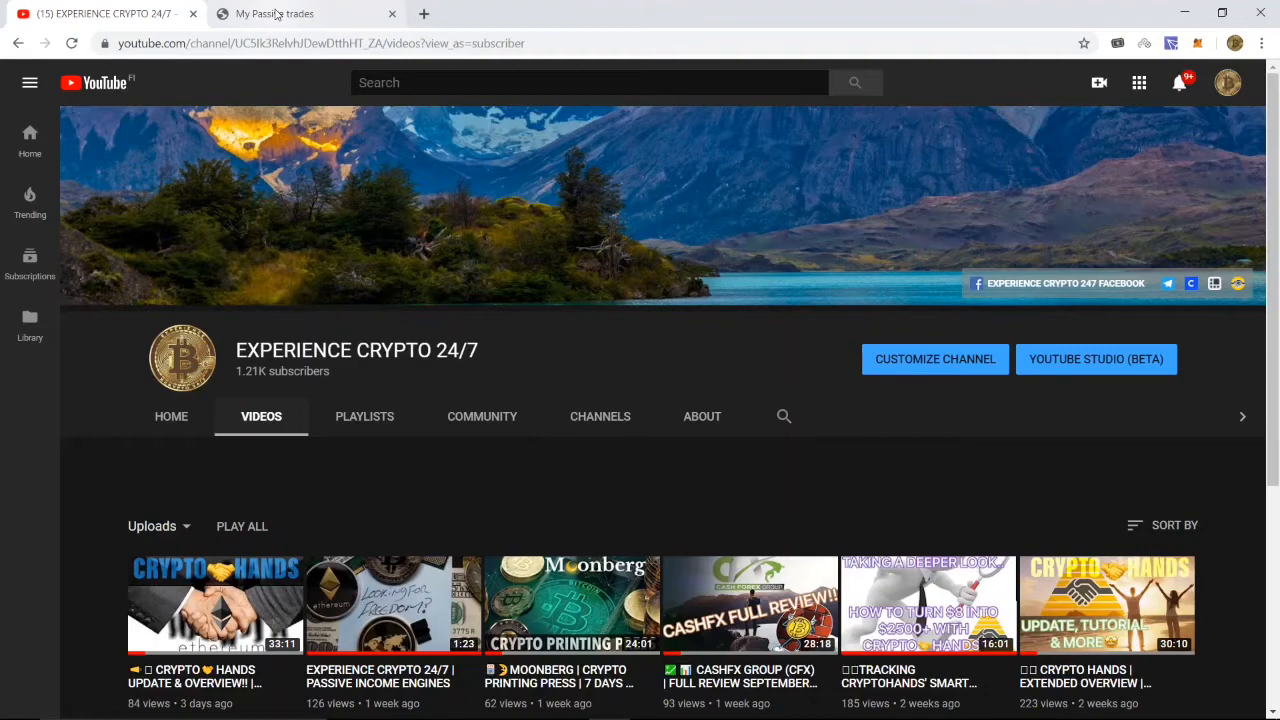
Switch to the My Passive Trades account overview and review the trade pack and wallet summaries
left_click(274, 12)
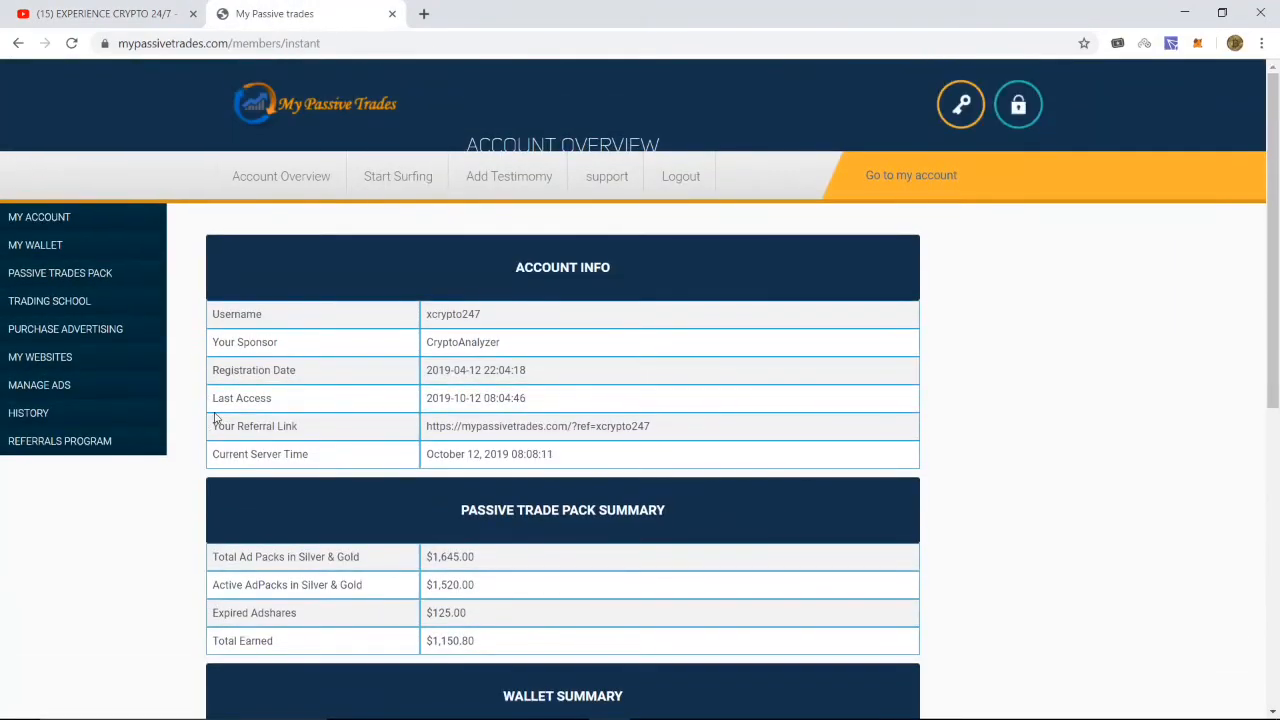
mouse_move(314, 404)
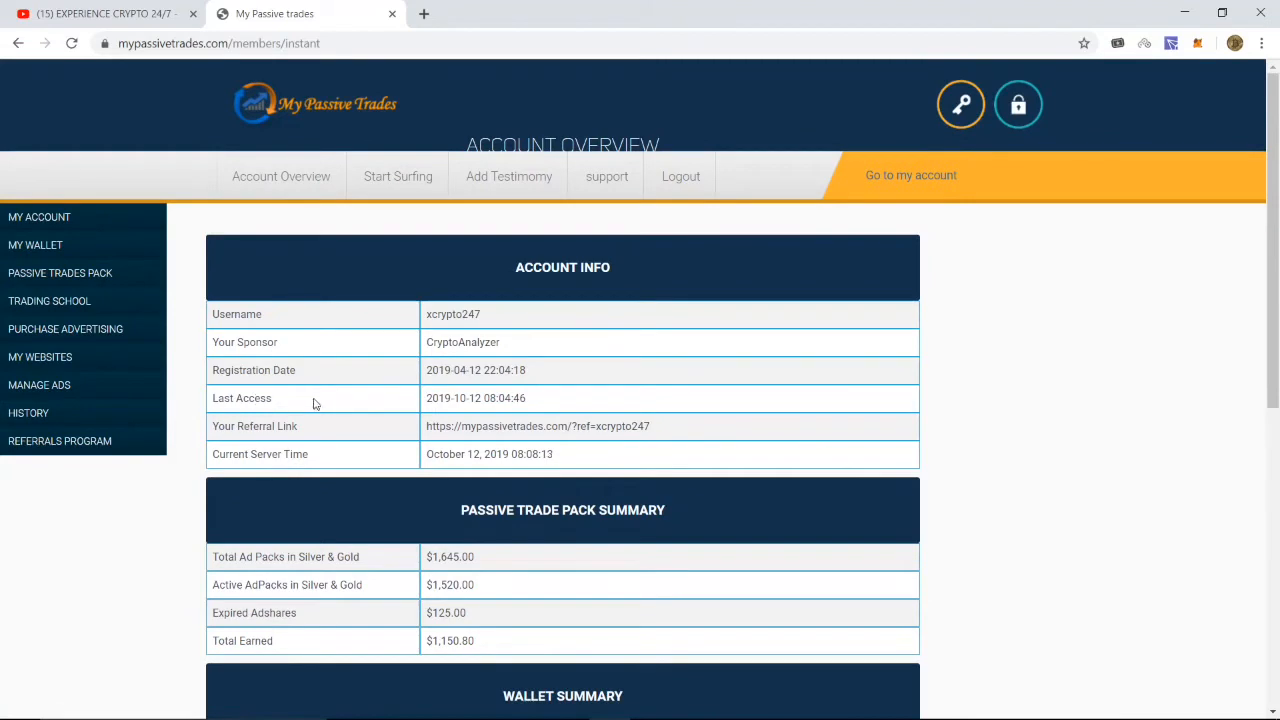
scroll("down", 3)
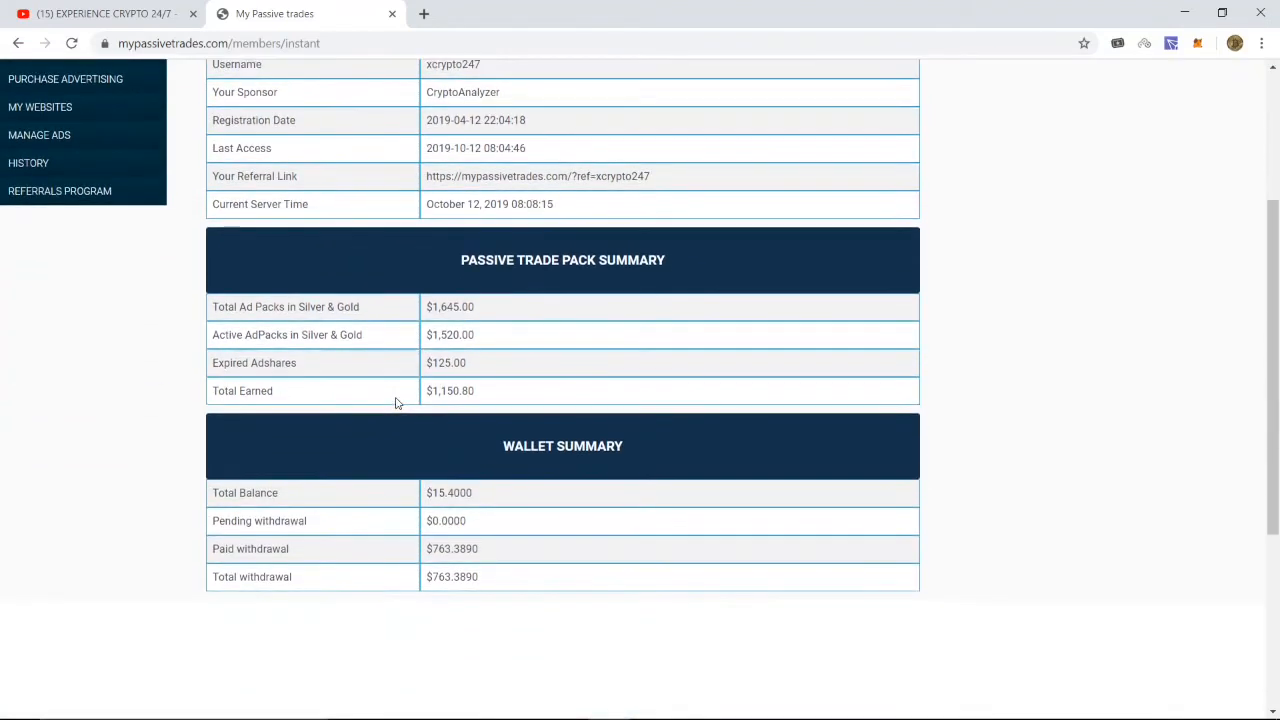
mouse_move(1154, 290)
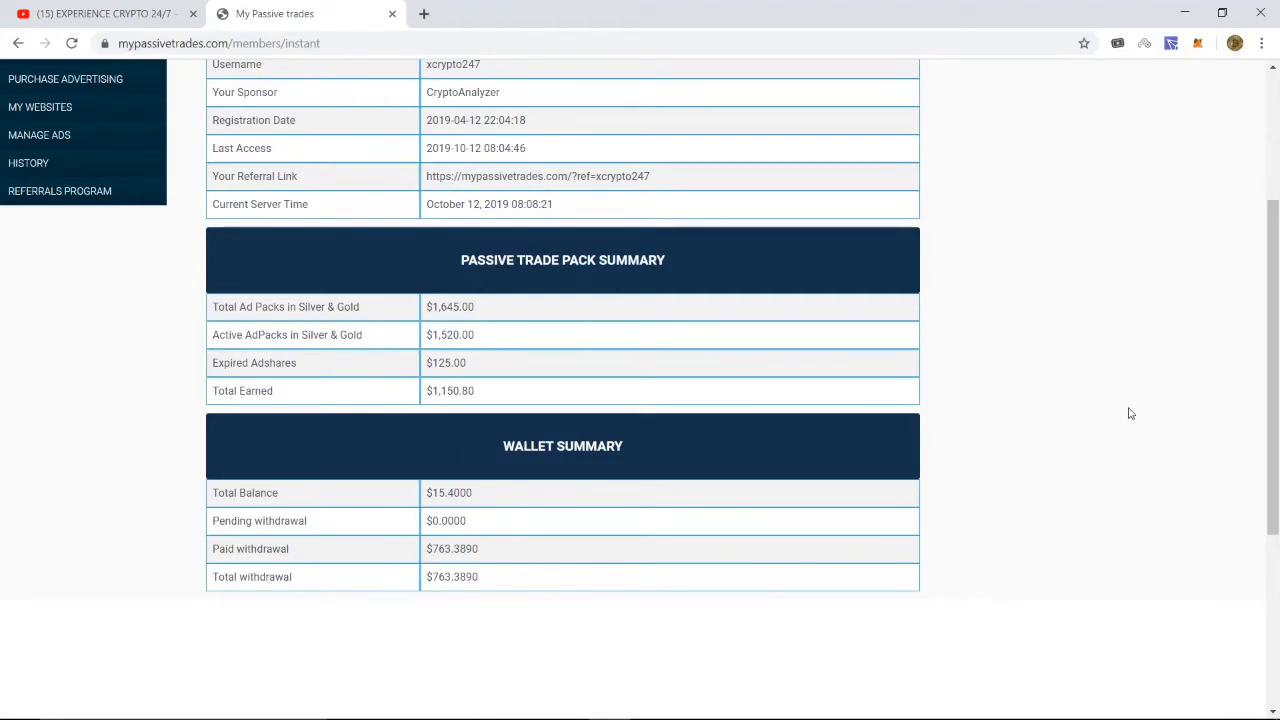
mouse_move(370, 318)
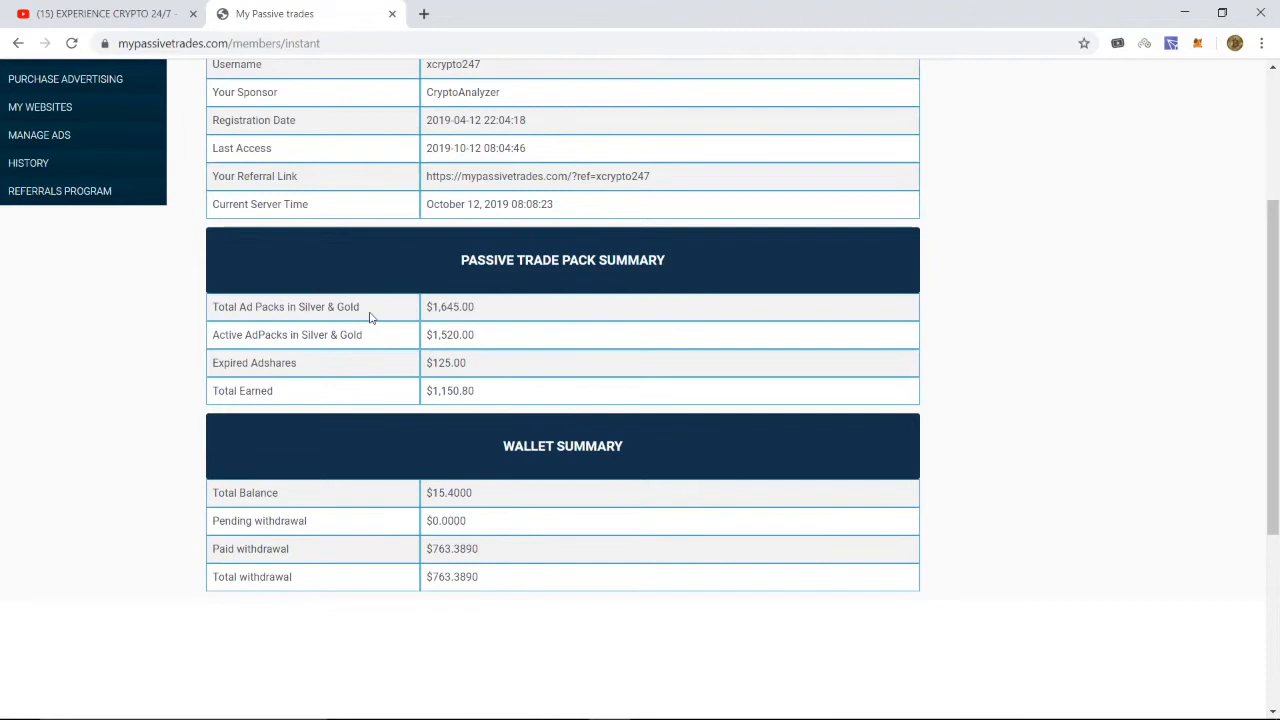
mouse_move(456, 332)
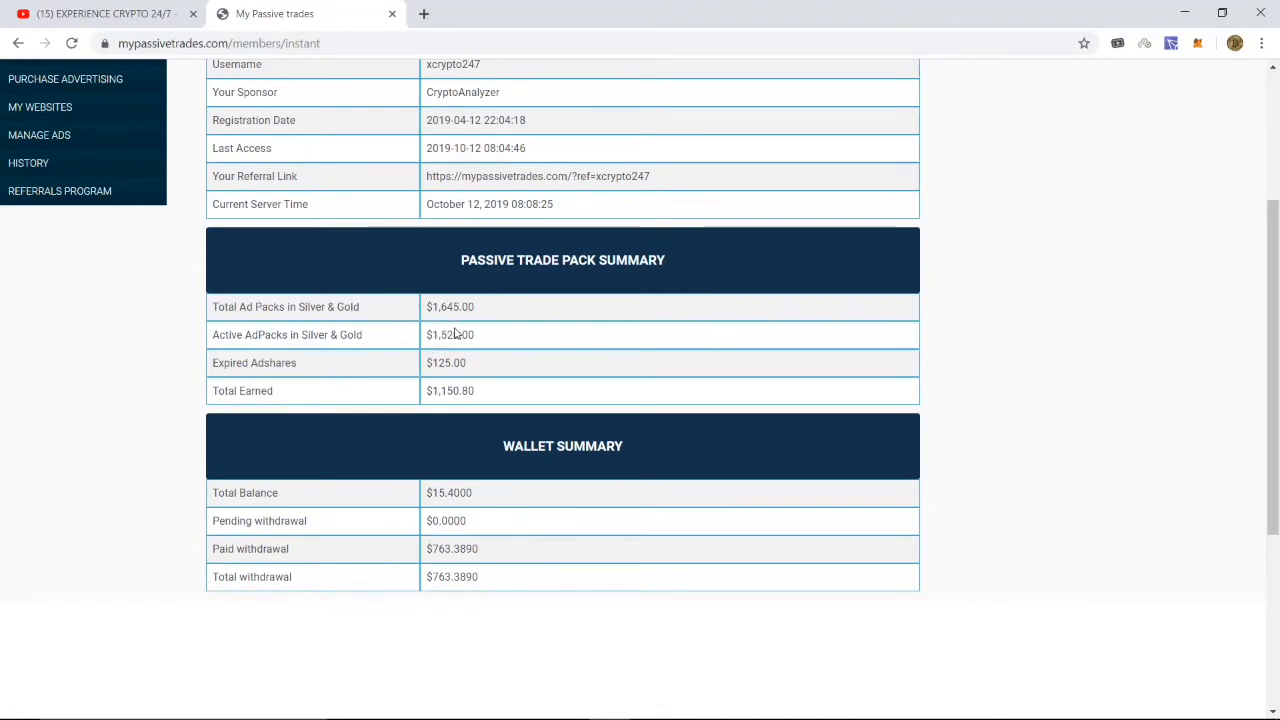
mouse_move(1100, 332)
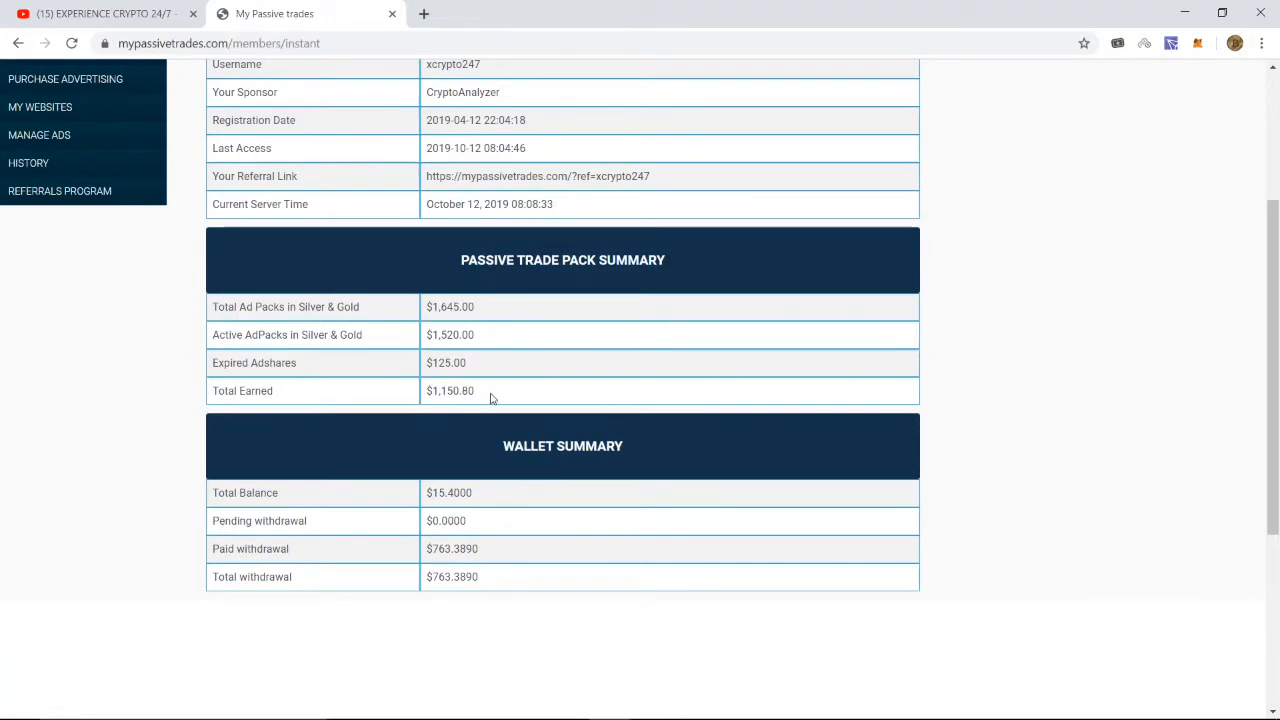
mouse_move(538, 476)
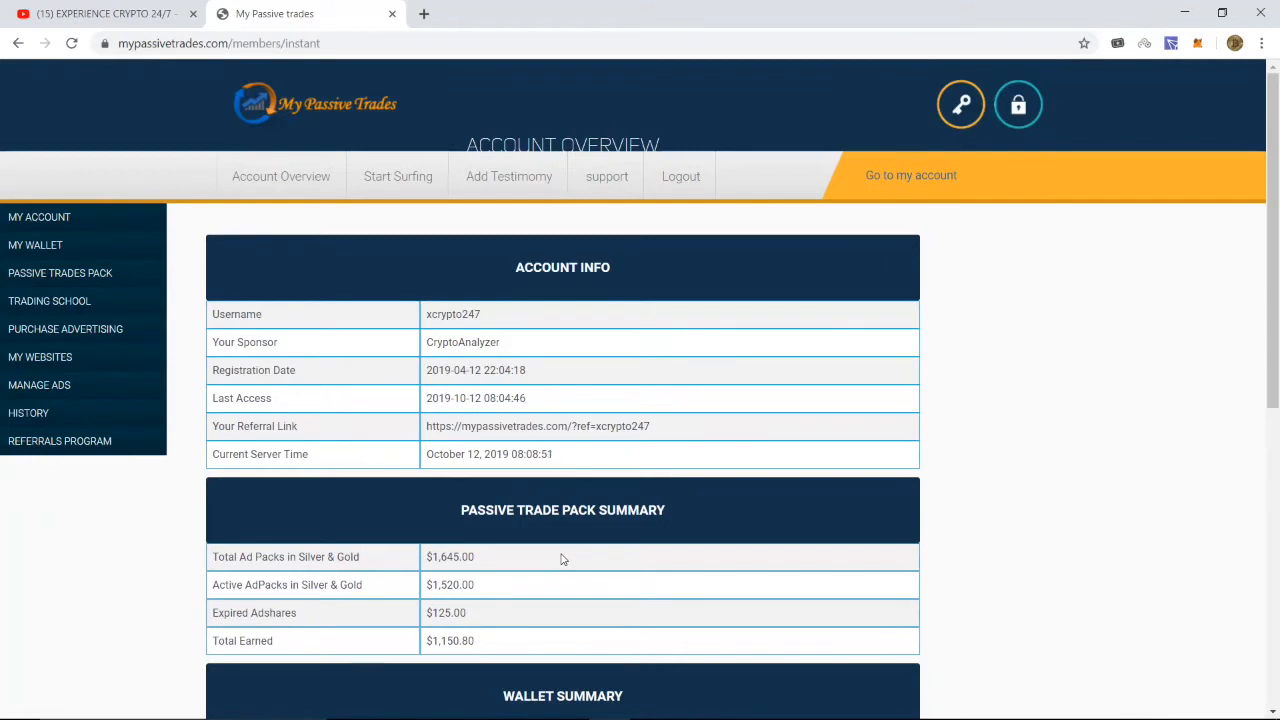
mouse_move(1054, 454)
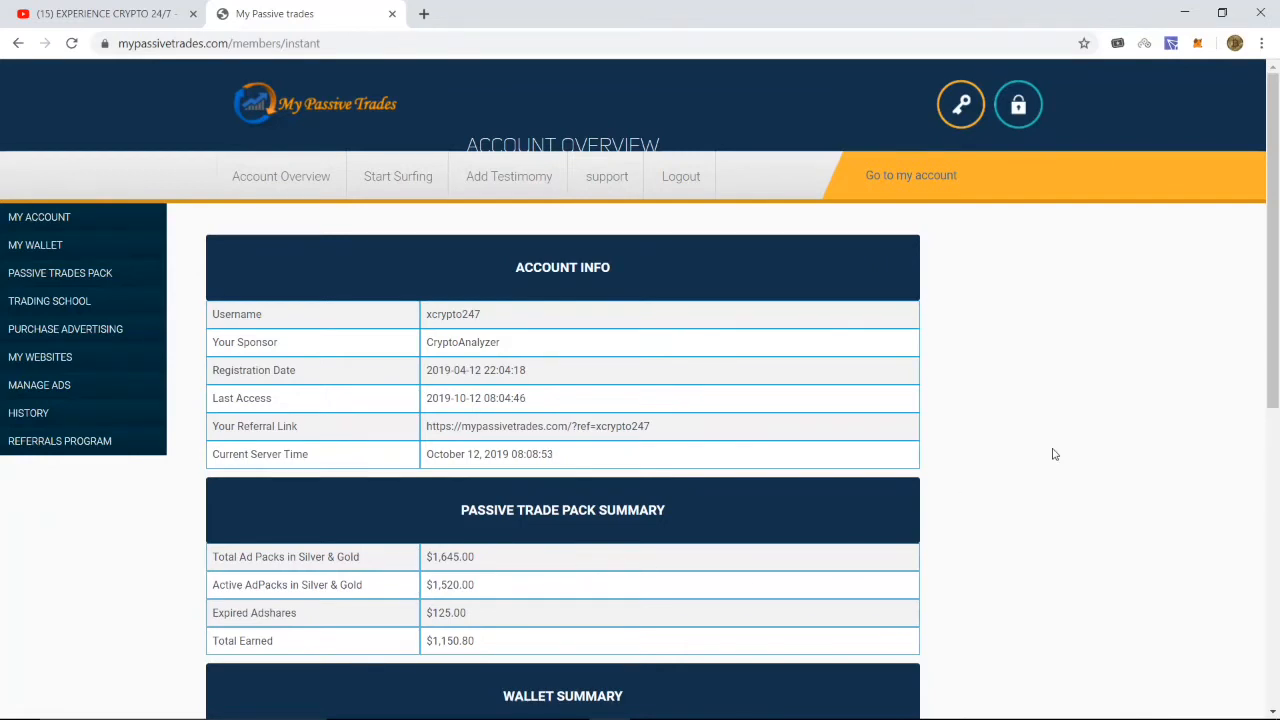
mouse_move(1064, 444)
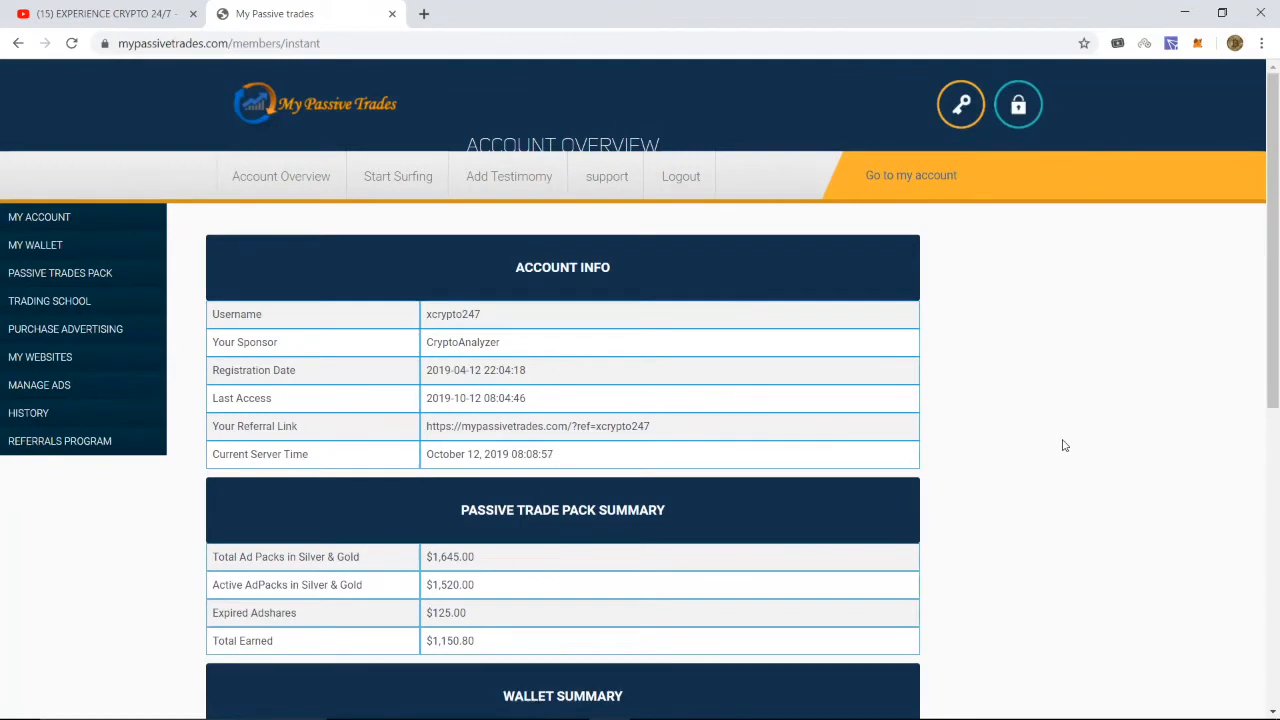
scroll("down", 3)
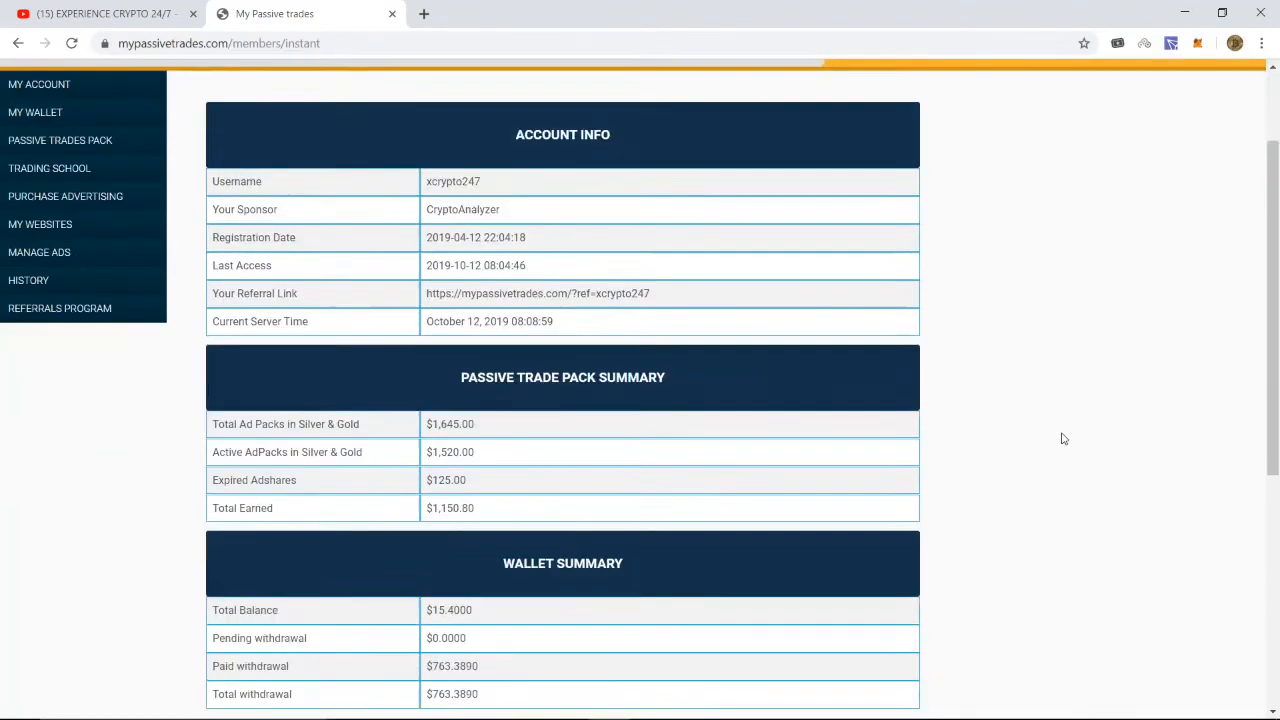
scroll("down", 3)
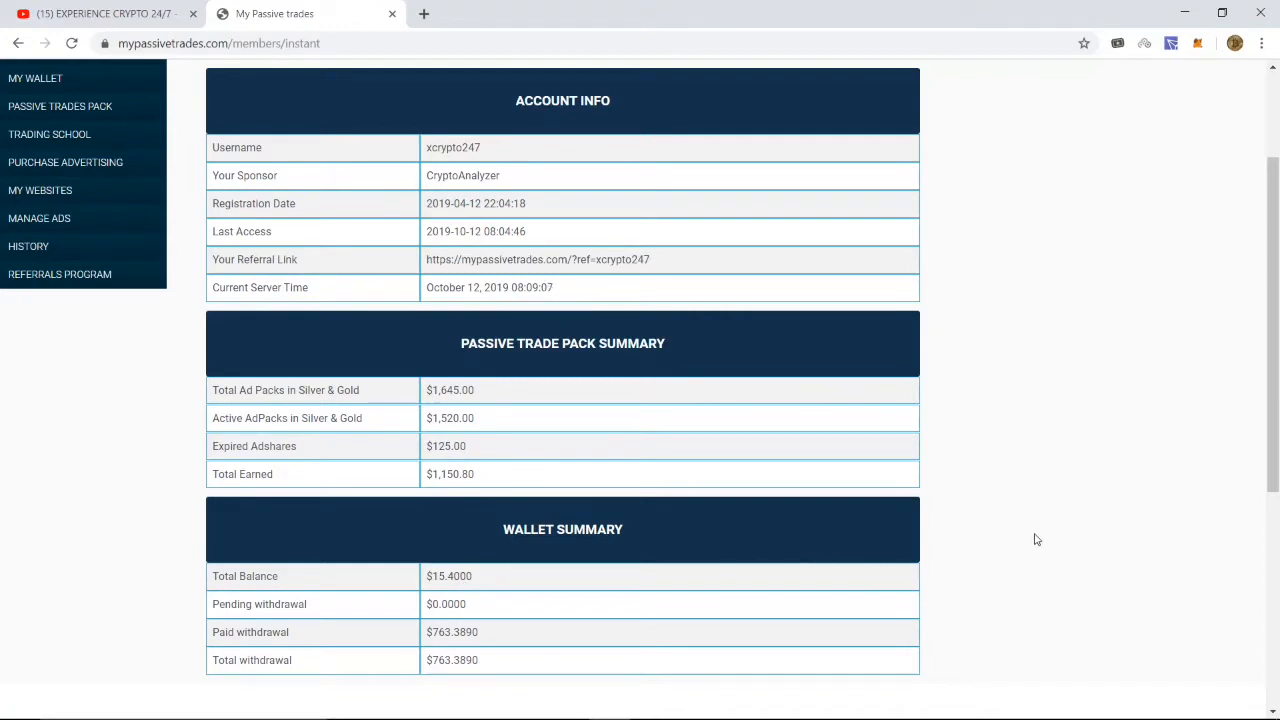
mouse_move(1064, 522)
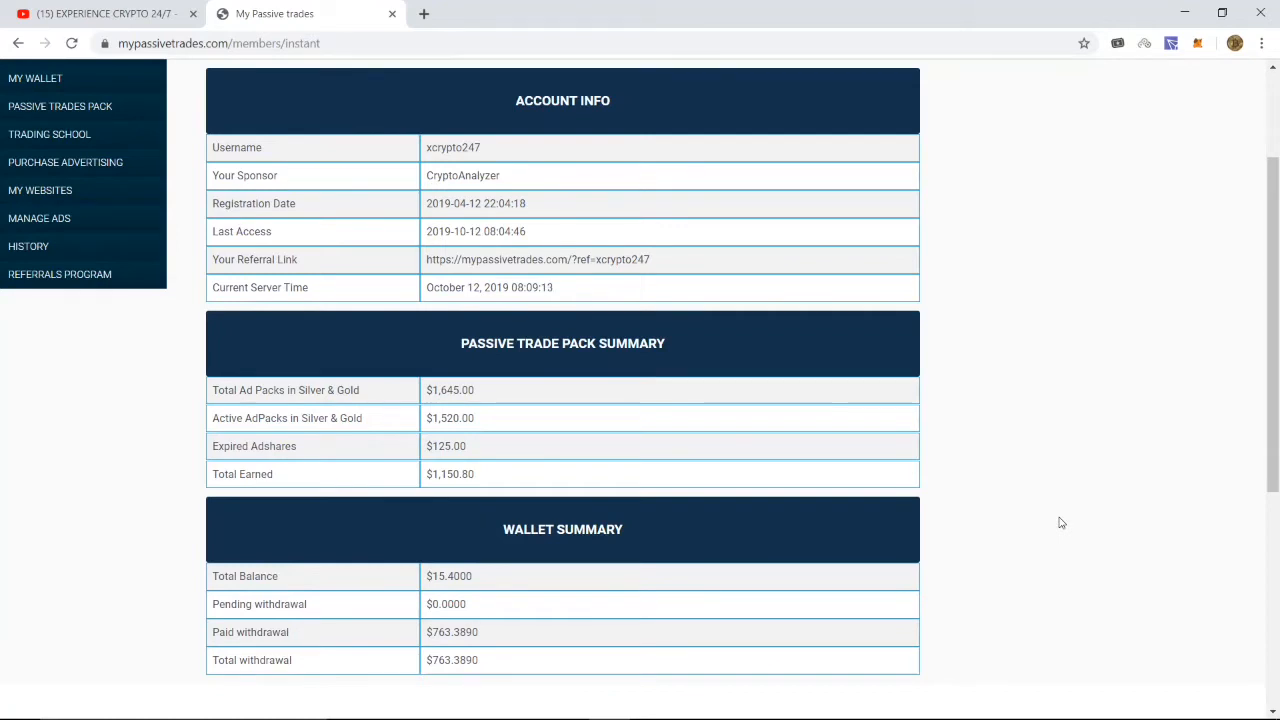
mouse_move(436, 540)
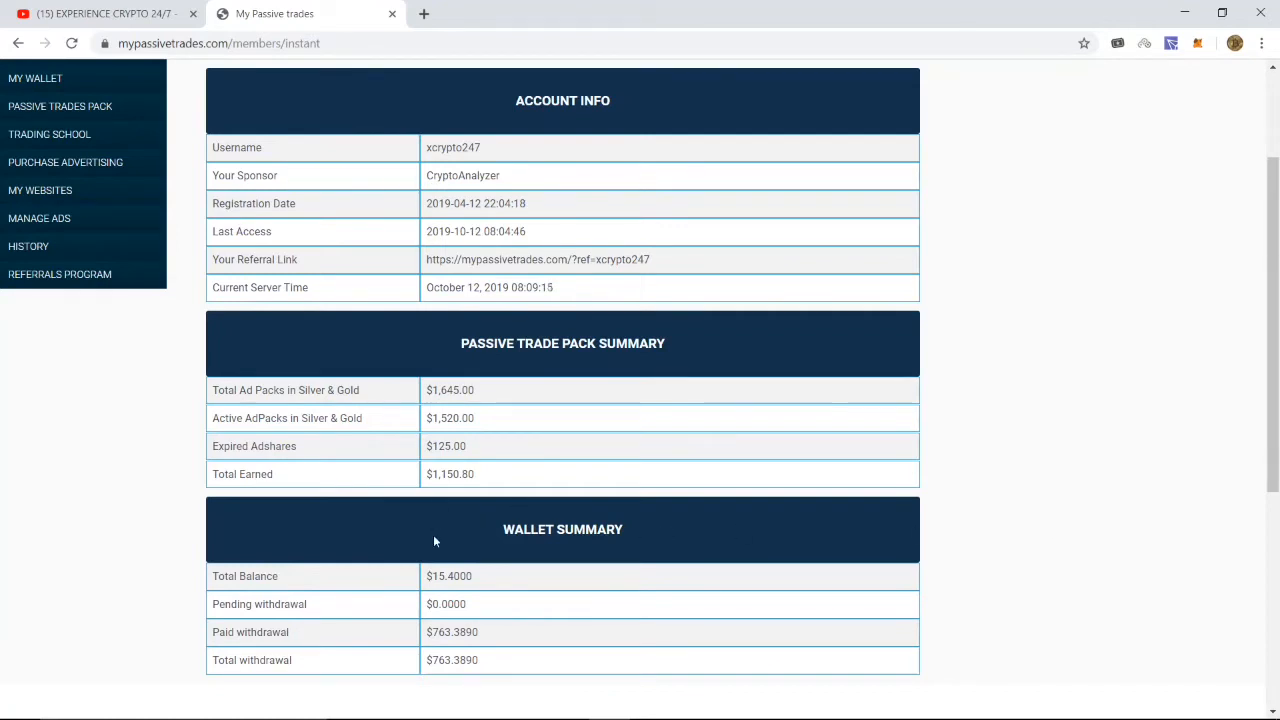
mouse_move(1224, 512)
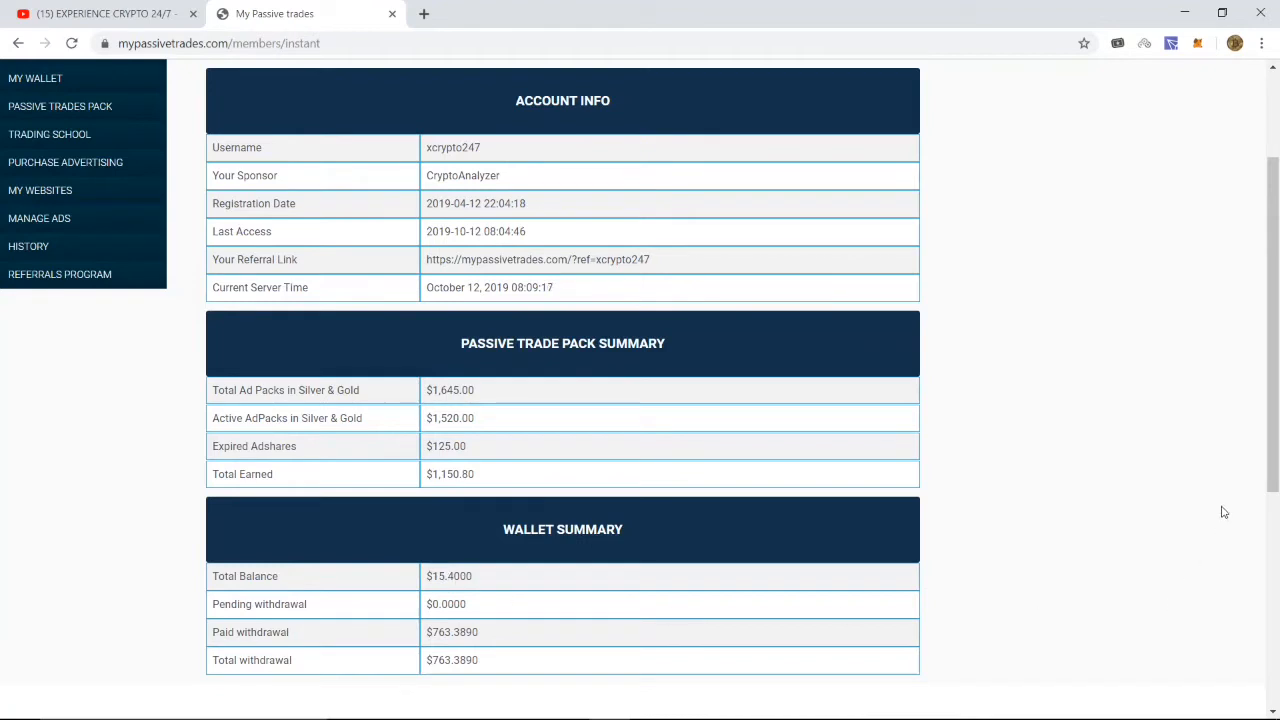
mouse_move(1118, 326)
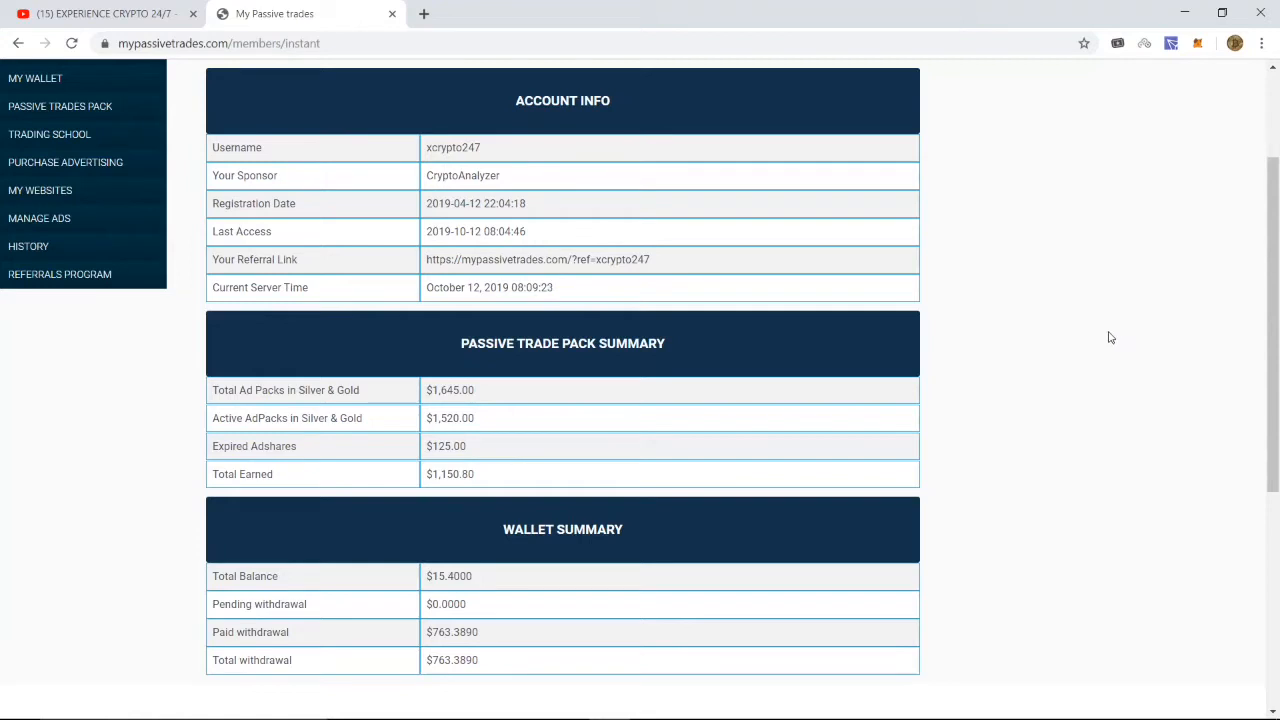
mouse_move(478, 598)
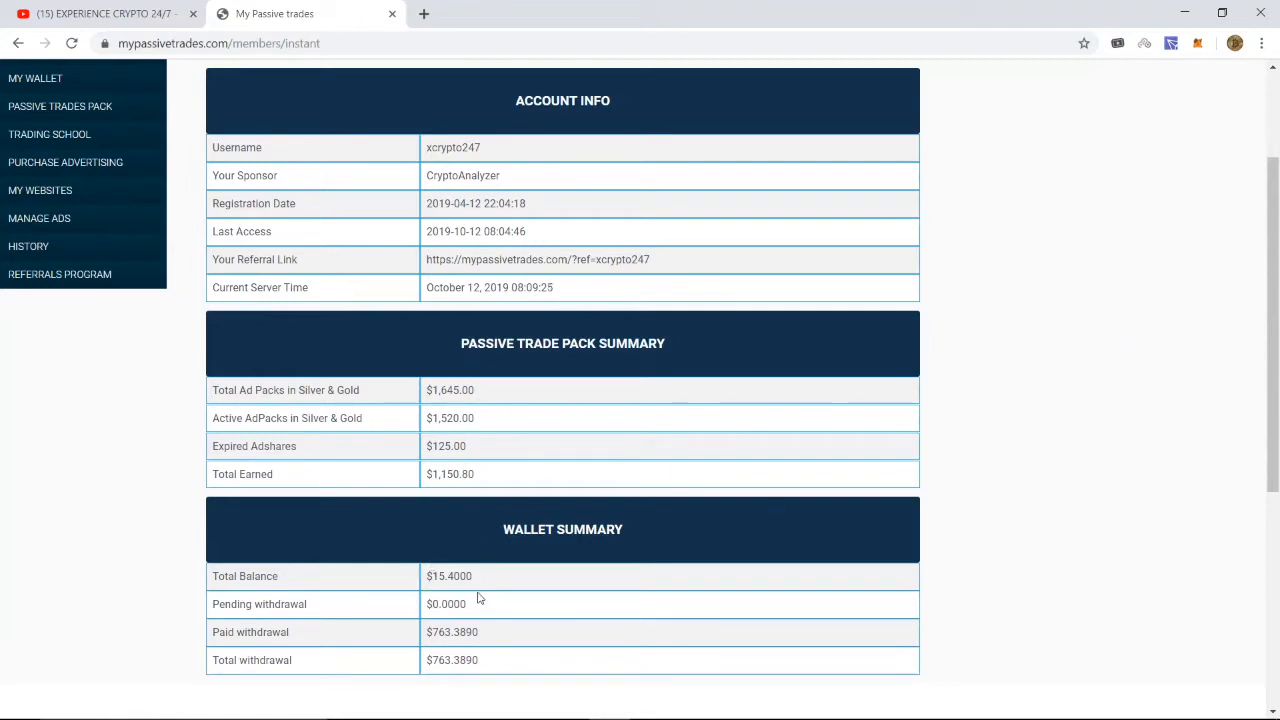
mouse_move(620, 588)
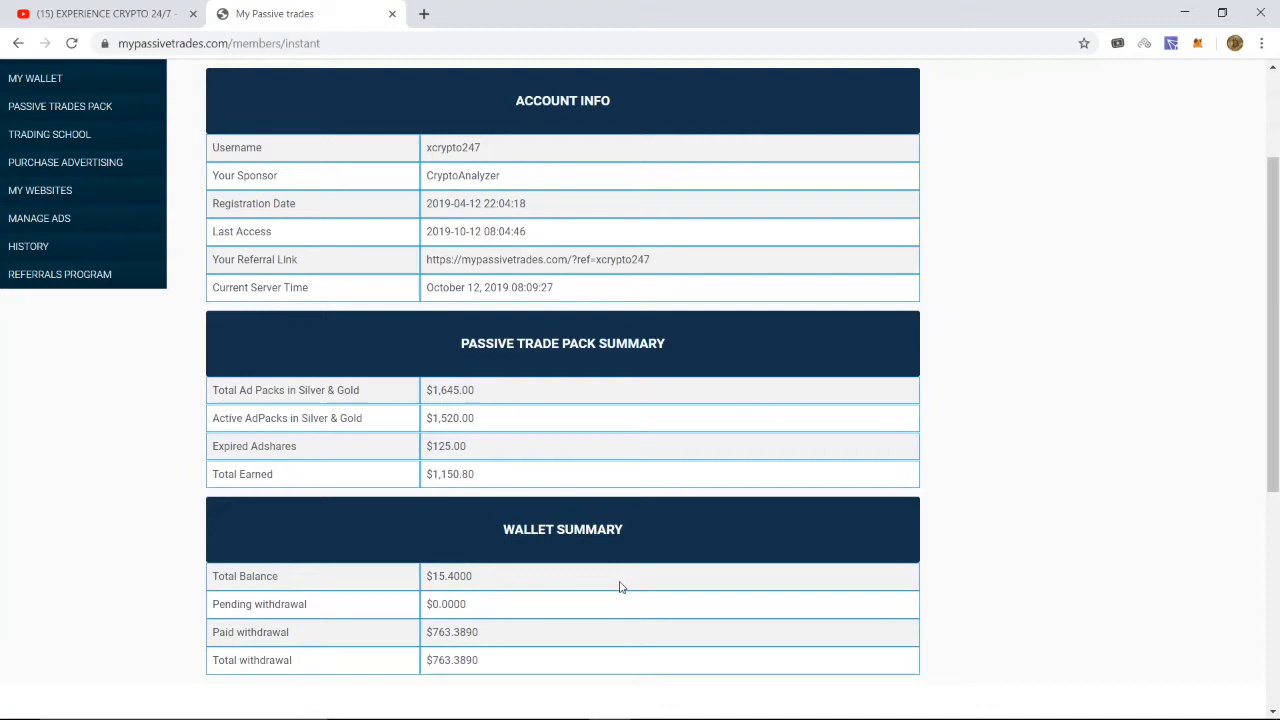
mouse_move(1170, 470)
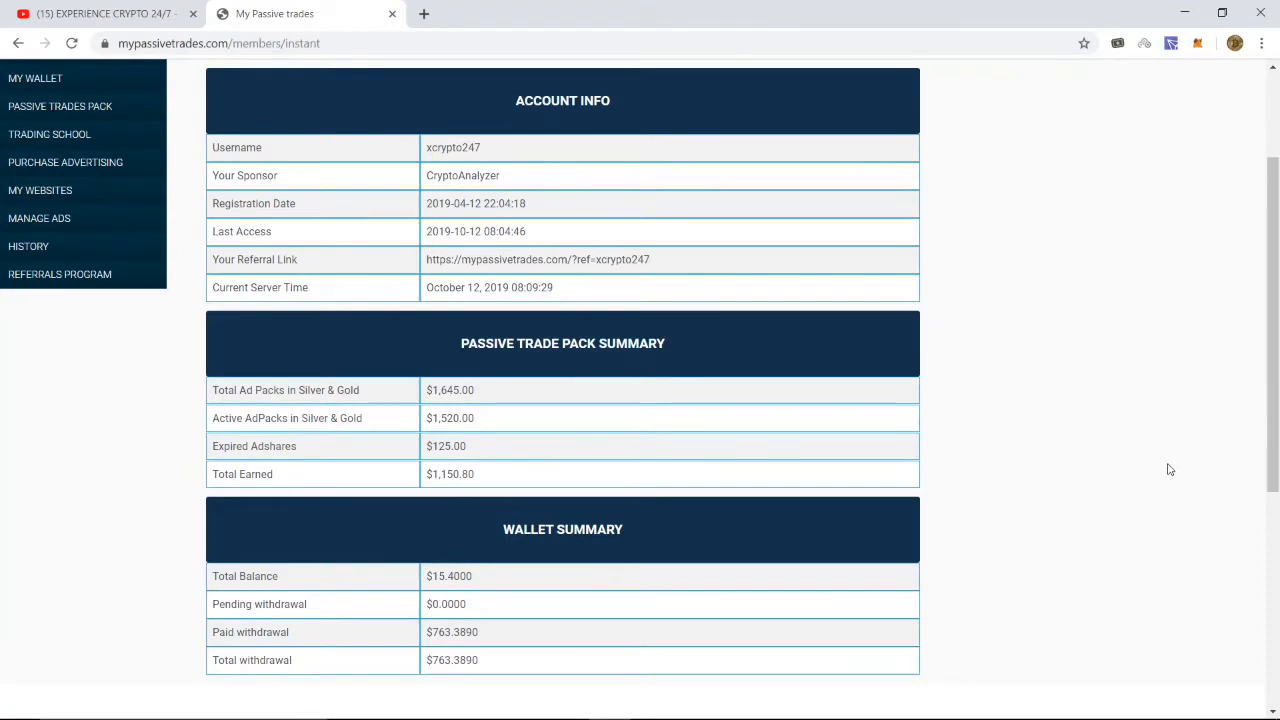
mouse_move(1166, 464)
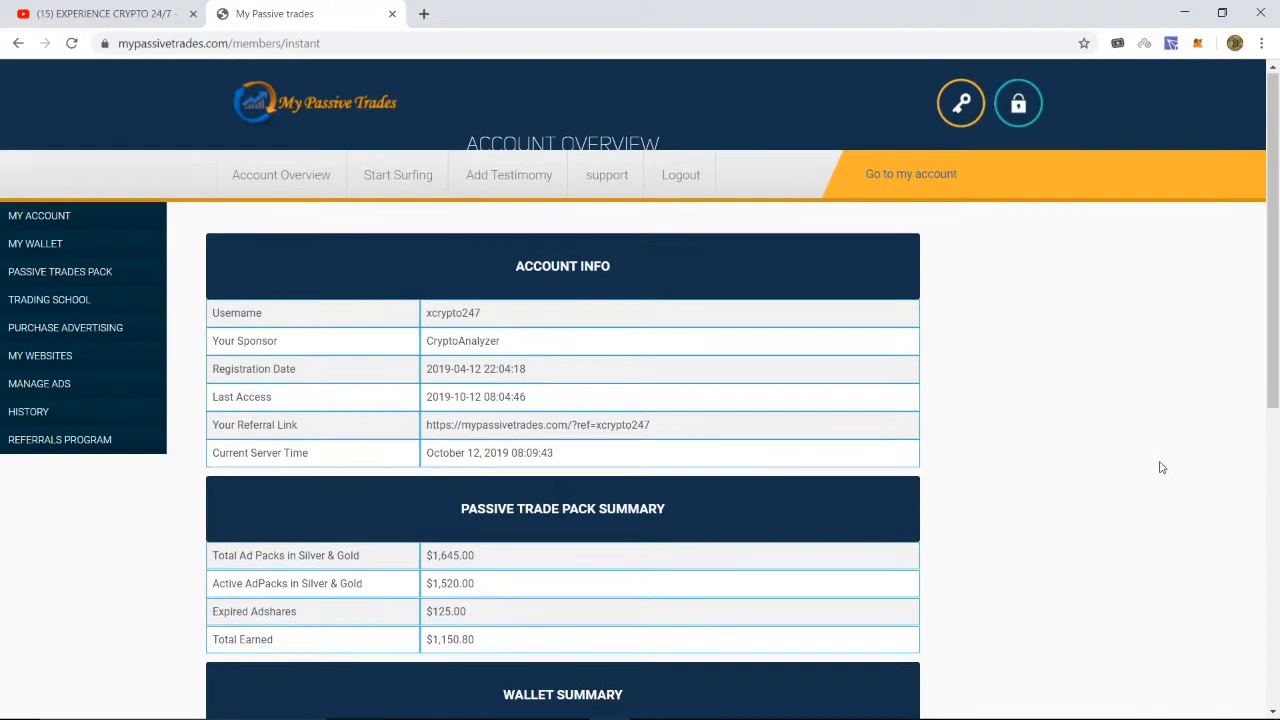
scroll("down", 3)
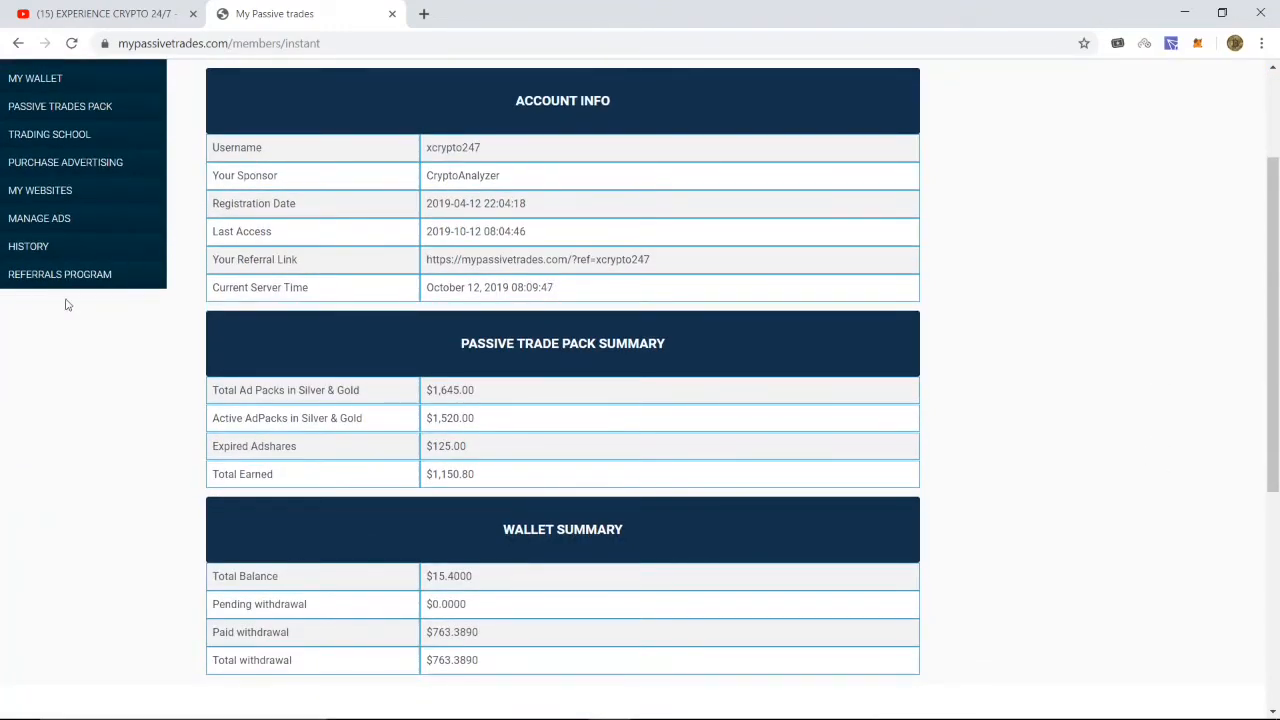
left_click(60, 106)
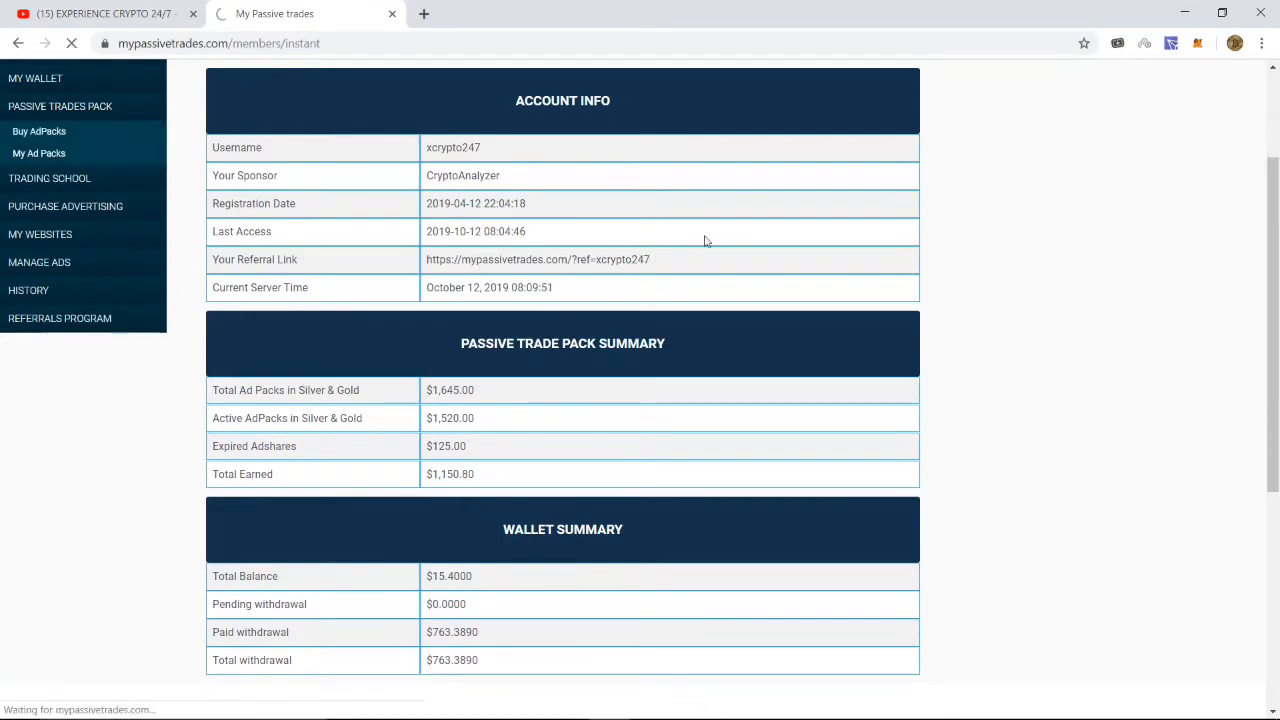
mouse_move(1048, 396)
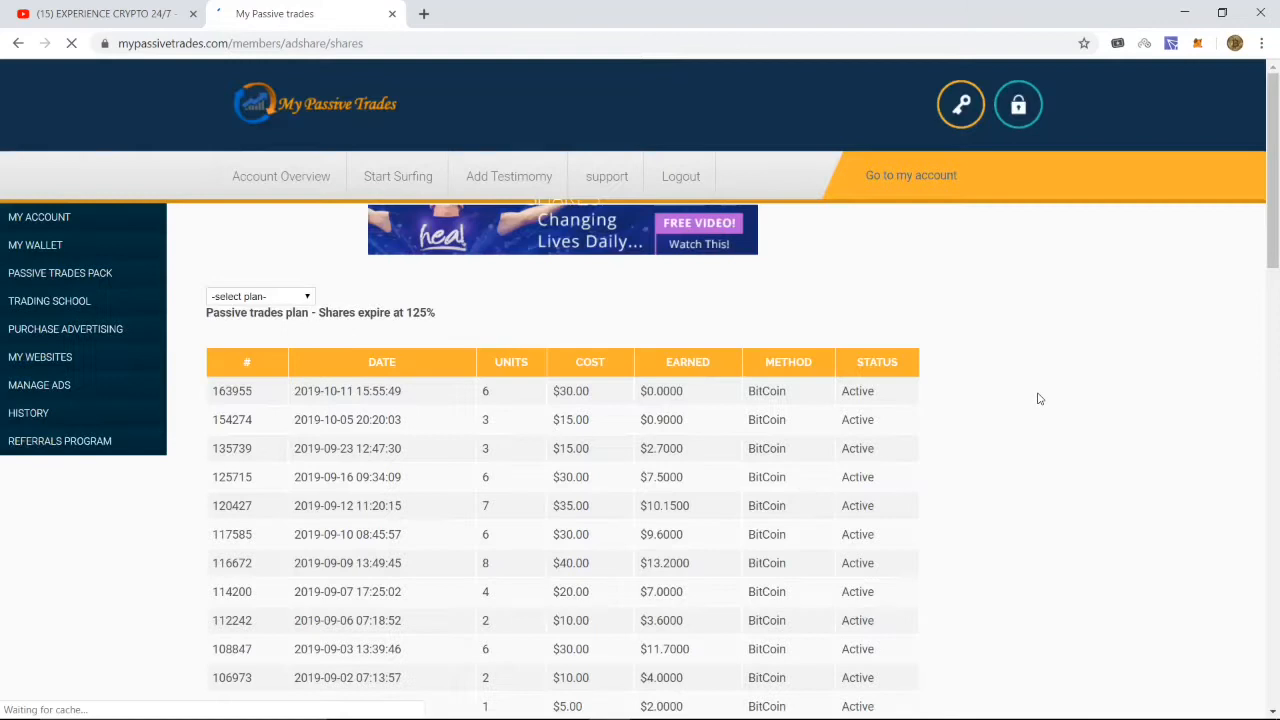
scroll("down", 3)
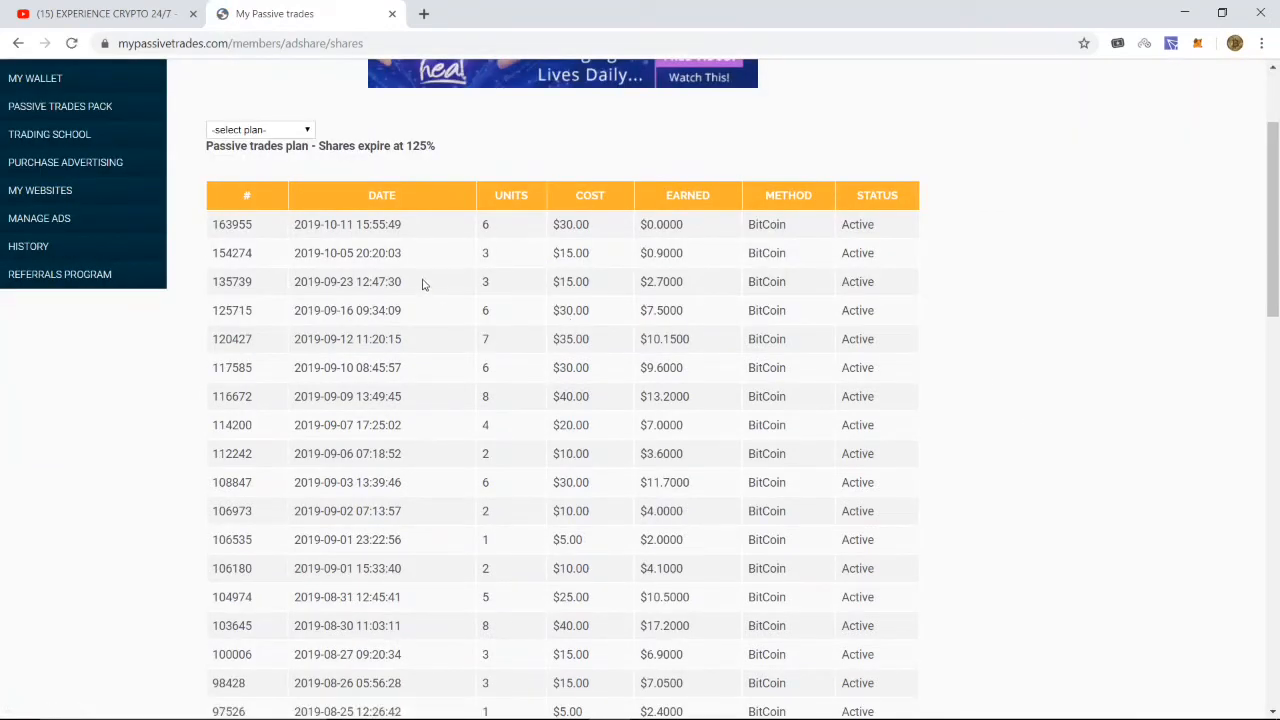
mouse_move(550, 232)
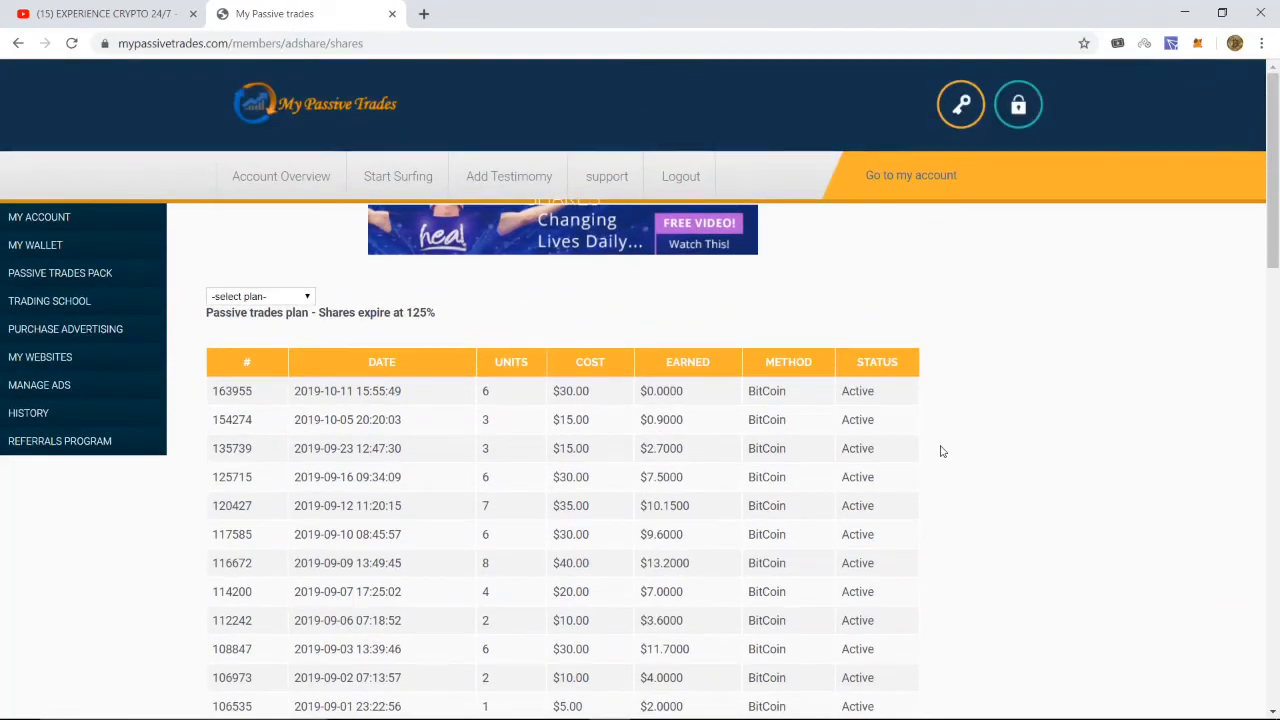
mouse_move(974, 552)
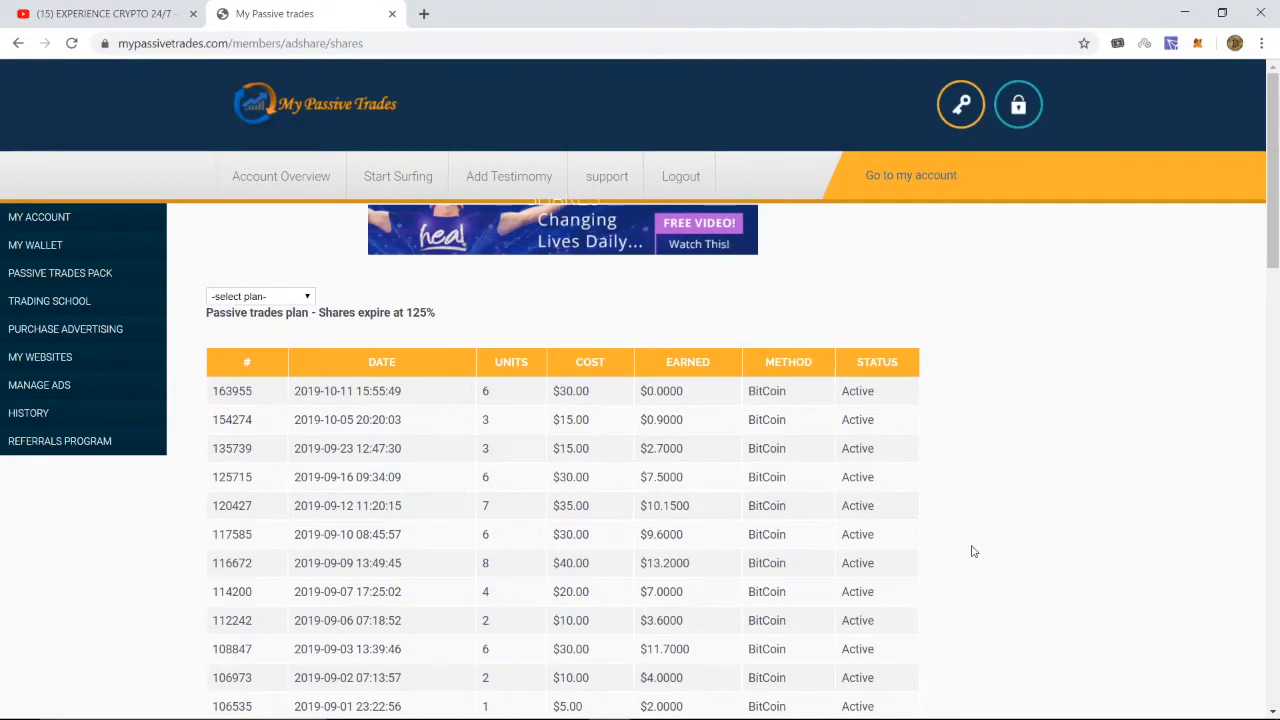
mouse_move(120, 252)
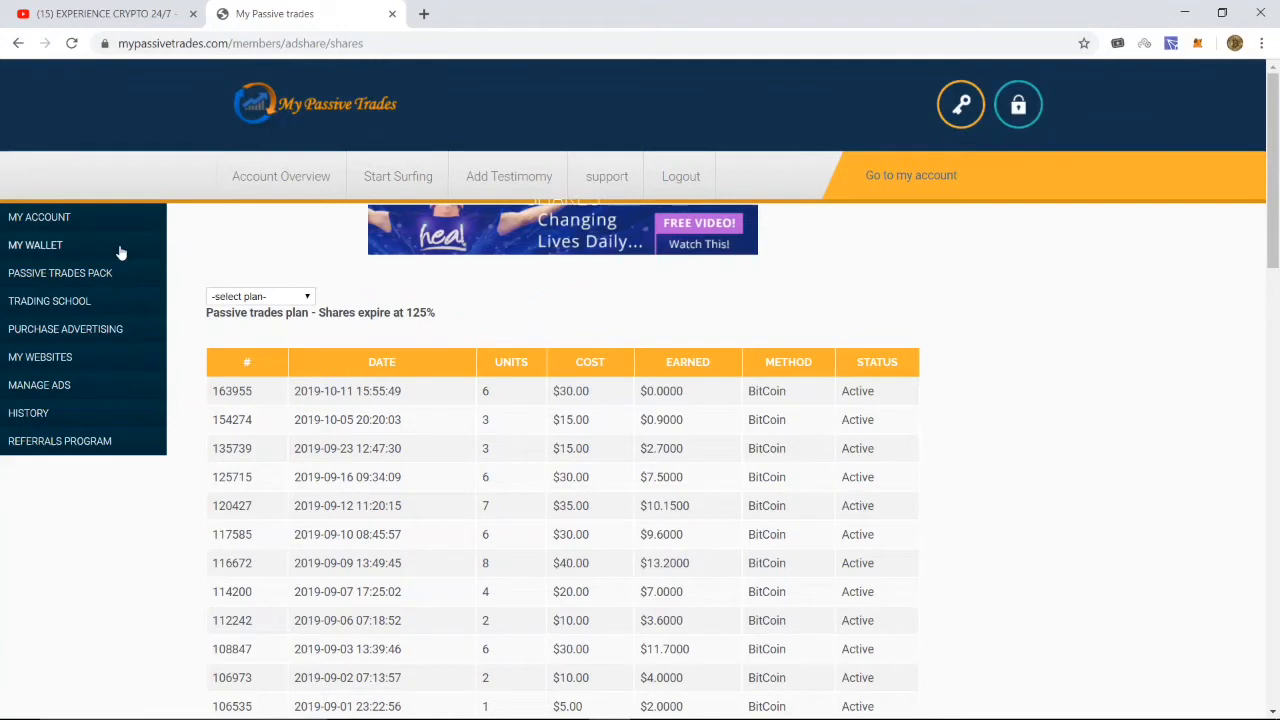
mouse_move(144, 268)
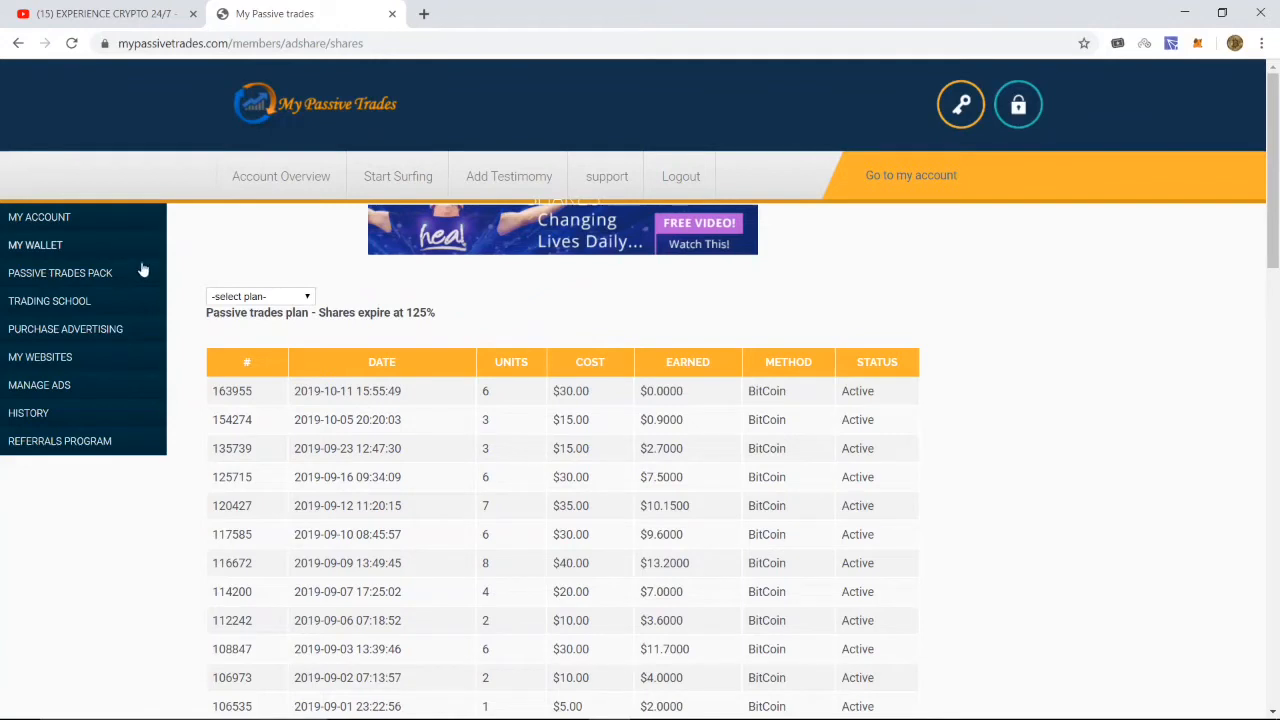
mouse_move(576, 472)
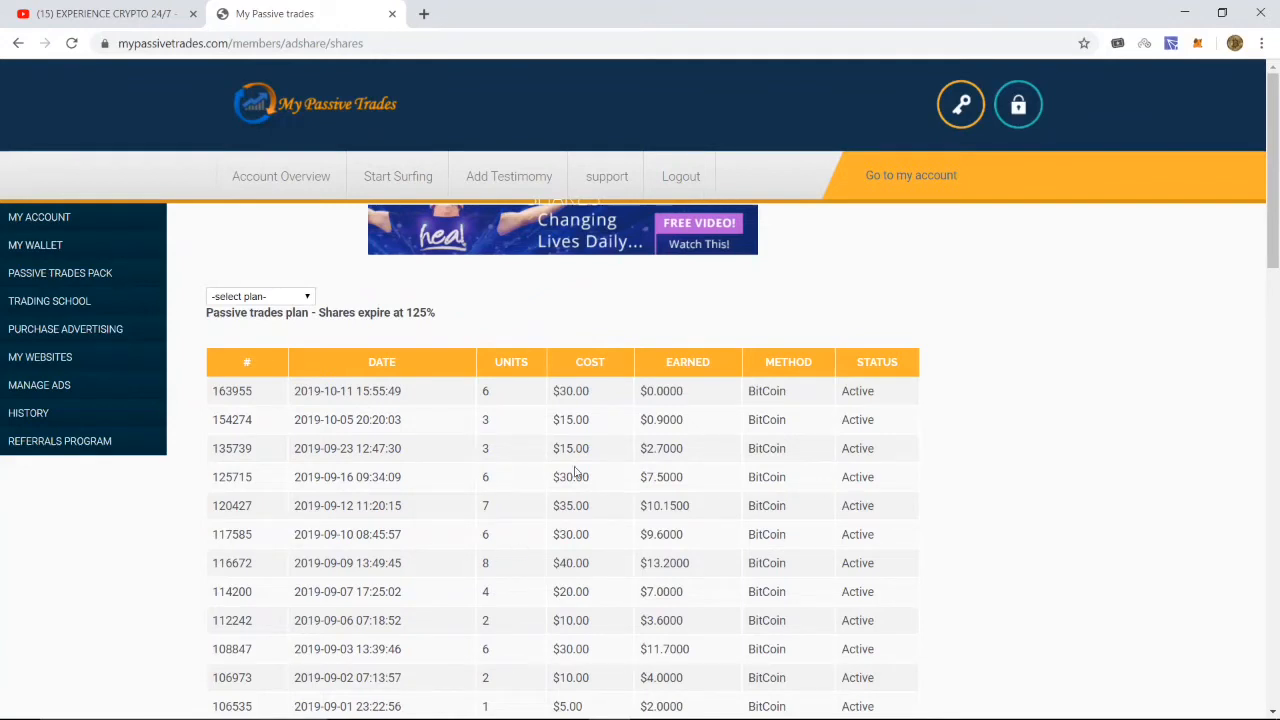
scroll("down", 3)
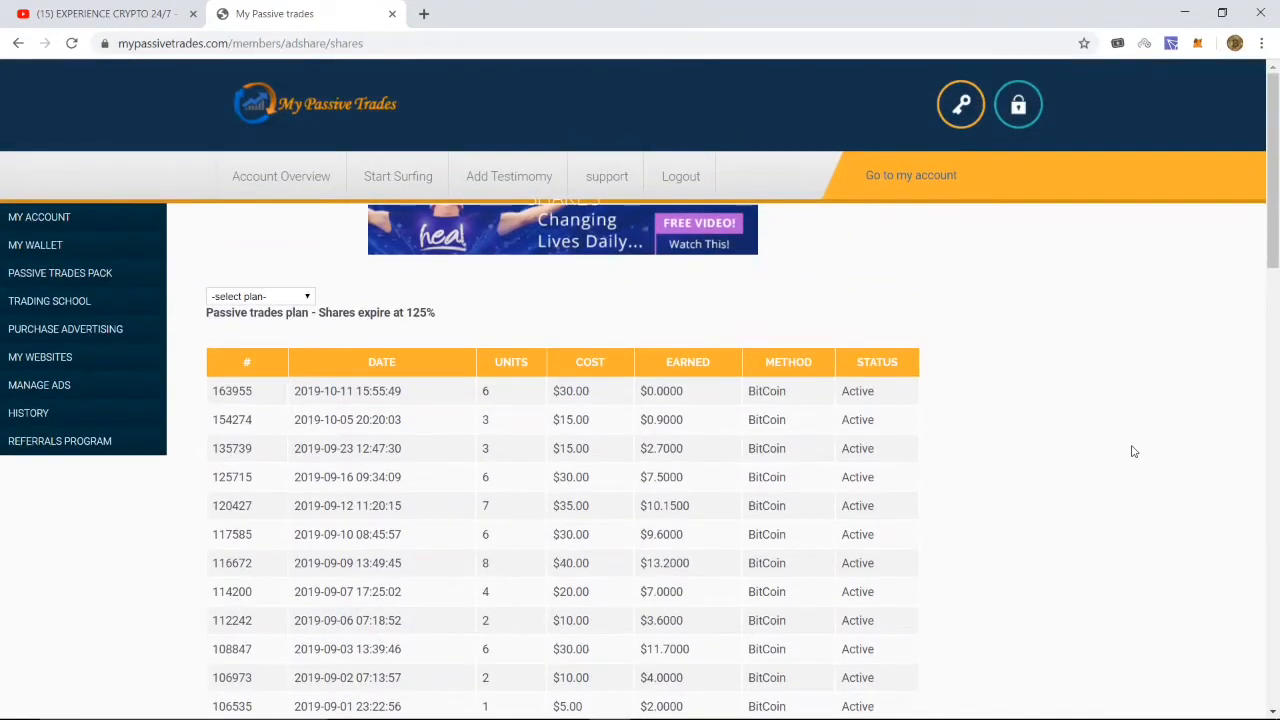
mouse_move(520, 446)
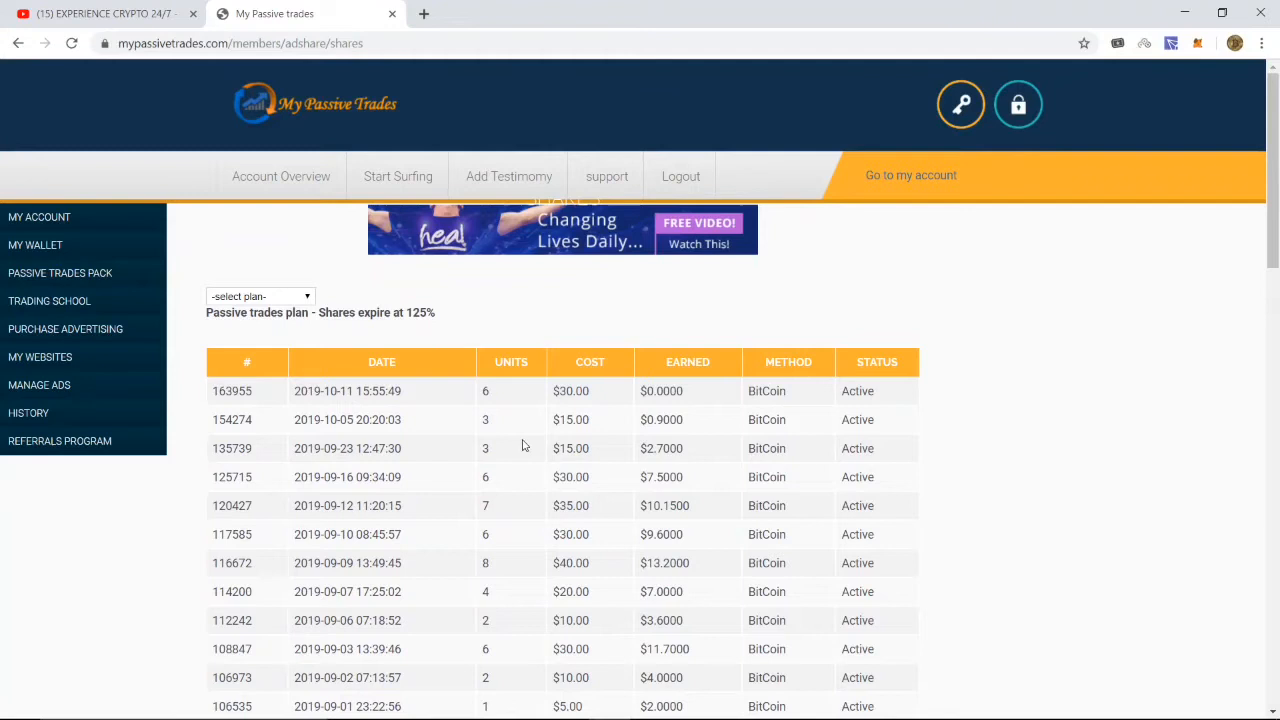
mouse_move(454, 456)
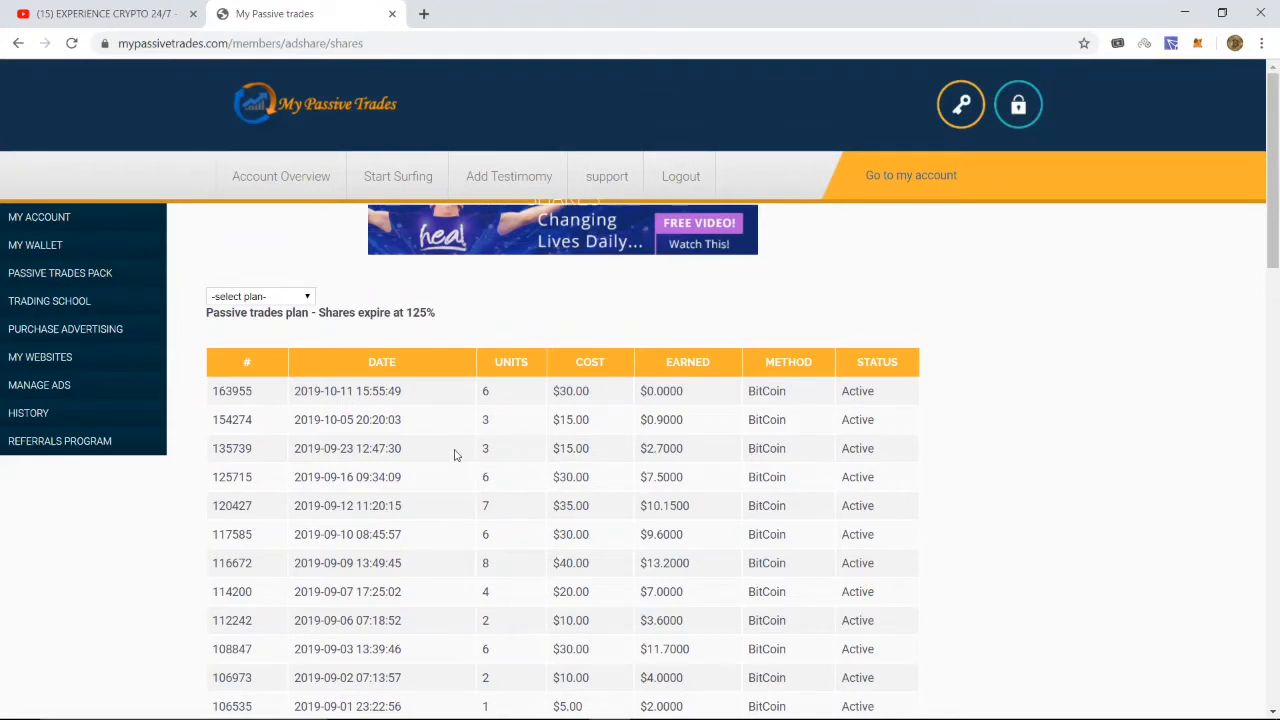
mouse_move(446, 448)
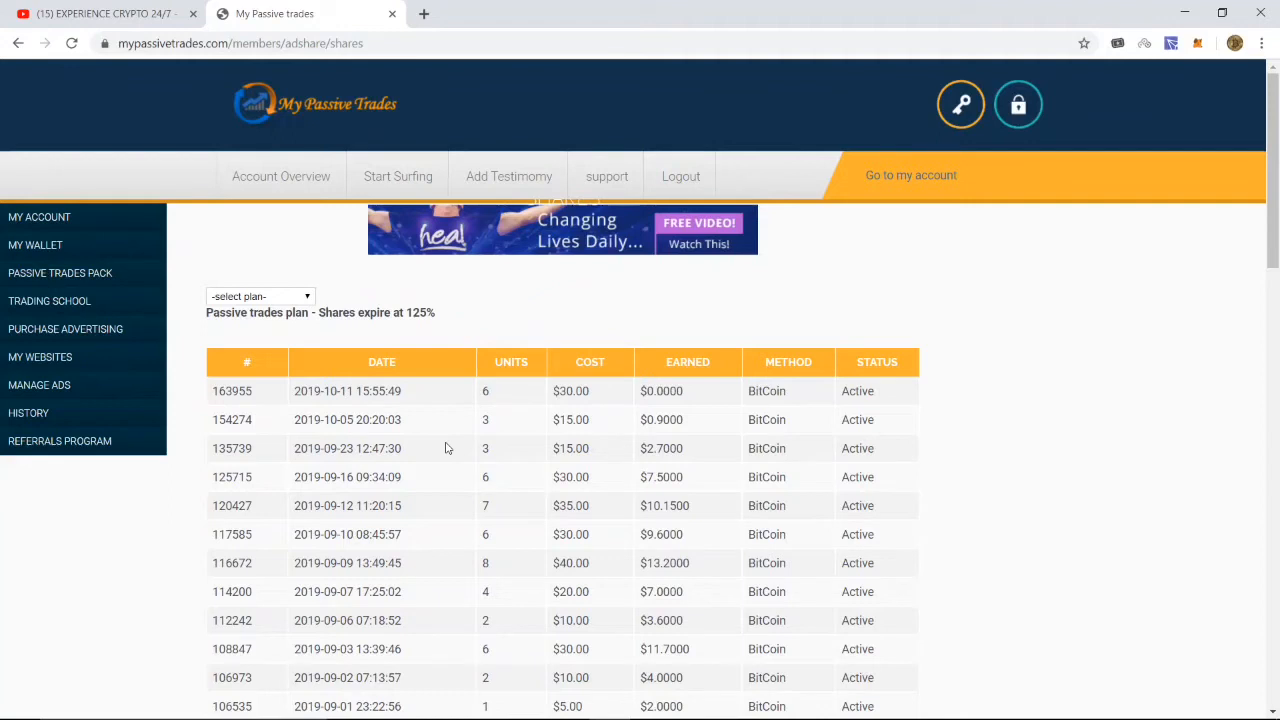
mouse_move(196, 384)
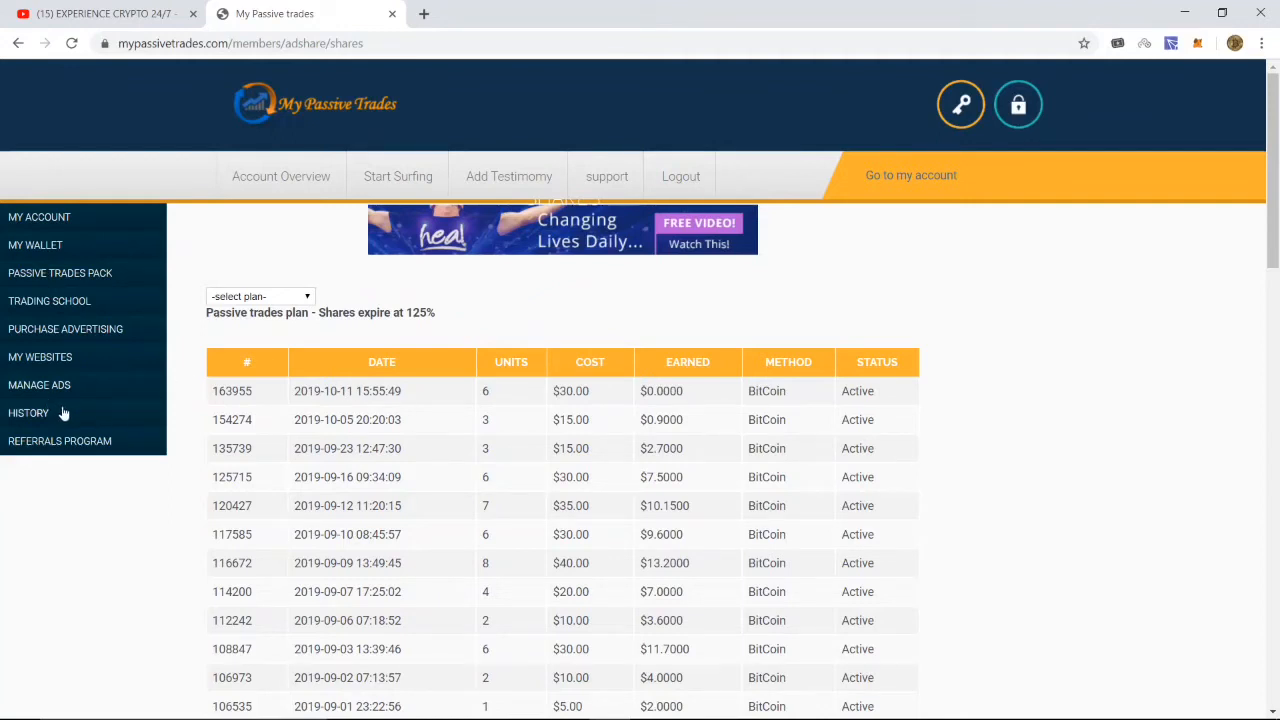
Expand the History and My Wallet sidebar sections and go to Withdraw Money
left_click(28, 412)
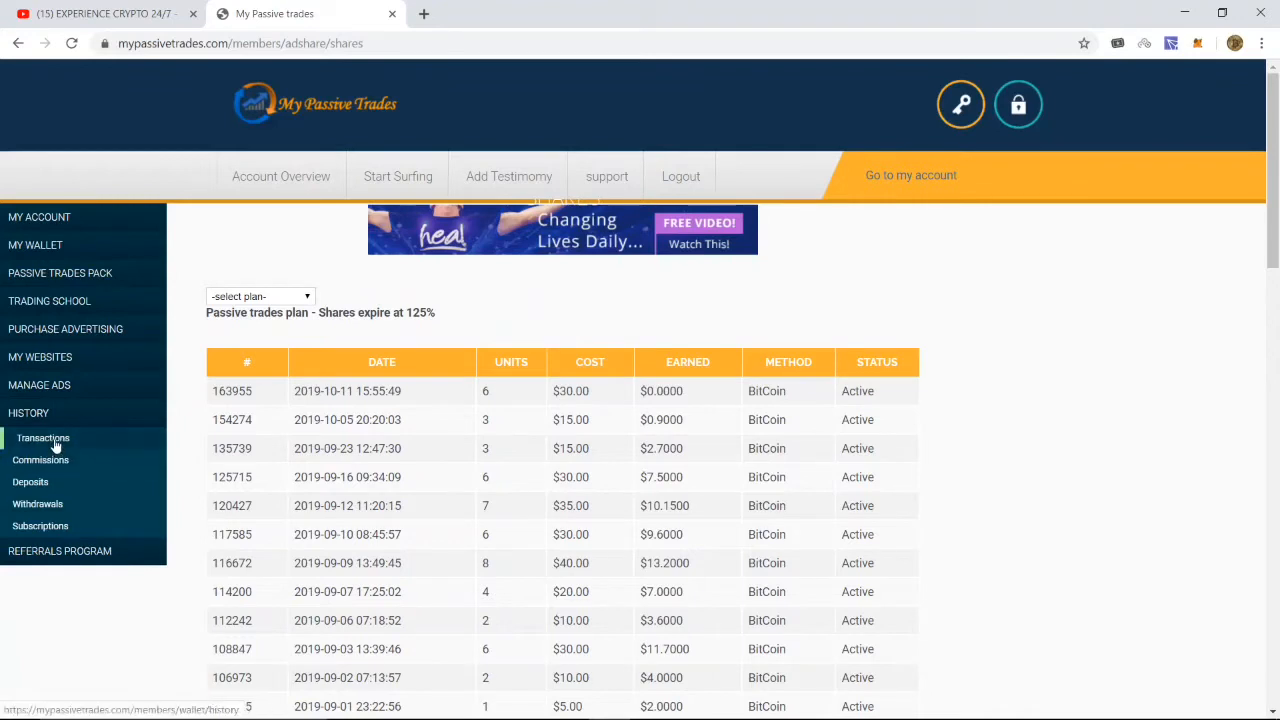
mouse_move(44, 458)
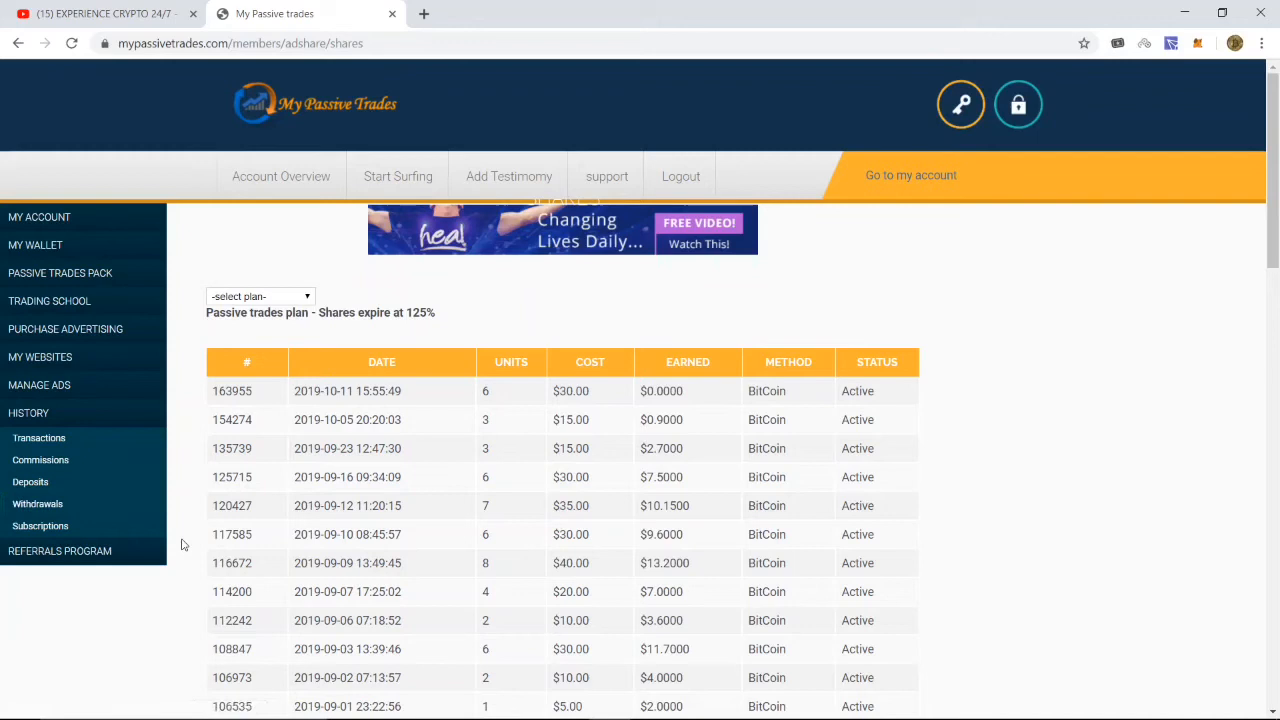
mouse_move(376, 418)
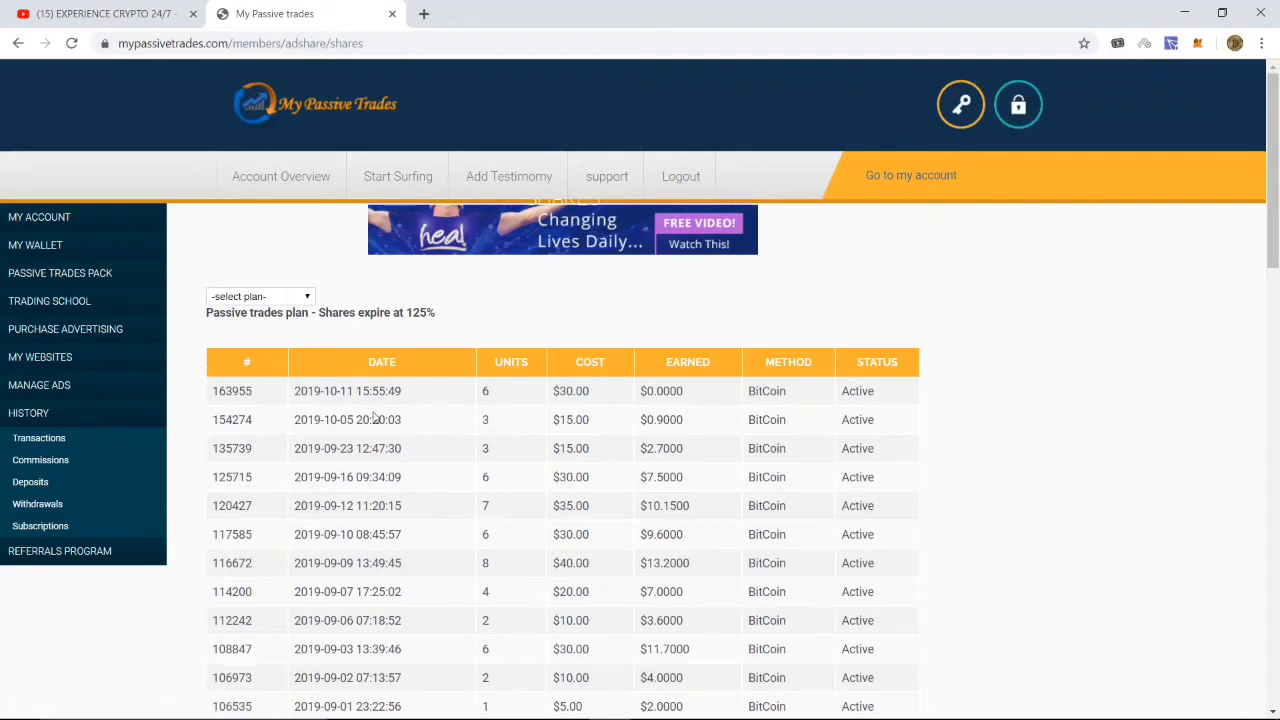
mouse_move(500, 460)
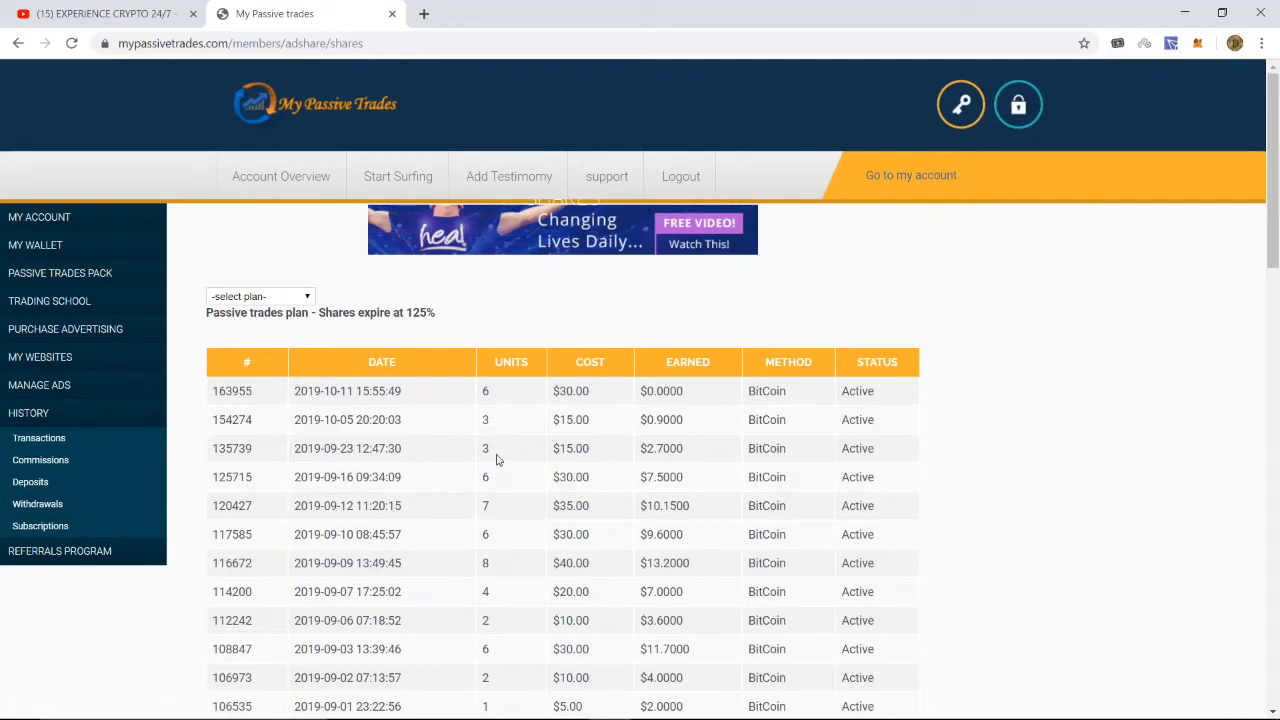
mouse_move(512, 528)
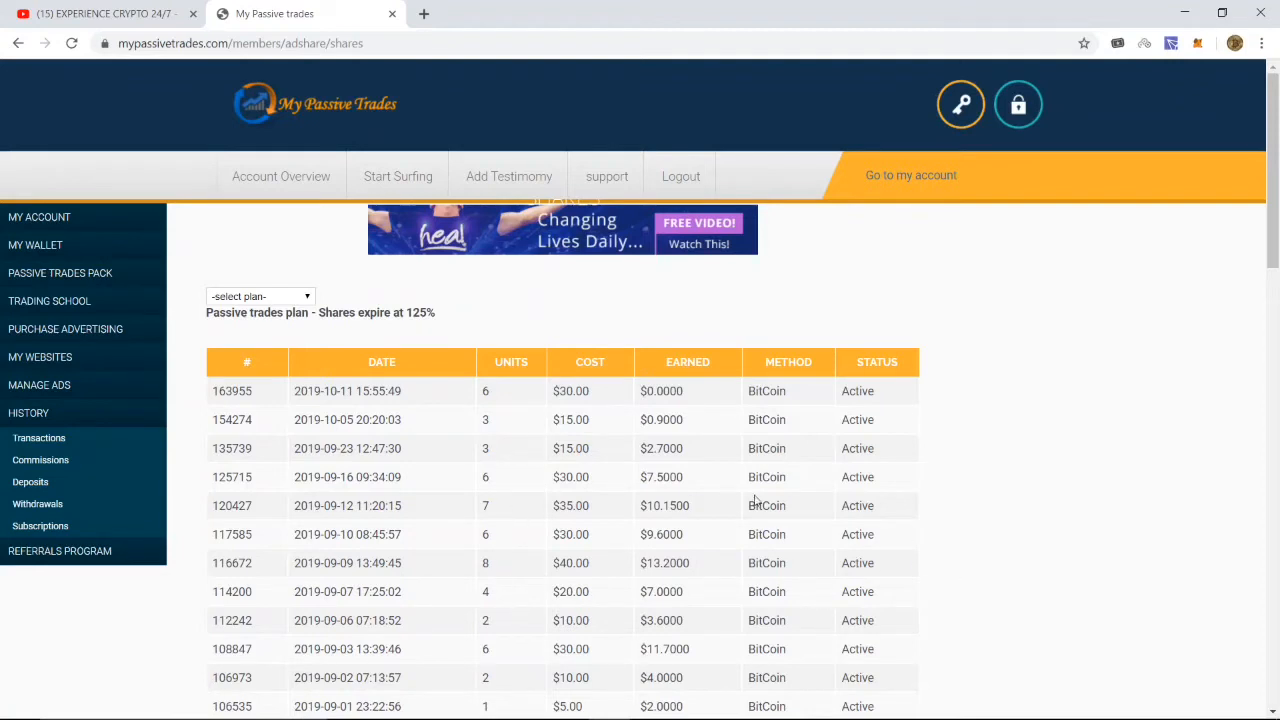
mouse_move(184, 518)
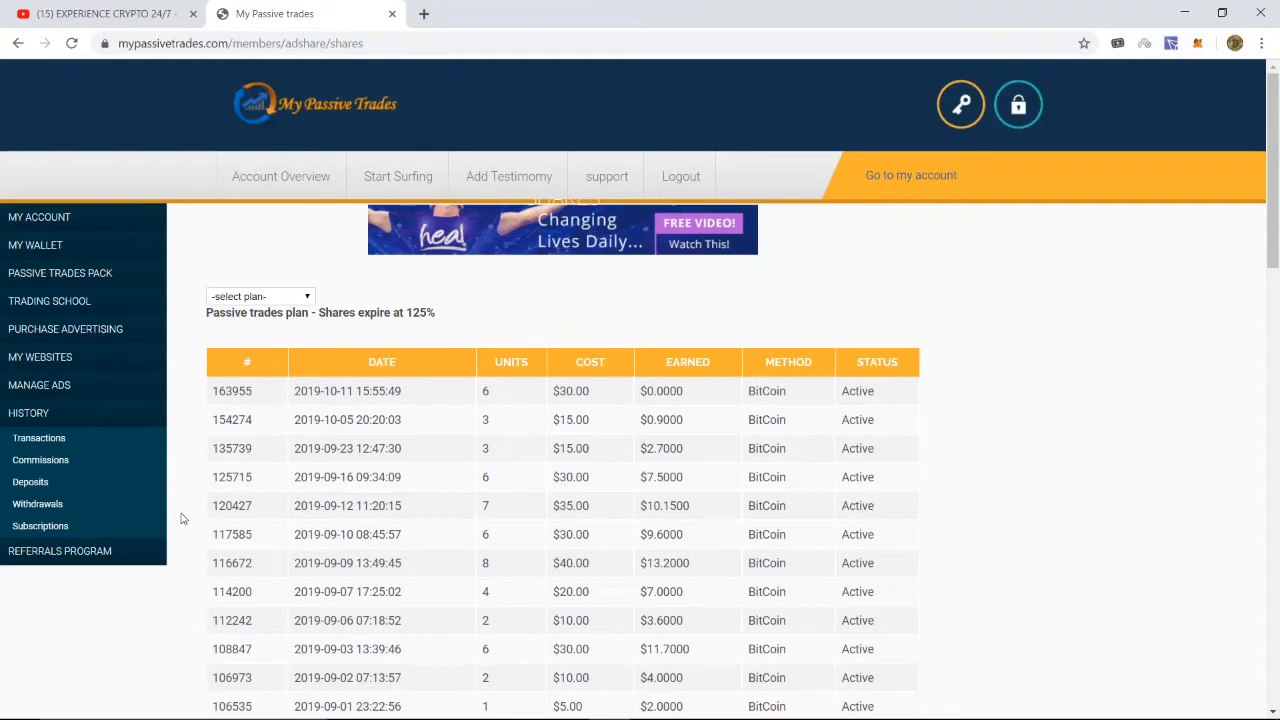
mouse_move(226, 548)
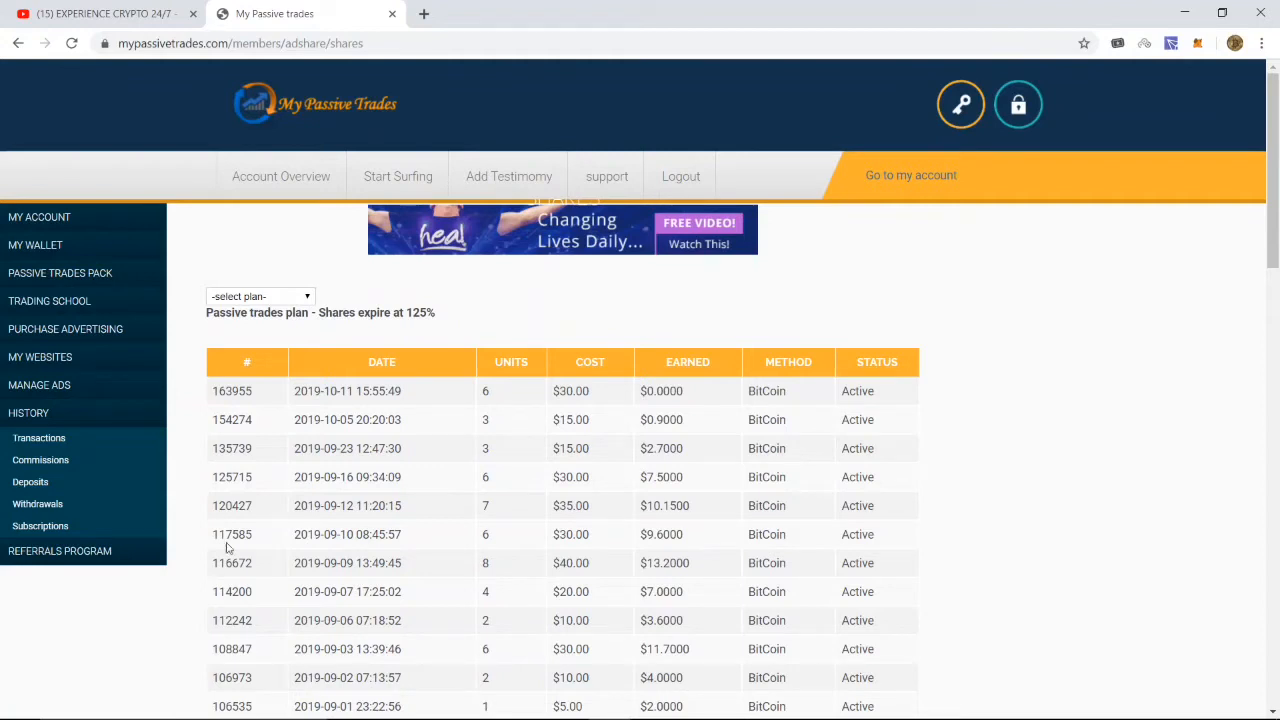
mouse_move(730, 548)
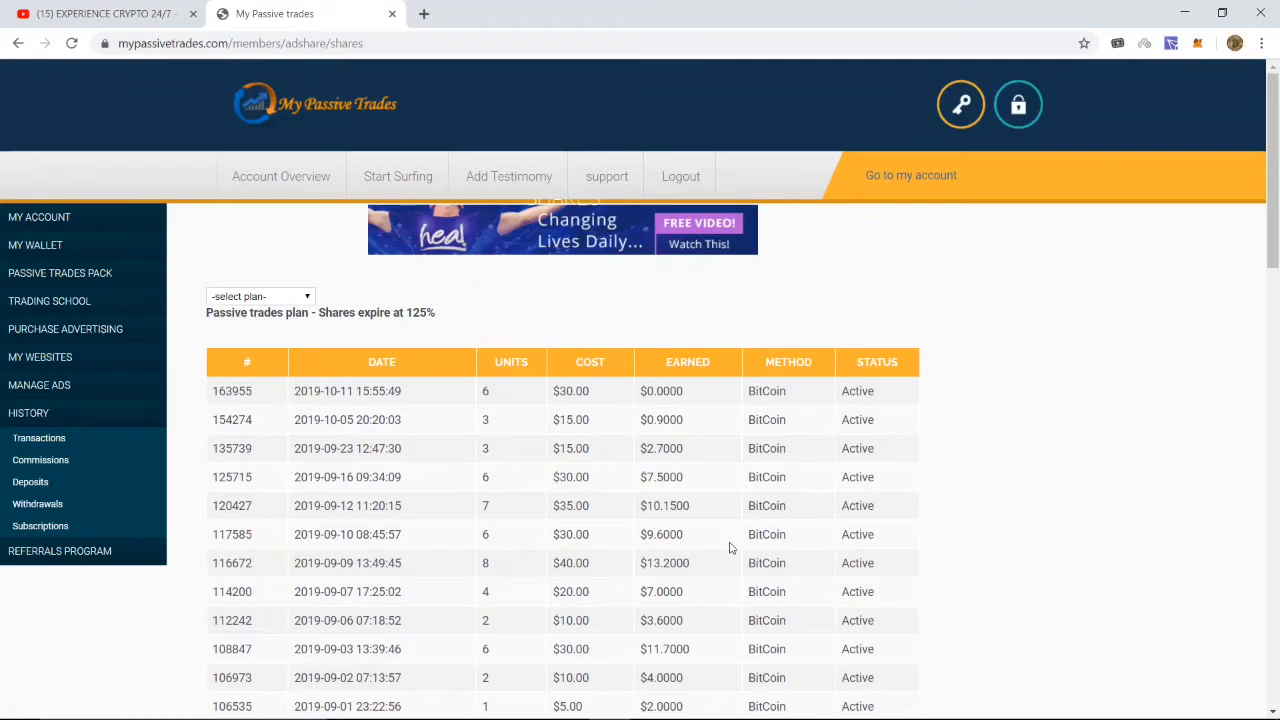
mouse_move(30, 268)
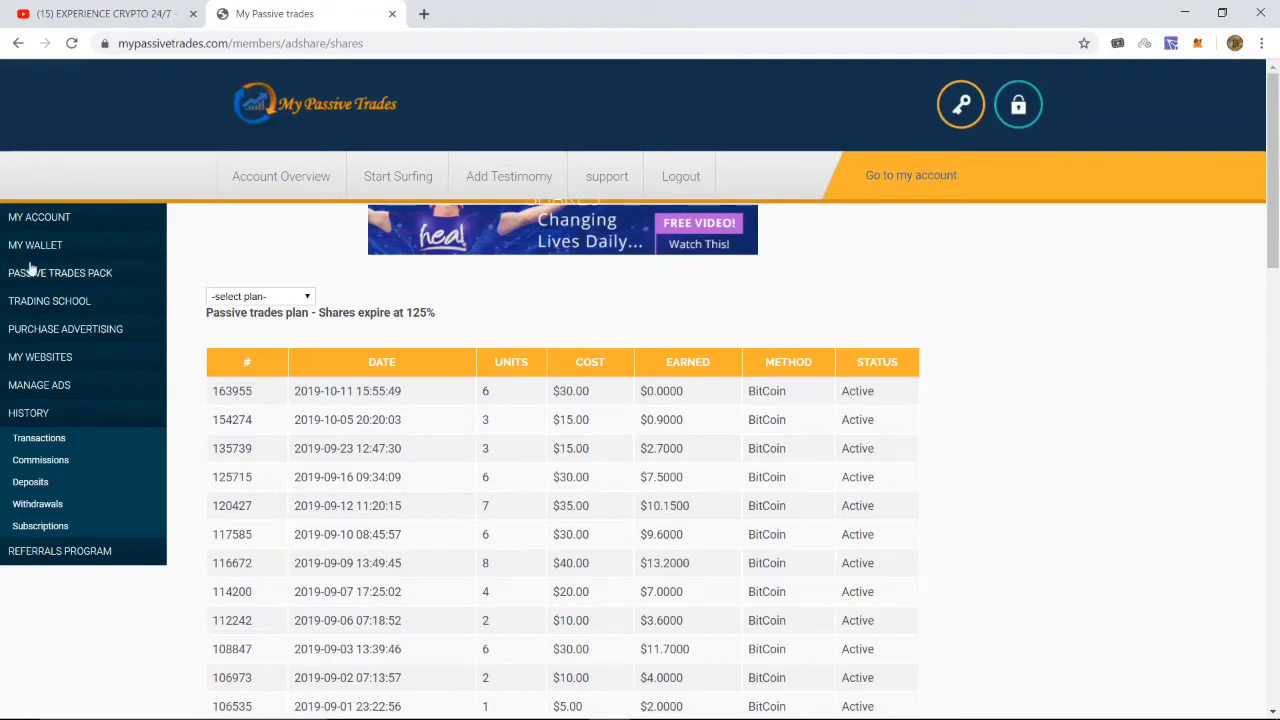
left_click(36, 244)
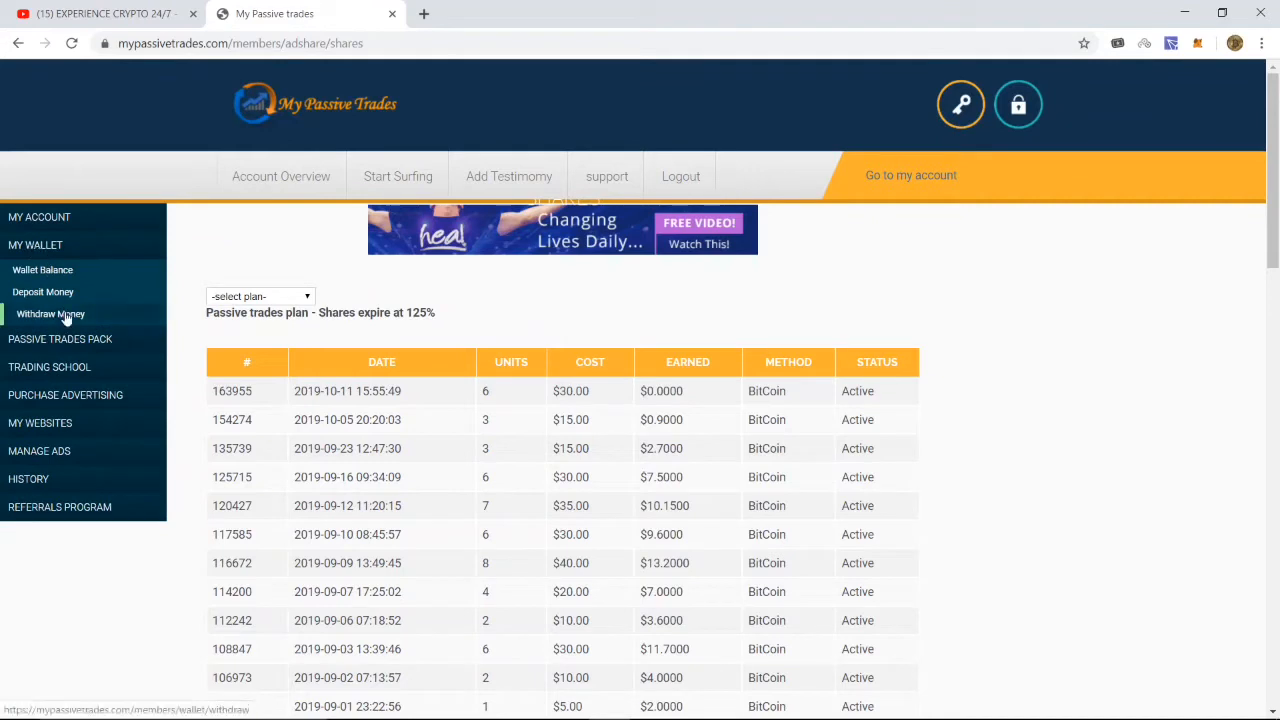
left_click(50, 312)
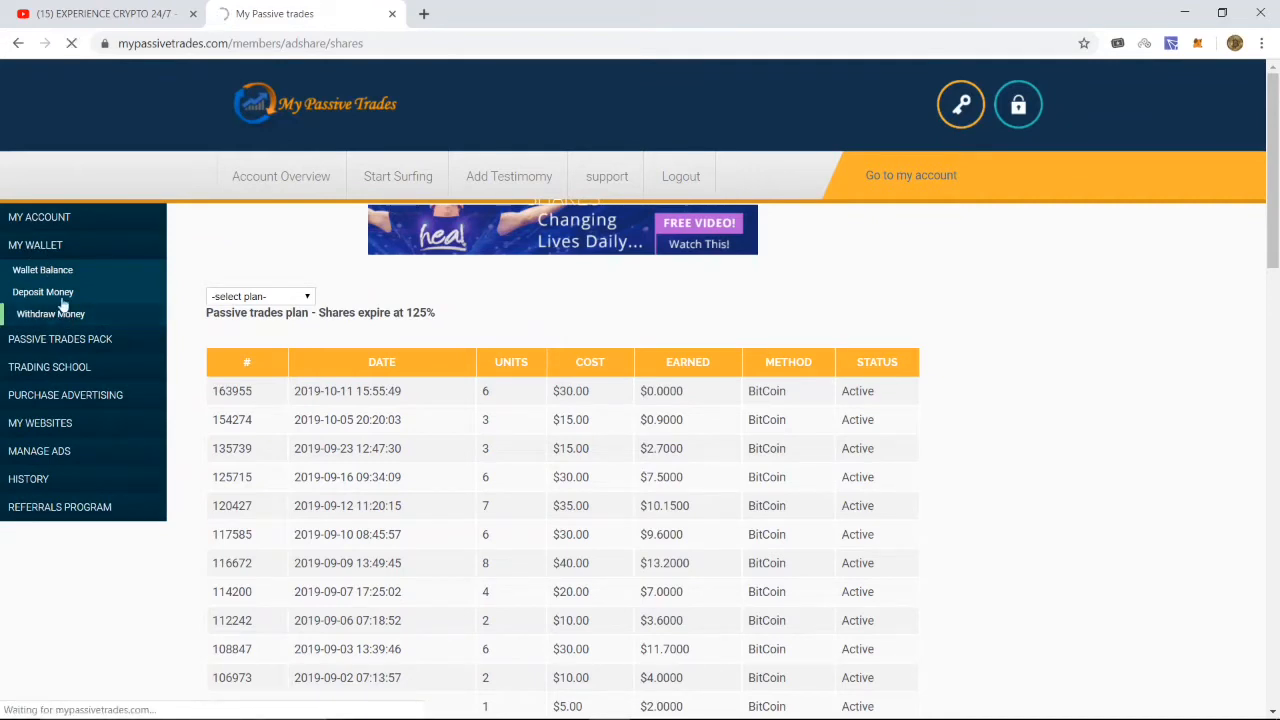
On the Withdraw Money form, choose the Bitcoin balance of $15.3000 as the source
left_click(50, 314)
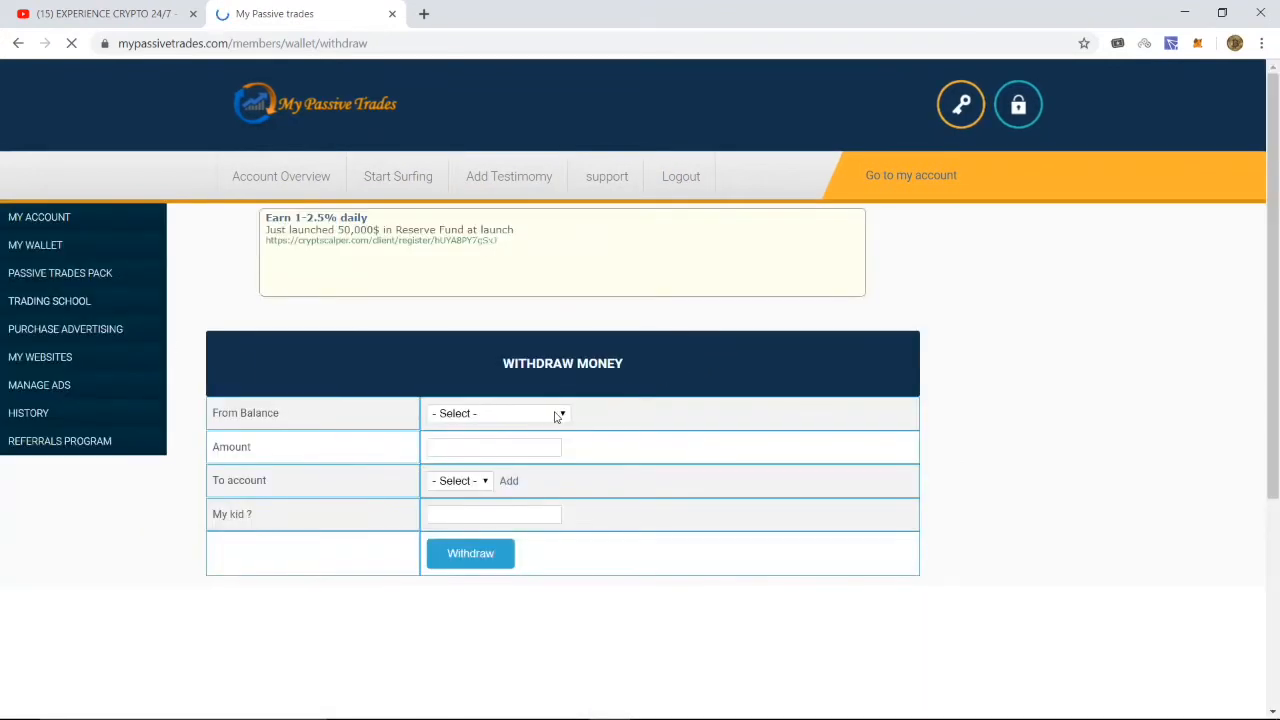
left_click(496, 412)
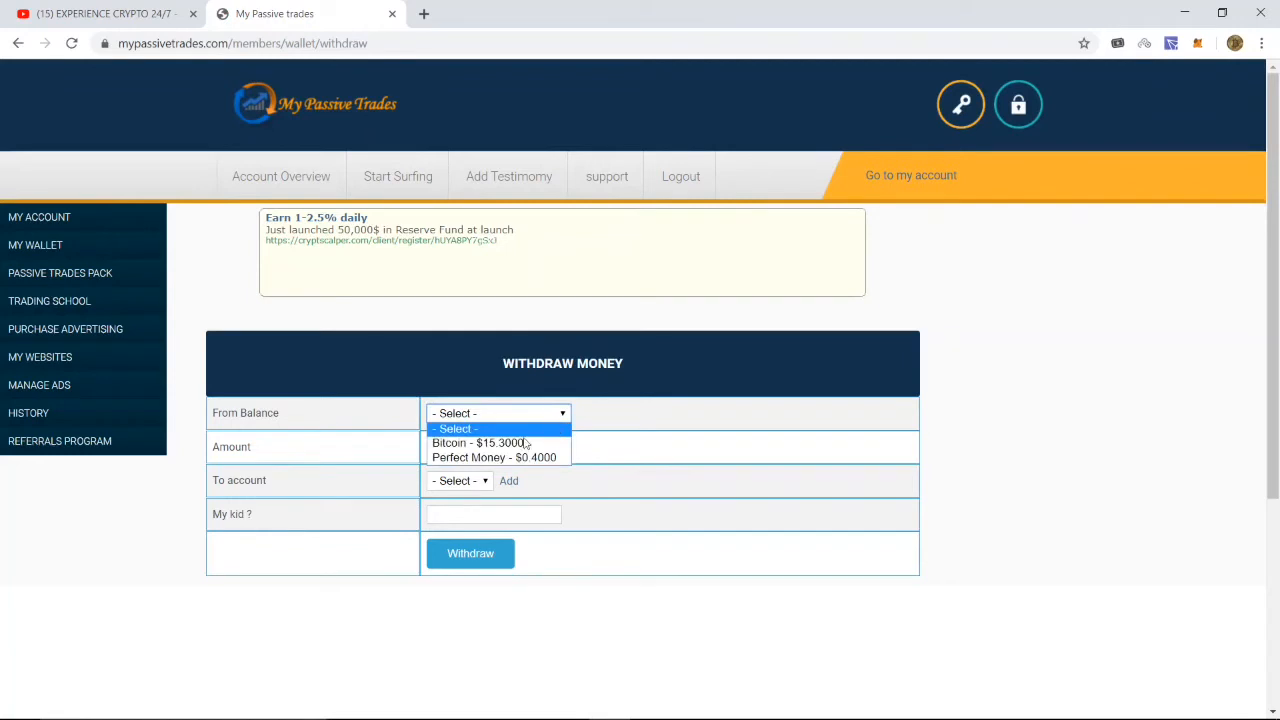
left_click(490, 444)
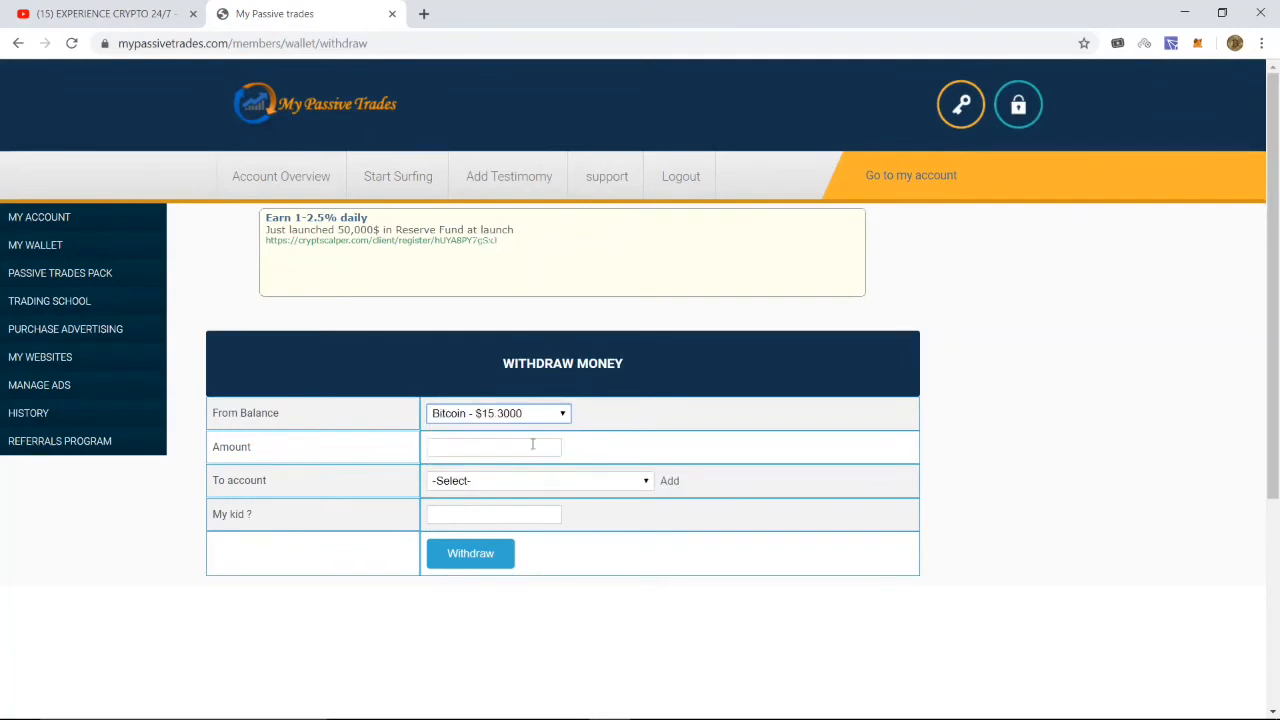
left_click(496, 412)
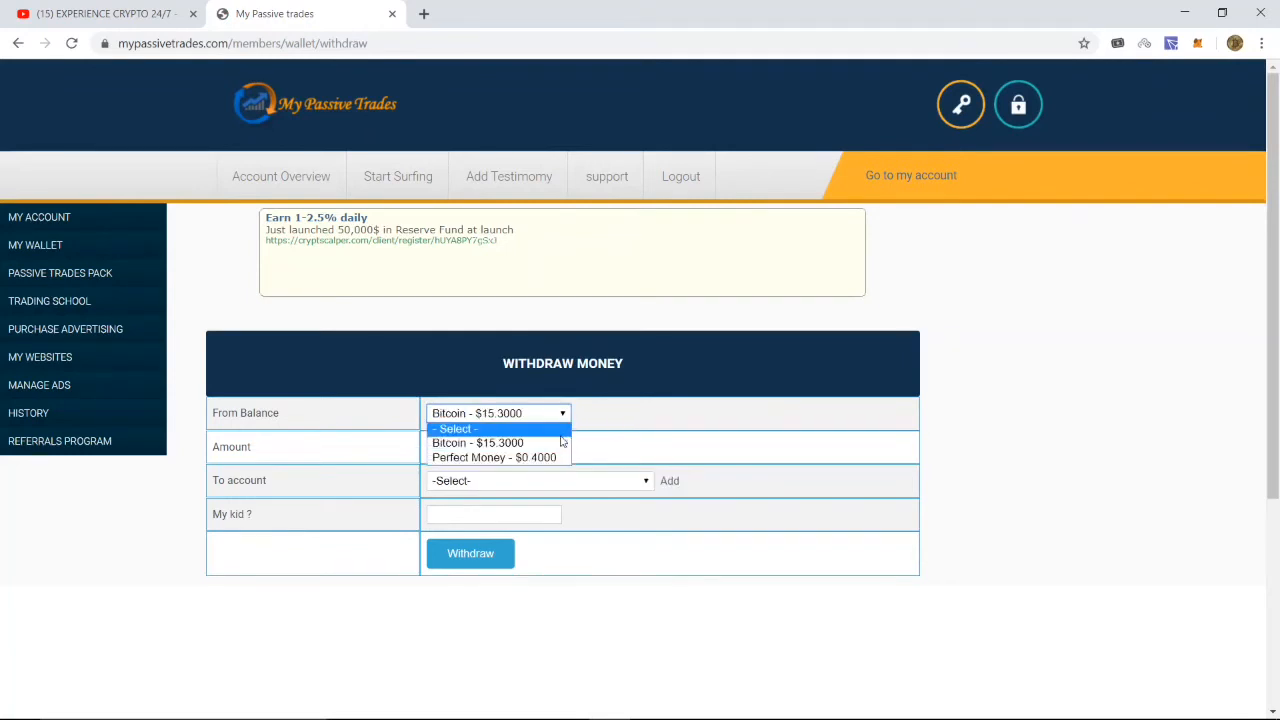
mouse_move(496, 456)
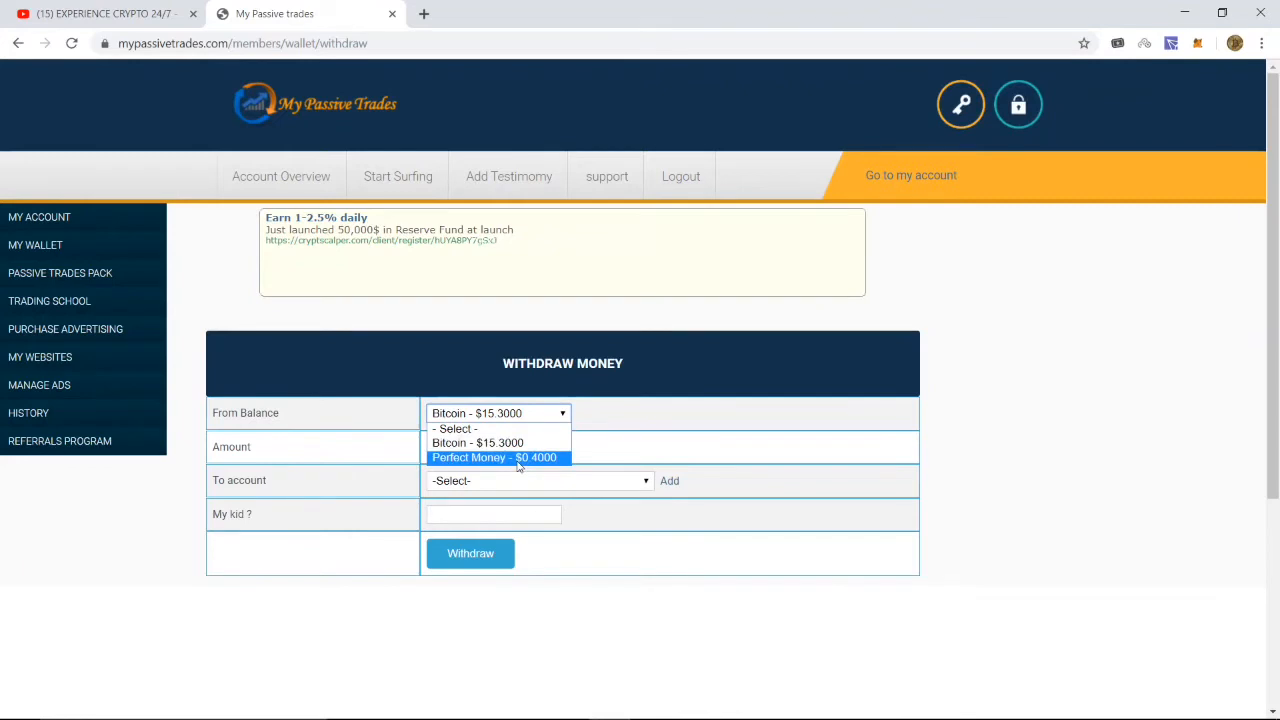
mouse_move(476, 444)
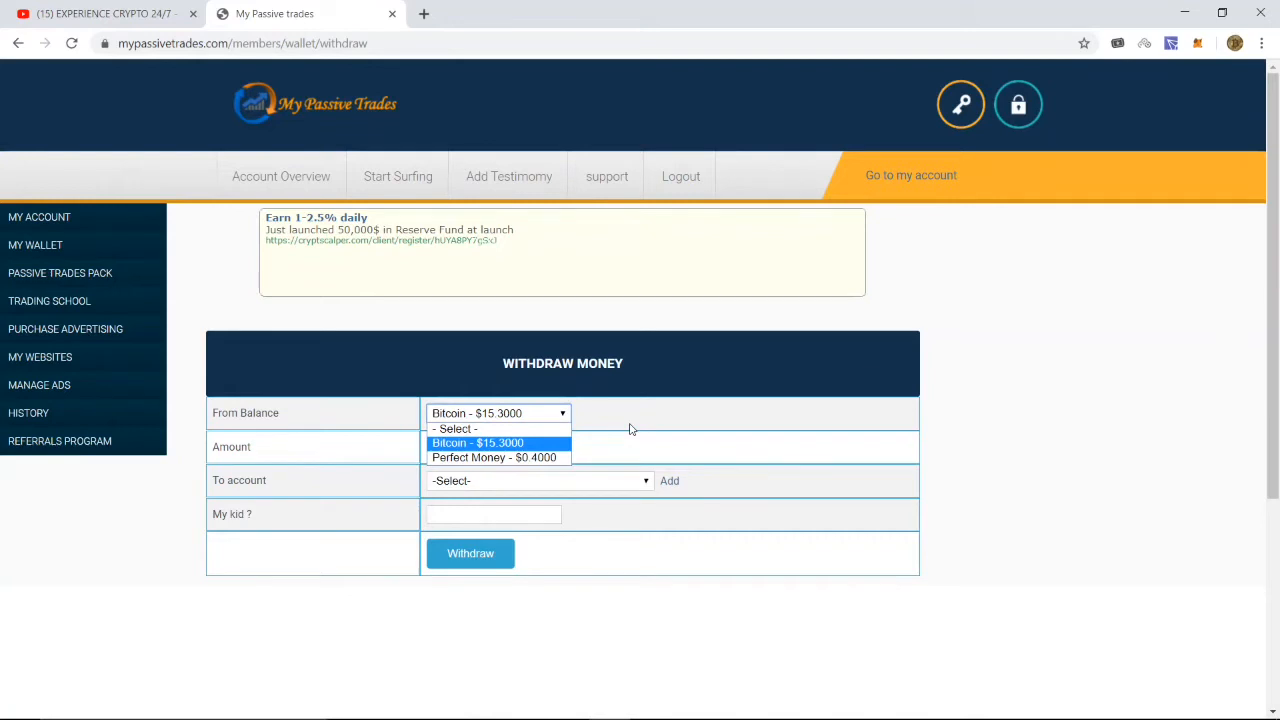
mouse_move(494, 456)
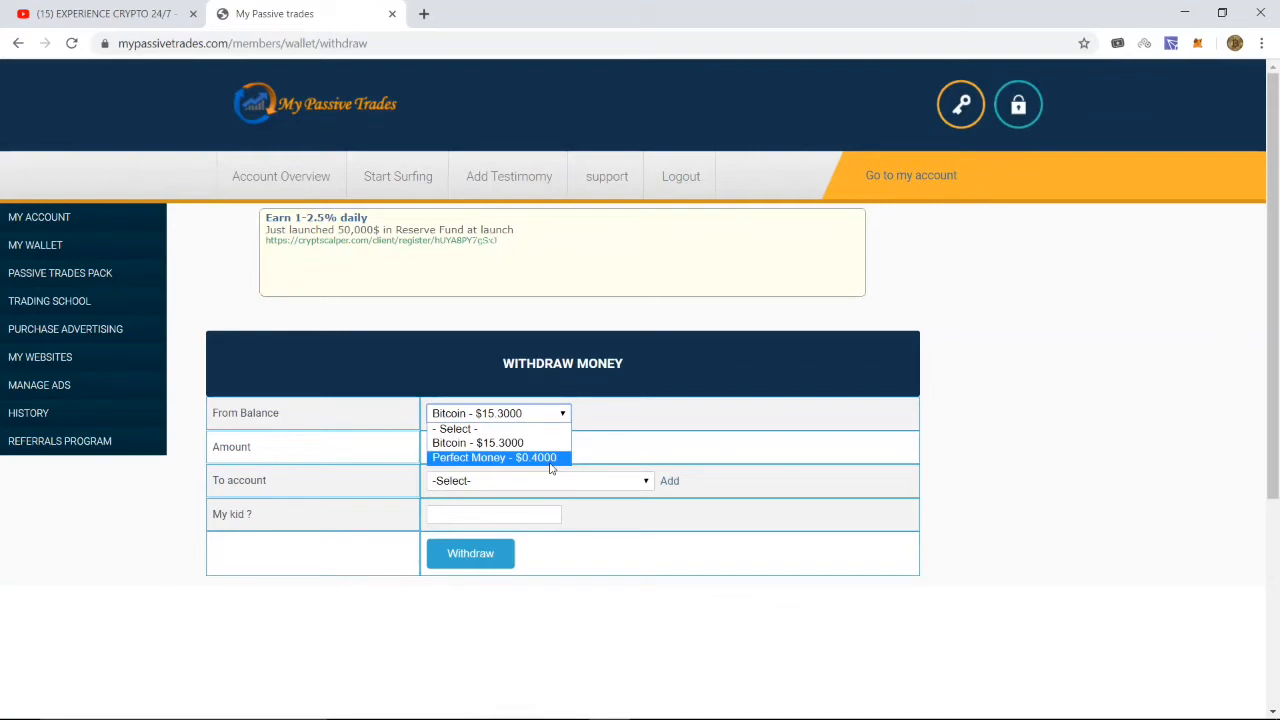
mouse_move(598, 460)
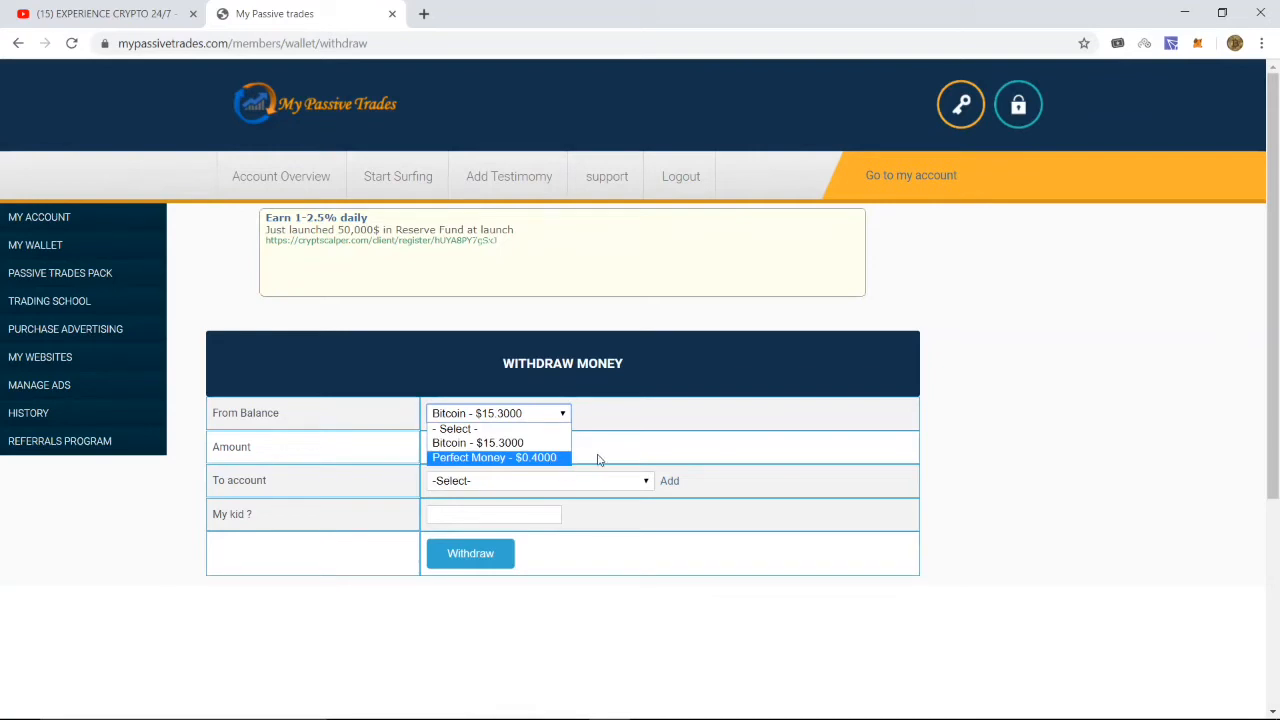
mouse_move(644, 454)
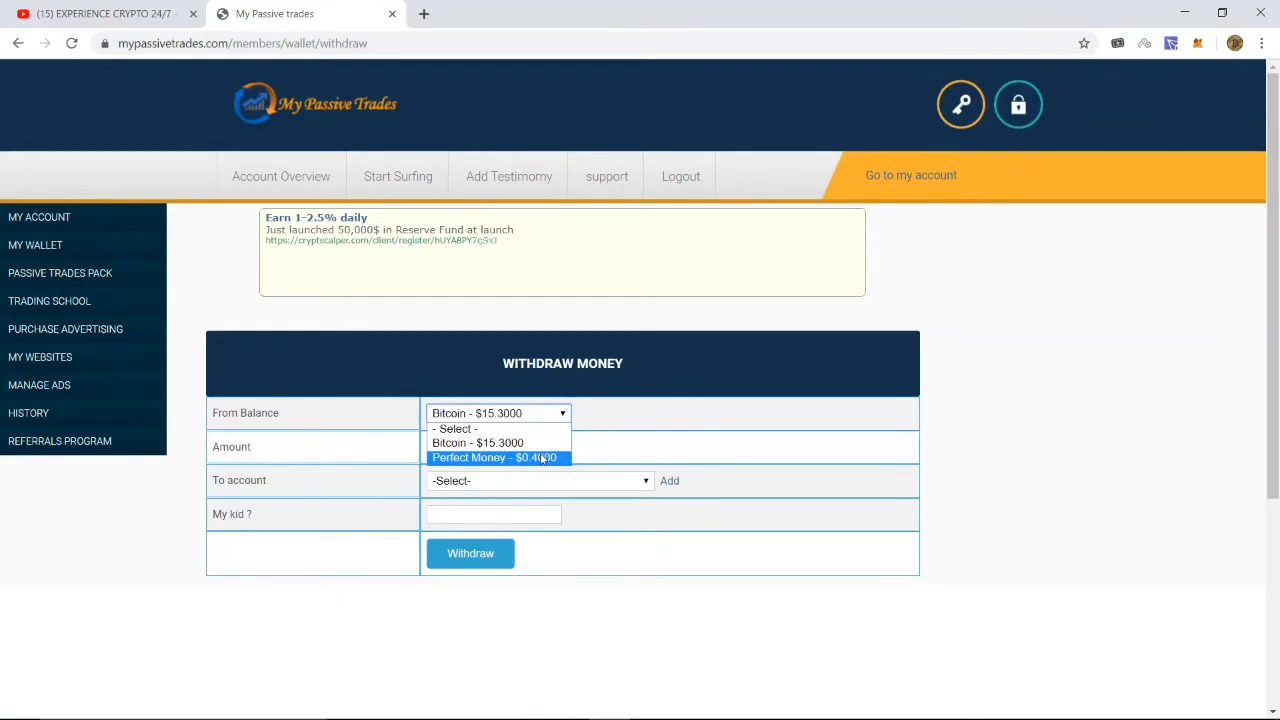
mouse_move(720, 424)
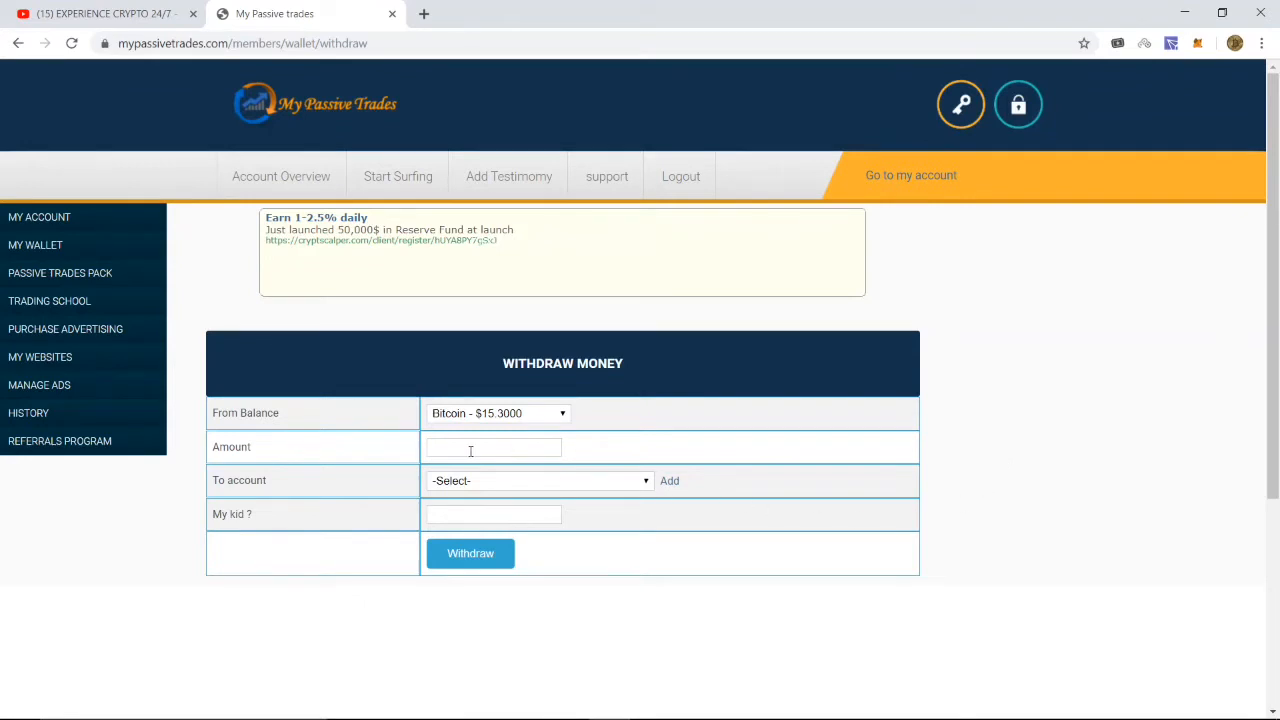
Withdraw 15.30 from the Bitcoin balance to the saved Bitcoin wallet address and submit
left_click(492, 448)
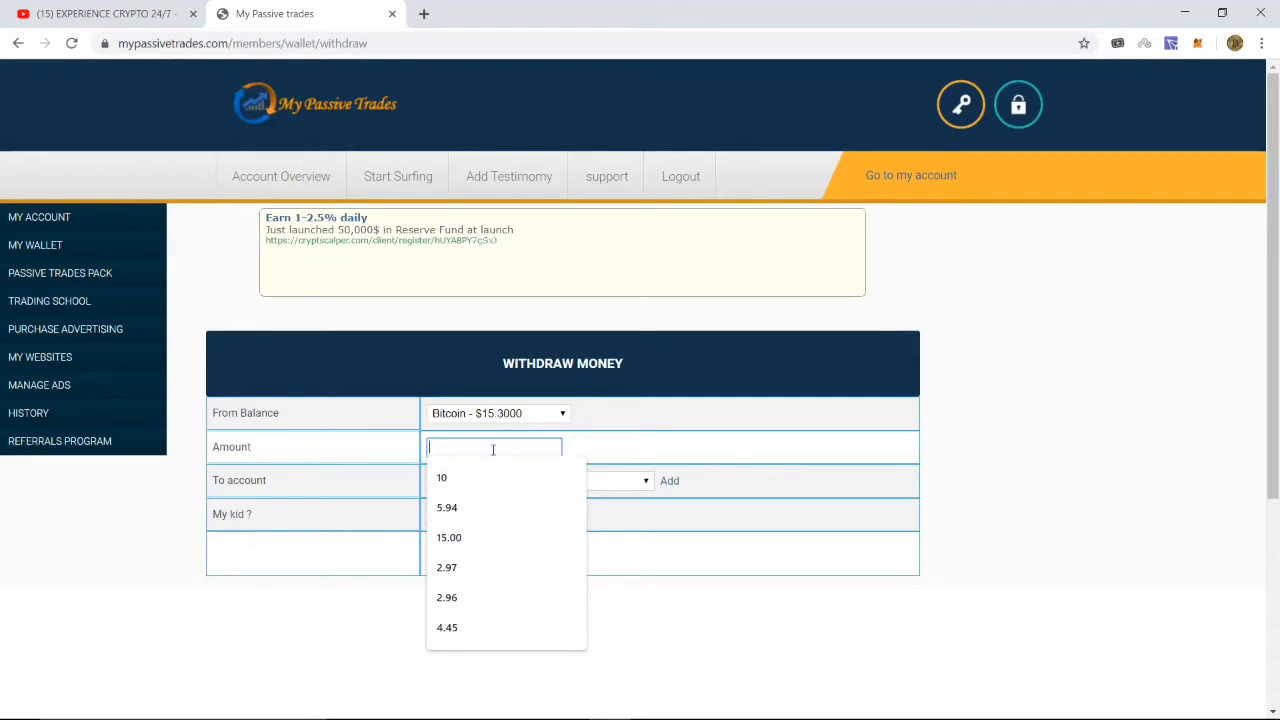
type("1")
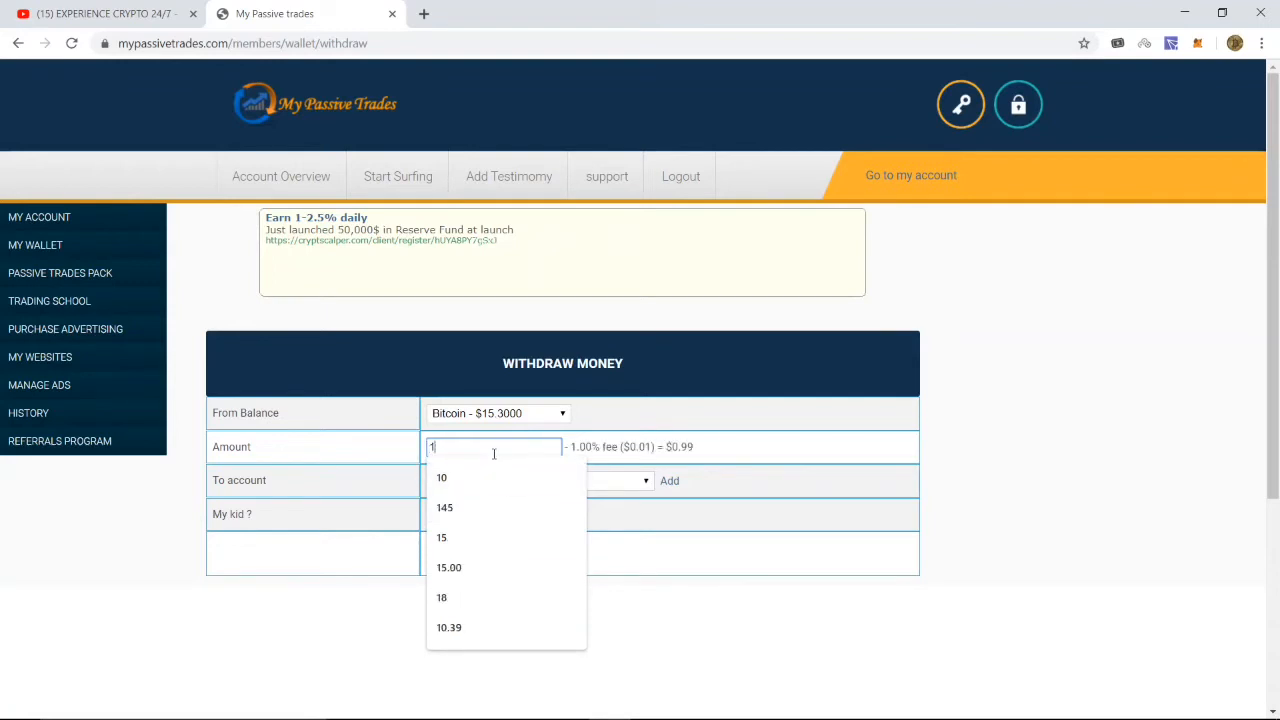
type("15.30")
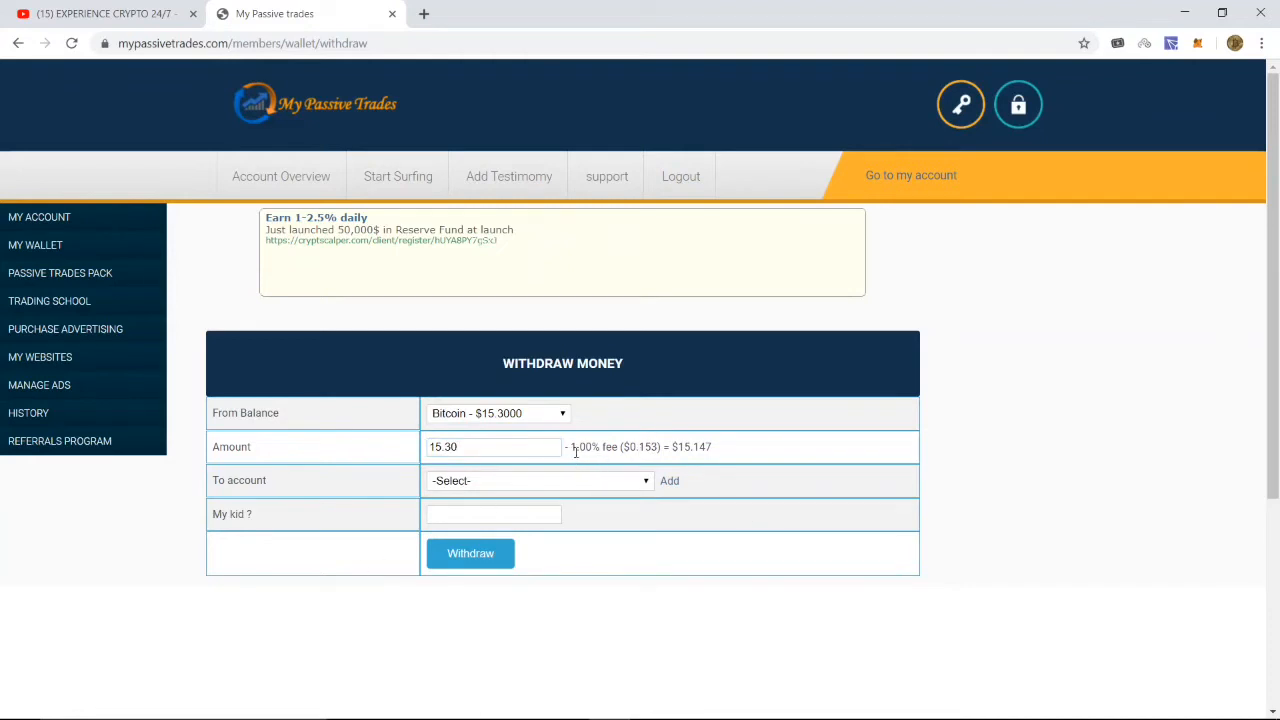
left_click(538, 480)
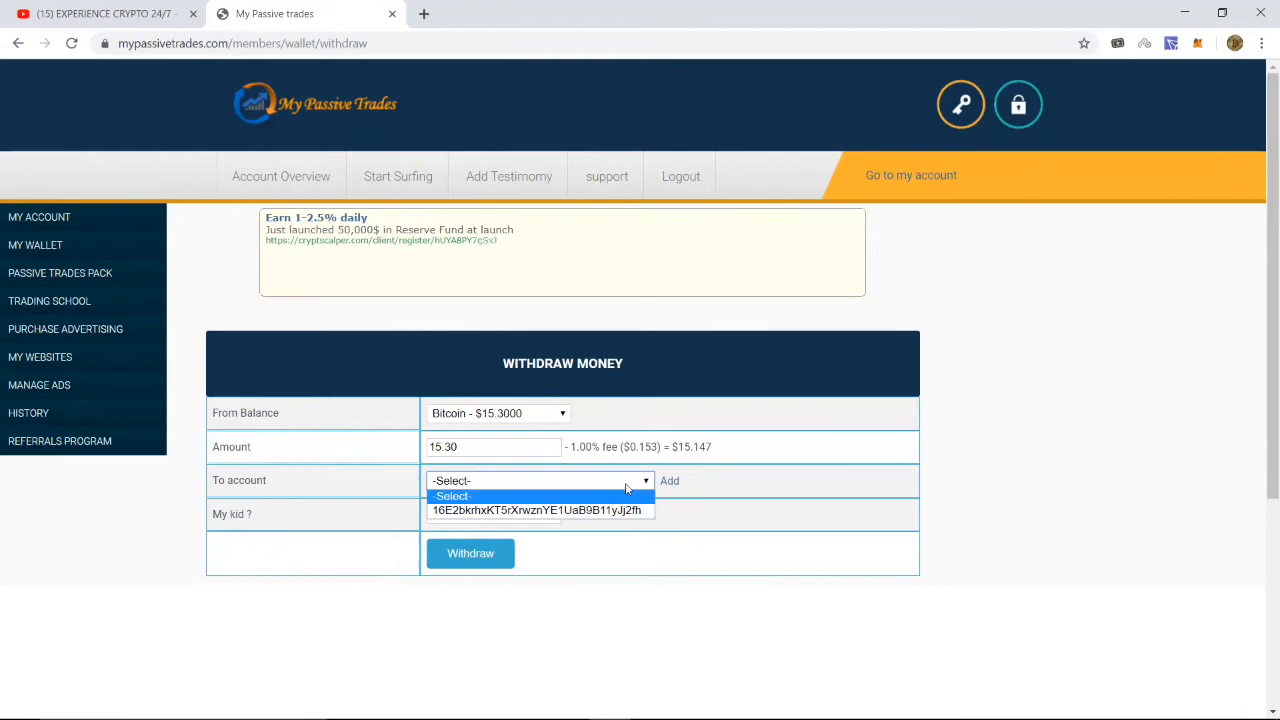
left_click(538, 510)
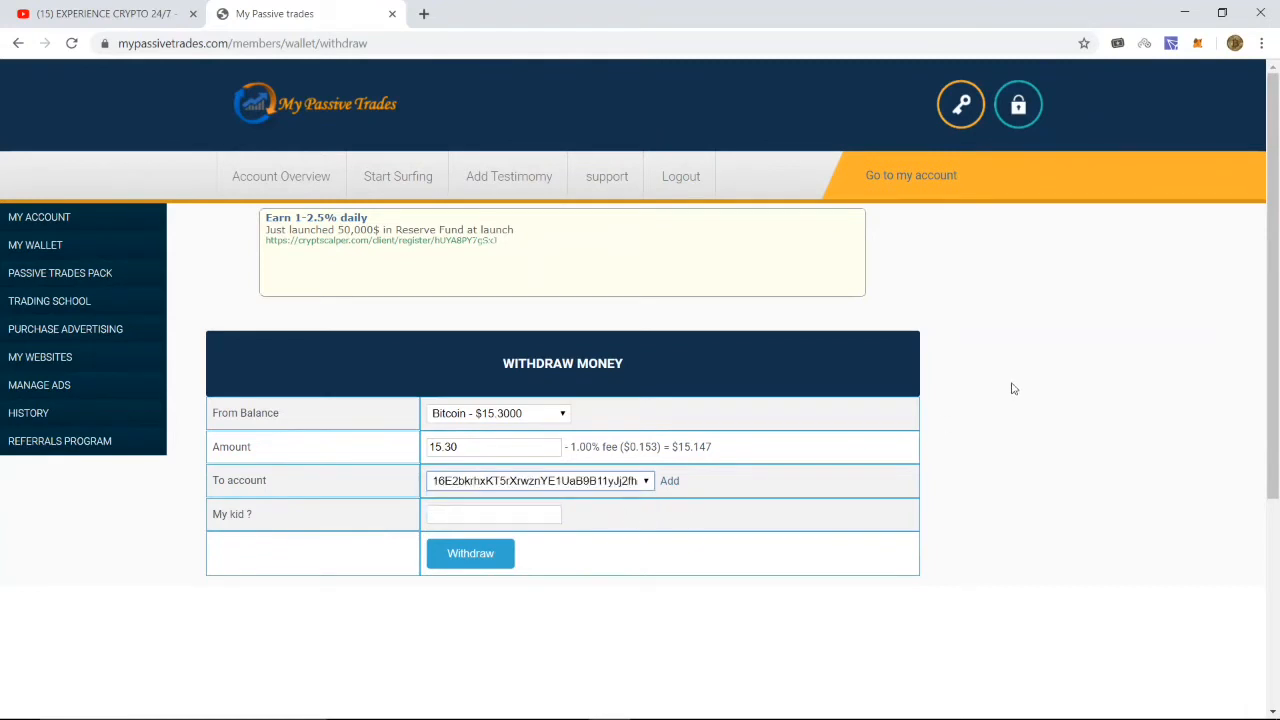
left_click(470, 552)
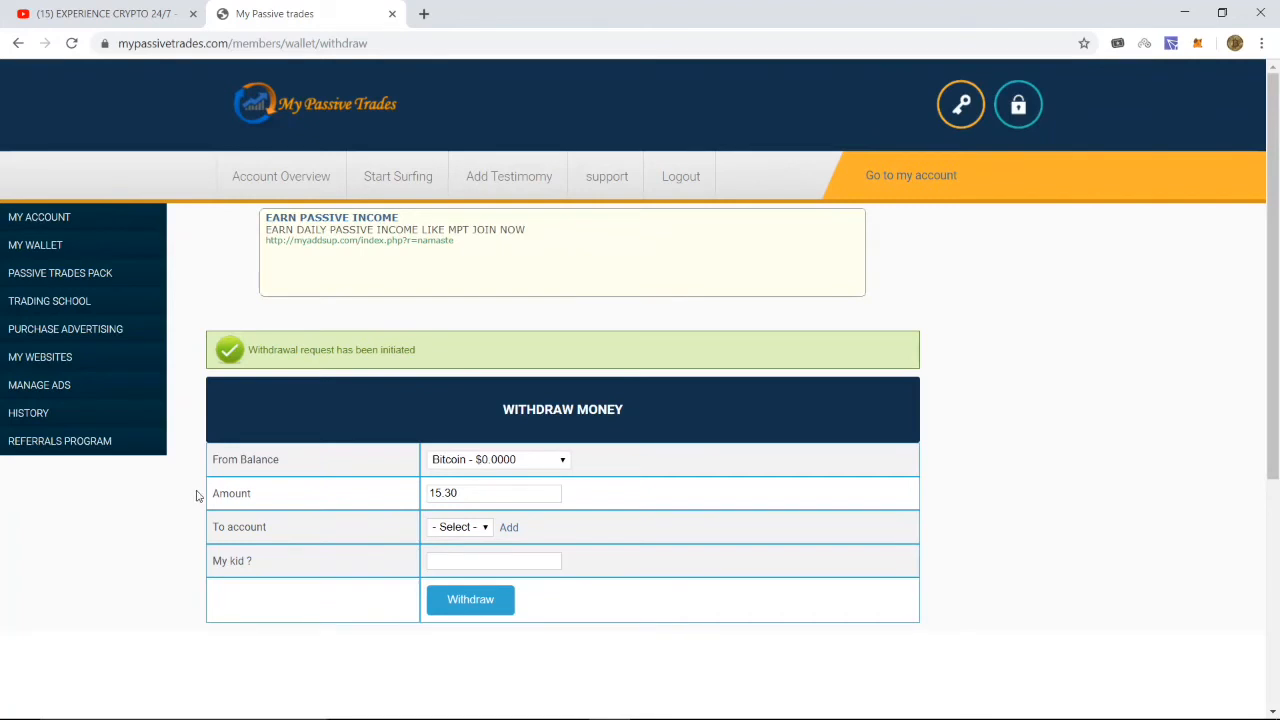
mouse_move(40, 216)
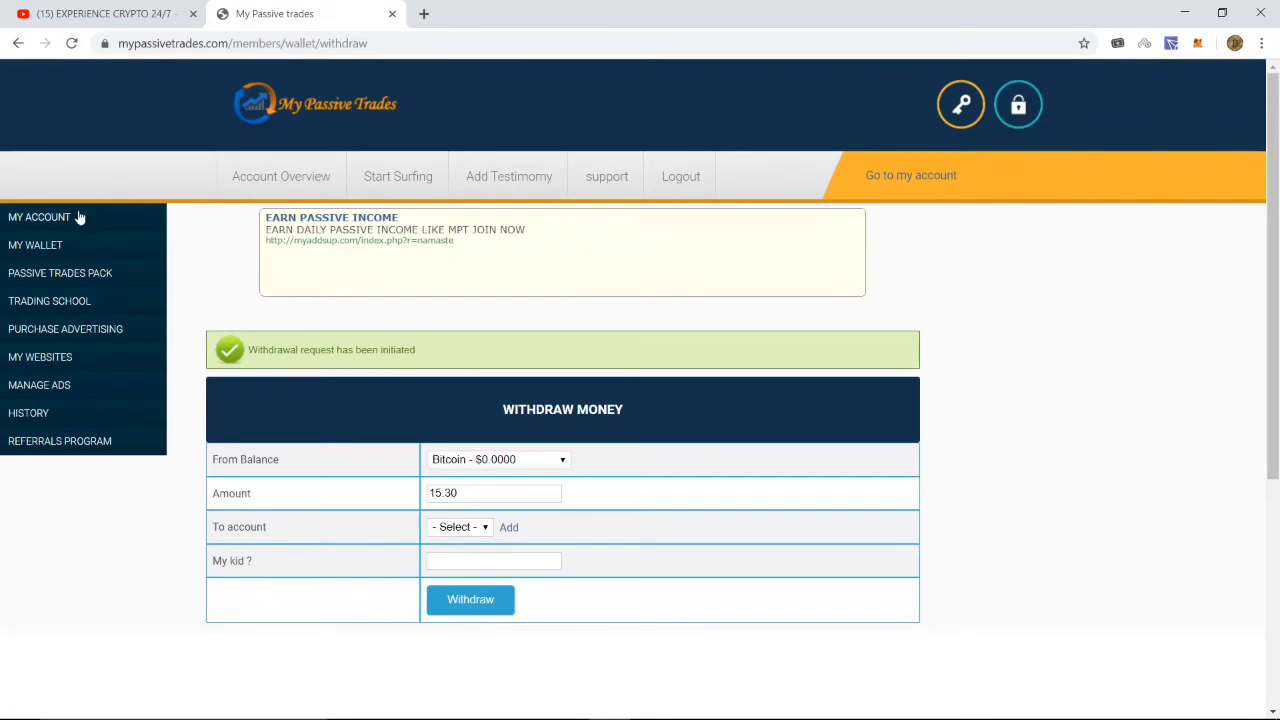
mouse_move(44, 232)
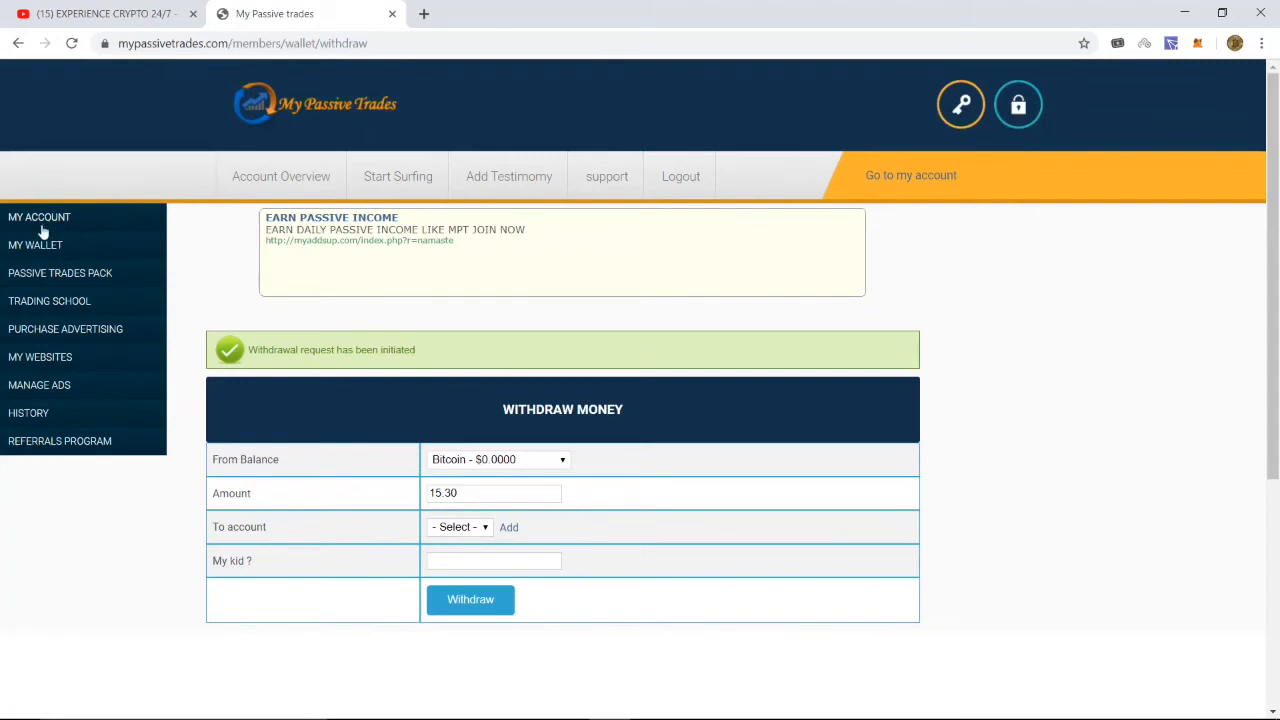
Expand My Account in the sidebar and go to Account Overview
left_click(40, 216)
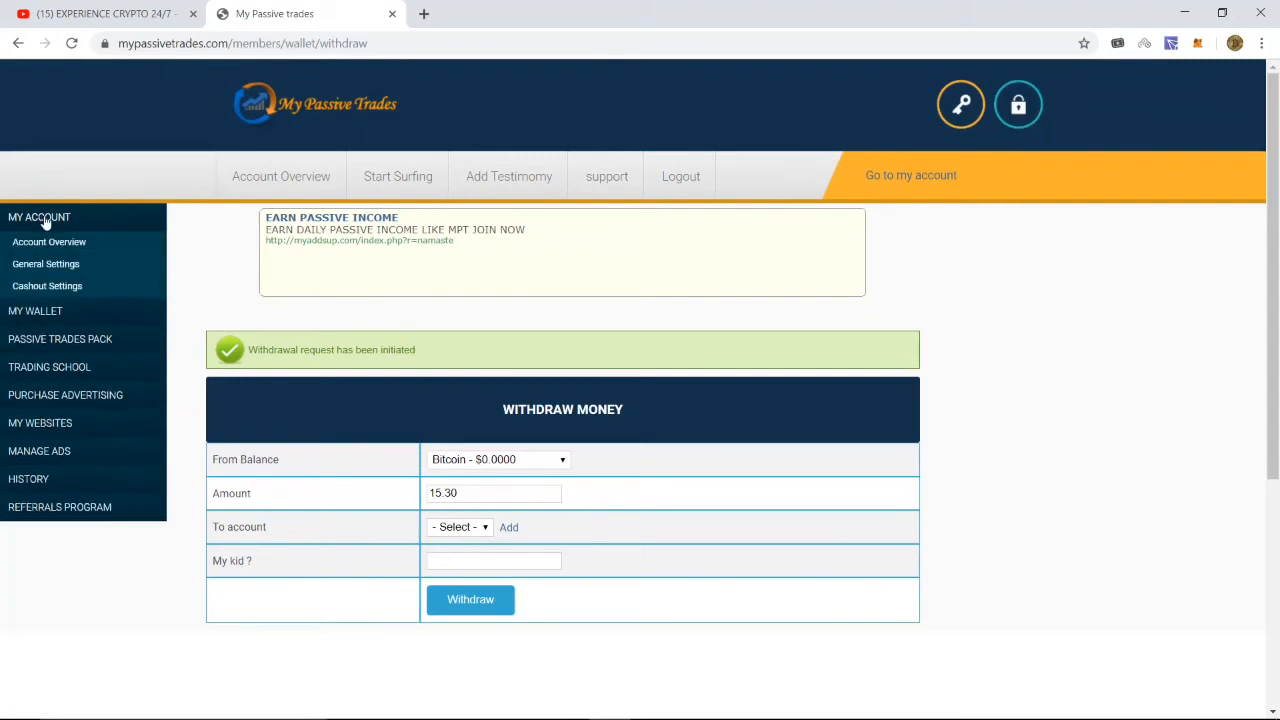
left_click(48, 242)
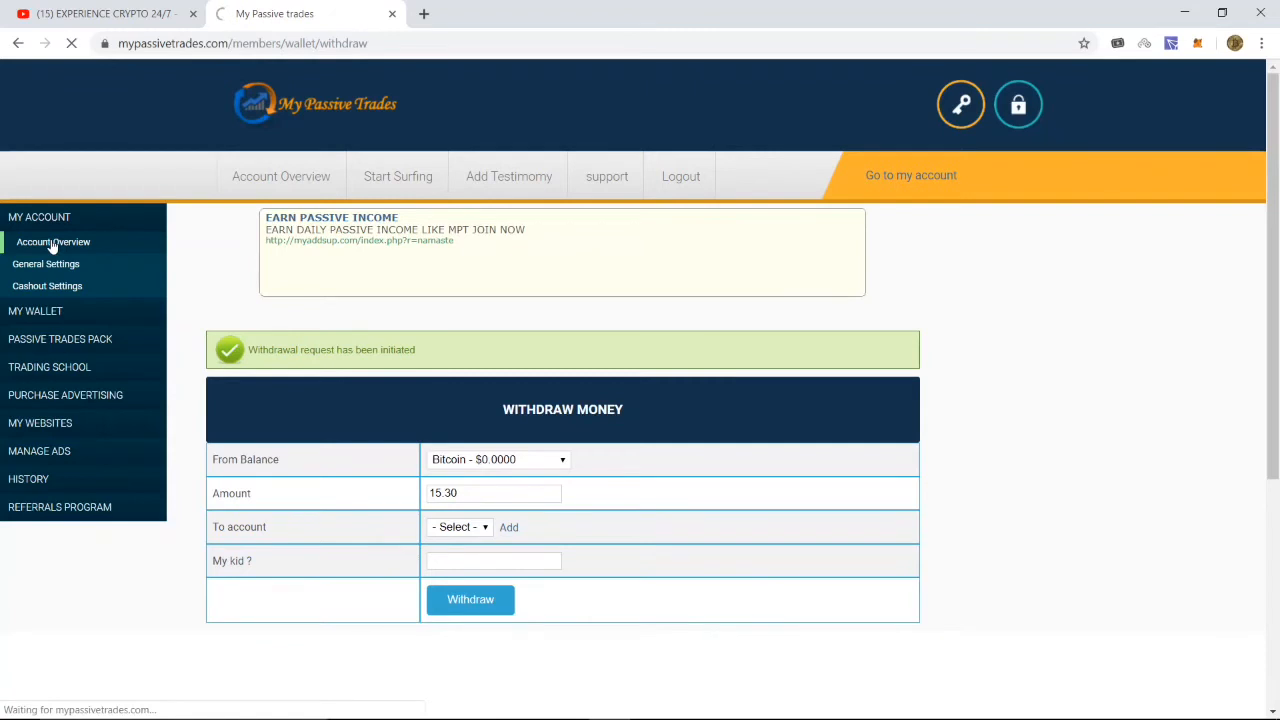
Review the account info and ad pack summary, then expand the My Wallet options
left_click(52, 242)
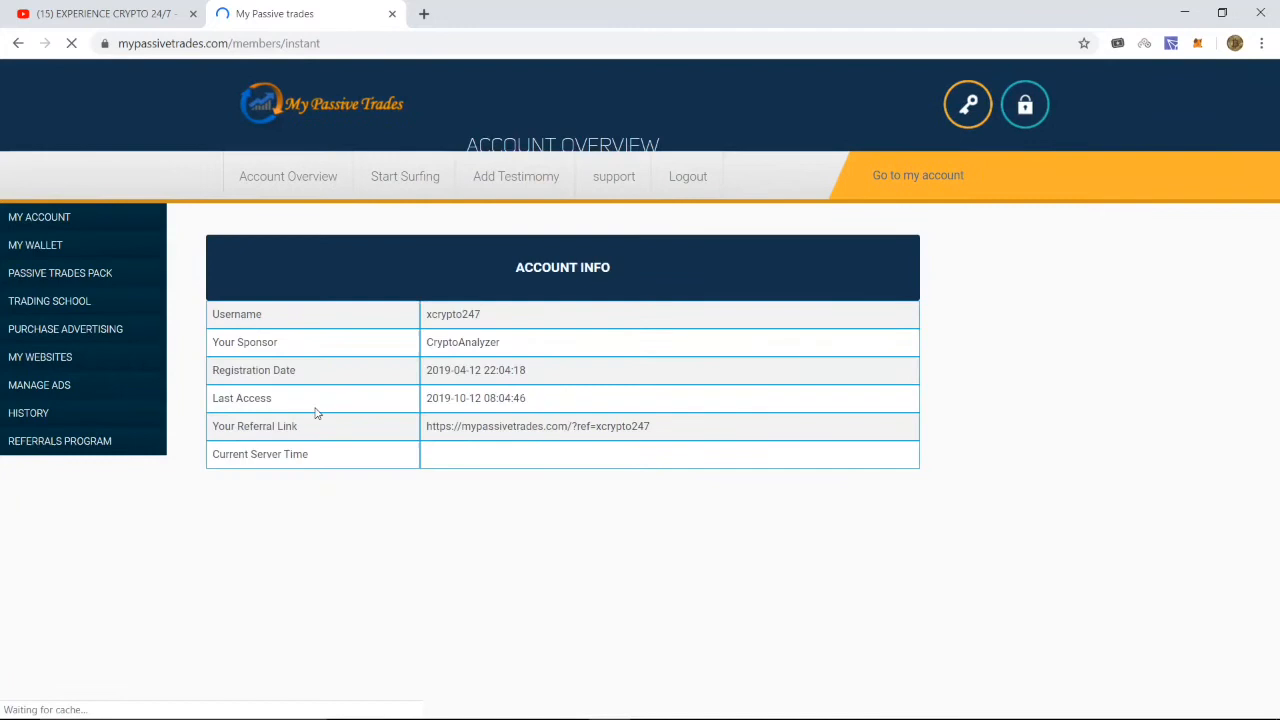
scroll("down", 3)
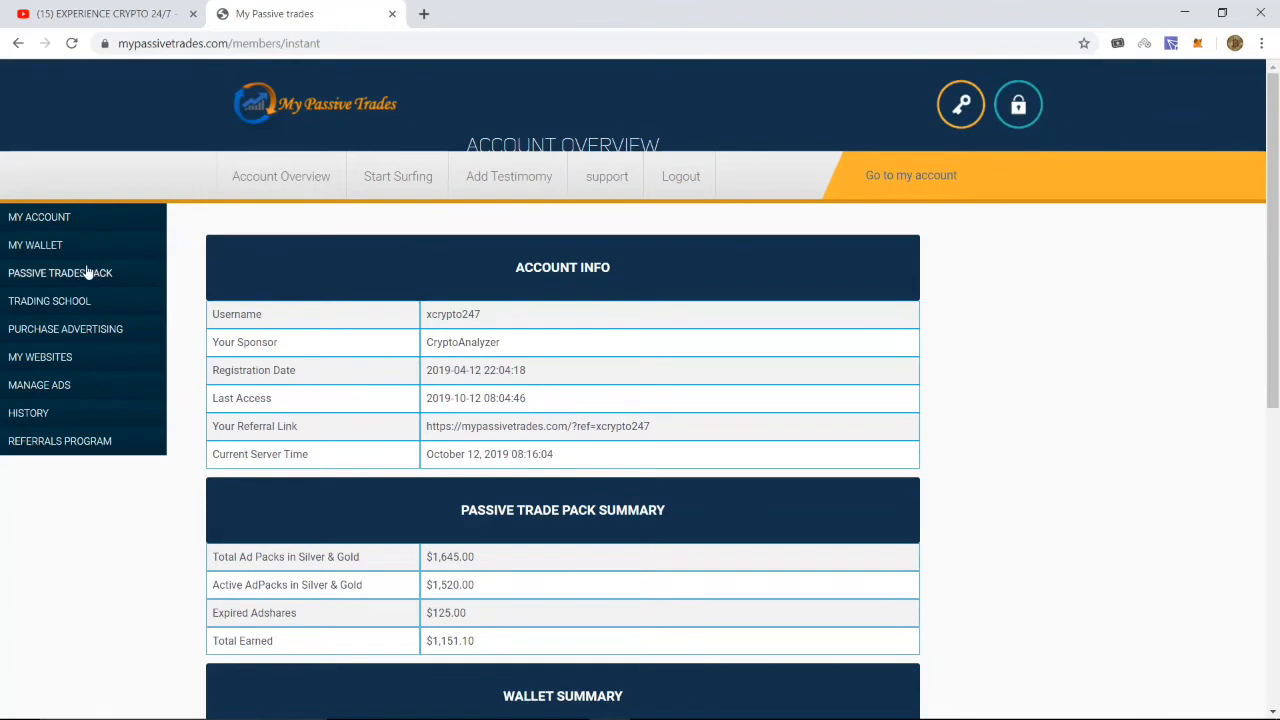
mouse_move(58, 248)
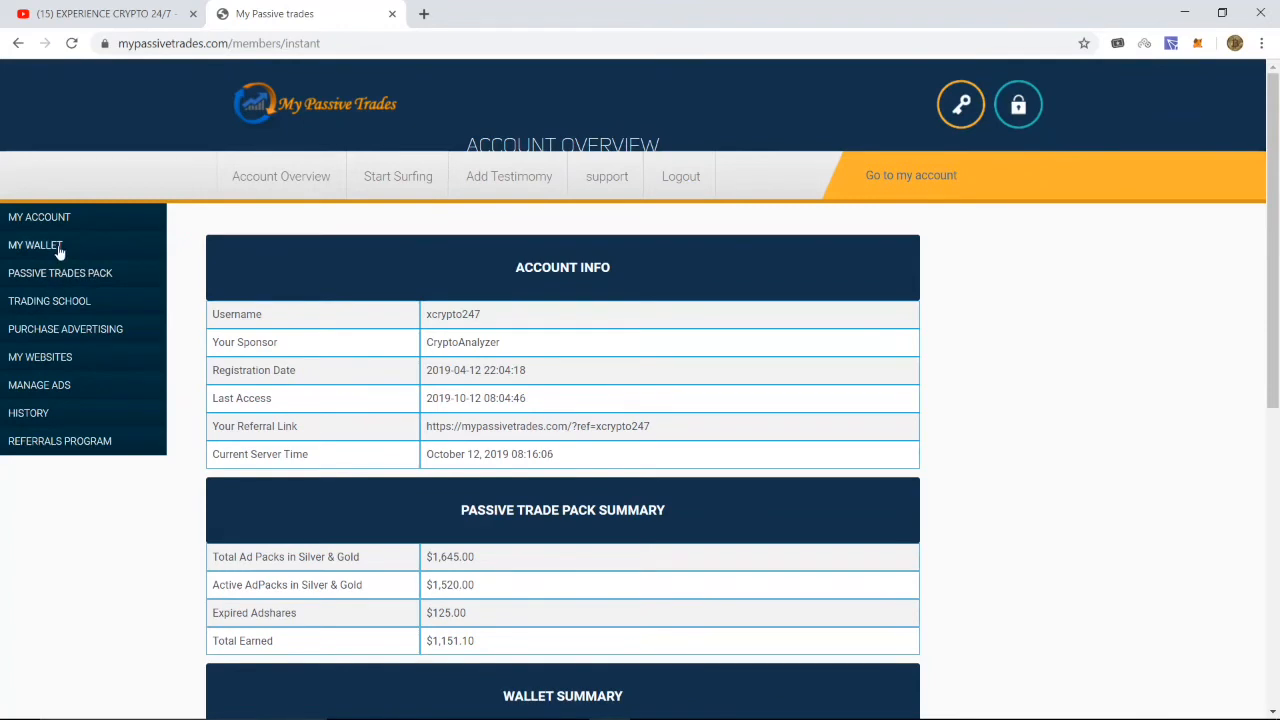
left_click(36, 244)
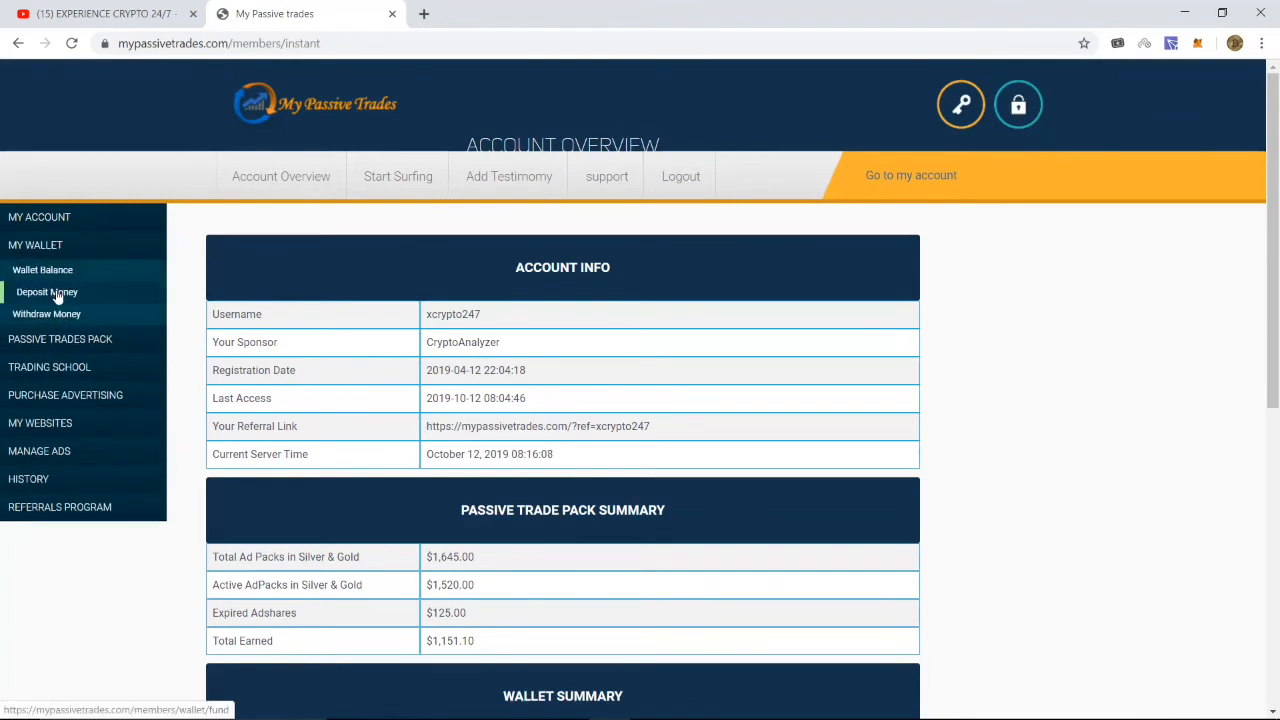
On Deposit Money, enter the suggested 15.00 with Bitcoin as payment method and submit
left_click(48, 292)
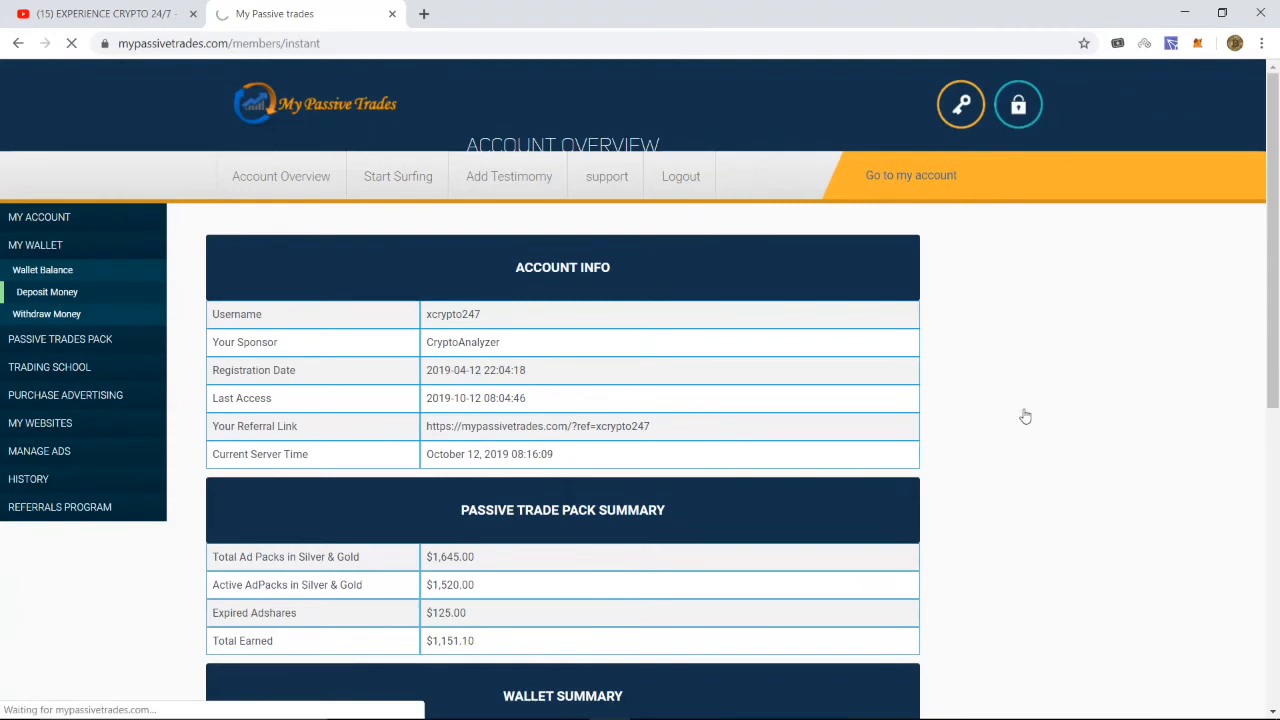
left_click(48, 292)
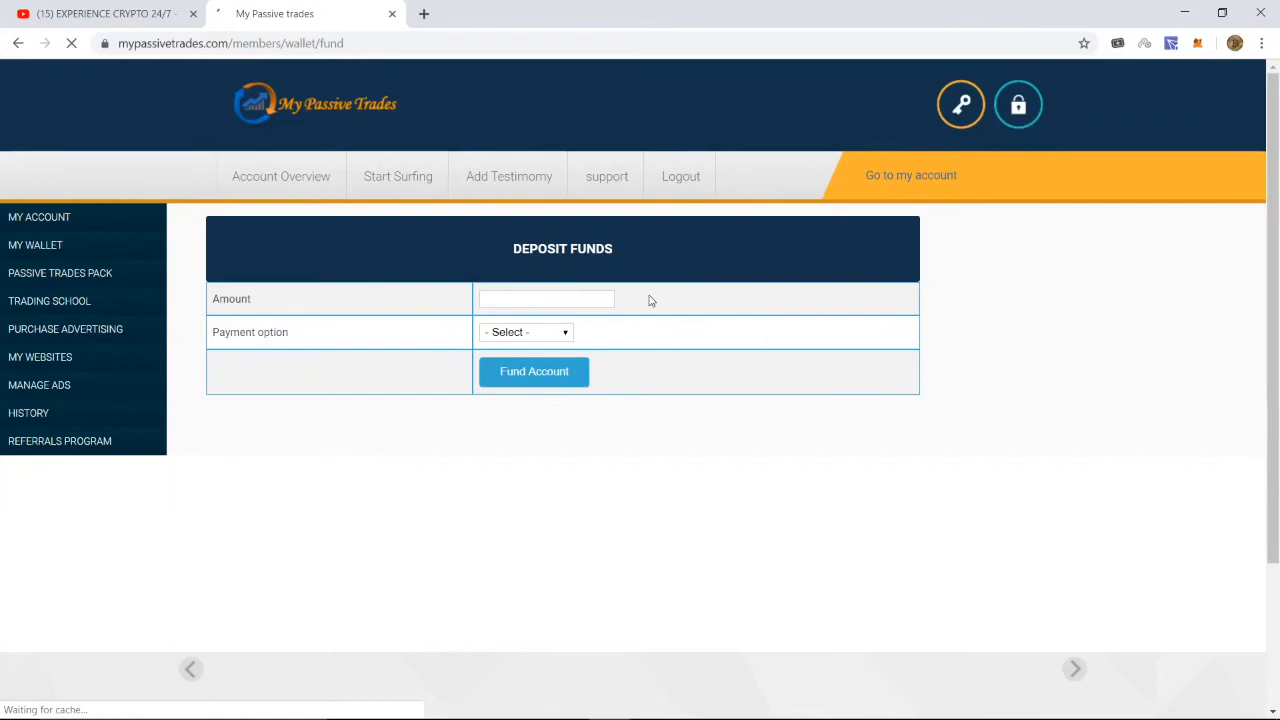
left_click(546, 300)
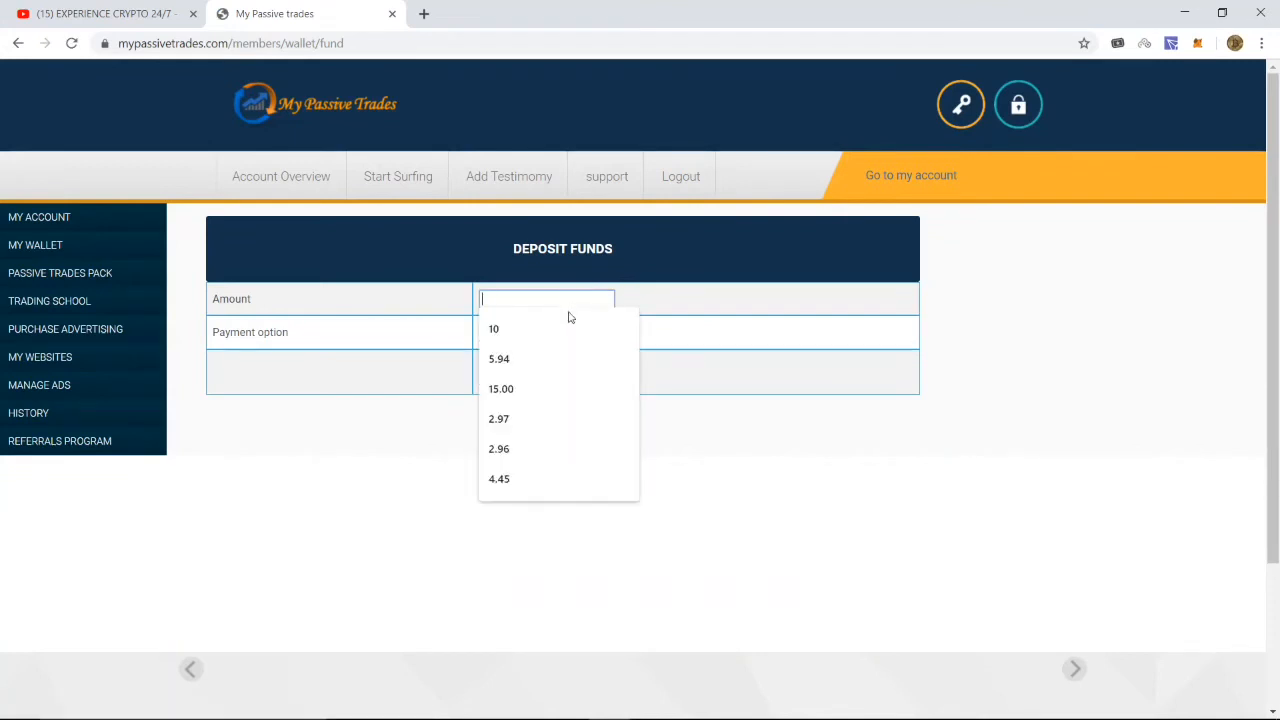
left_click(500, 388)
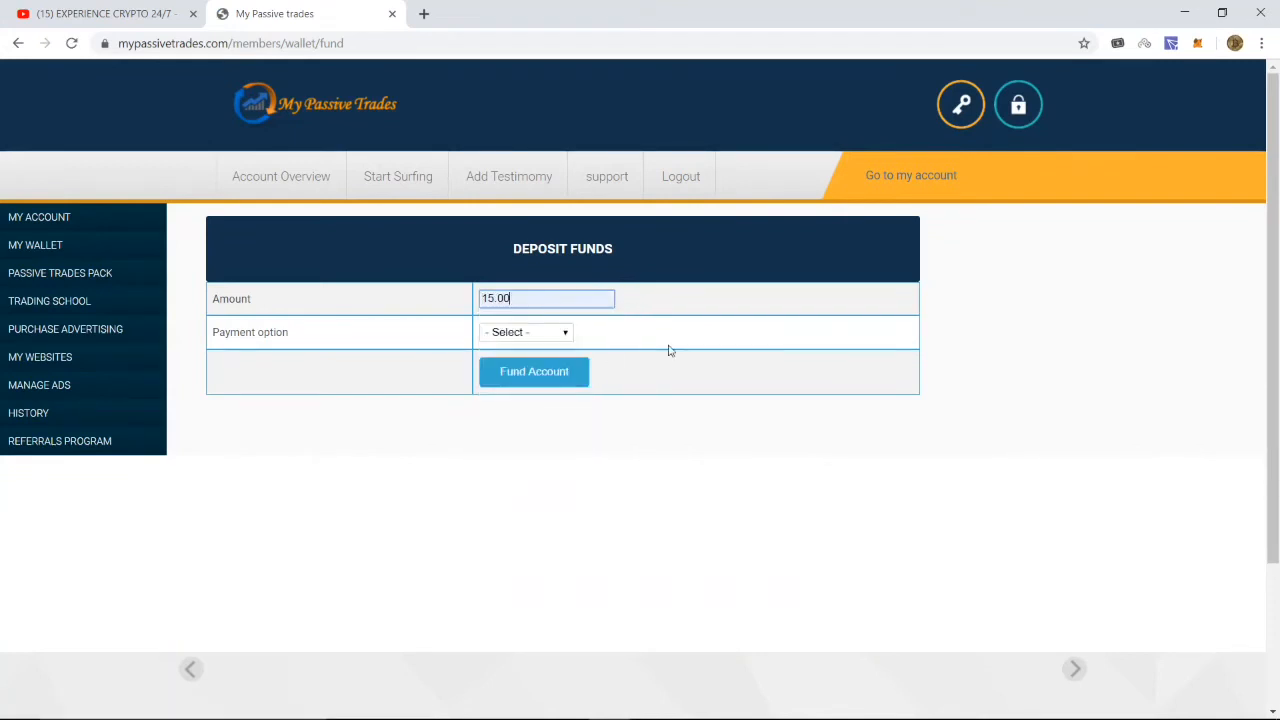
left_click(524, 332)
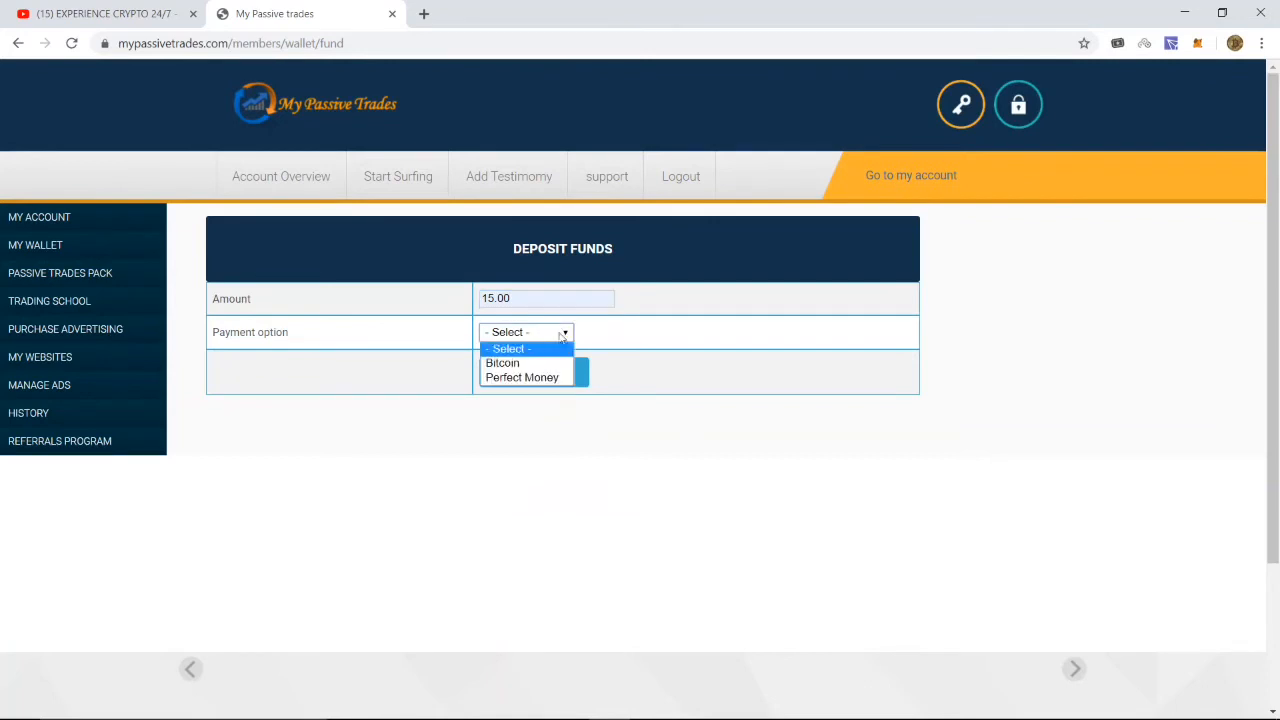
mouse_move(504, 362)
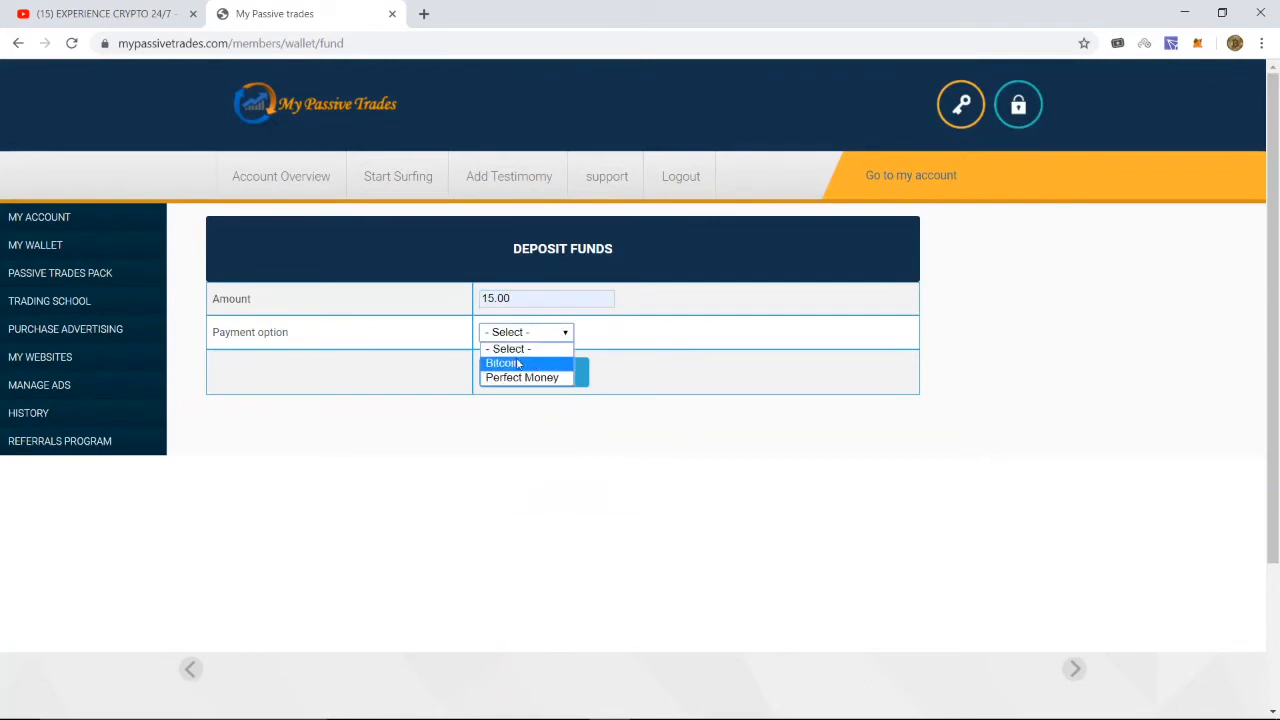
mouse_move(512, 372)
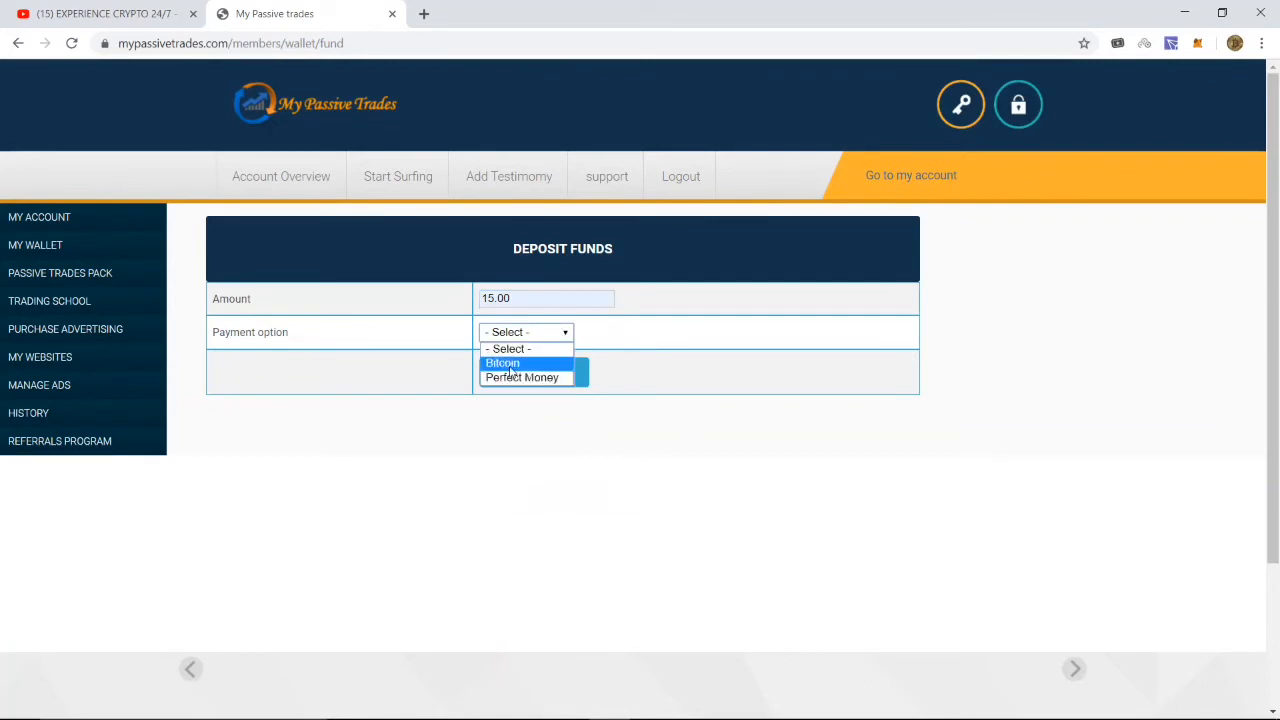
left_click(502, 362)
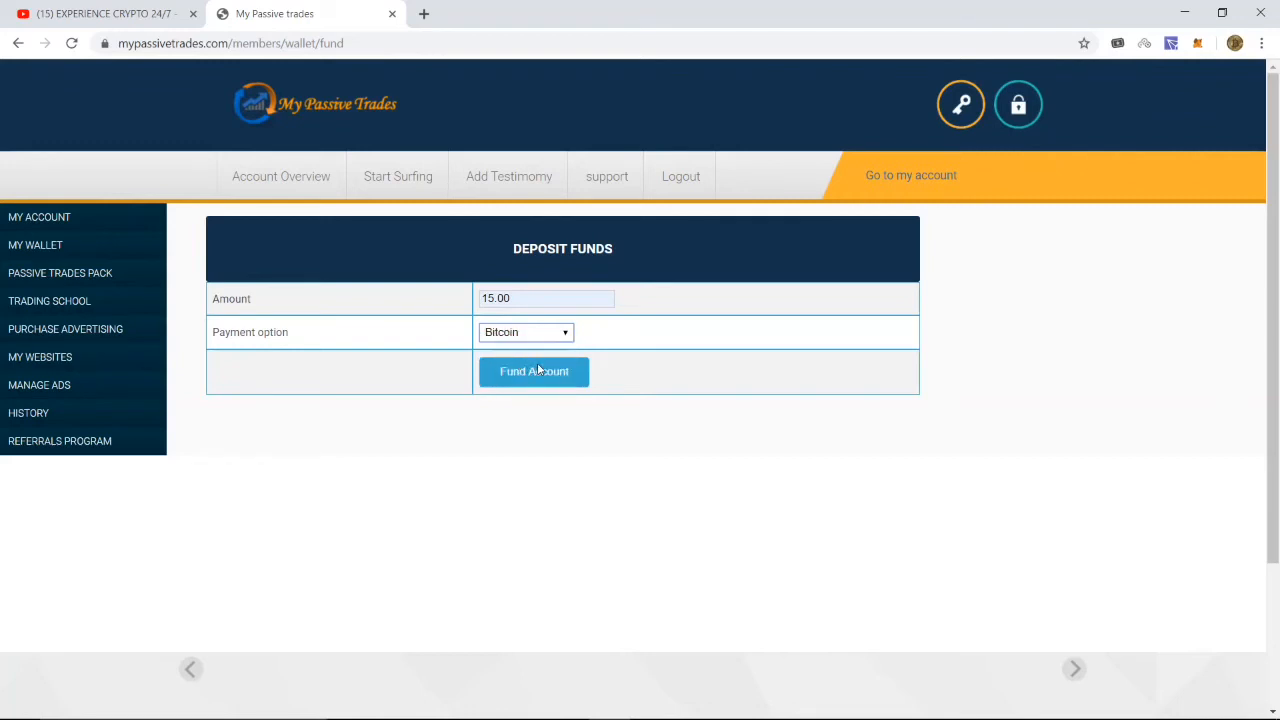
left_click(532, 370)
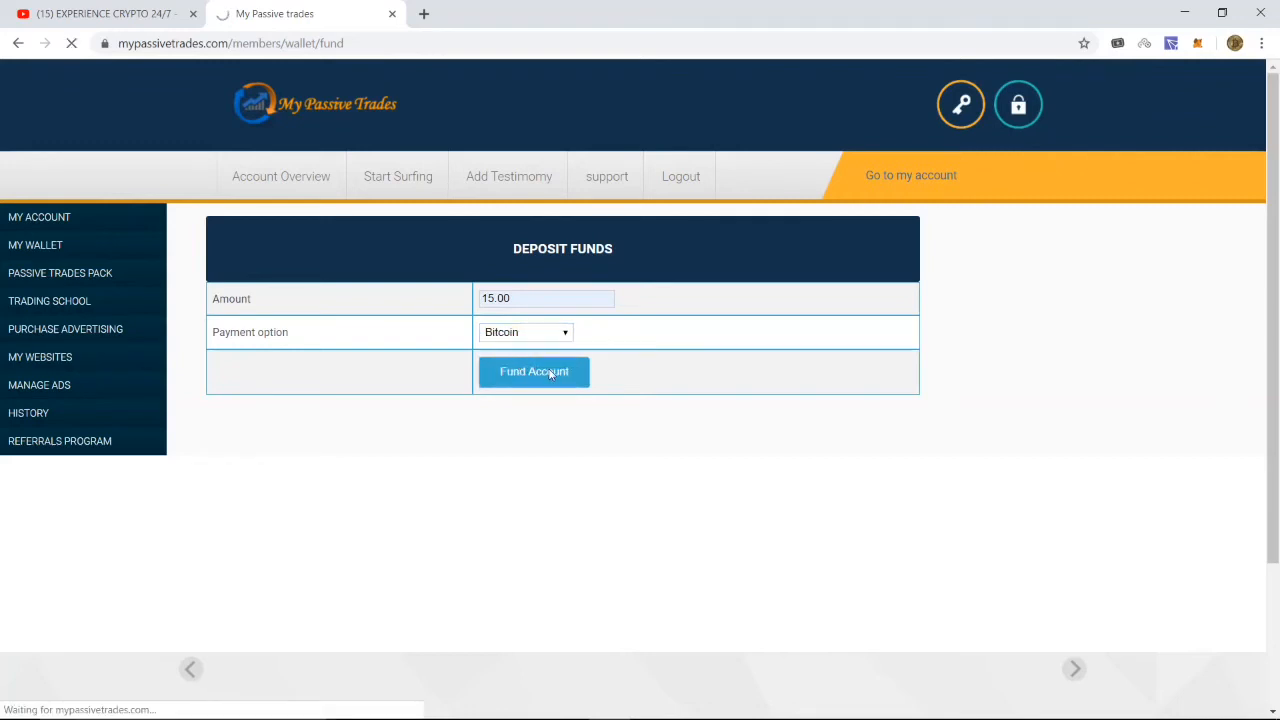
left_click(534, 370)
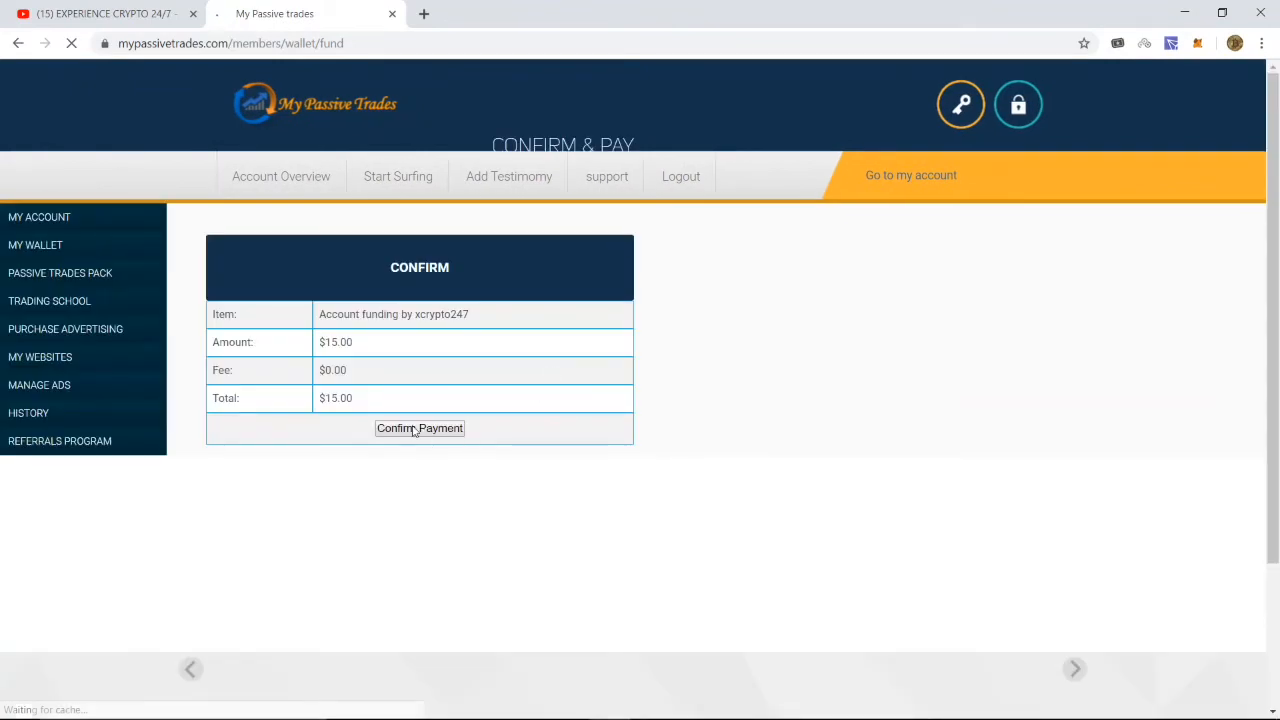
Confirm the $15 funding payment to reach the CoinPayments checkout
left_click(420, 428)
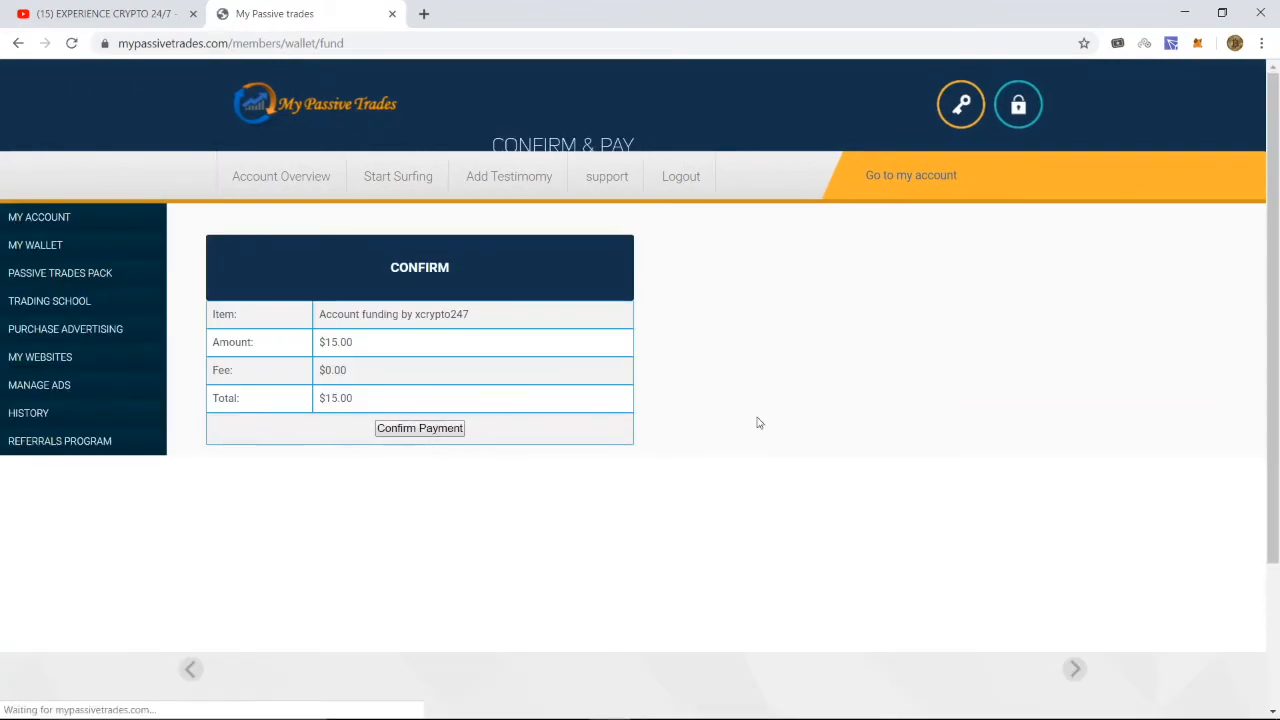
left_click(420, 428)
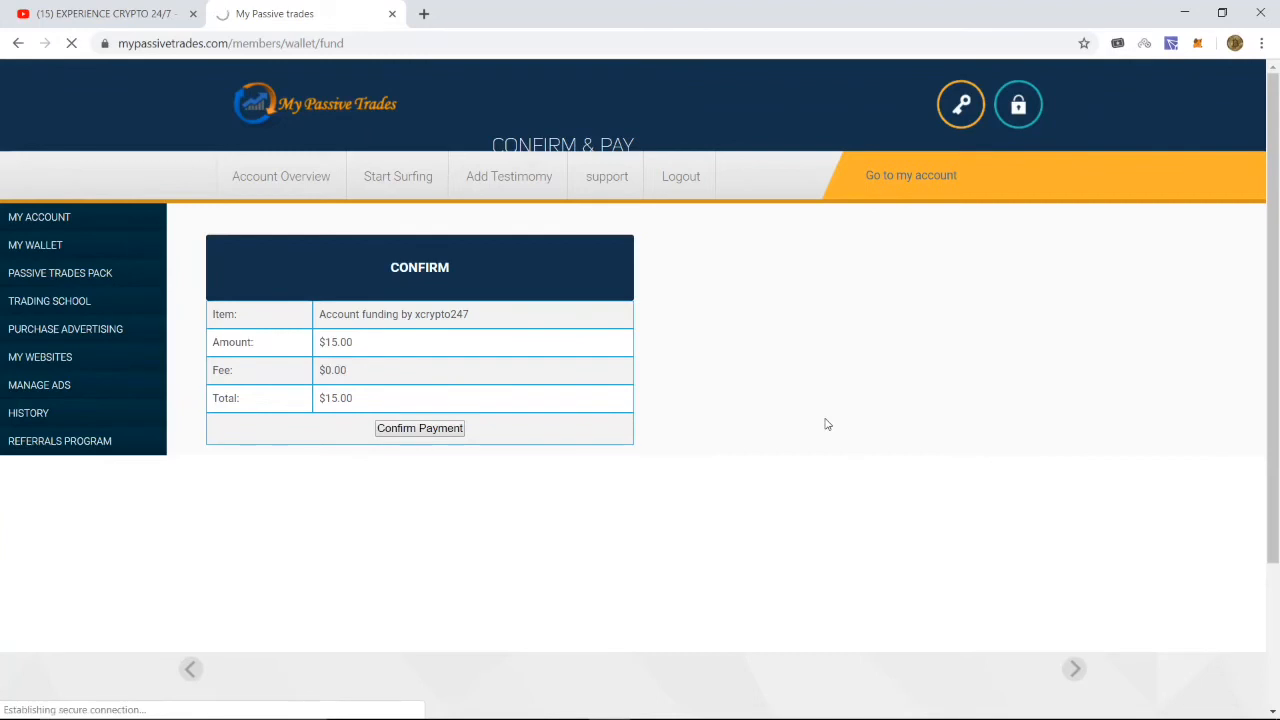
left_click(420, 428)
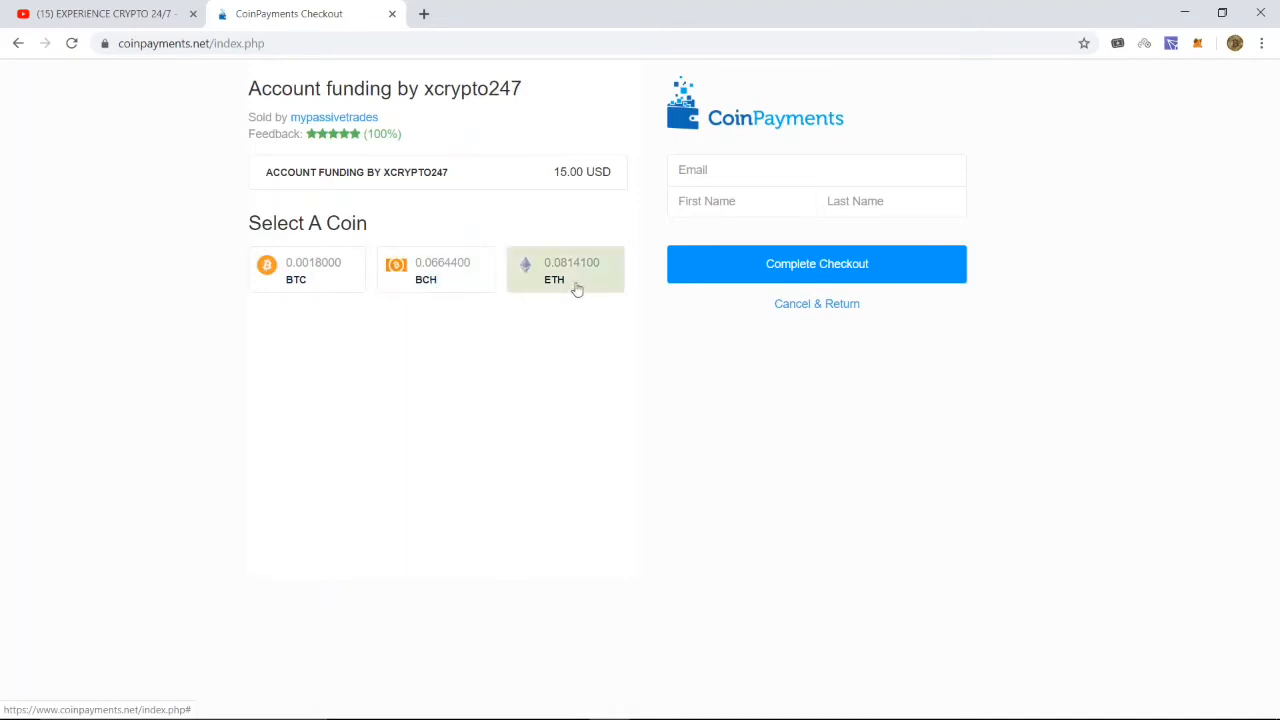
Choose BTC at the CoinPayments checkout, then go back without paying
left_click(308, 270)
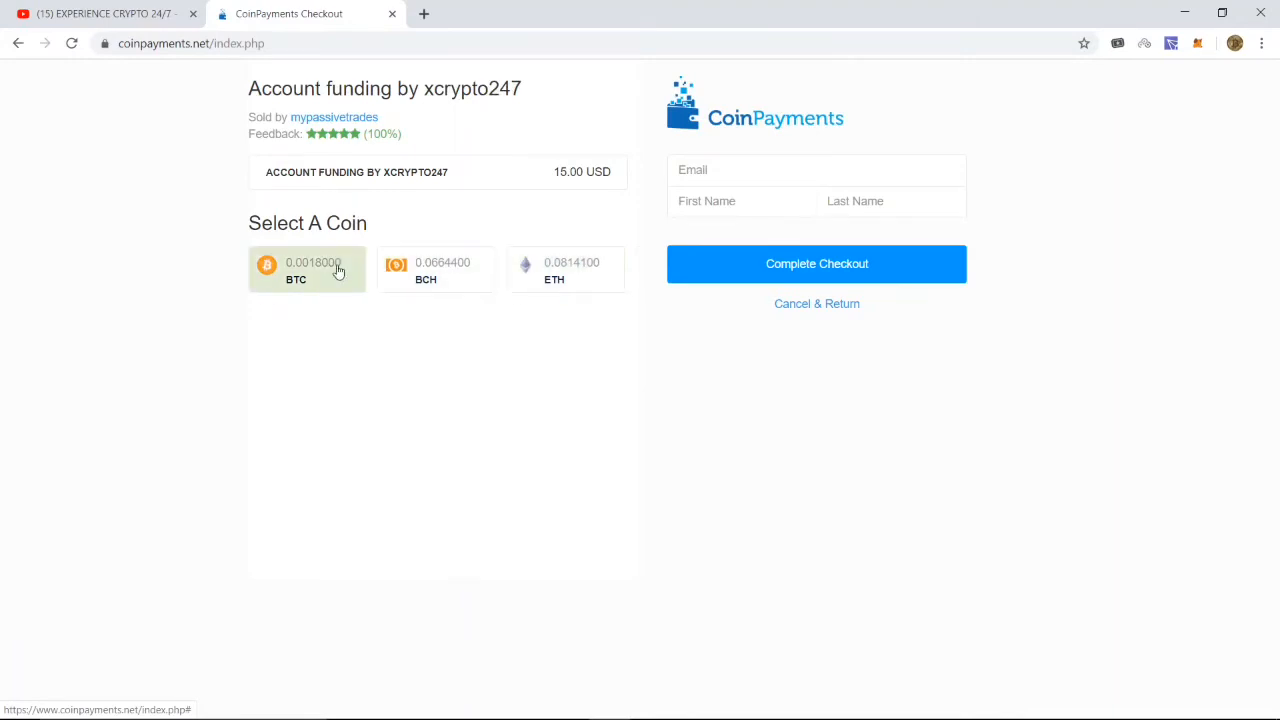
mouse_move(600, 480)
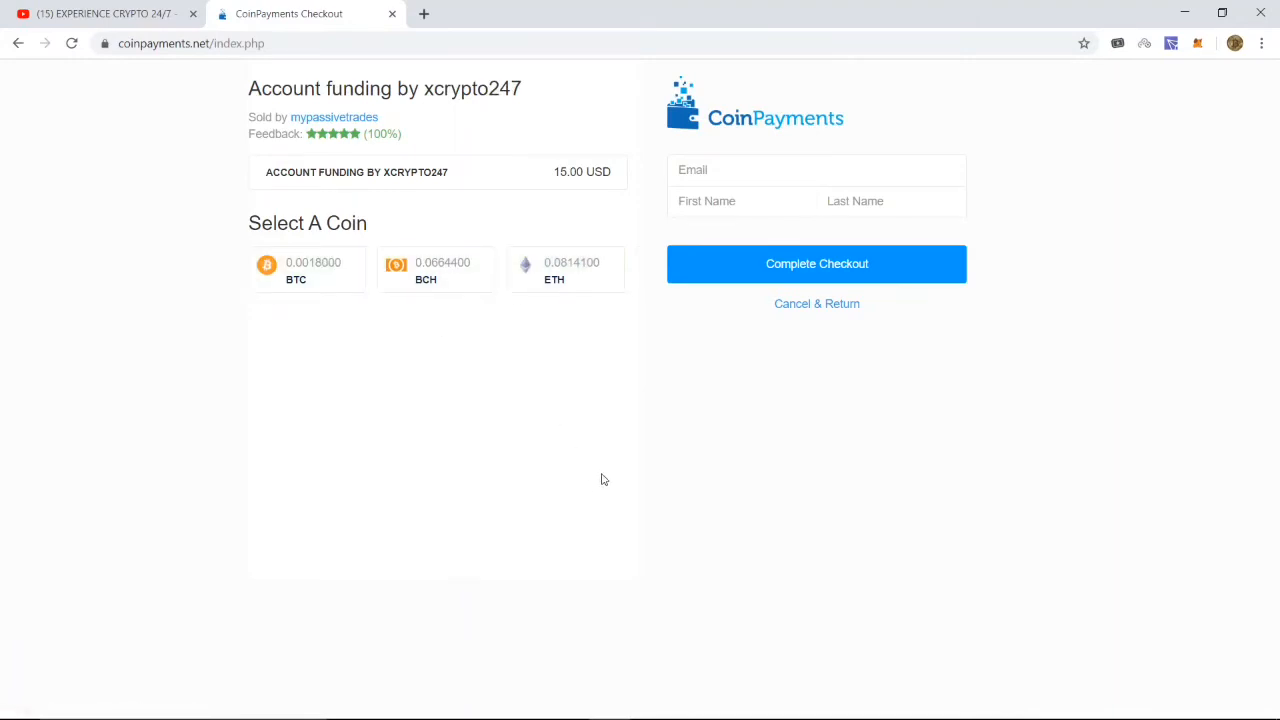
mouse_move(556, 482)
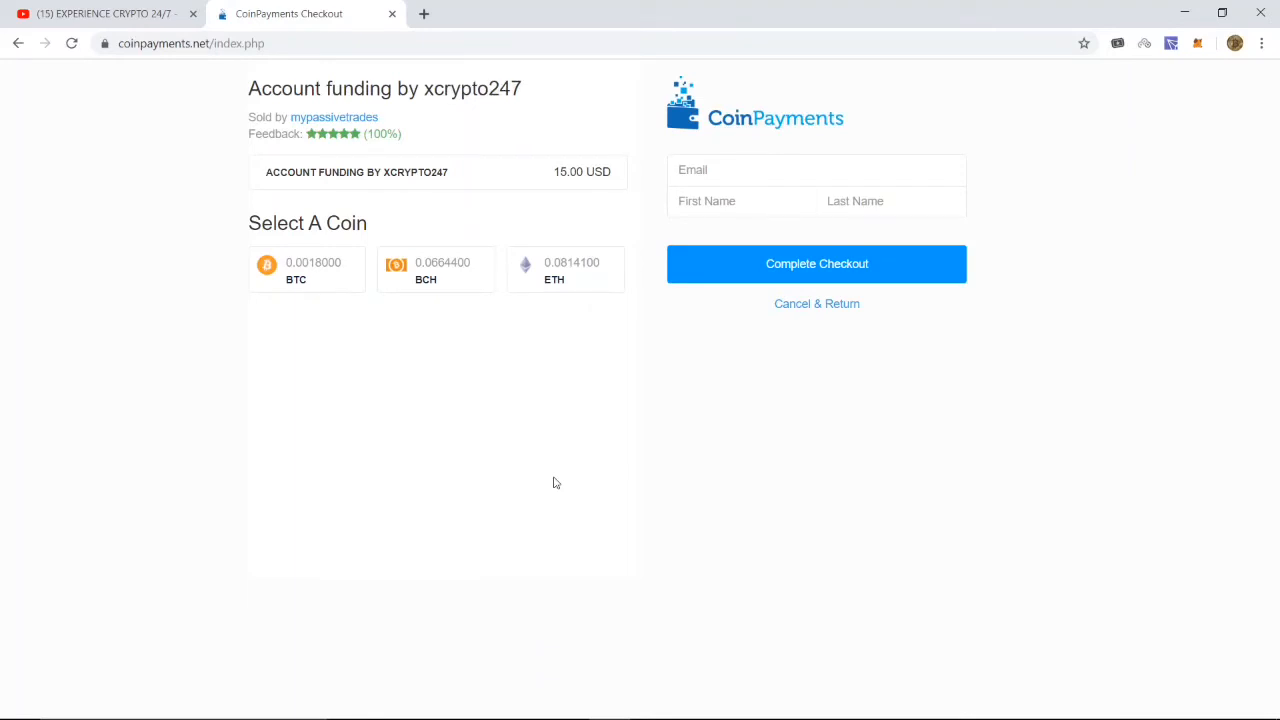
mouse_move(460, 418)
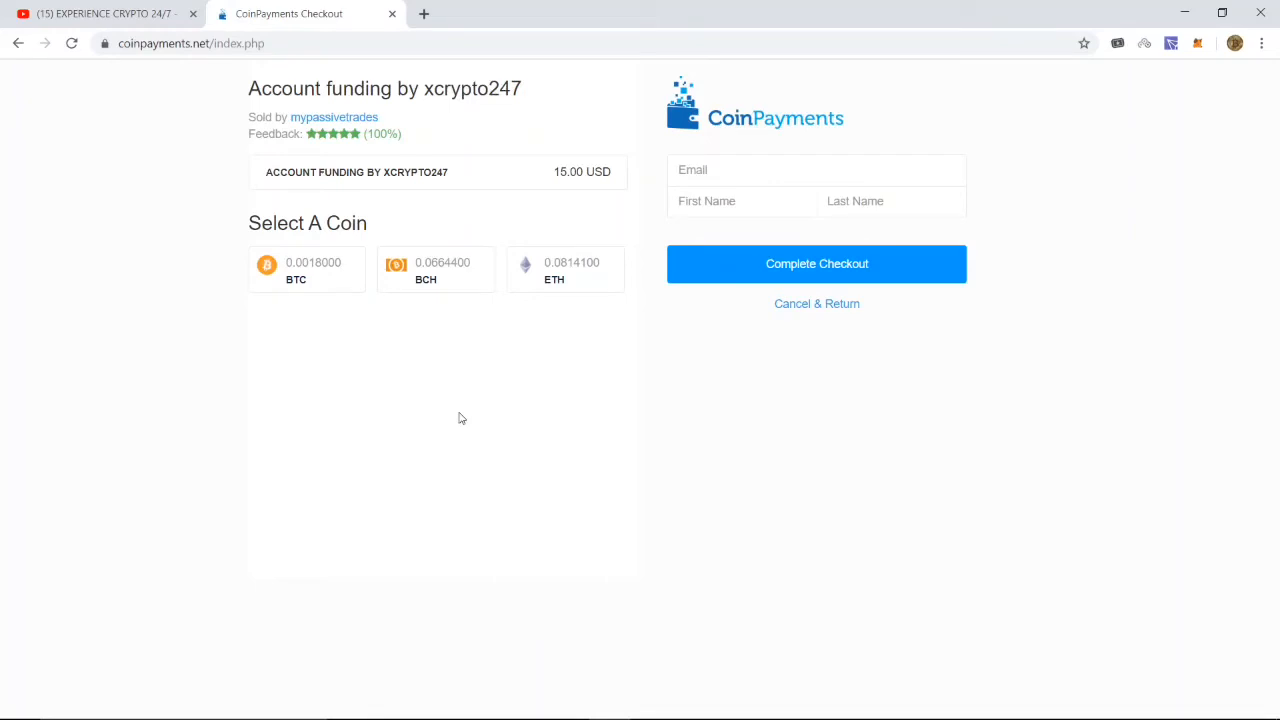
mouse_move(480, 412)
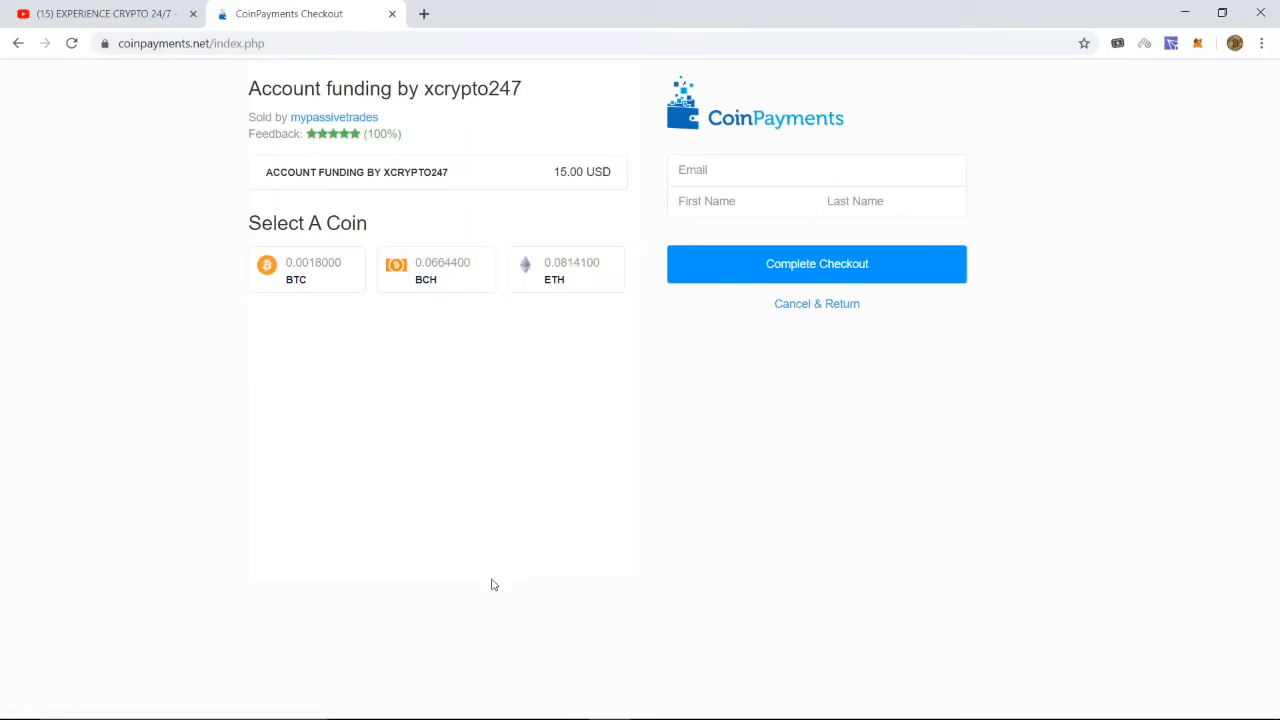
mouse_move(196, 80)
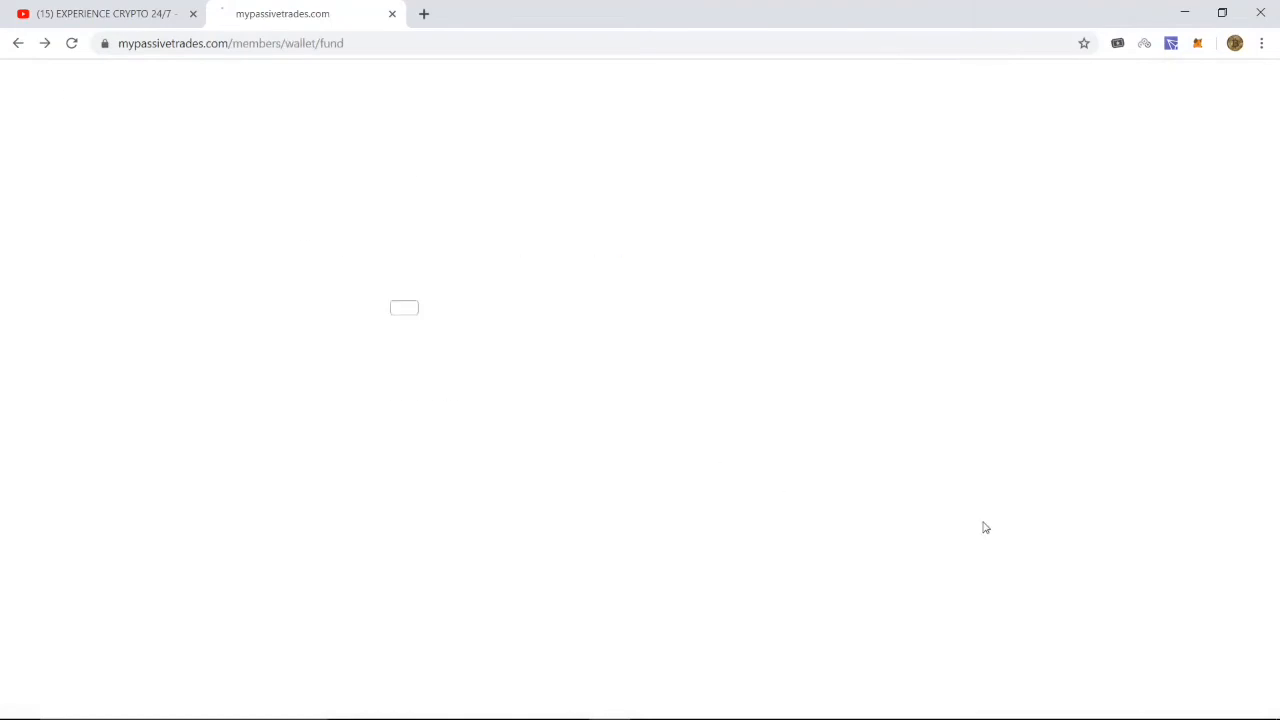
left_click(18, 44)
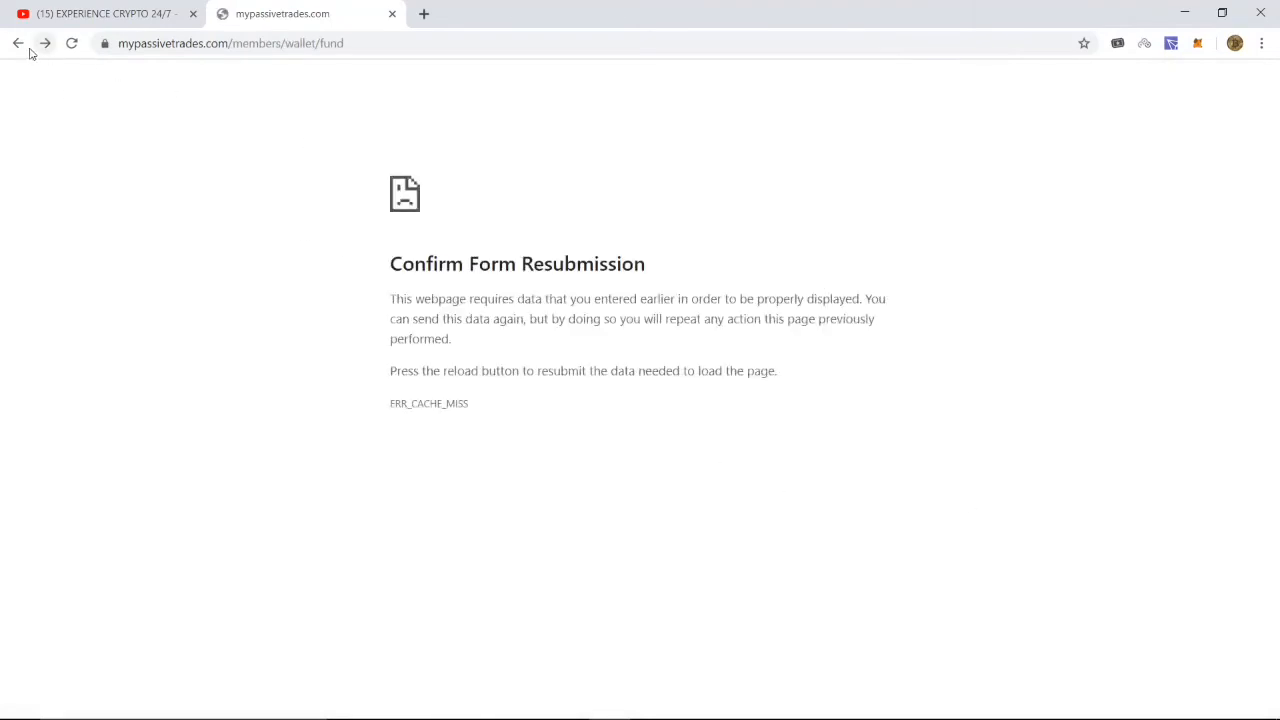
Go back past the resubmission prompt to the Deposit Funds page holding 15.00 Bitcoin
left_click(18, 44)
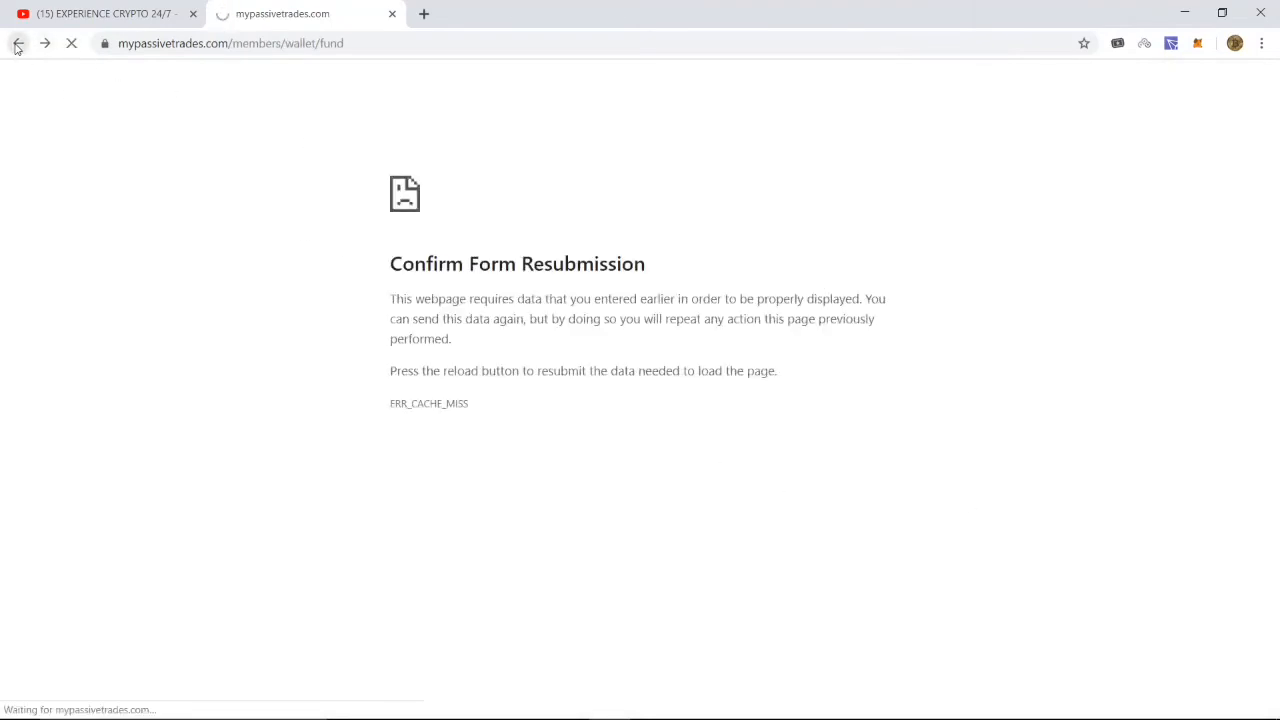
left_click(18, 44)
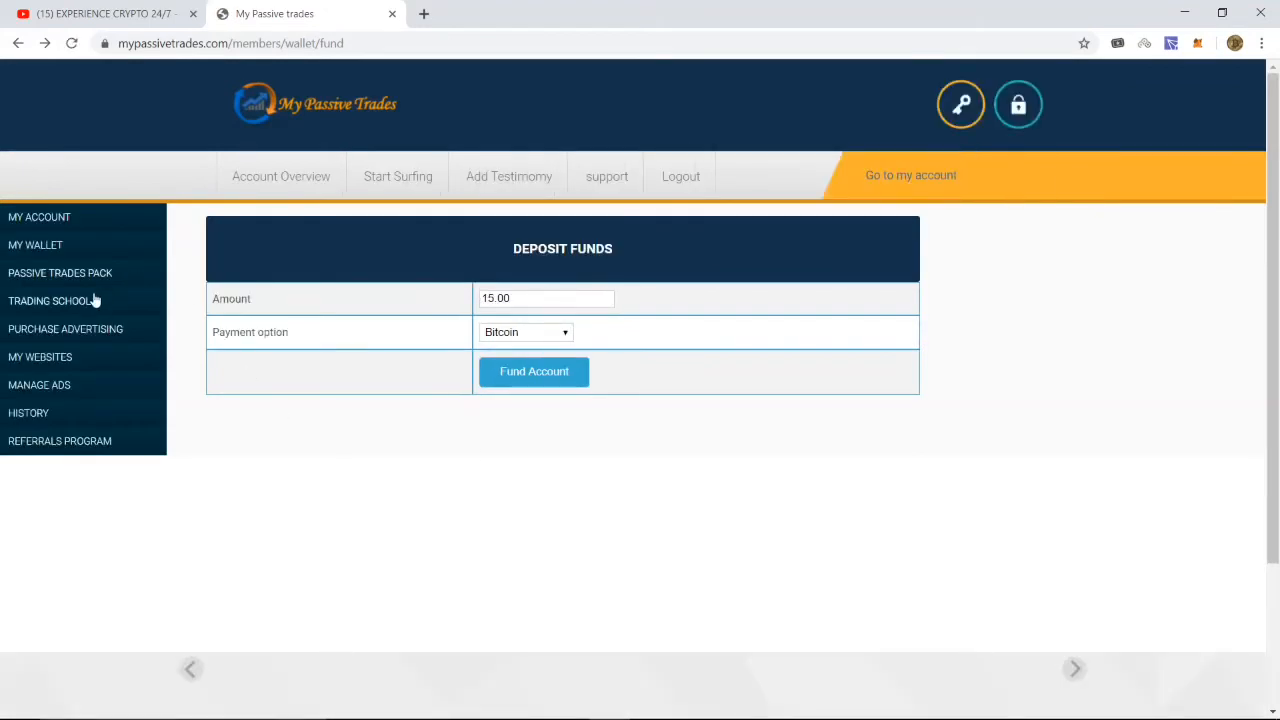
mouse_move(164, 316)
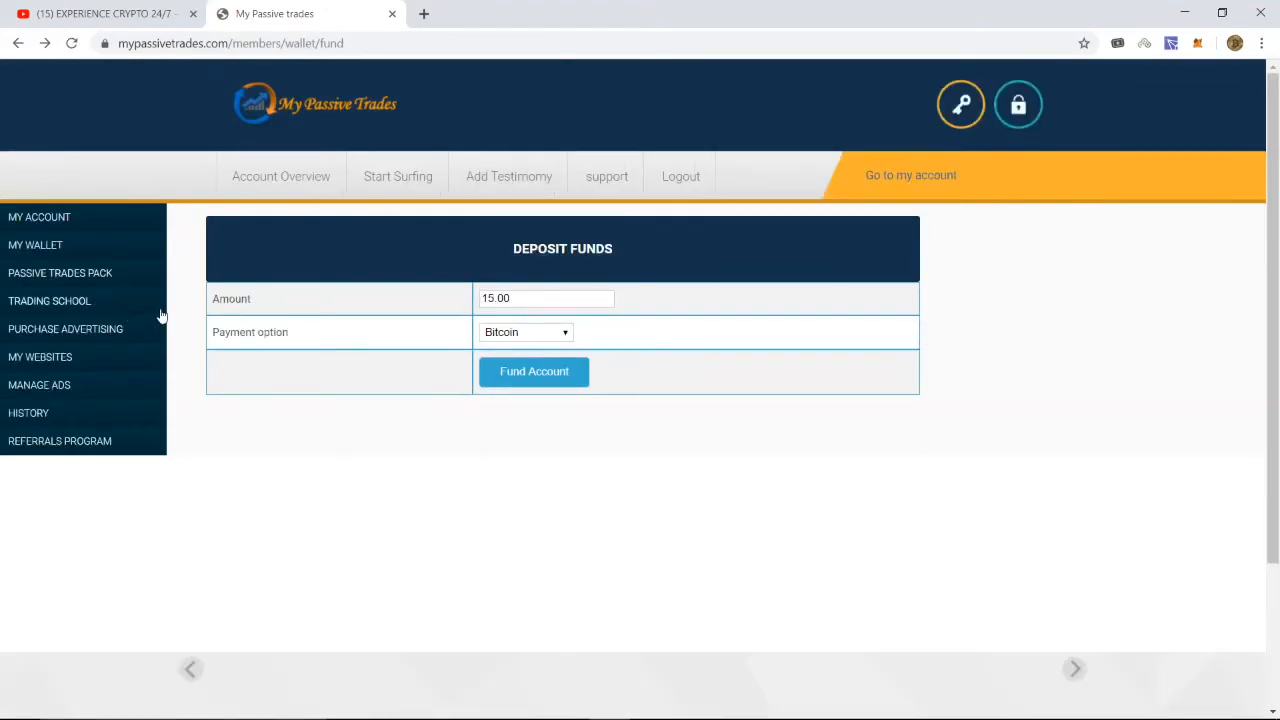
mouse_move(190, 320)
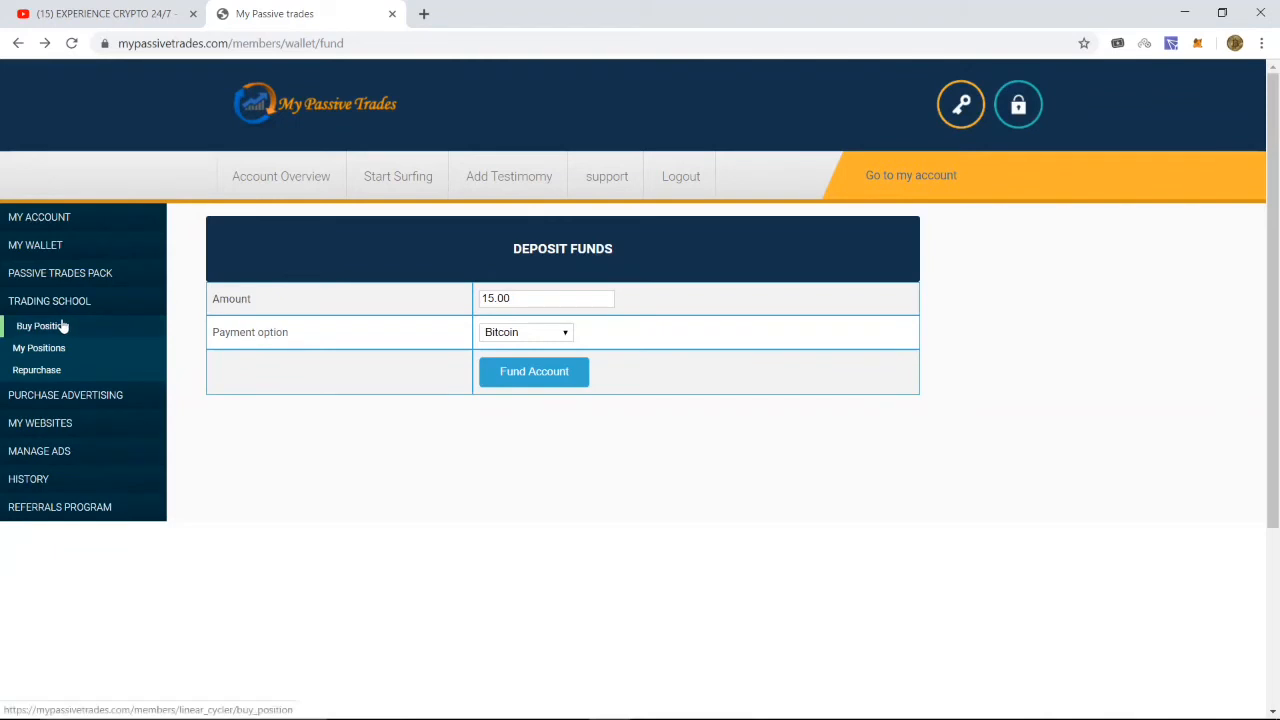
Go to the buy position page and start entering Mentoring Level 1 positions
left_click(40, 326)
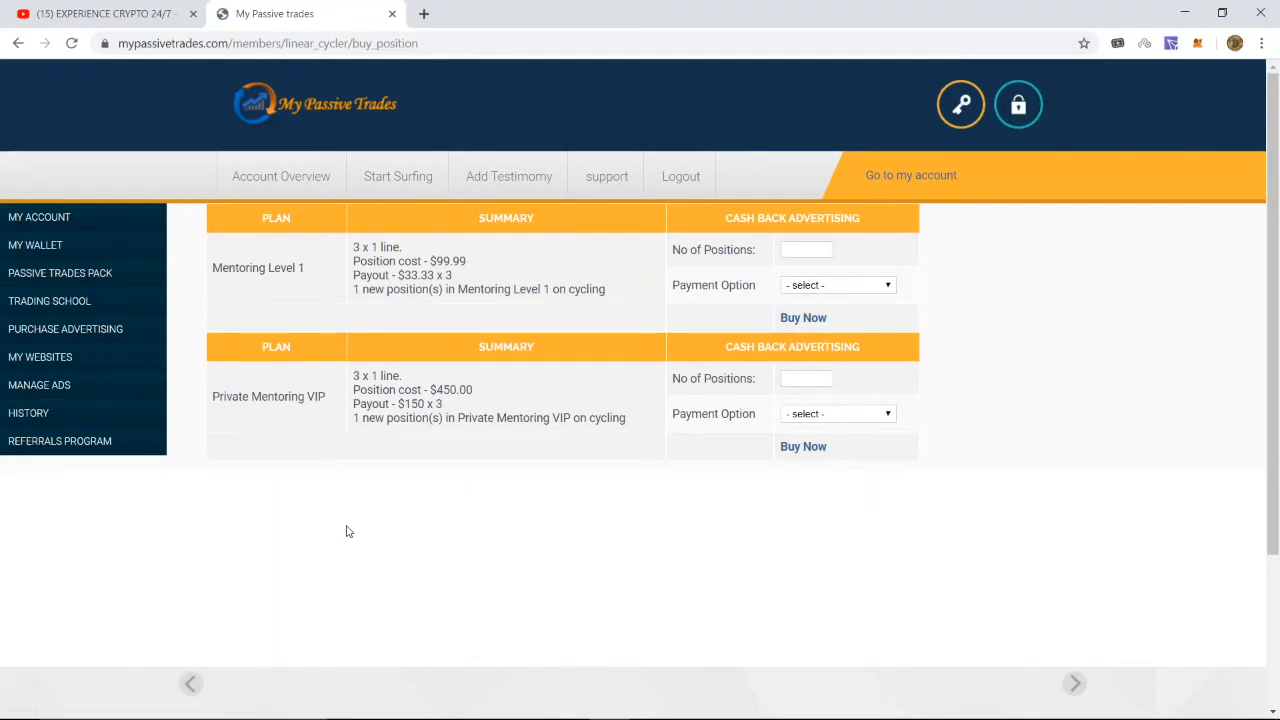
mouse_move(294, 460)
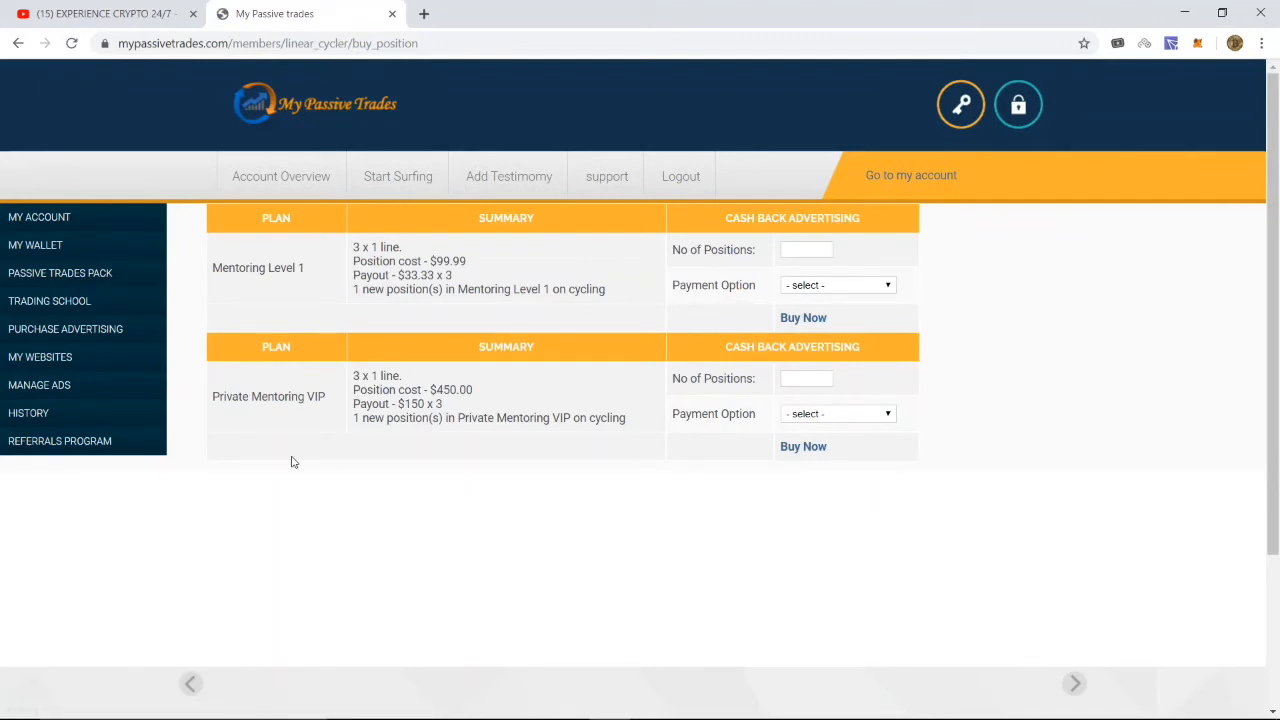
mouse_move(332, 440)
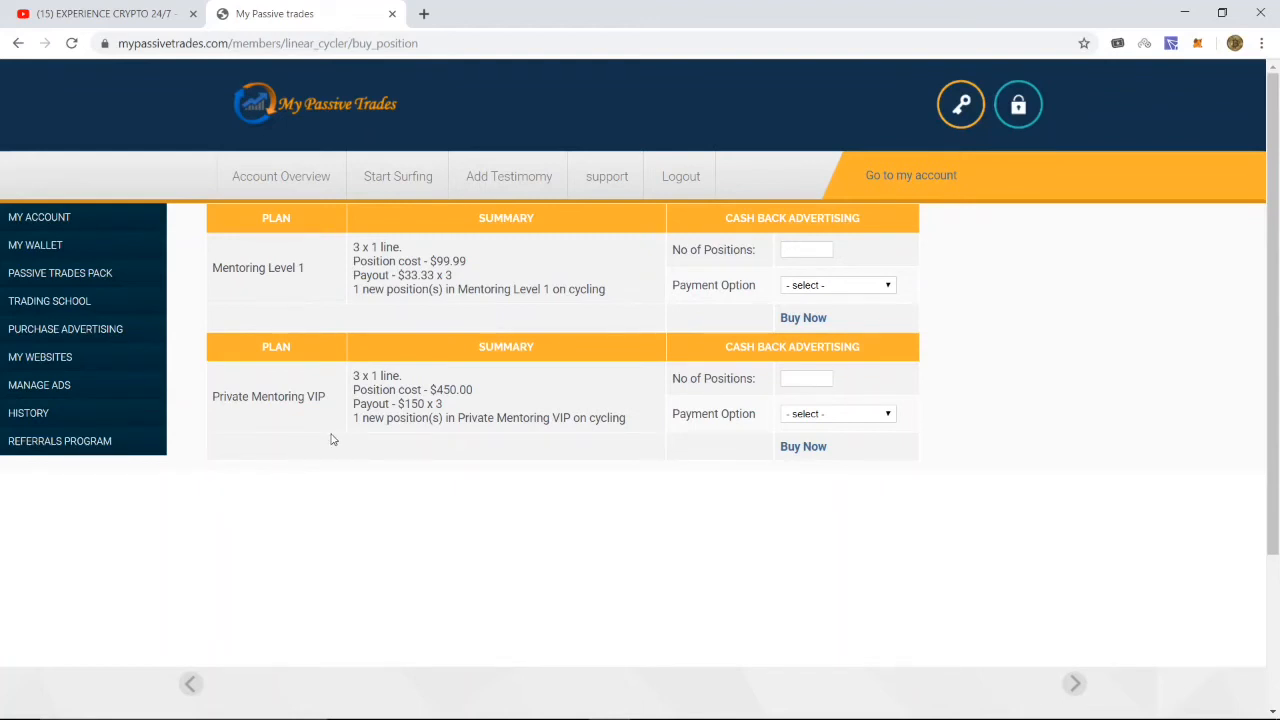
mouse_move(590, 544)
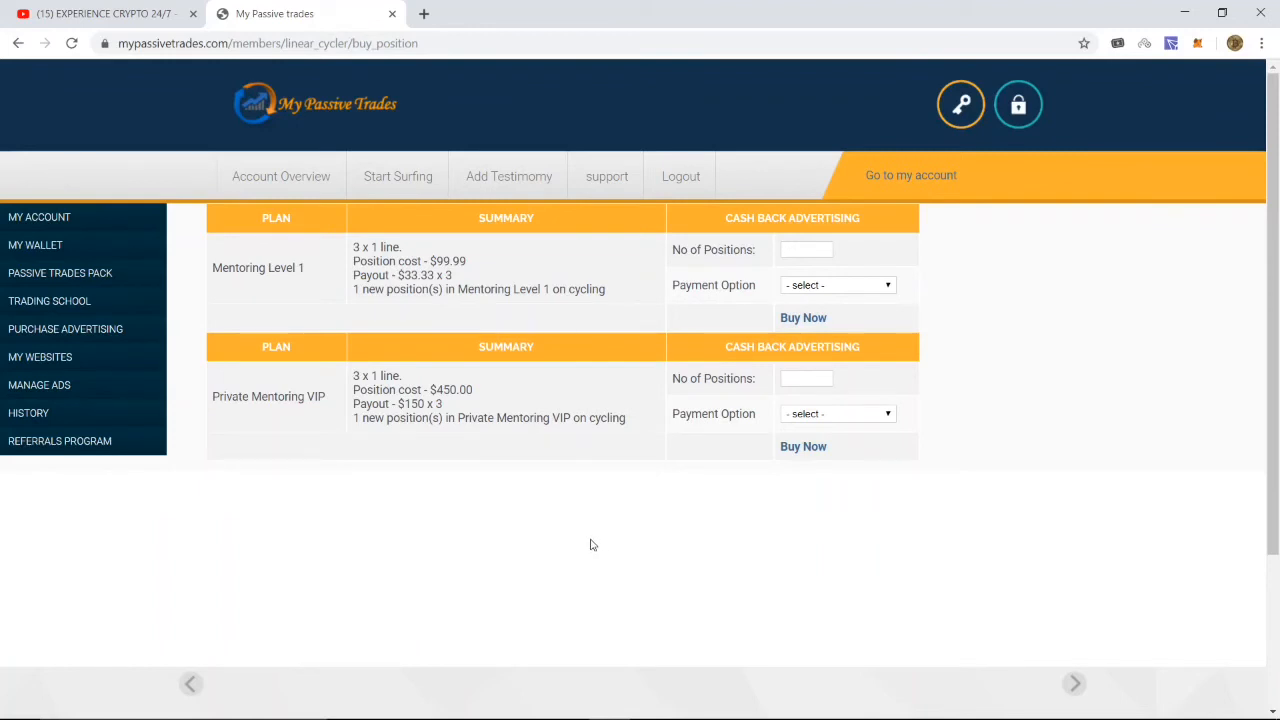
mouse_move(572, 284)
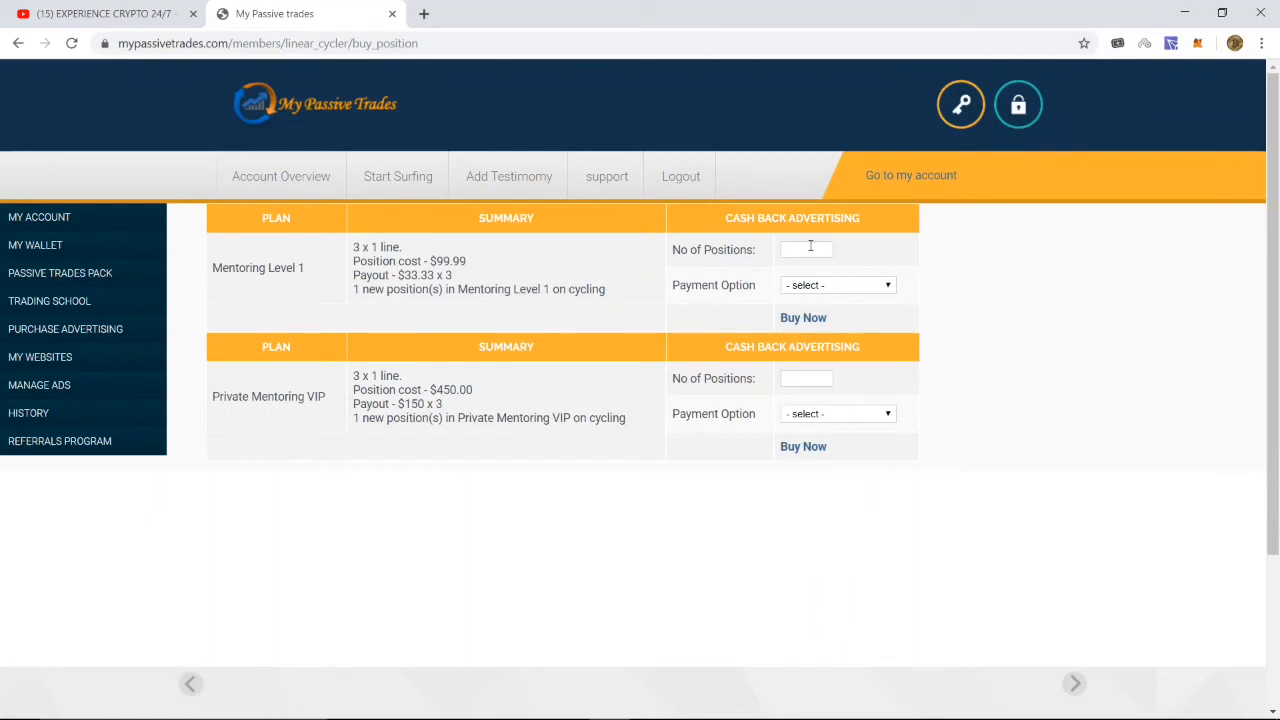
left_click(806, 248)
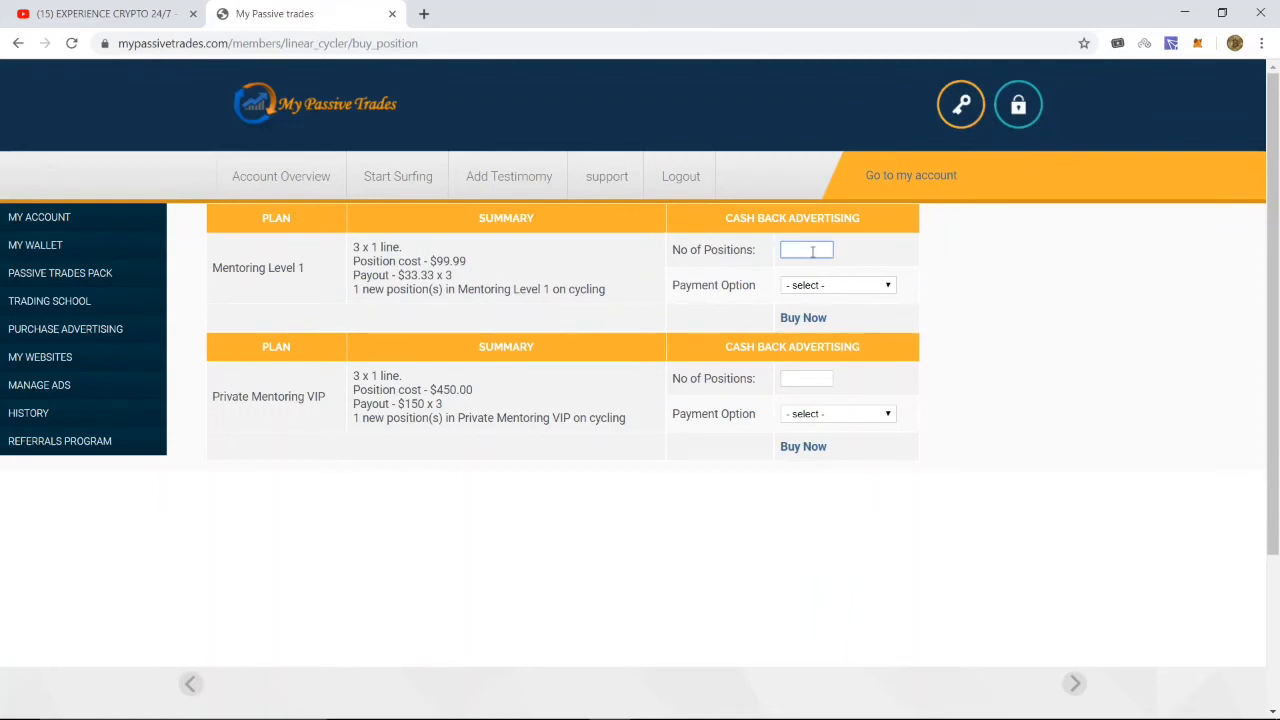
left_click(808, 250)
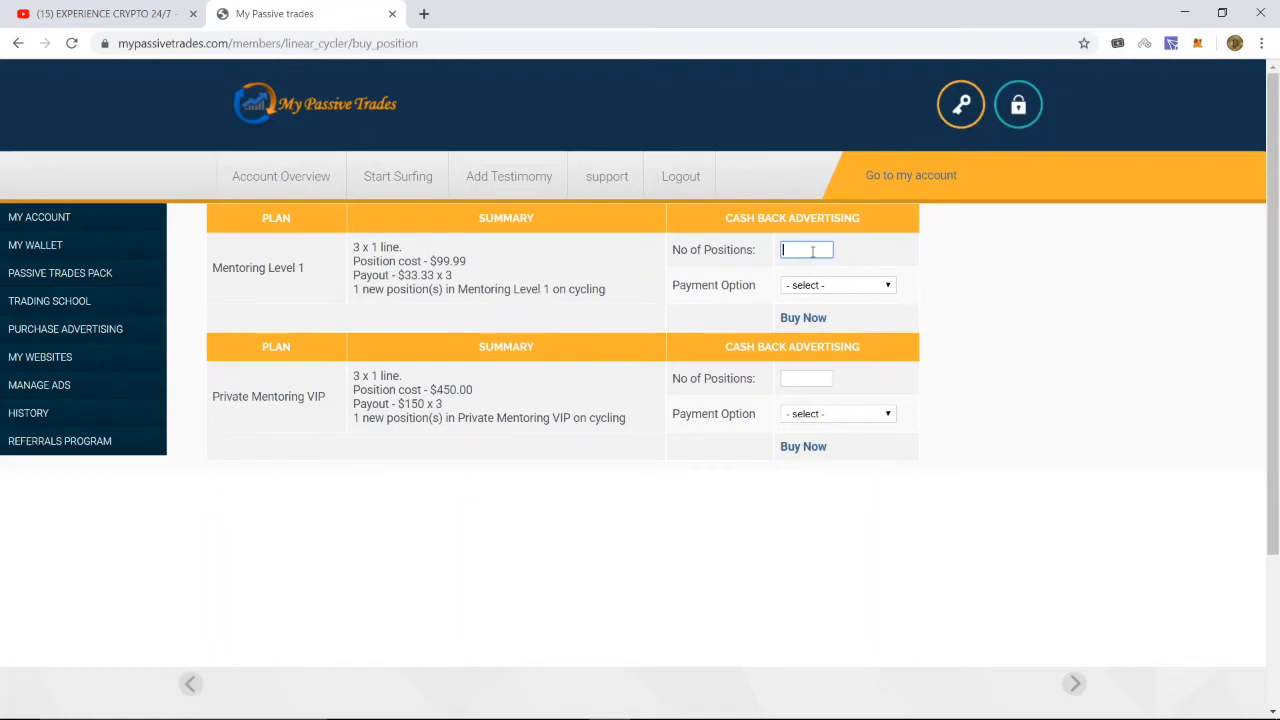
mouse_move(256, 280)
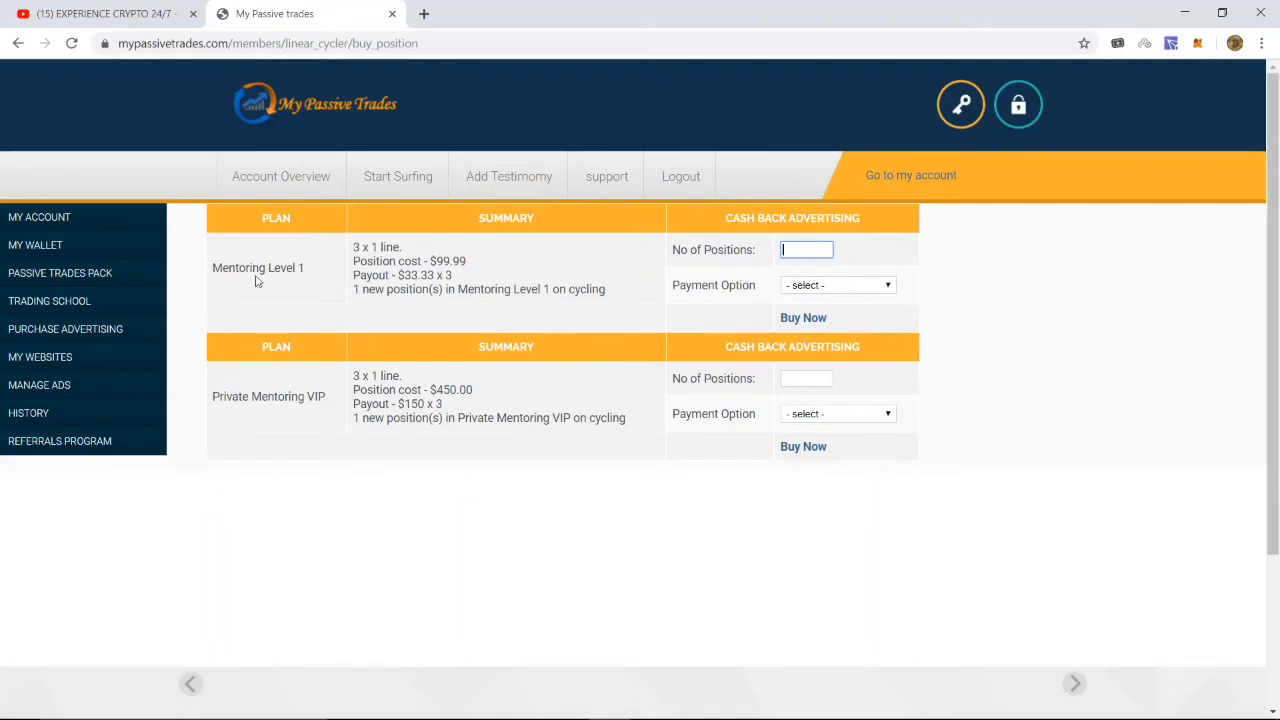
mouse_move(862, 540)
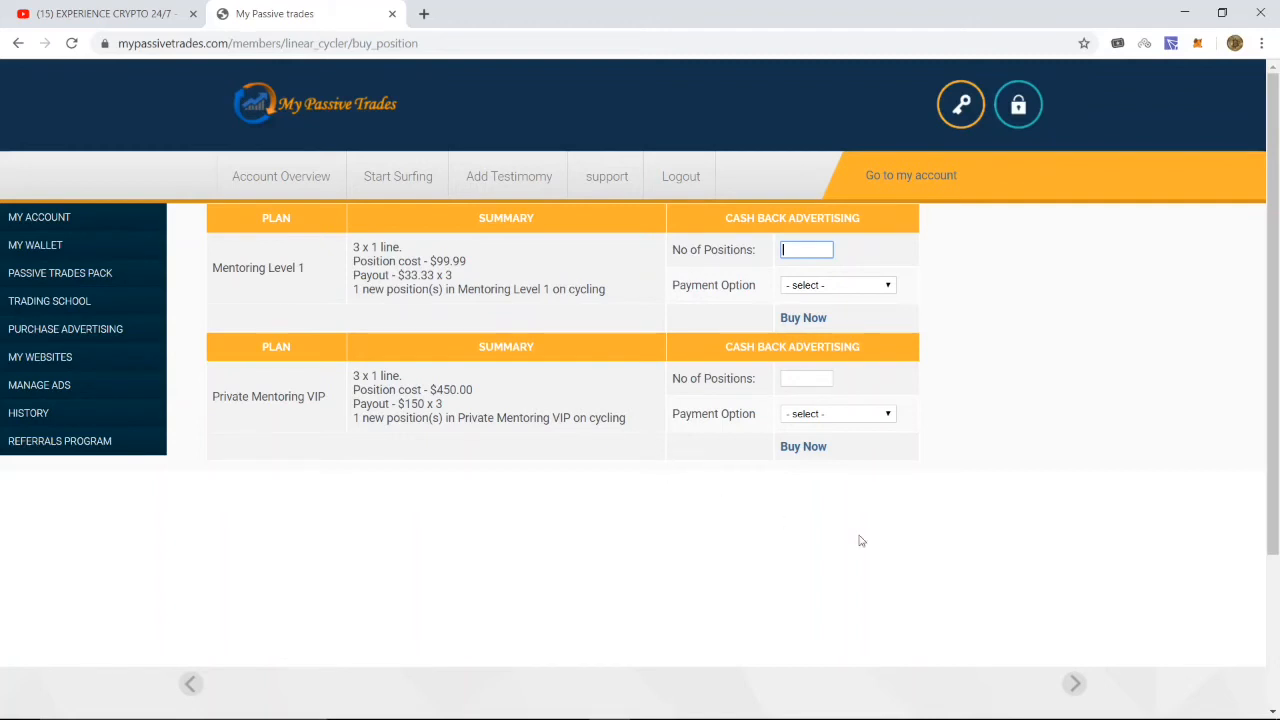
mouse_move(1020, 340)
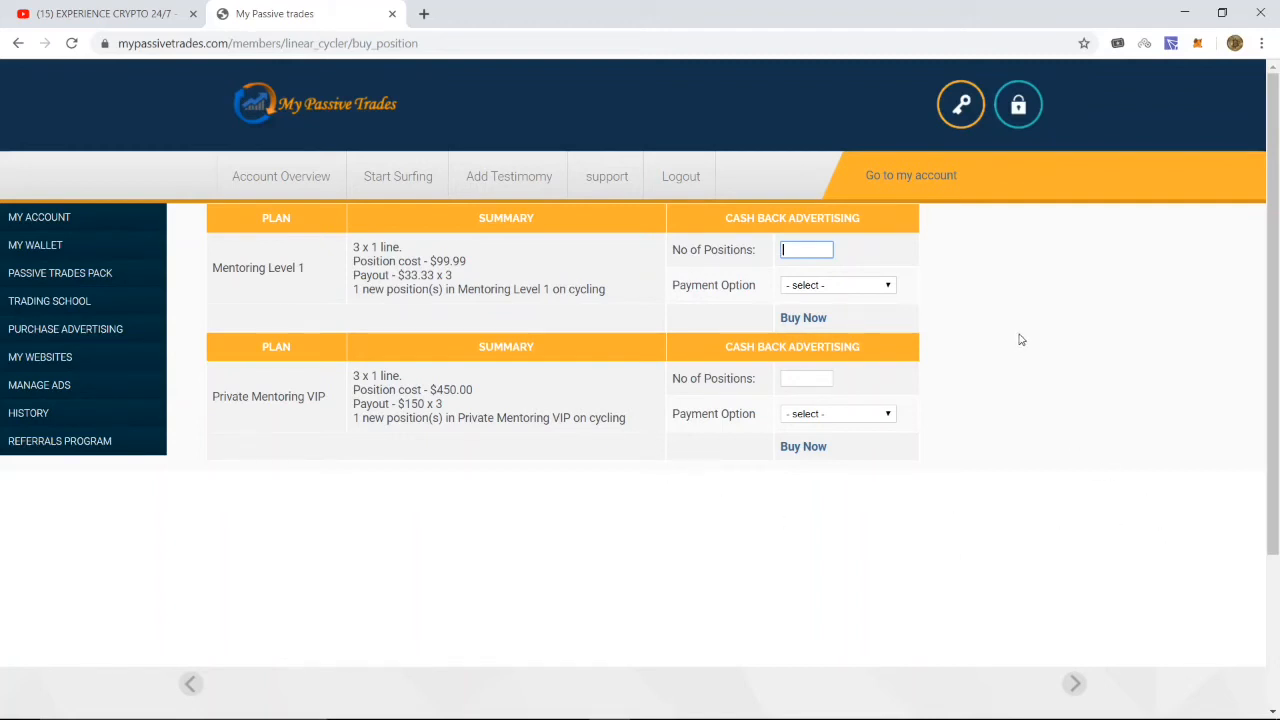
left_click(836, 284)
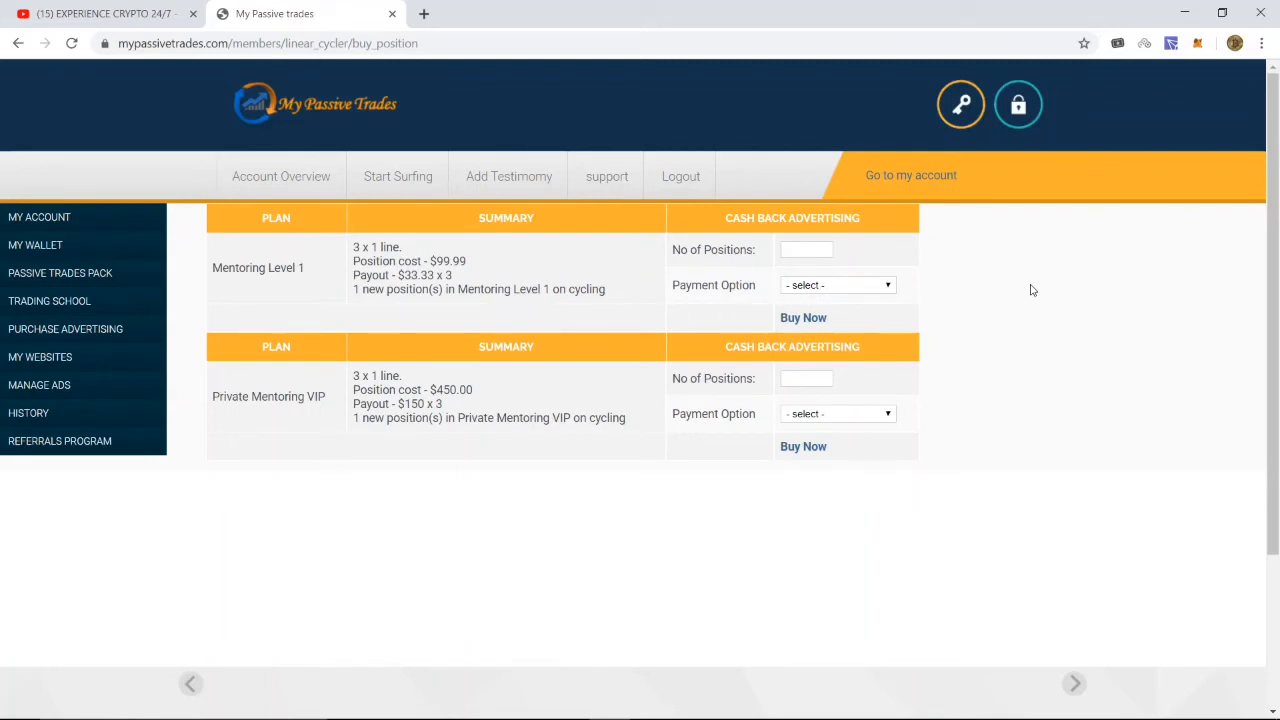
mouse_move(572, 308)
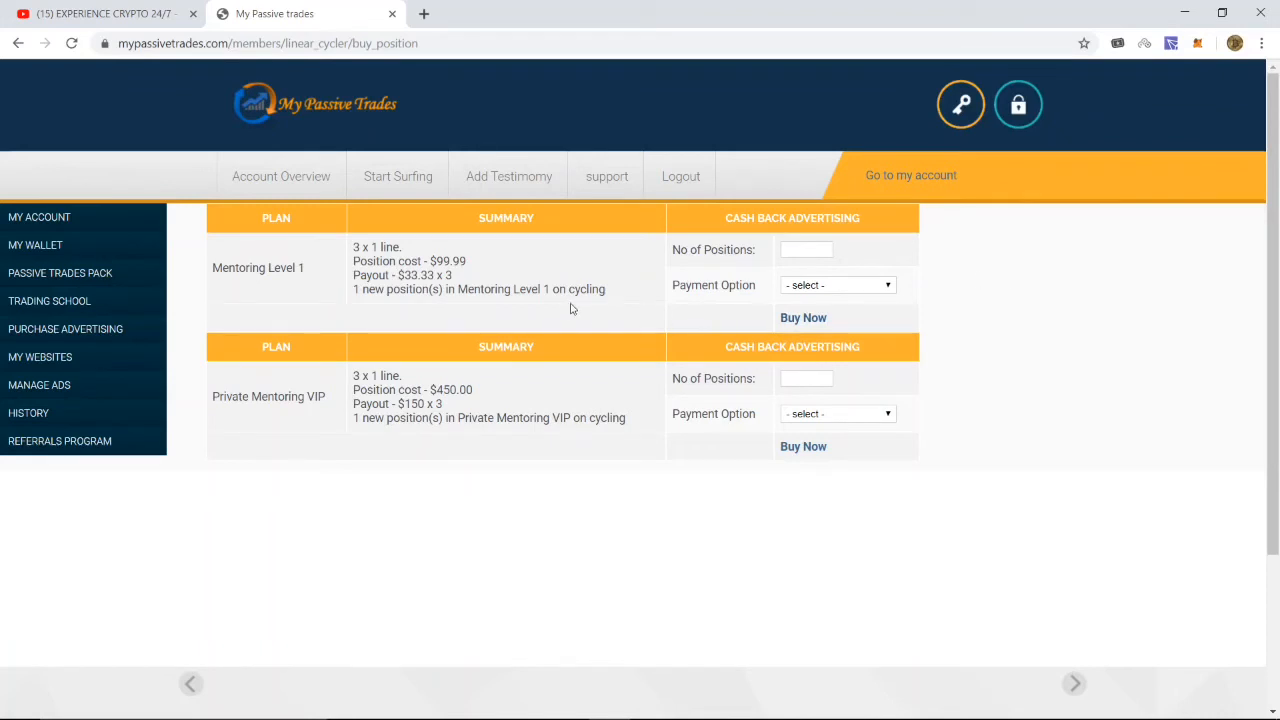
mouse_move(448, 364)
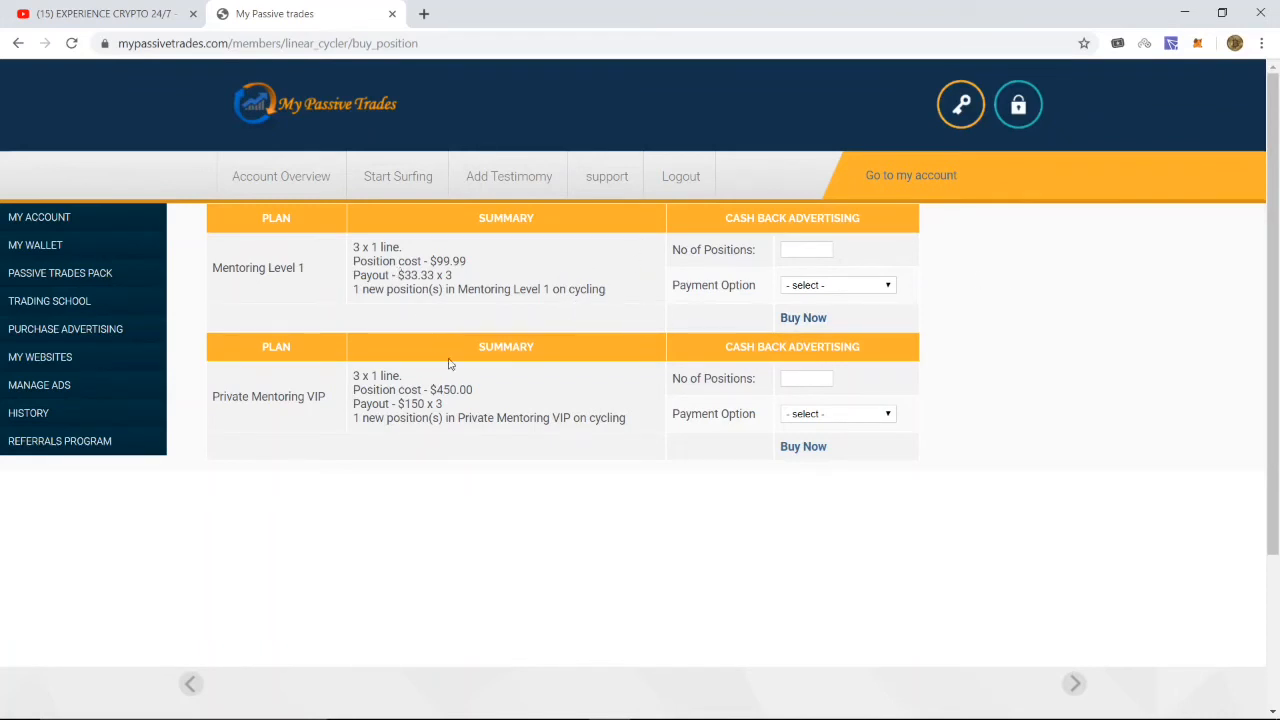
mouse_move(1156, 444)
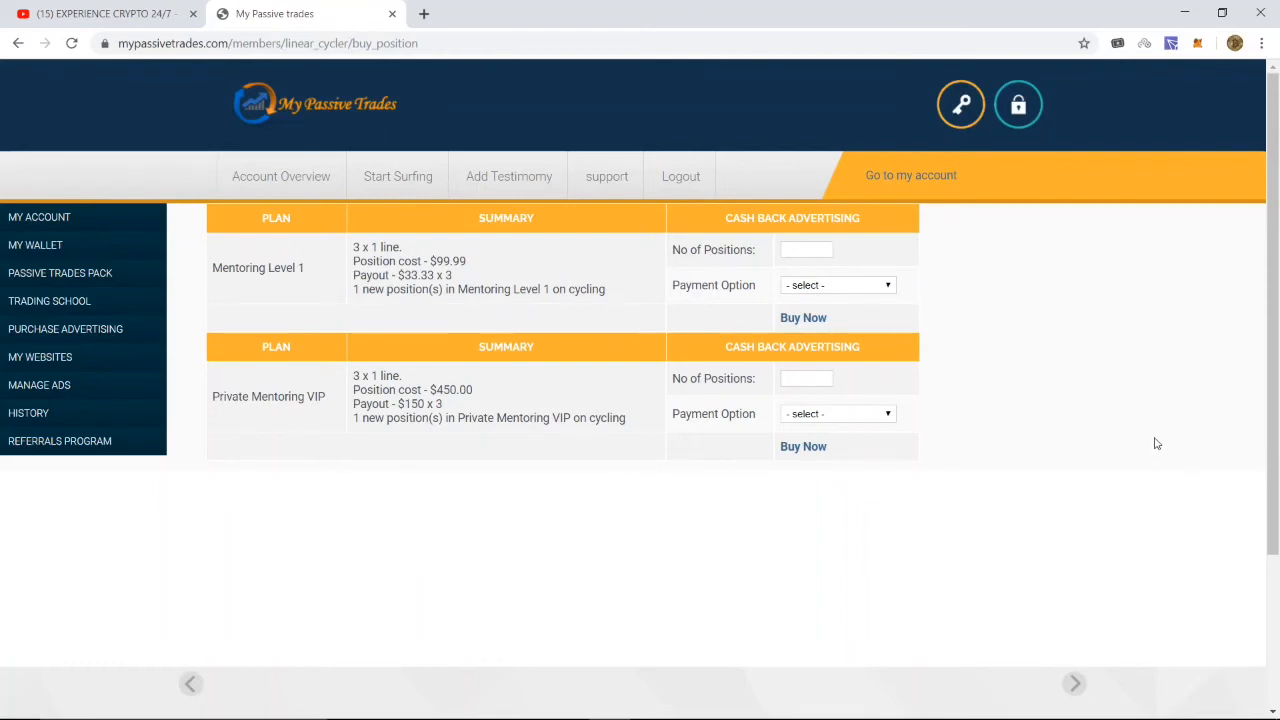
mouse_move(192, 474)
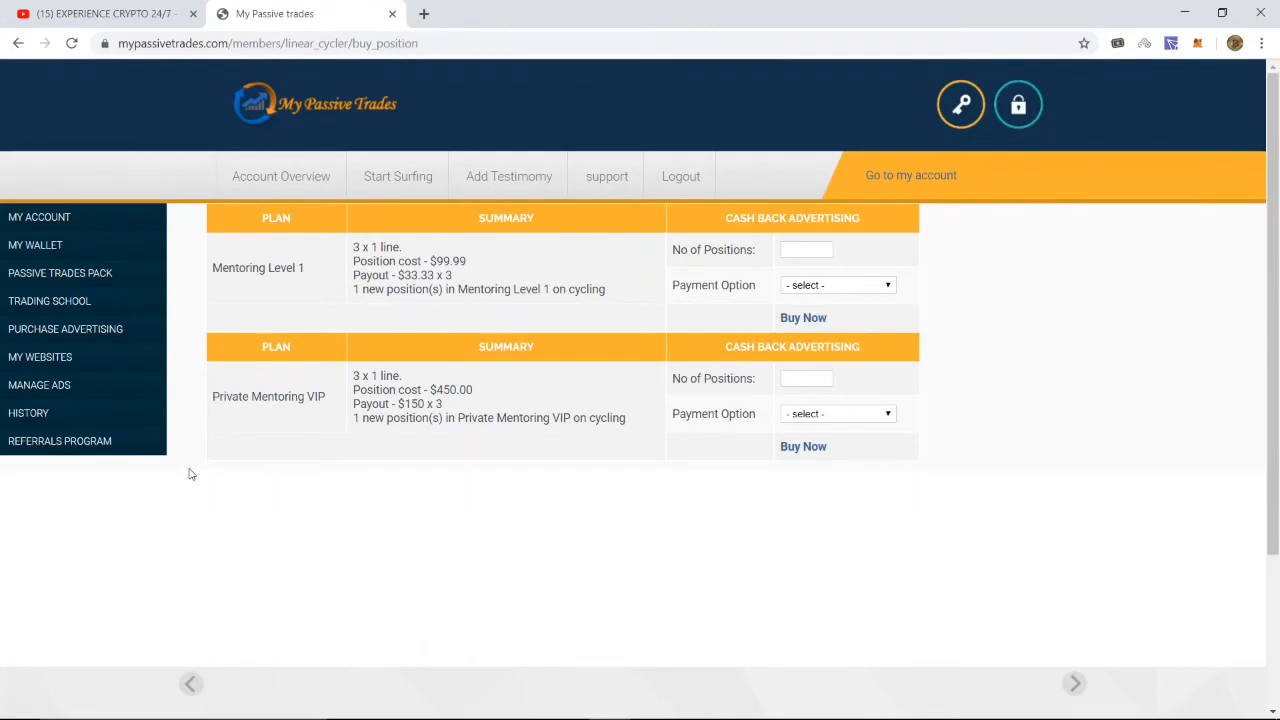
mouse_move(100, 354)
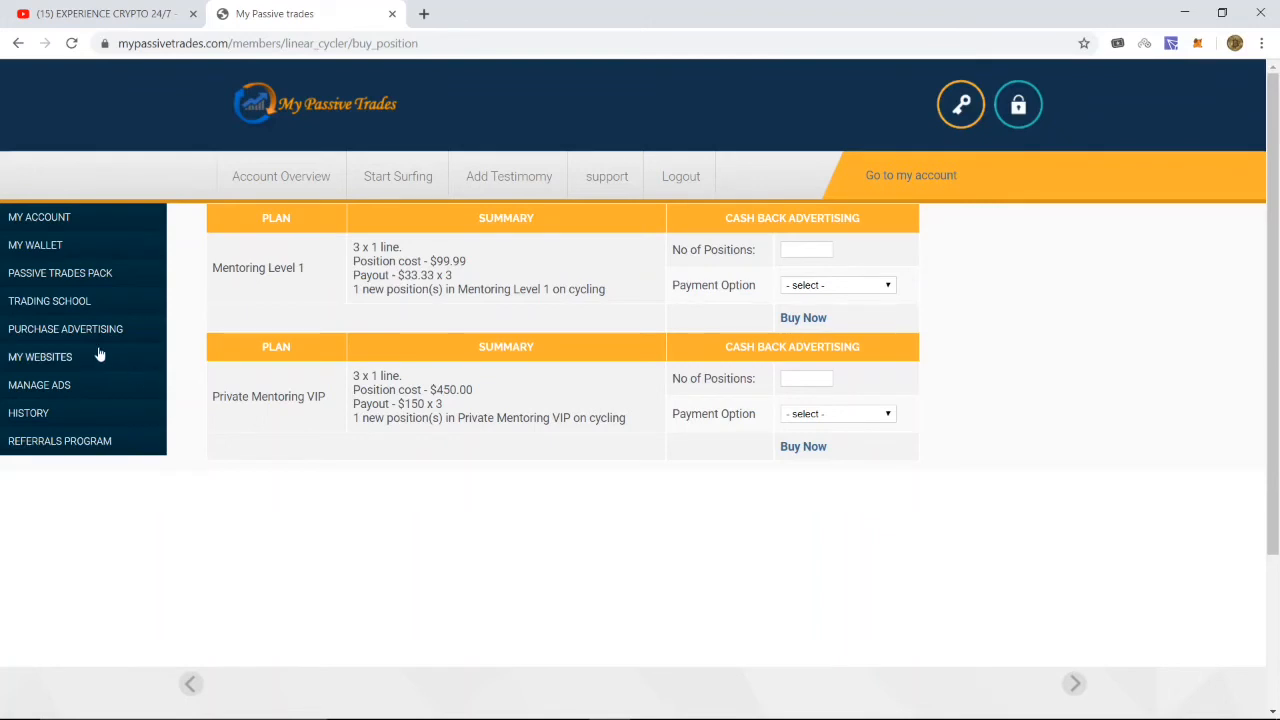
mouse_move(64, 304)
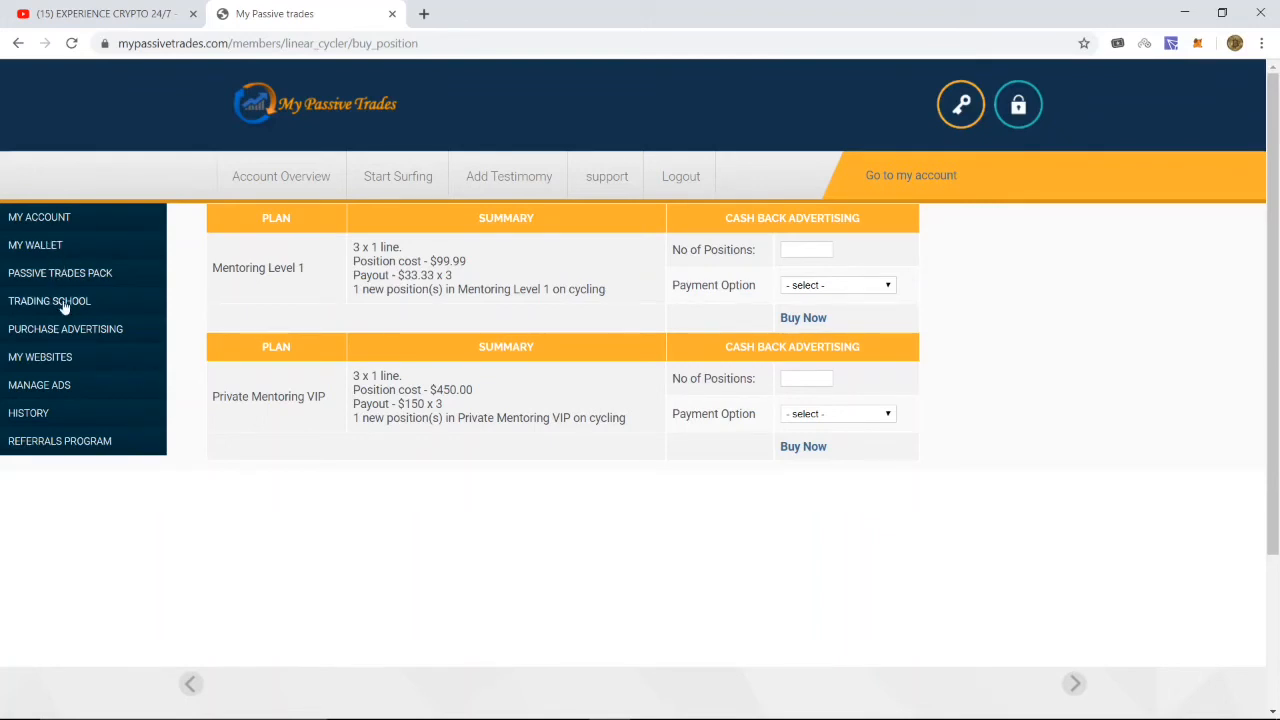
mouse_move(36, 244)
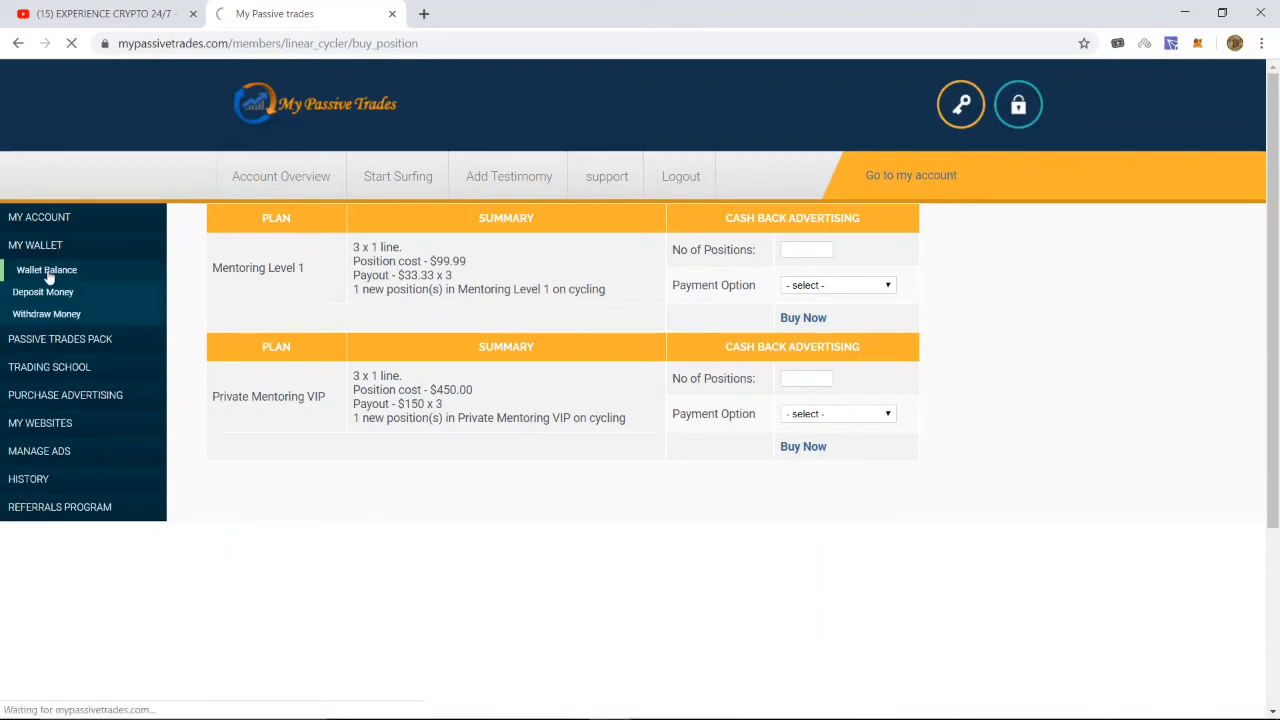
View the wallet summary ($0.4000 in Perfect Money) and head to Buy Ad Packs under Passive Trades Pack
left_click(48, 270)
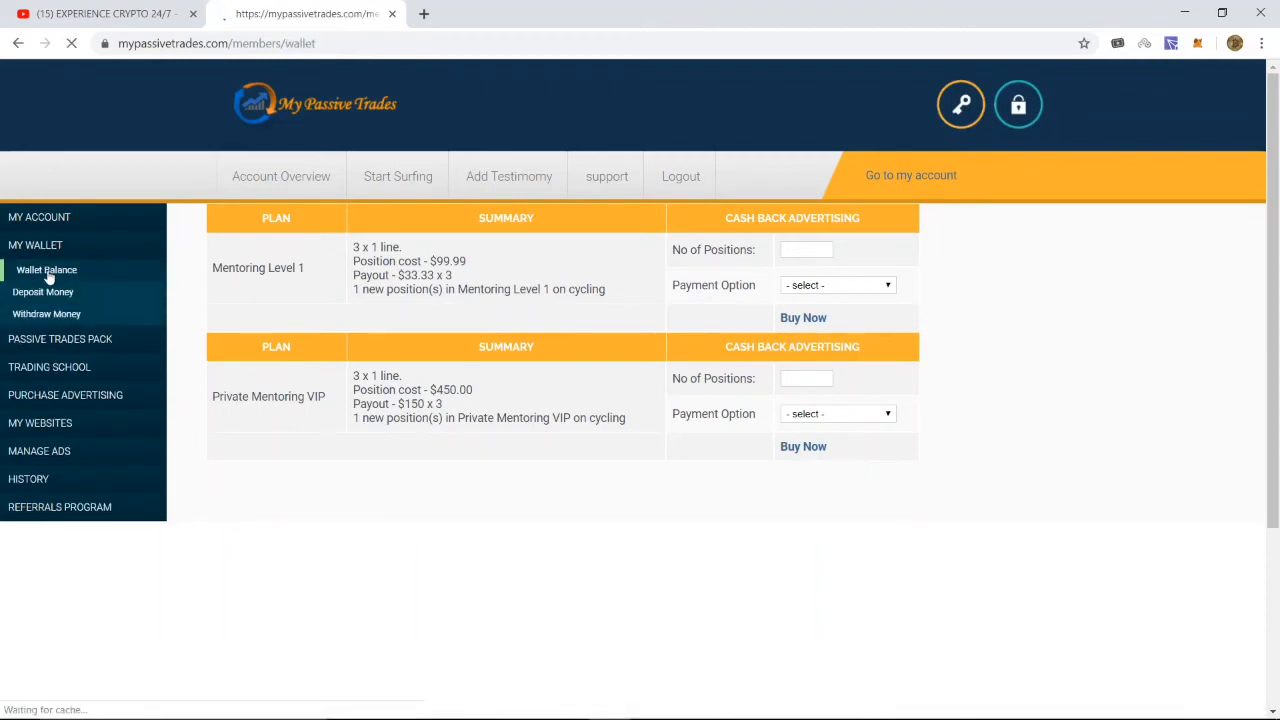
left_click(46, 268)
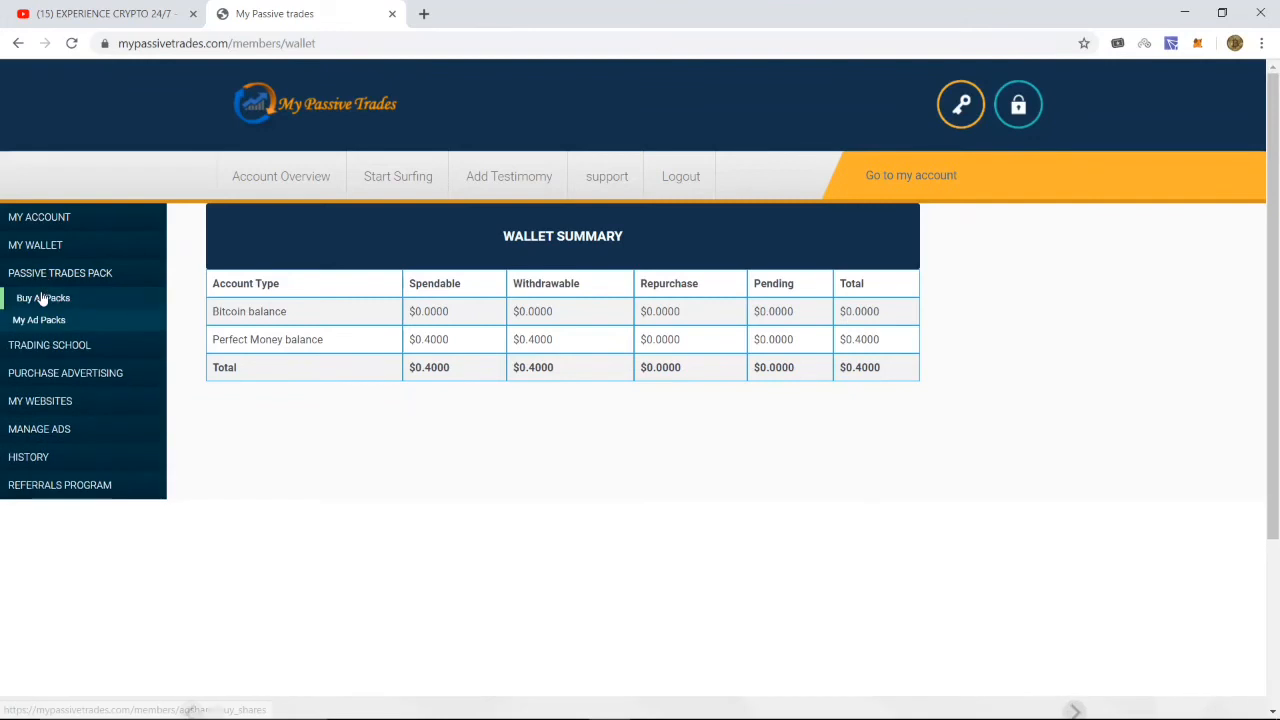
left_click(44, 296)
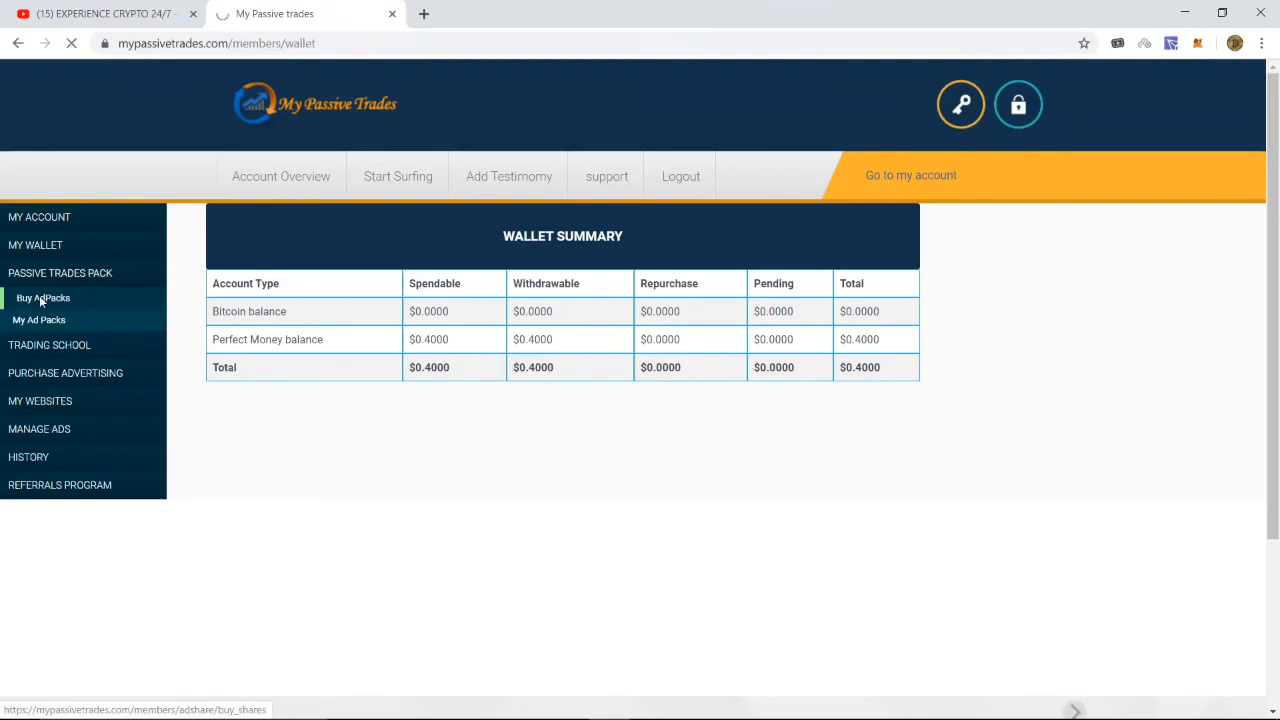
left_click(44, 298)
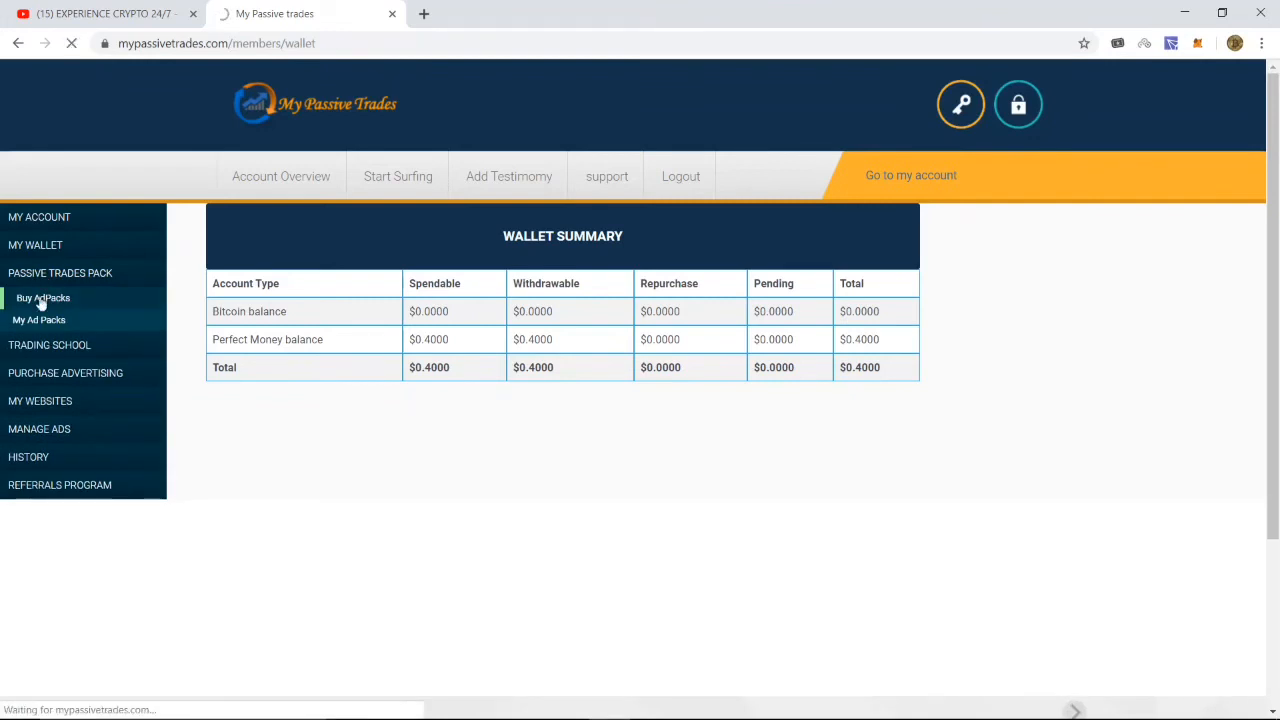
Try unit counts 1 and 10000 in the Enter Units field of the $5.00 Passive trades ad pack
left_click(44, 296)
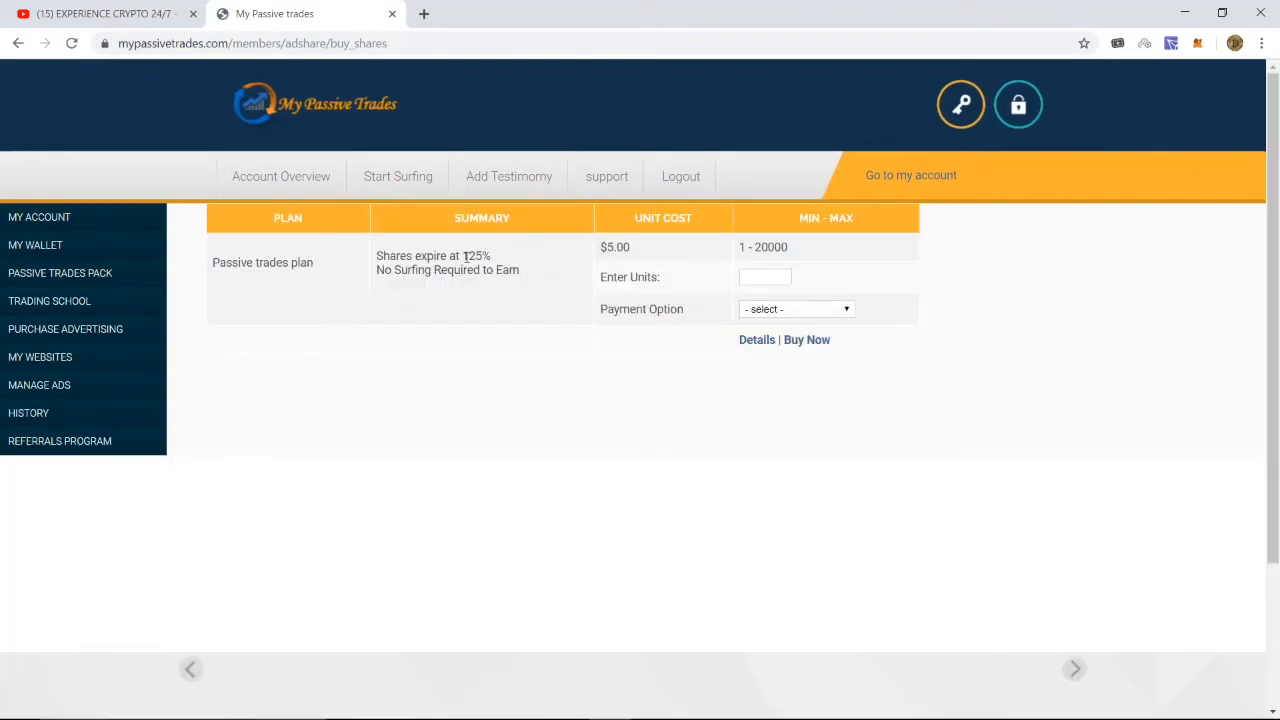
left_click(764, 276)
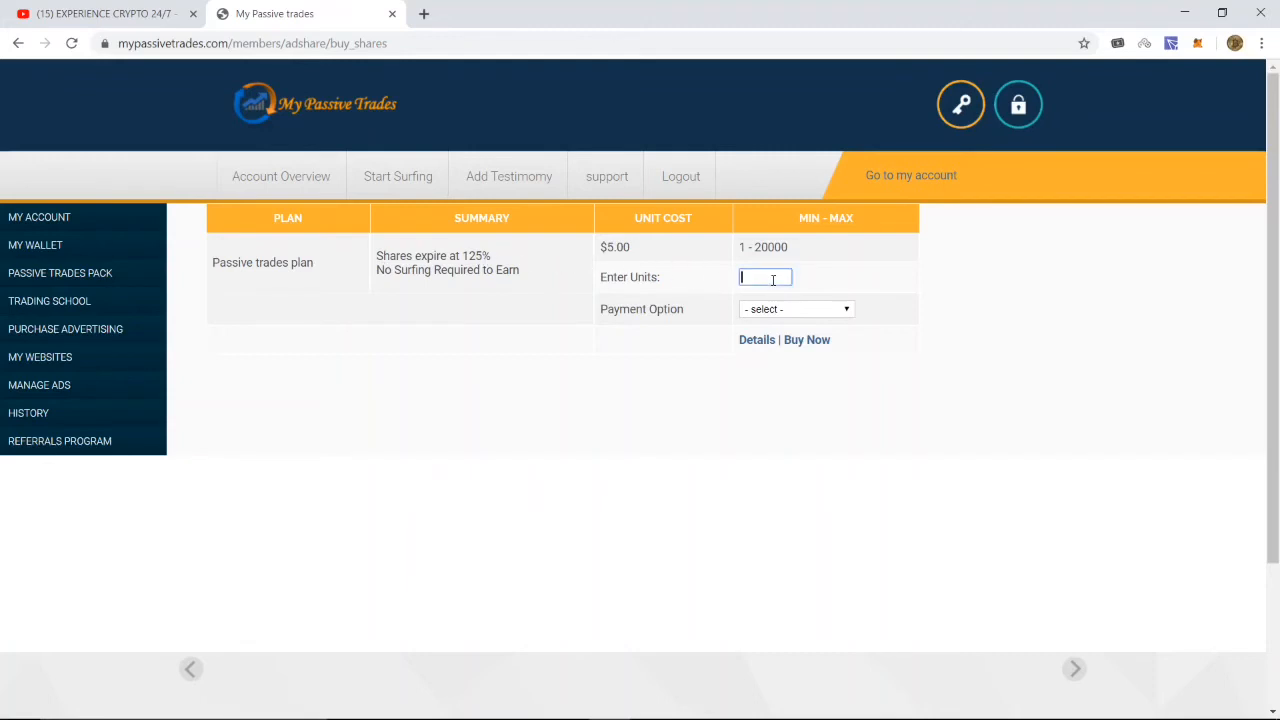
type("1")
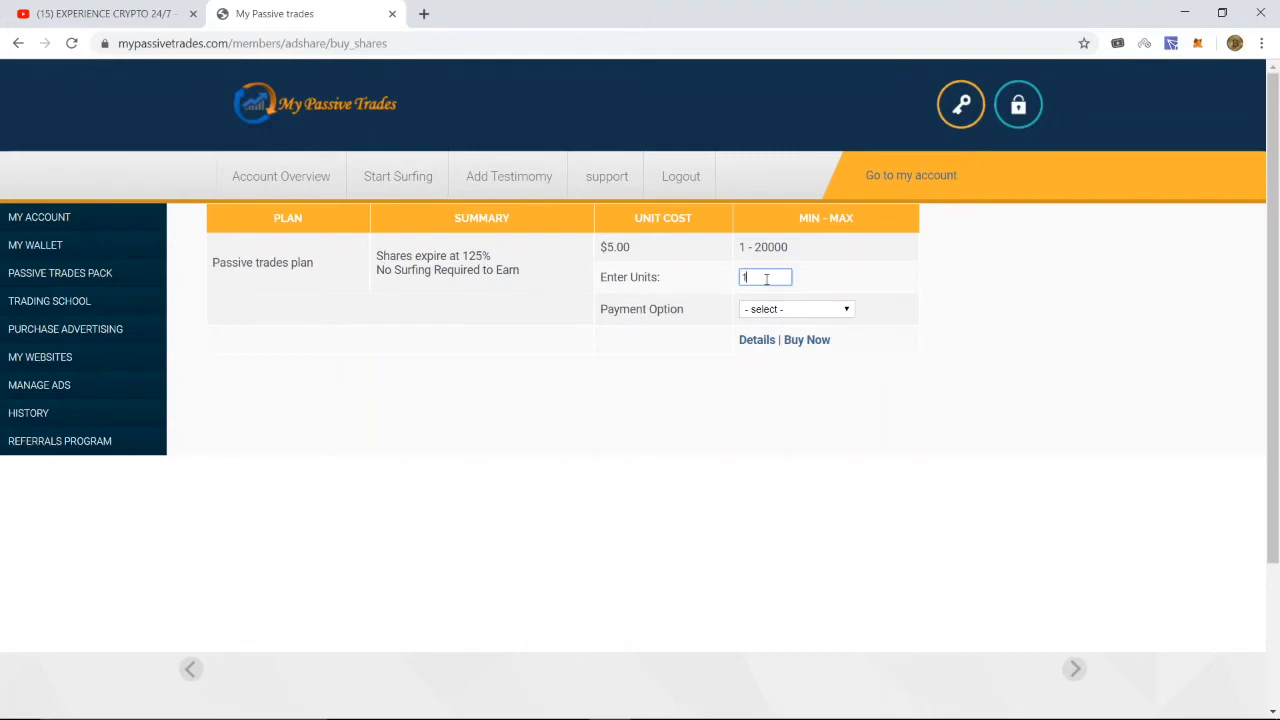
mouse_move(996, 302)
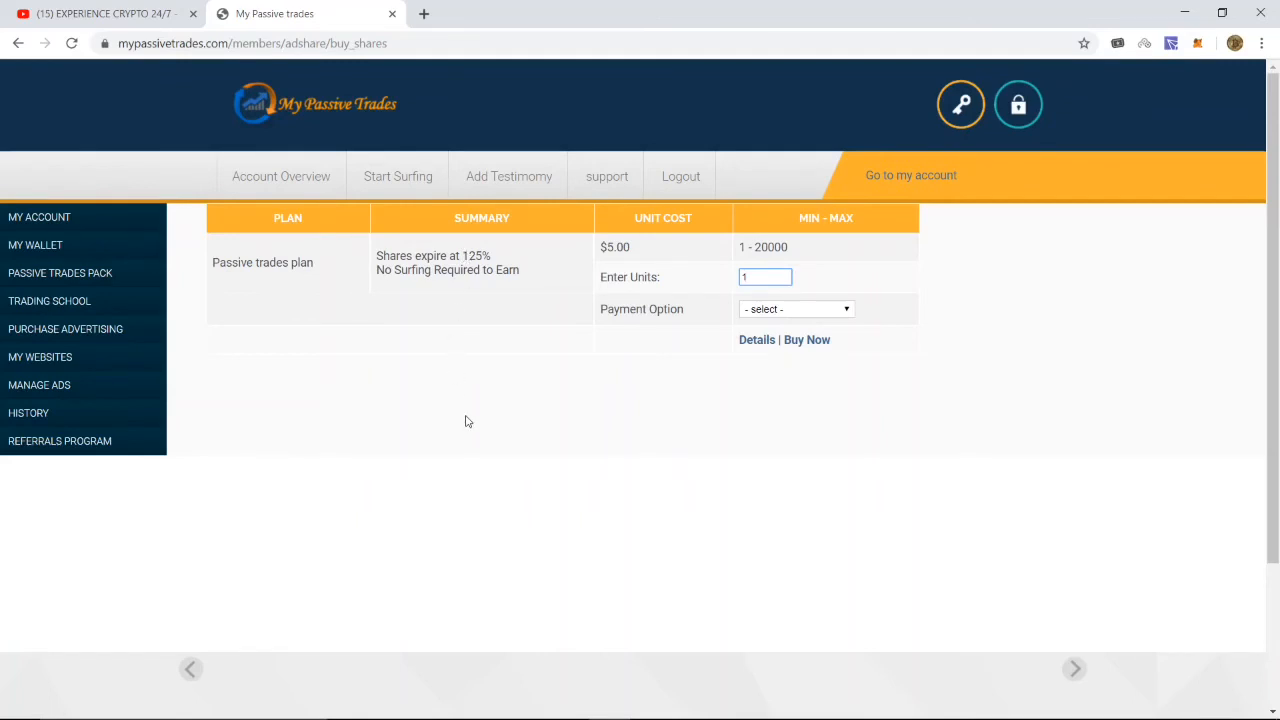
left_click(764, 276)
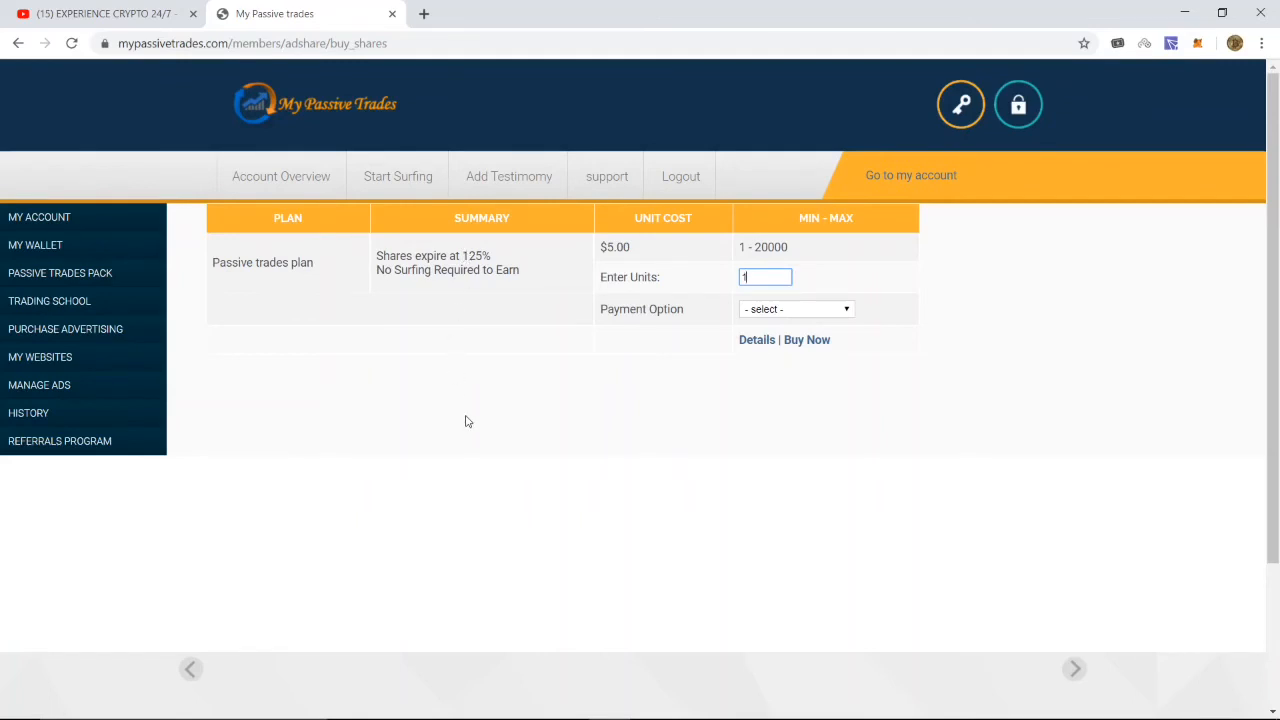
mouse_move(464, 404)
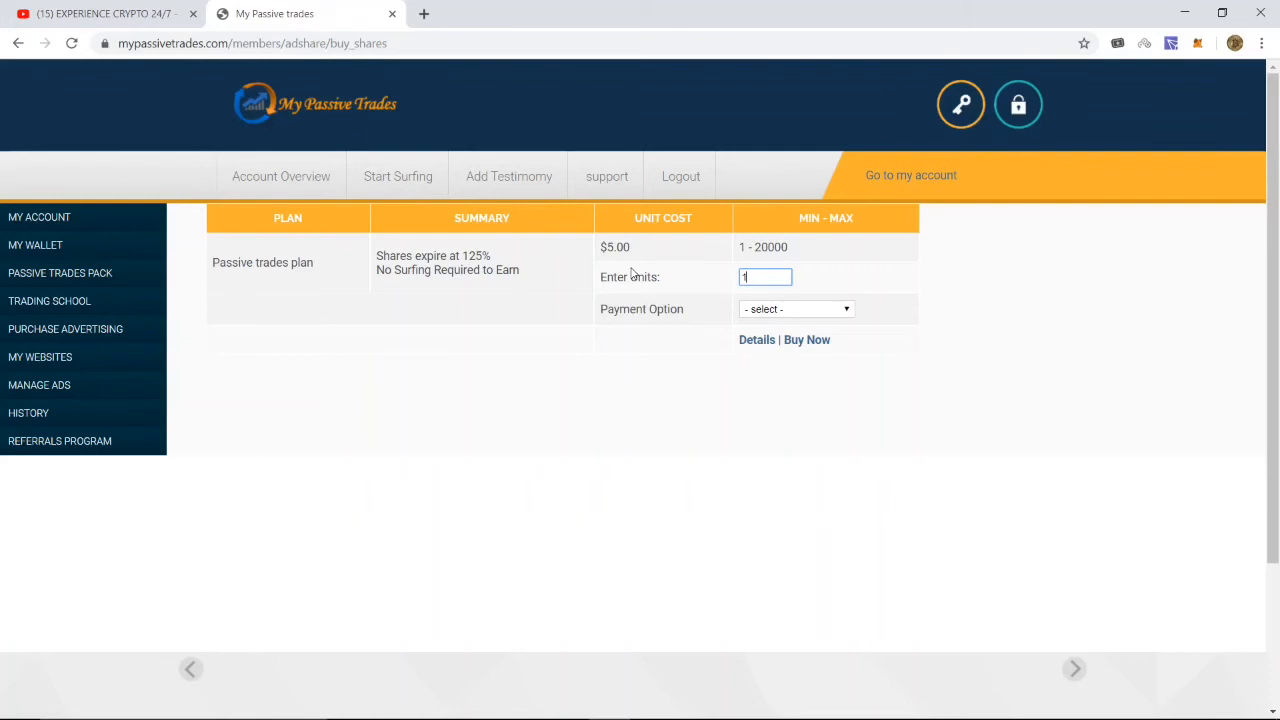
mouse_move(628, 308)
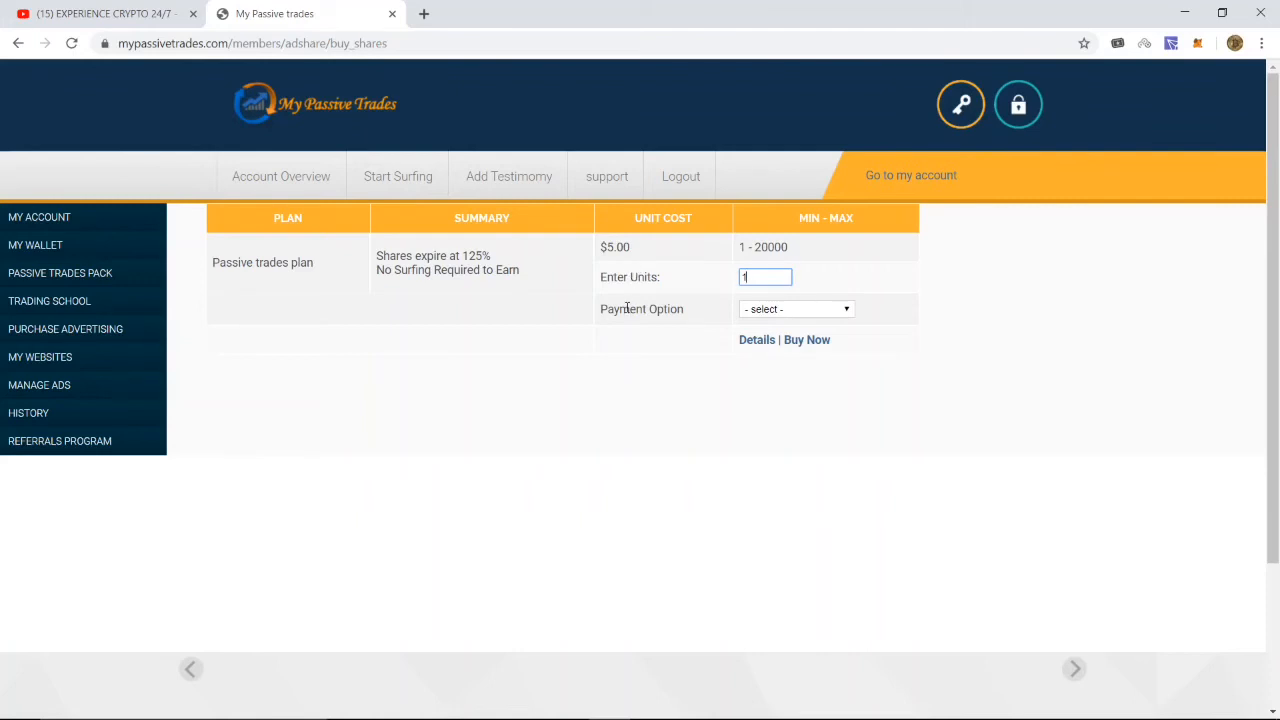
mouse_move(604, 400)
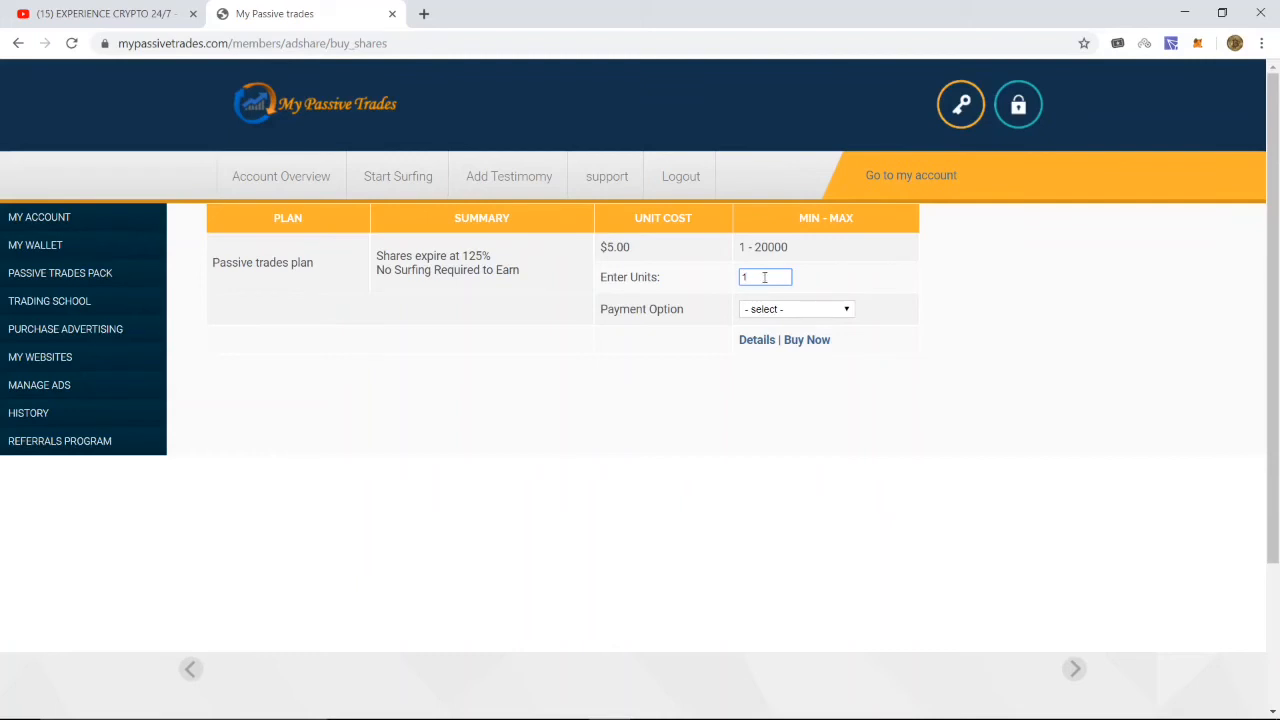
type("10000")
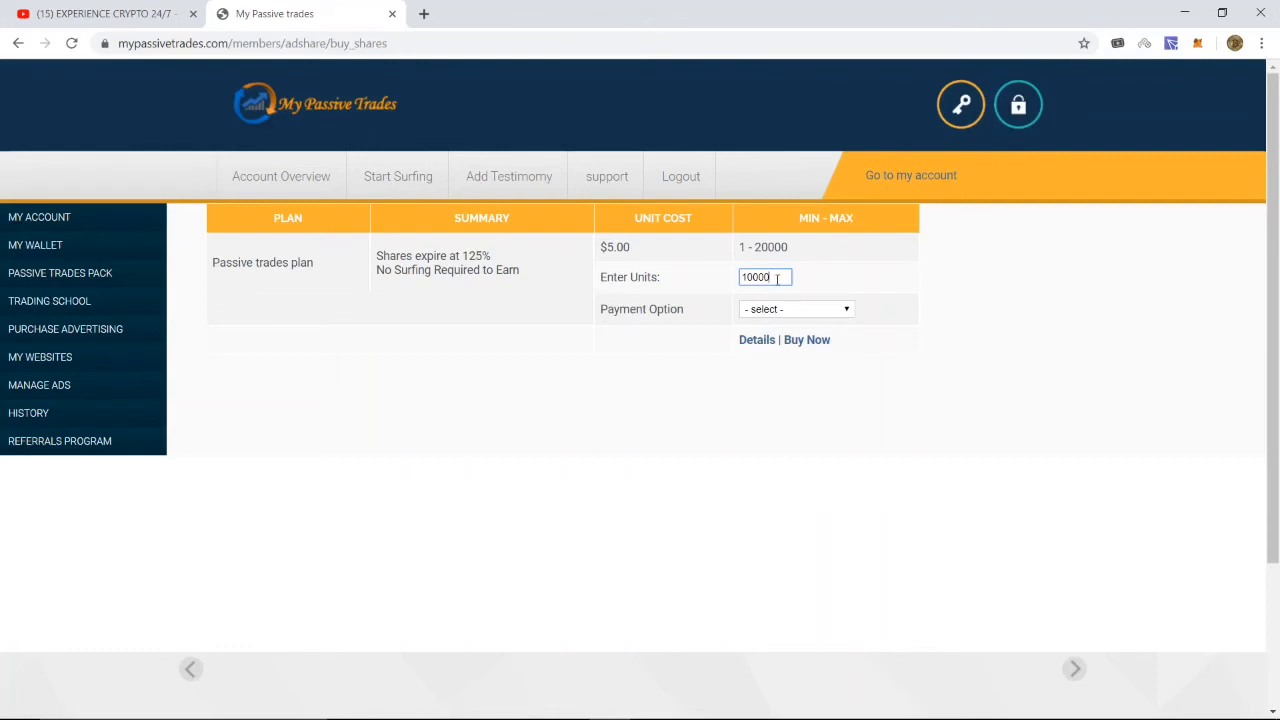
mouse_move(824, 292)
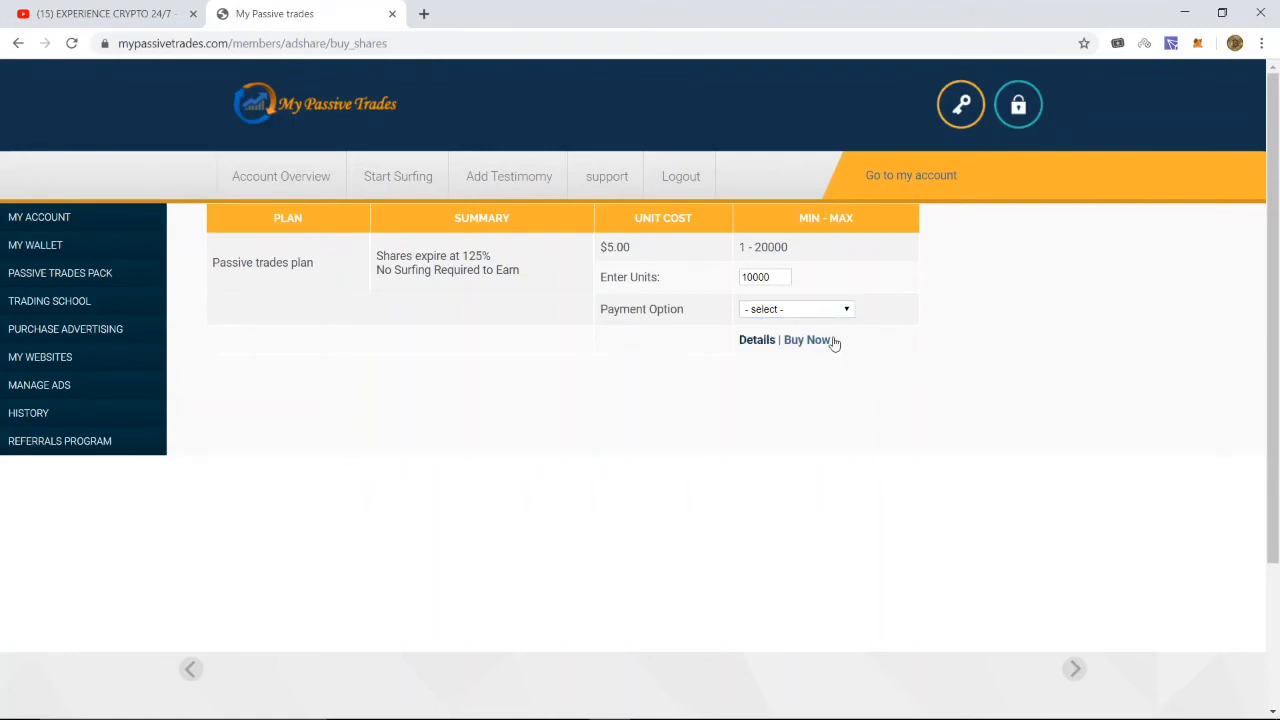
mouse_move(36, 244)
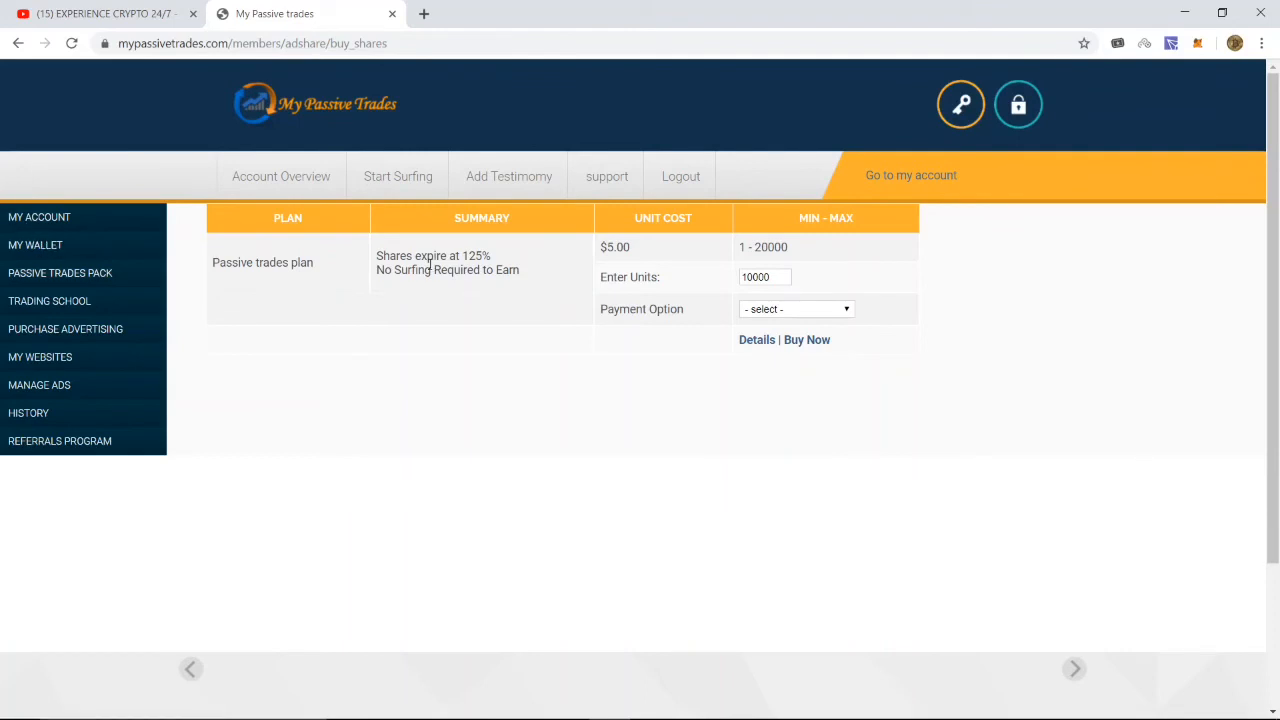
mouse_move(584, 544)
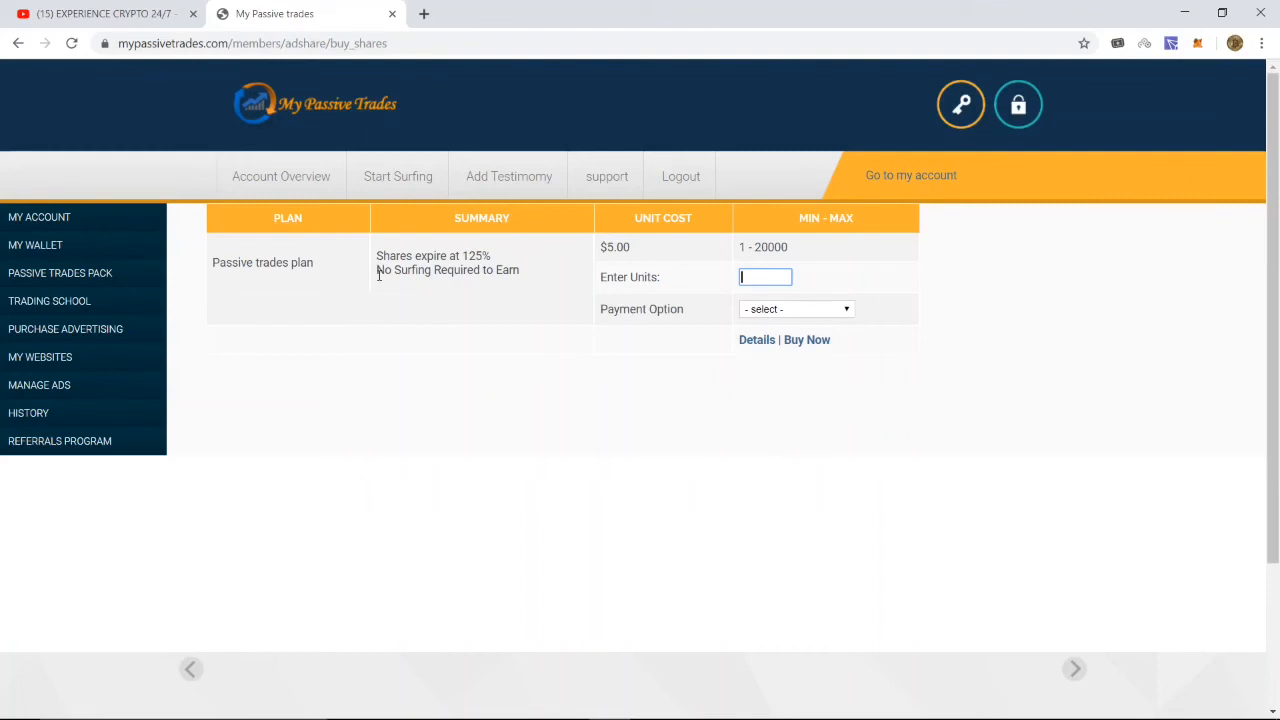
Highlight the 'No Surfing Required to Earn' note and start surfing the advertised sites
left_click_drag(378, 270, 520, 270)
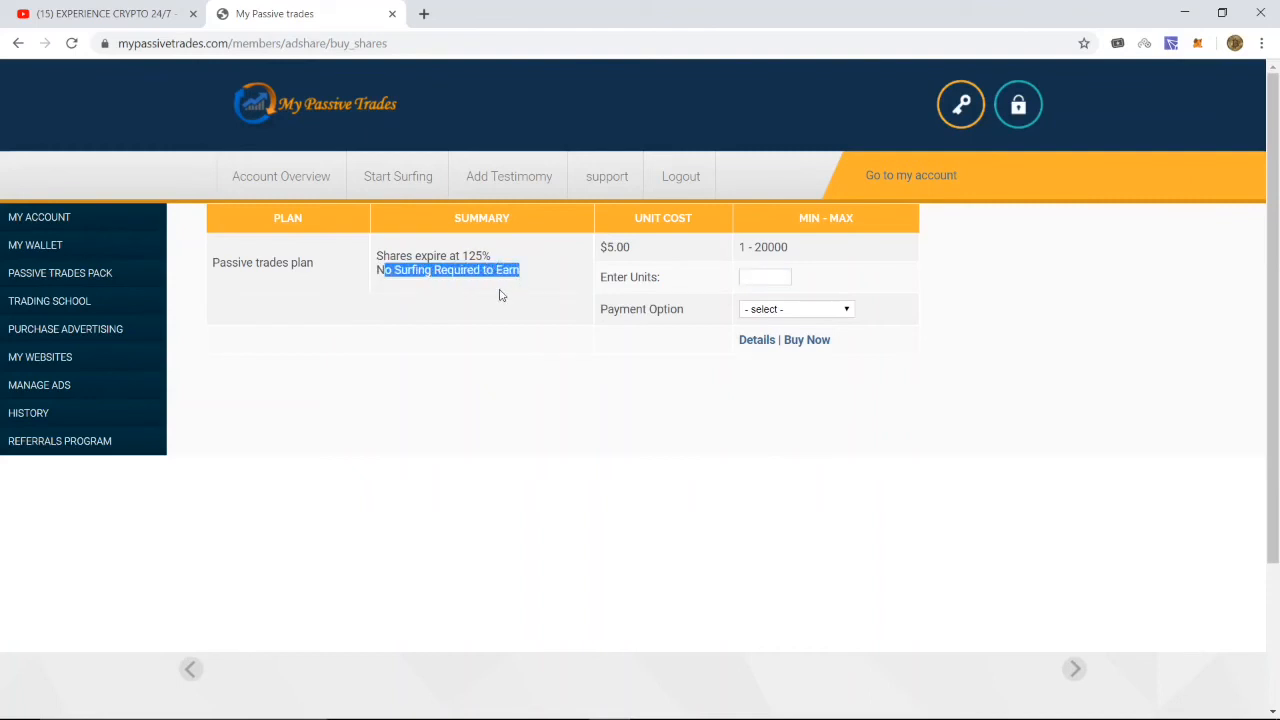
left_click(404, 376)
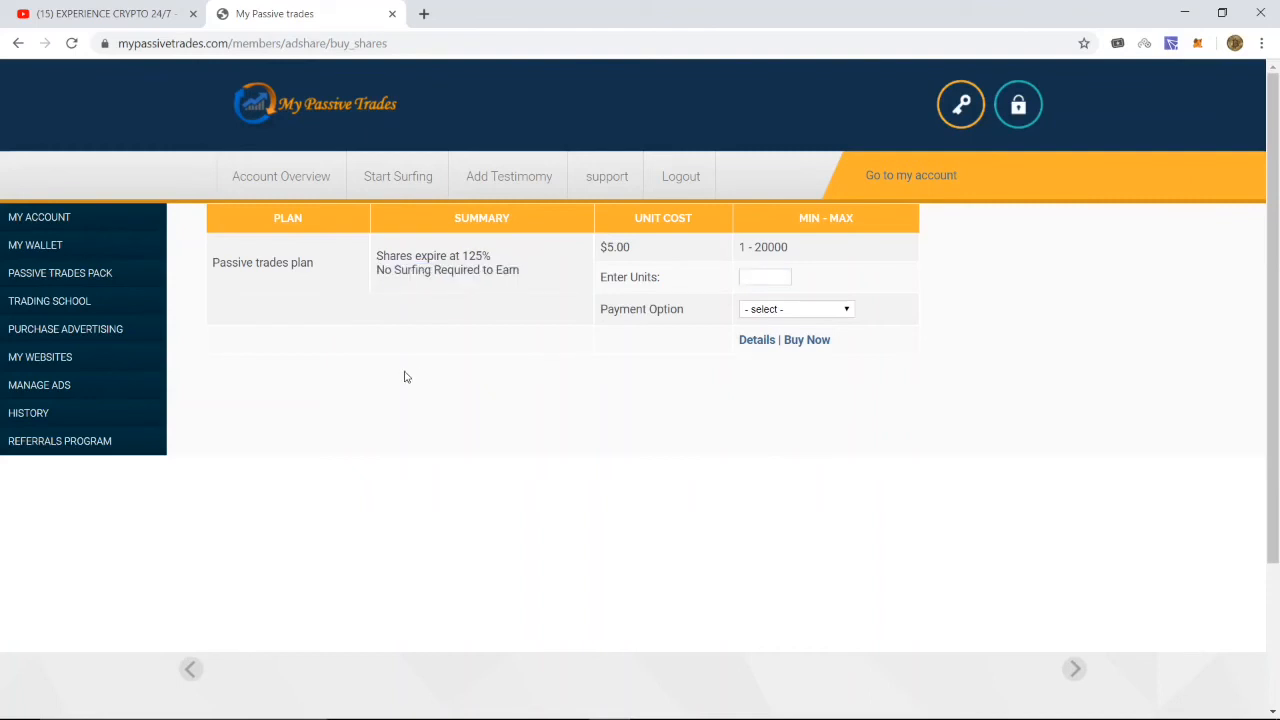
left_click(398, 176)
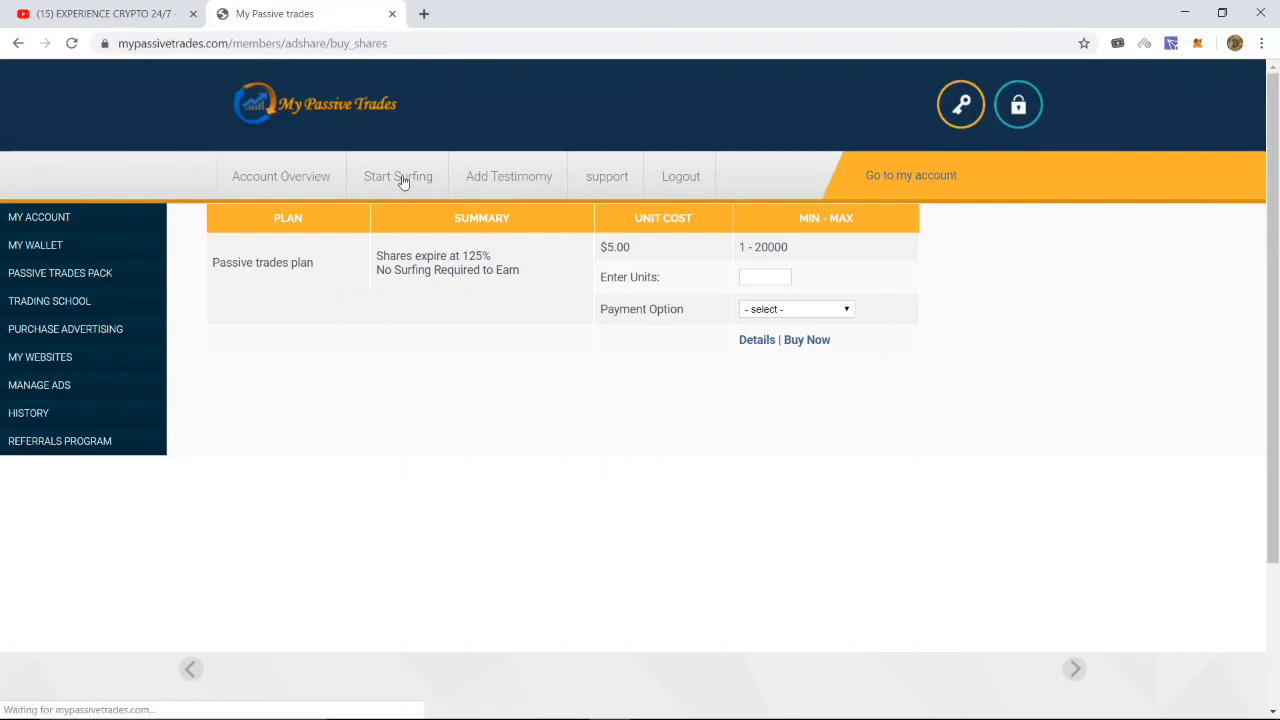
Rotate the Surf Bar until 1 credit is earned, noting the referral code, then go Back to Dashboard
left_click(398, 176)
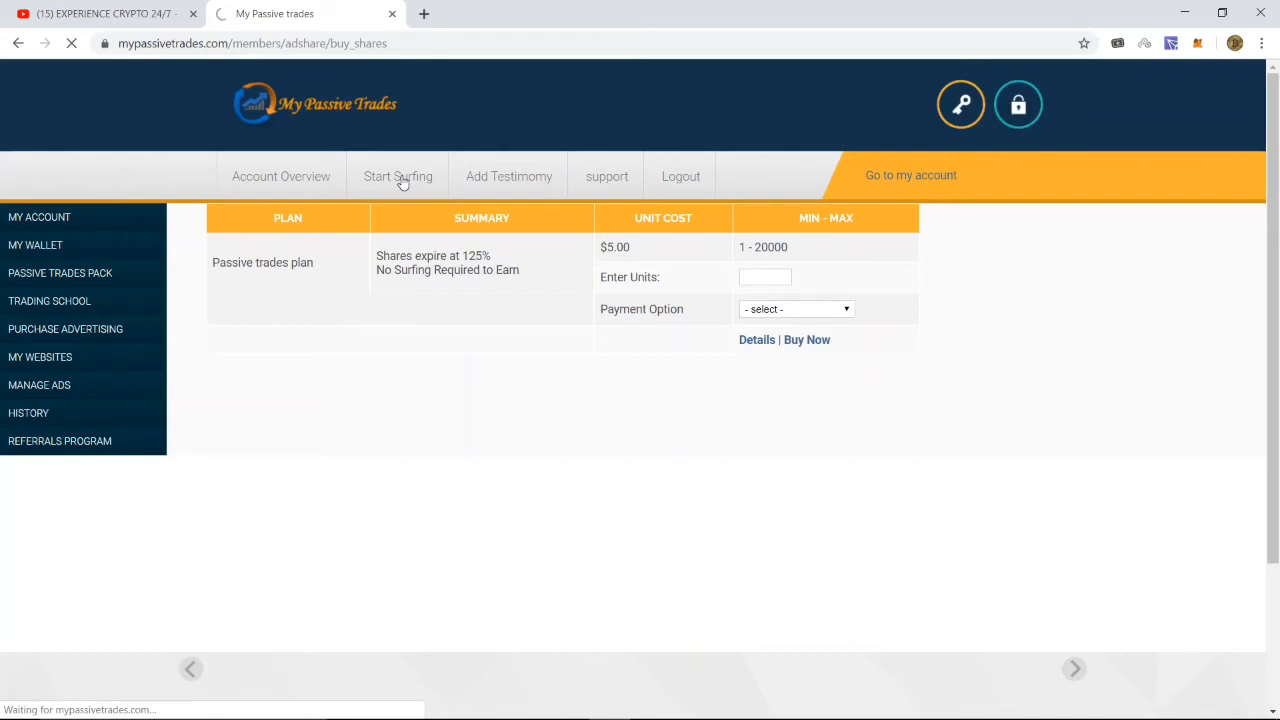
left_click(398, 176)
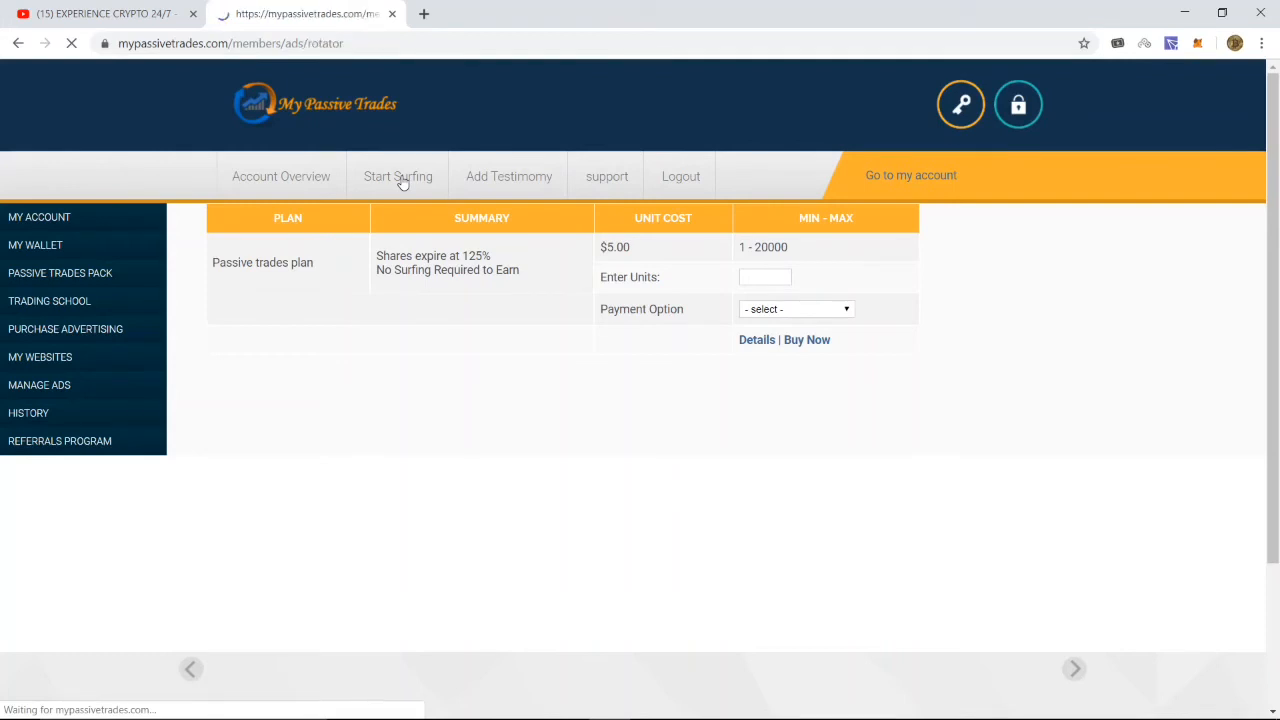
left_click(398, 176)
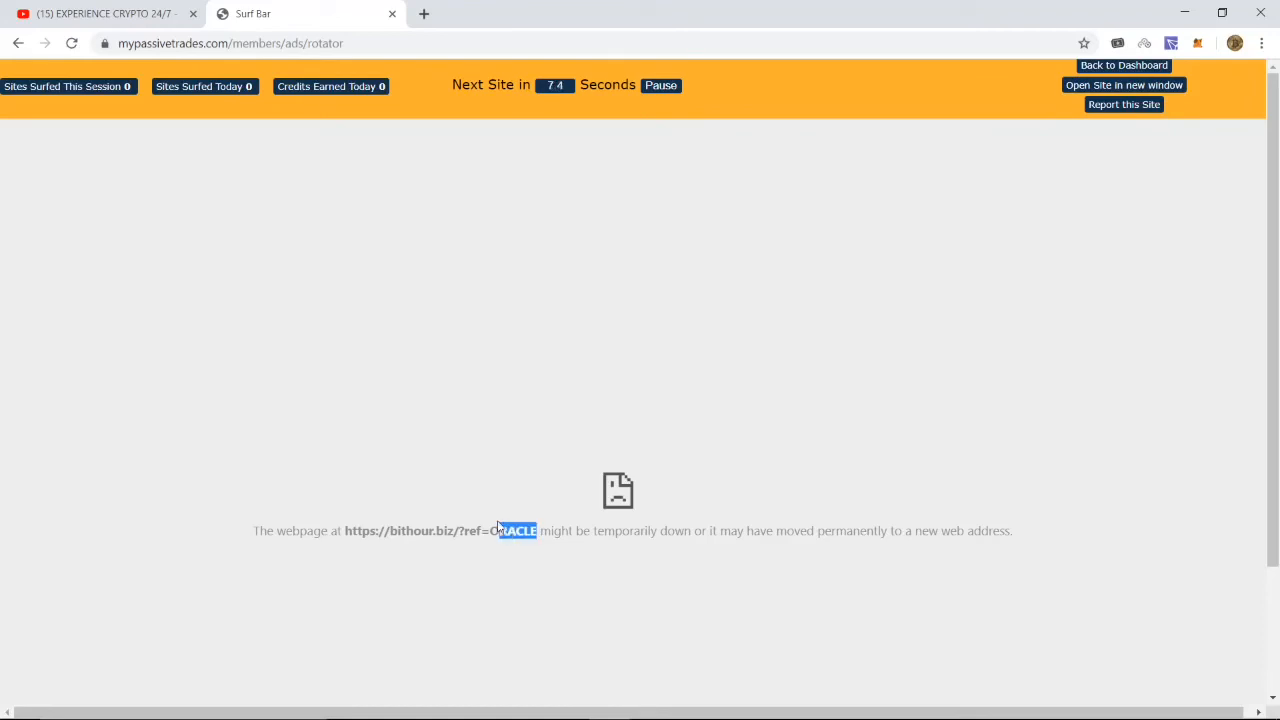
left_click_drag(516, 530, 378, 530)
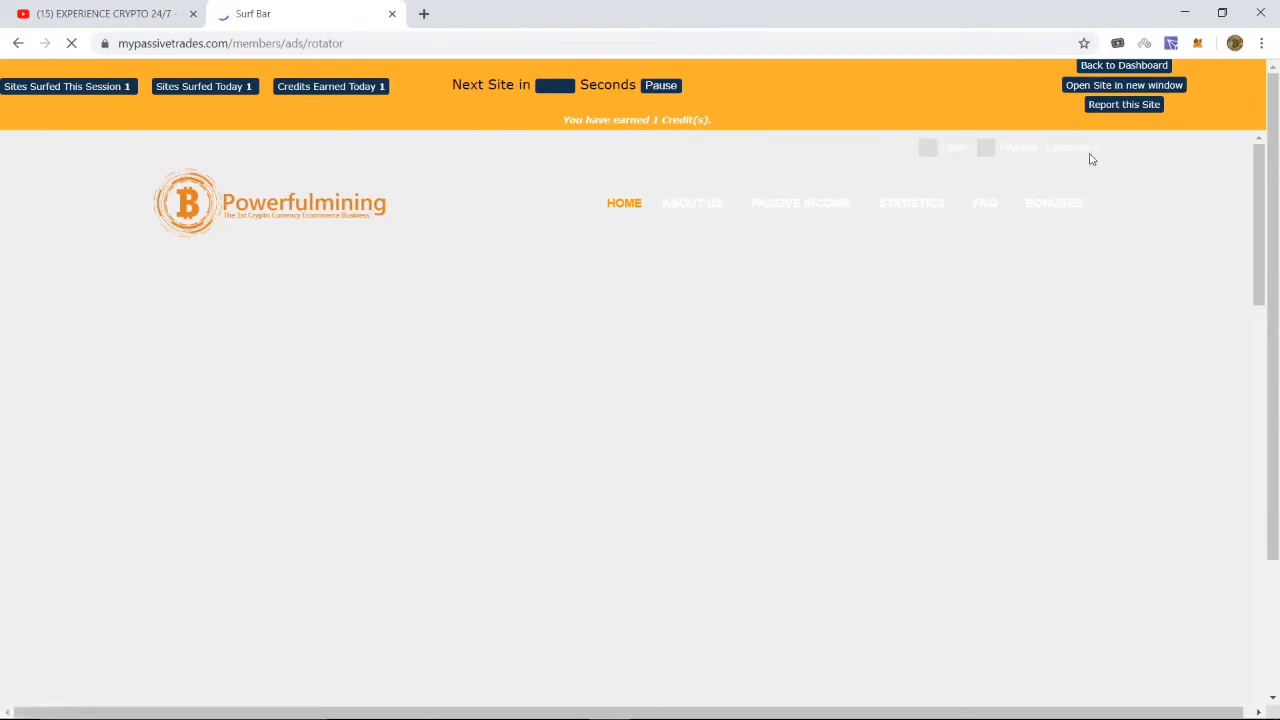
mouse_move(1020, 168)
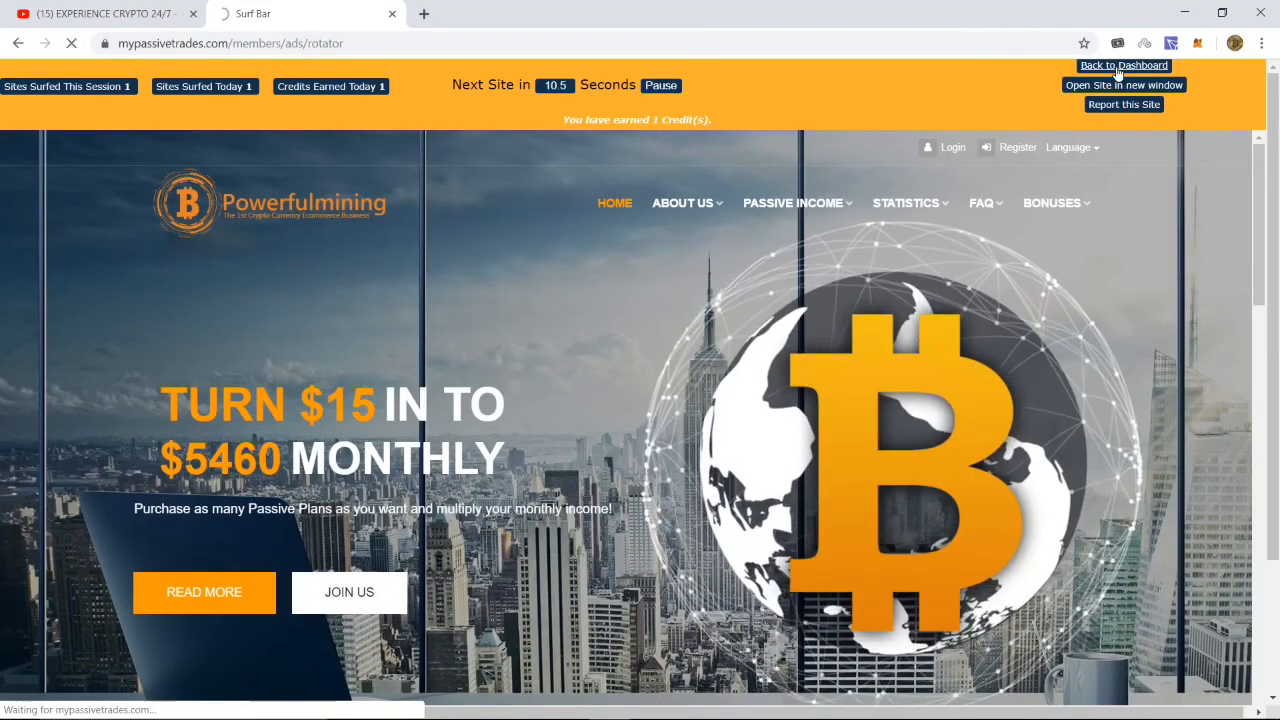
left_click(1124, 64)
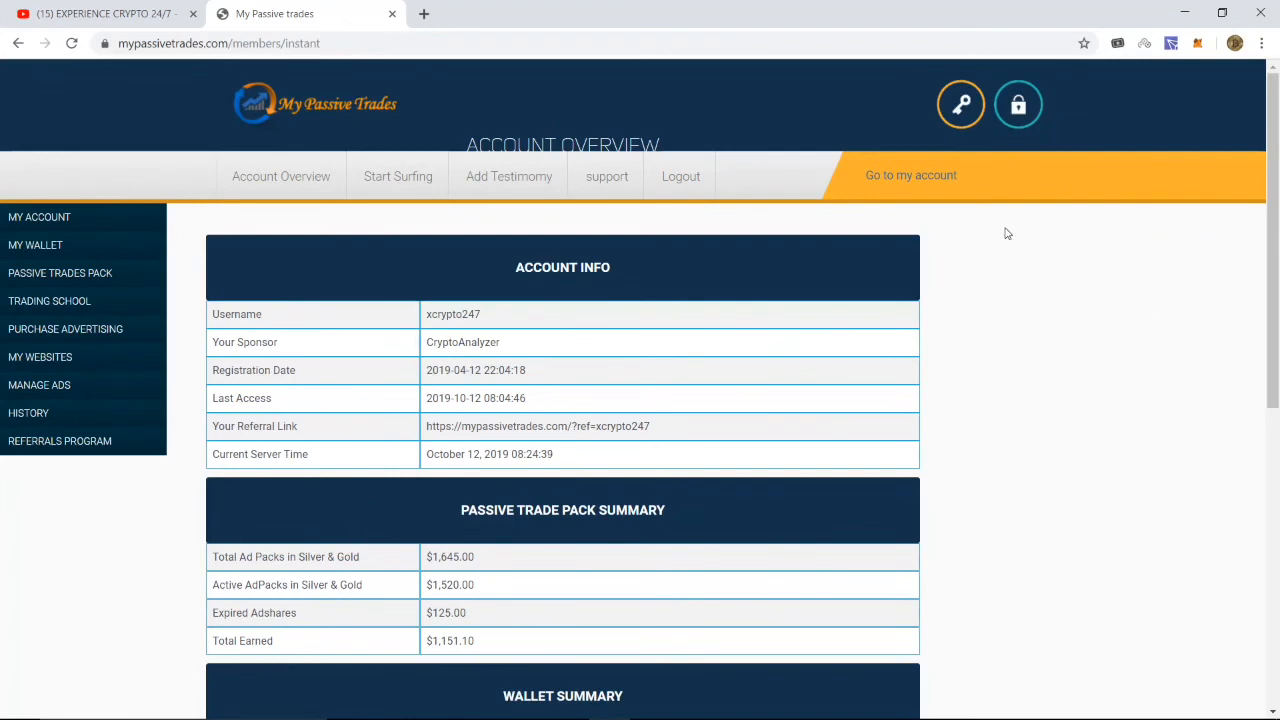
mouse_move(1000, 268)
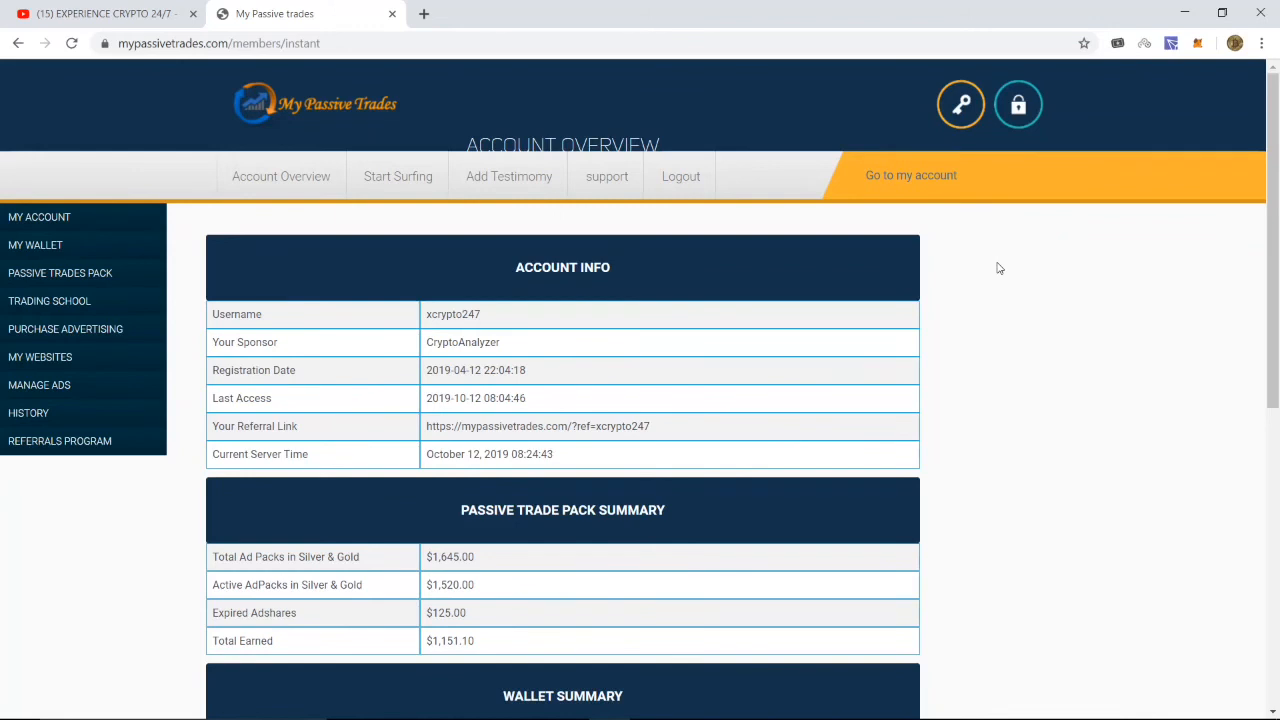
mouse_move(110, 12)
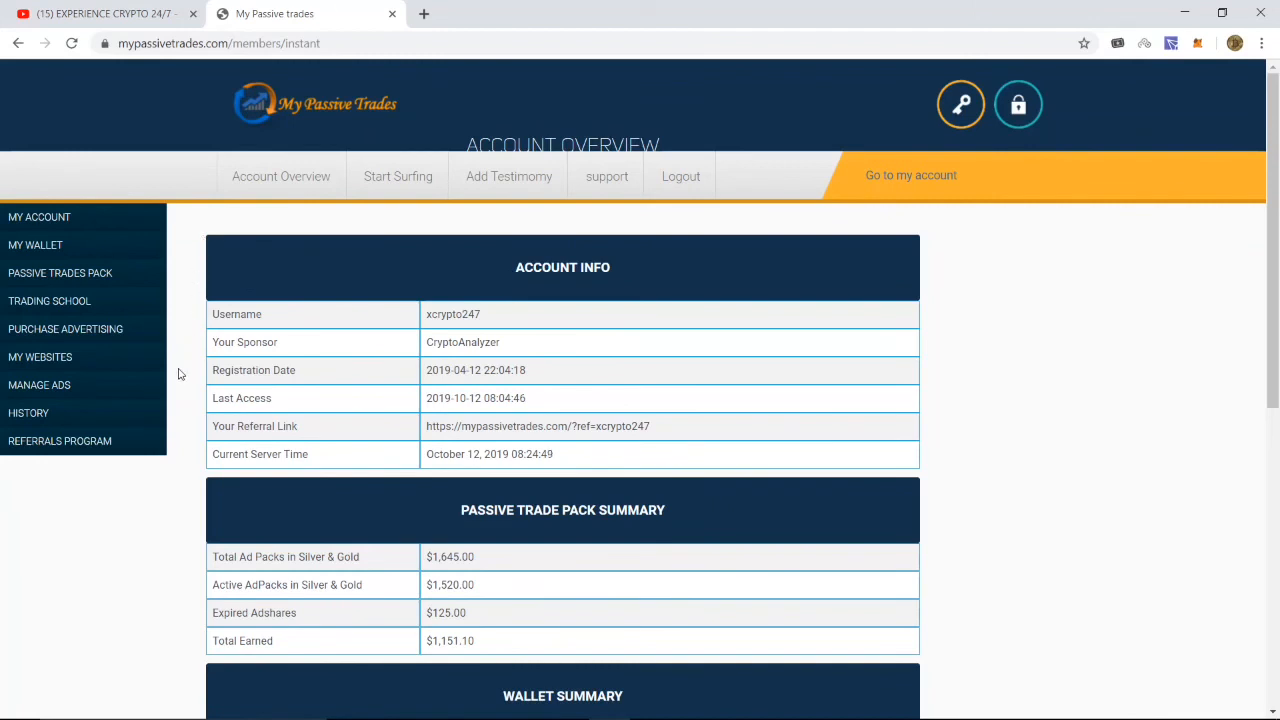
mouse_move(210, 140)
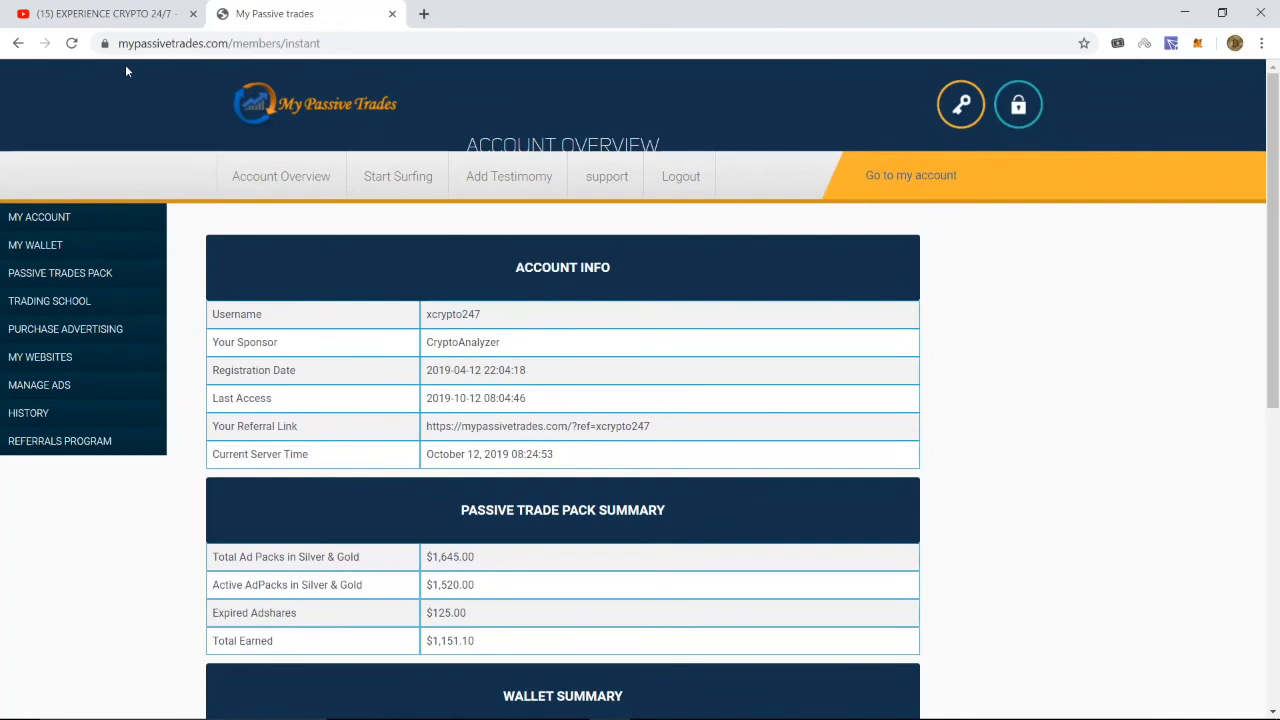
mouse_move(100, 12)
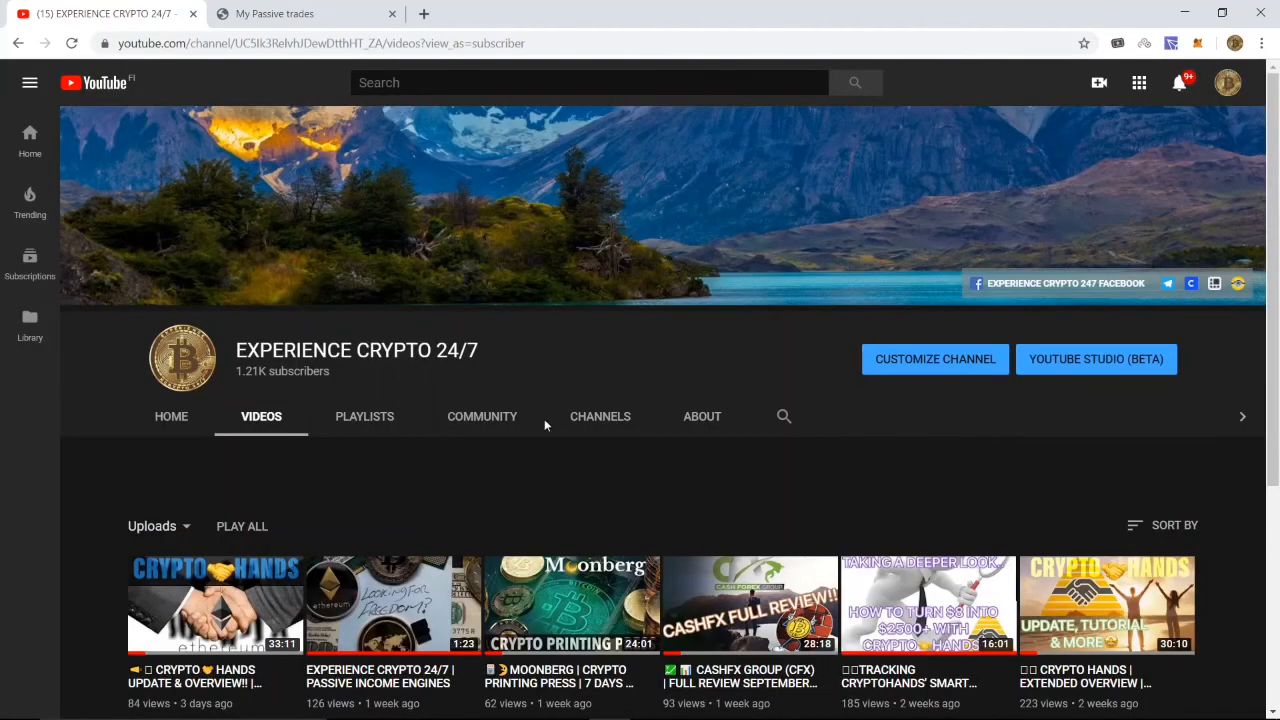
mouse_move(58, 364)
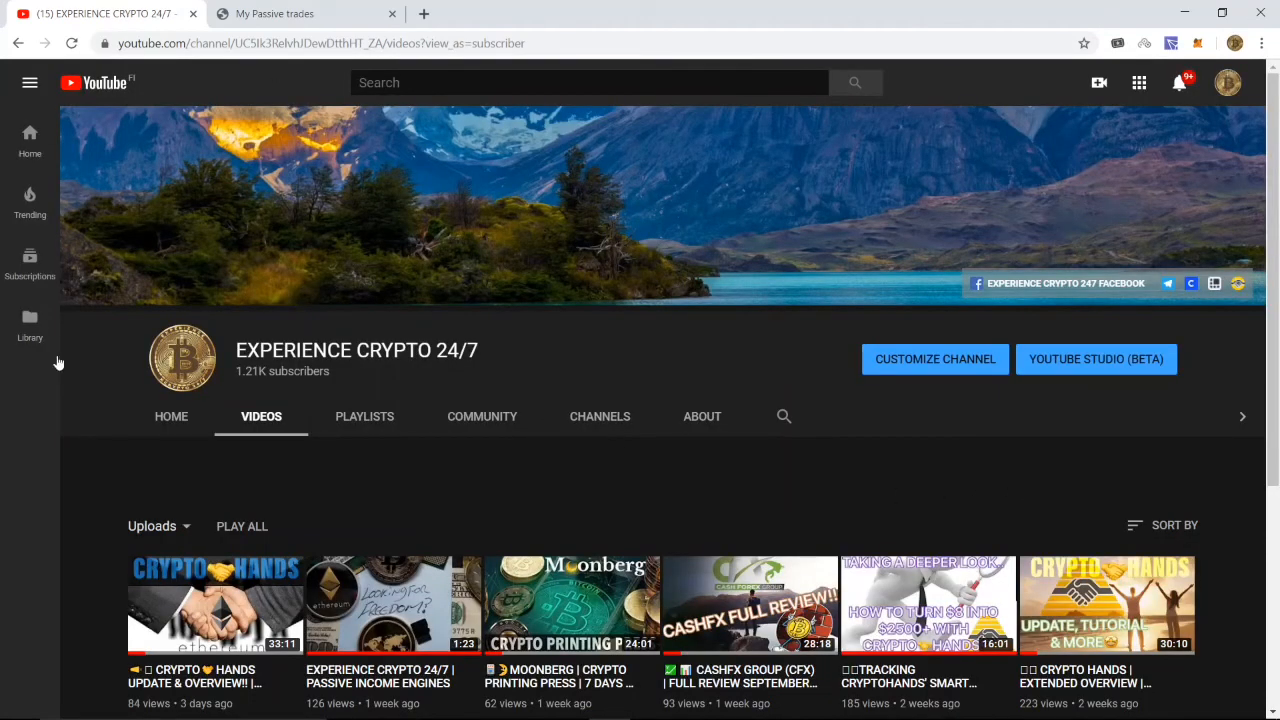
mouse_move(724, 464)
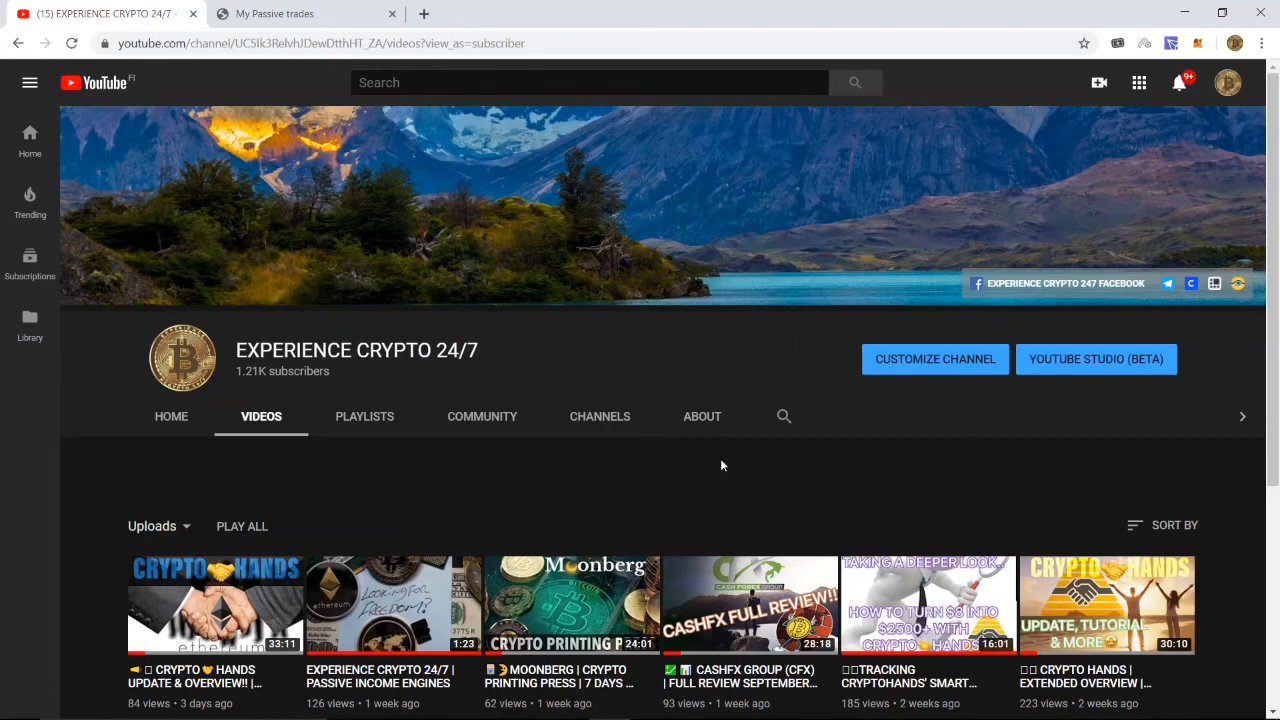
mouse_move(112, 500)
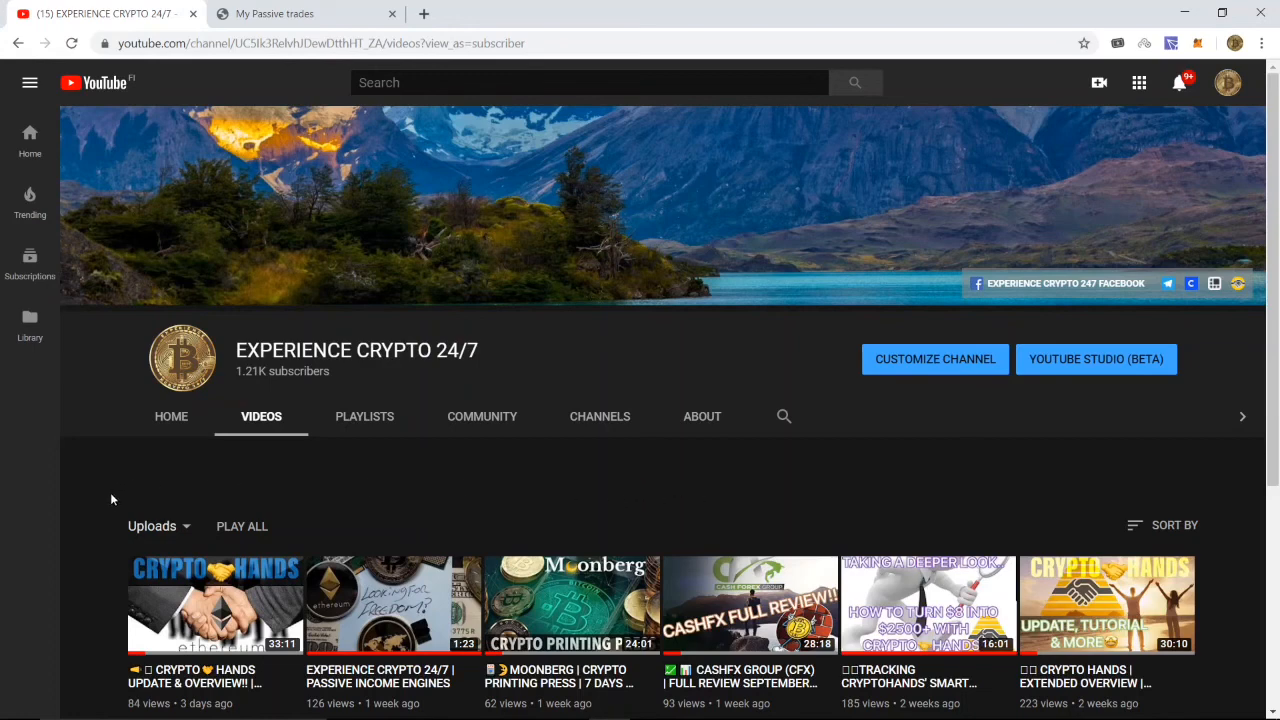
mouse_move(108, 512)
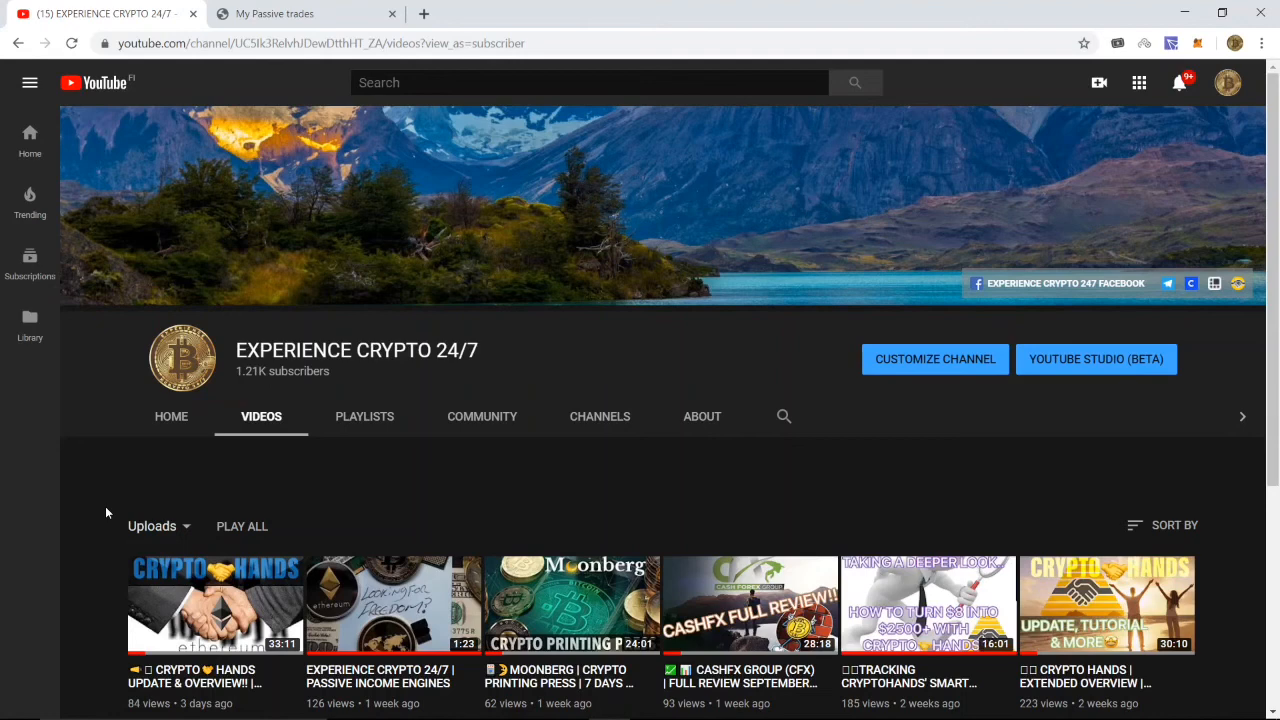
mouse_move(1086, 466)
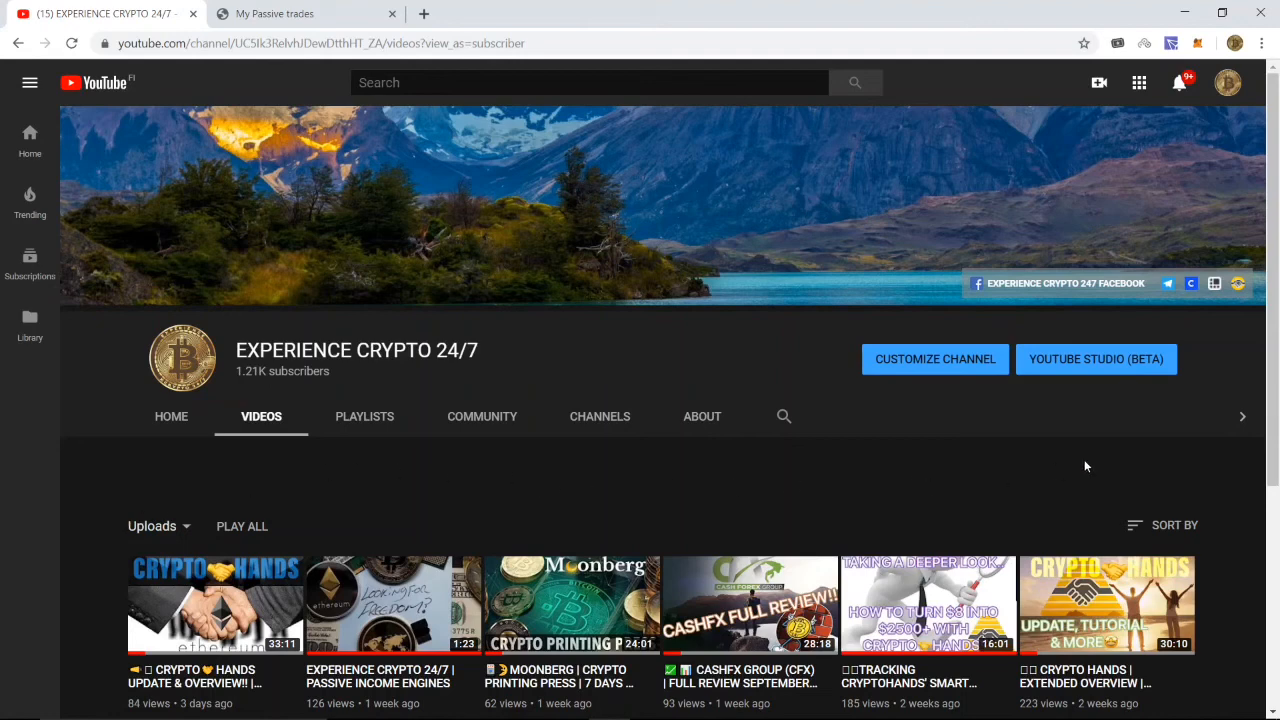
mouse_move(930, 486)
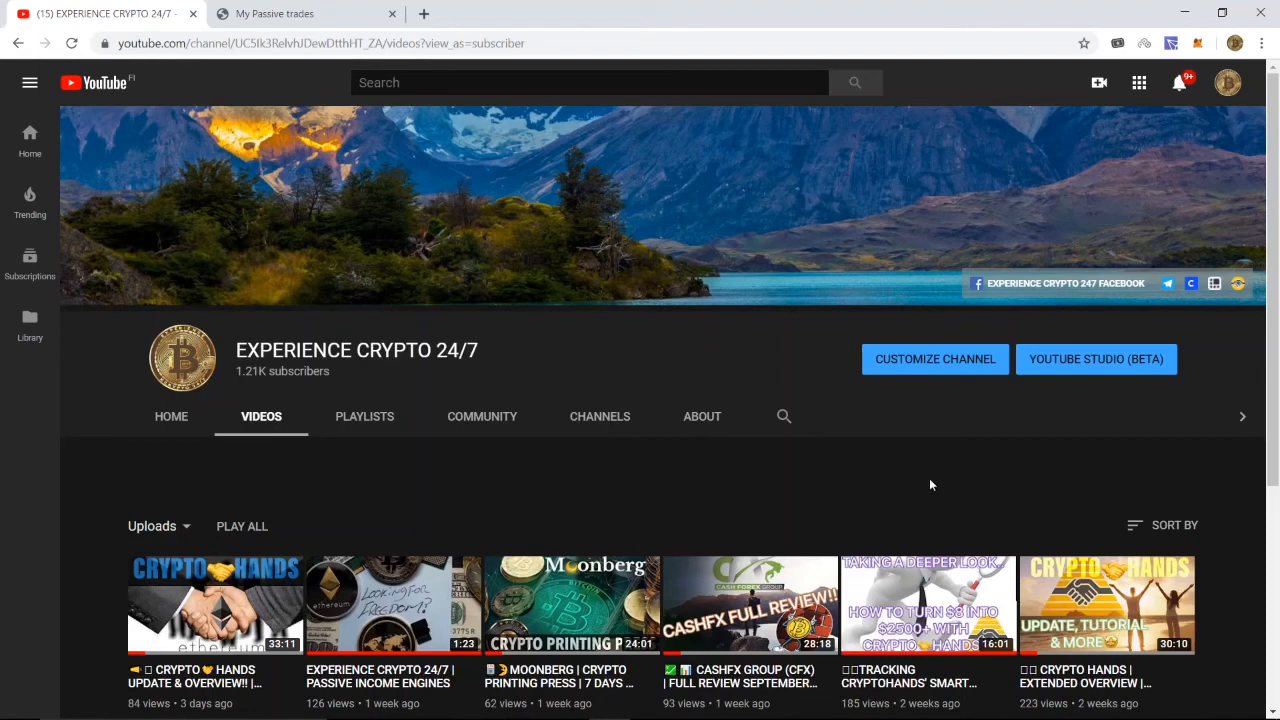
mouse_move(934, 482)
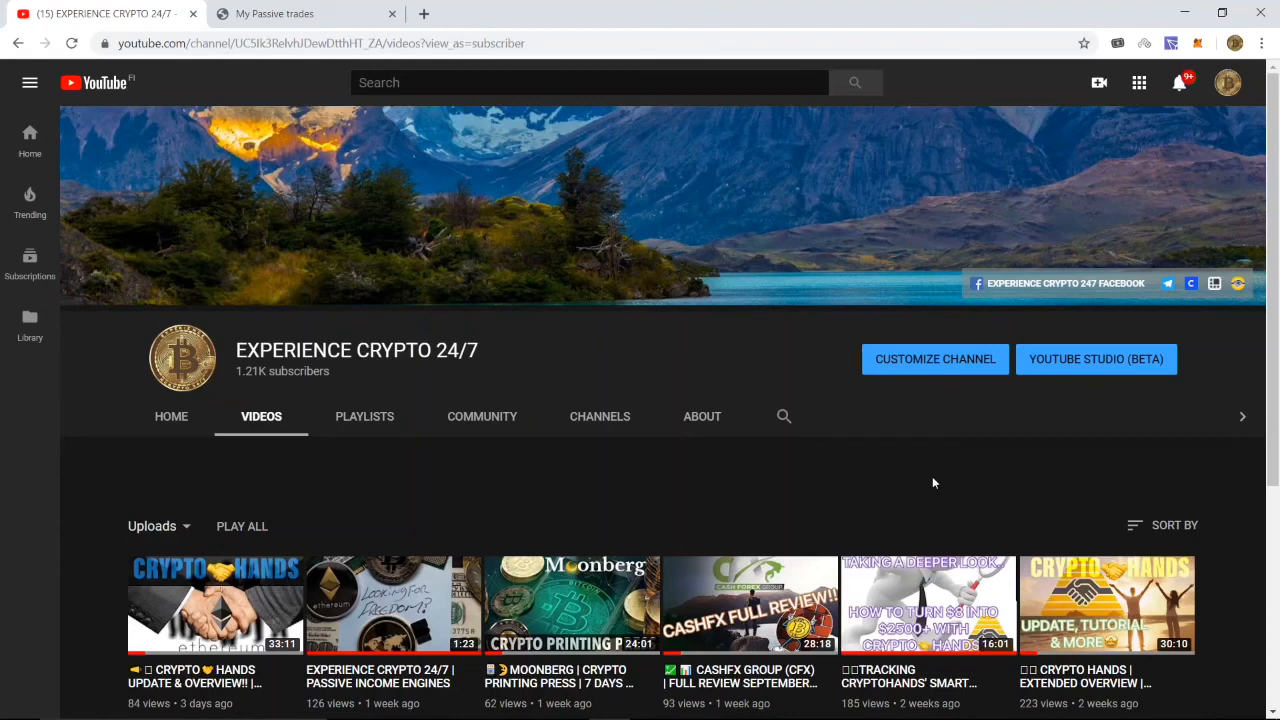
mouse_move(1228, 484)
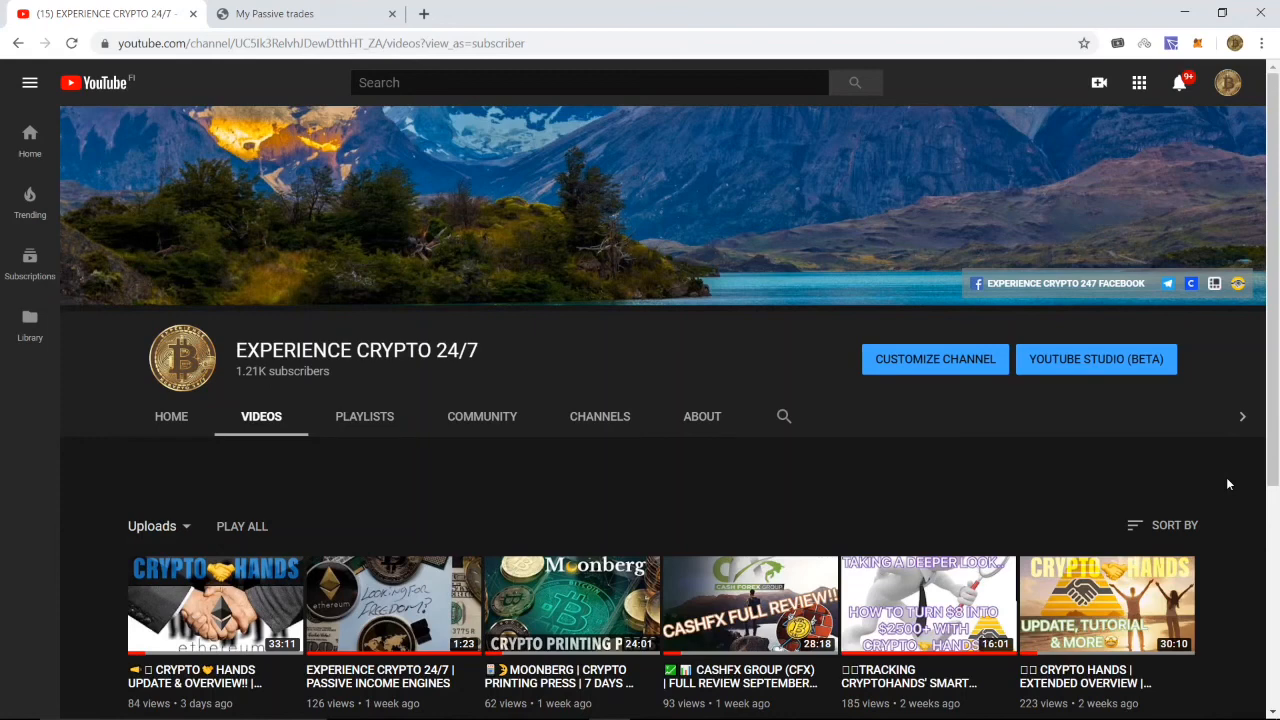
mouse_move(1226, 486)
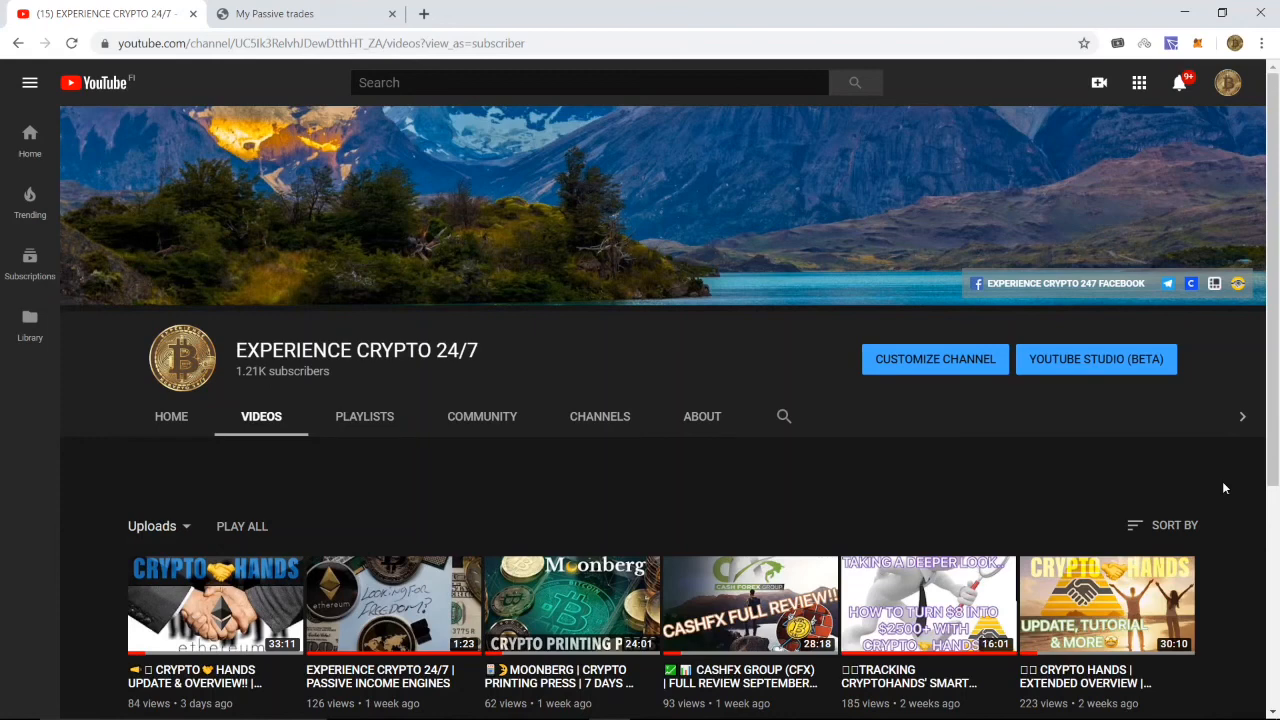
mouse_move(1210, 500)
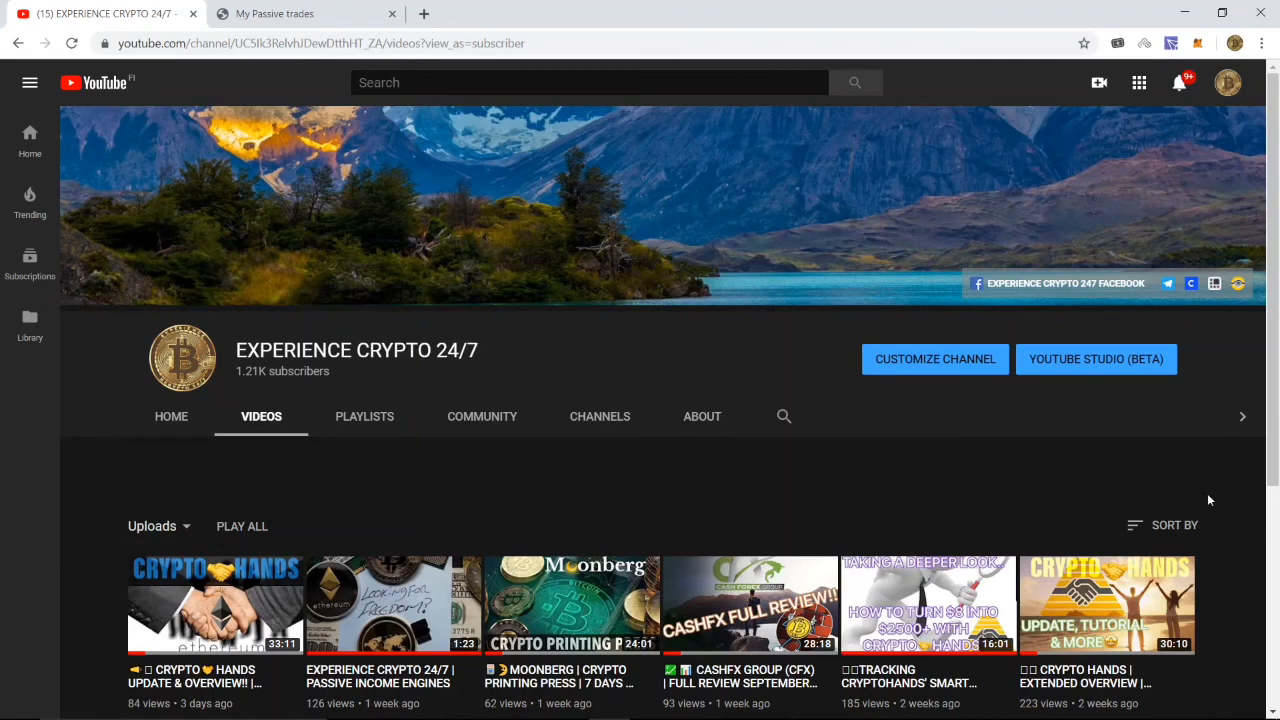
mouse_move(1196, 512)
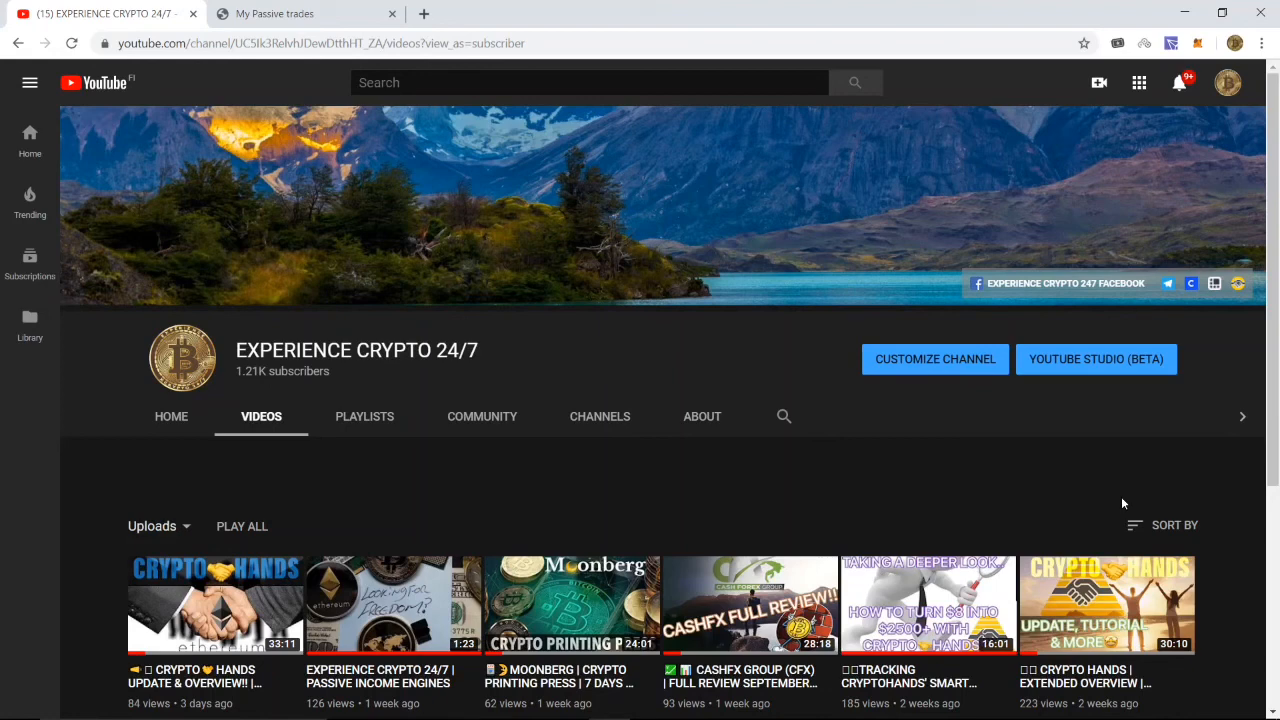
mouse_move(1064, 284)
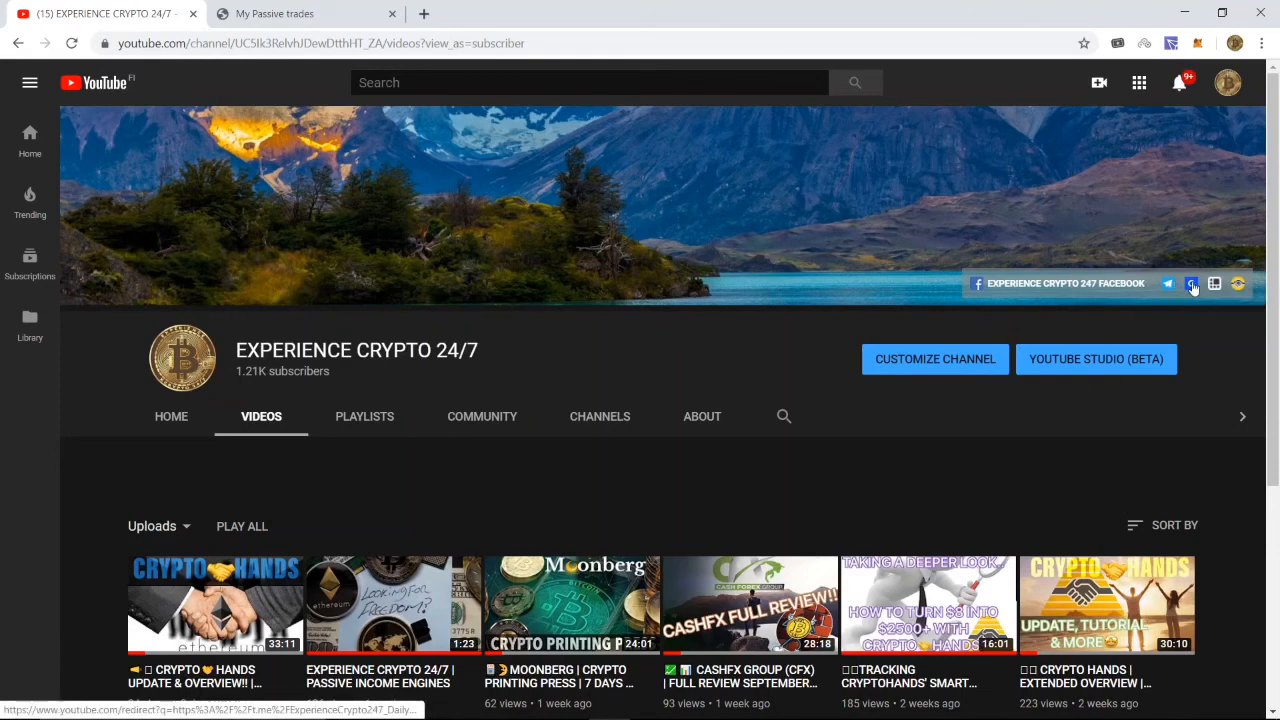
mouse_move(1192, 284)
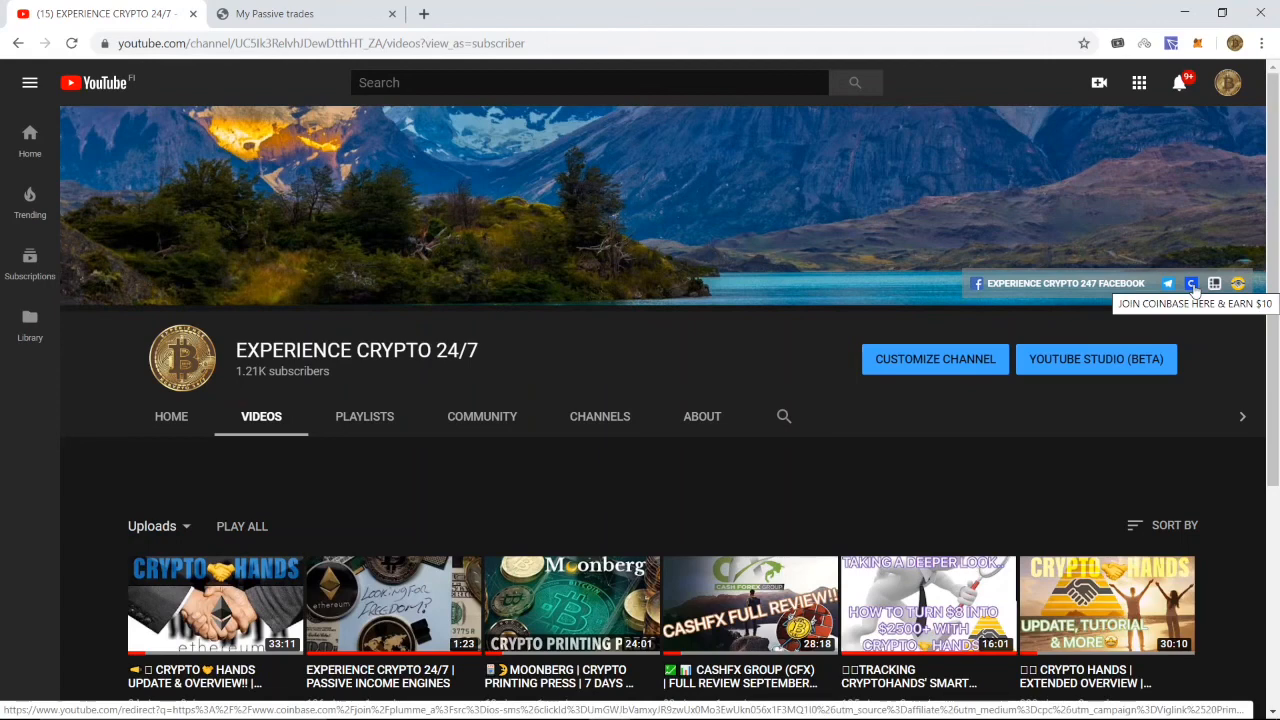
mouse_move(1212, 352)
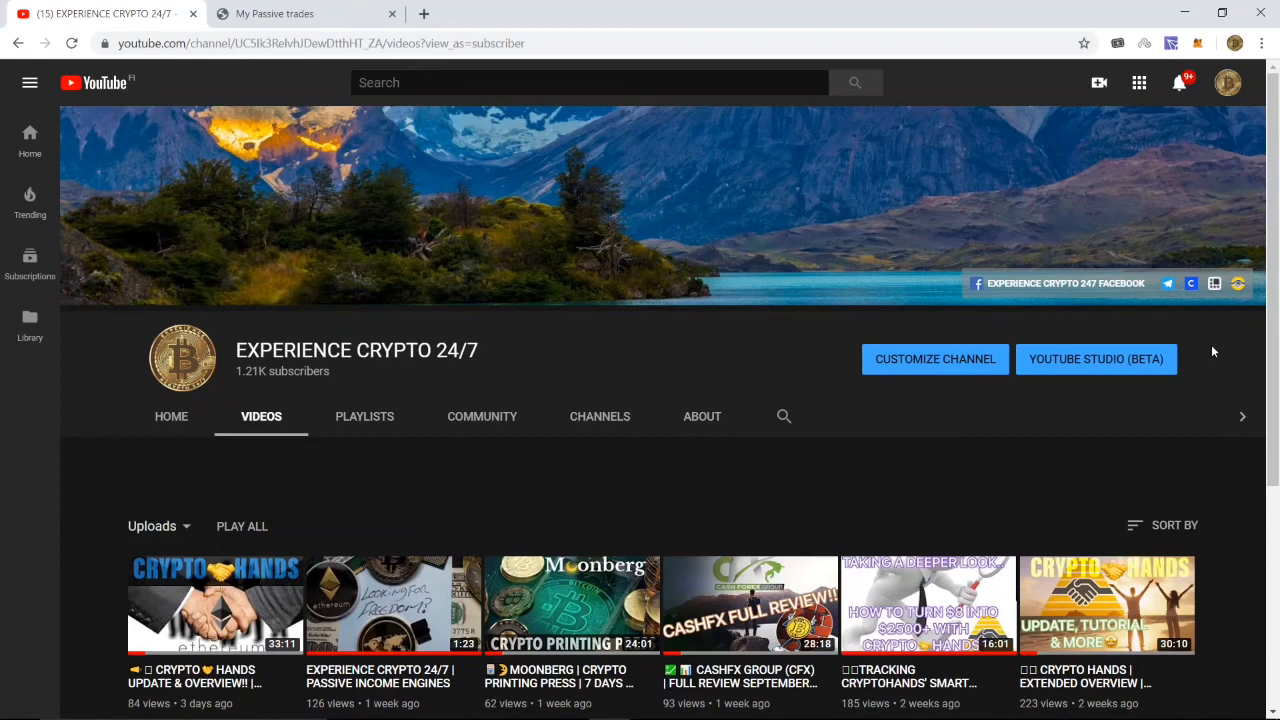
mouse_move(1214, 284)
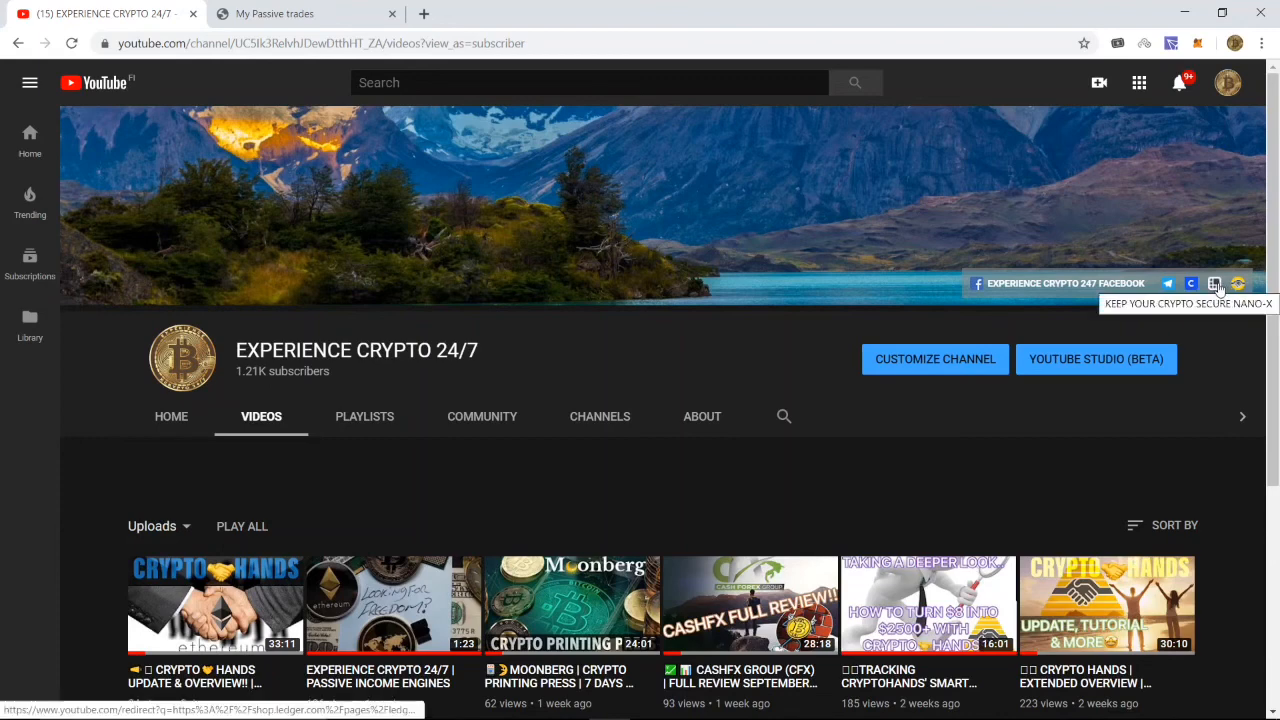
mouse_move(1220, 324)
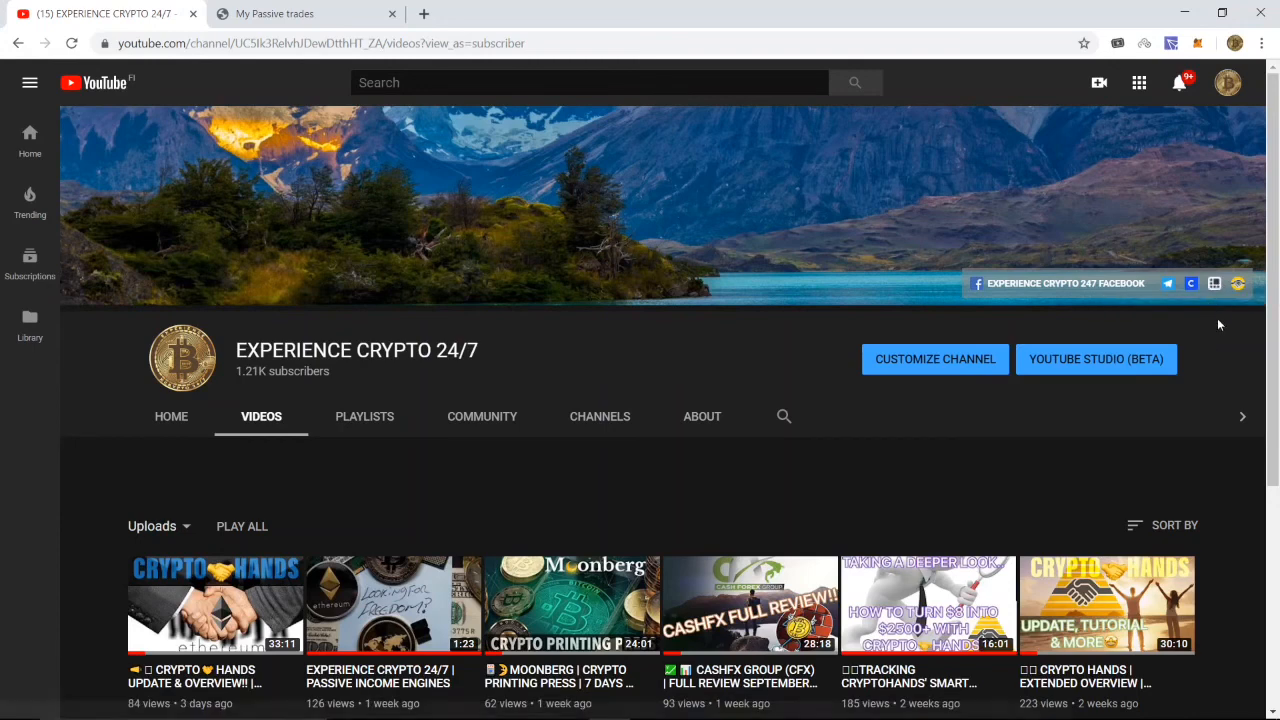
mouse_move(672, 360)
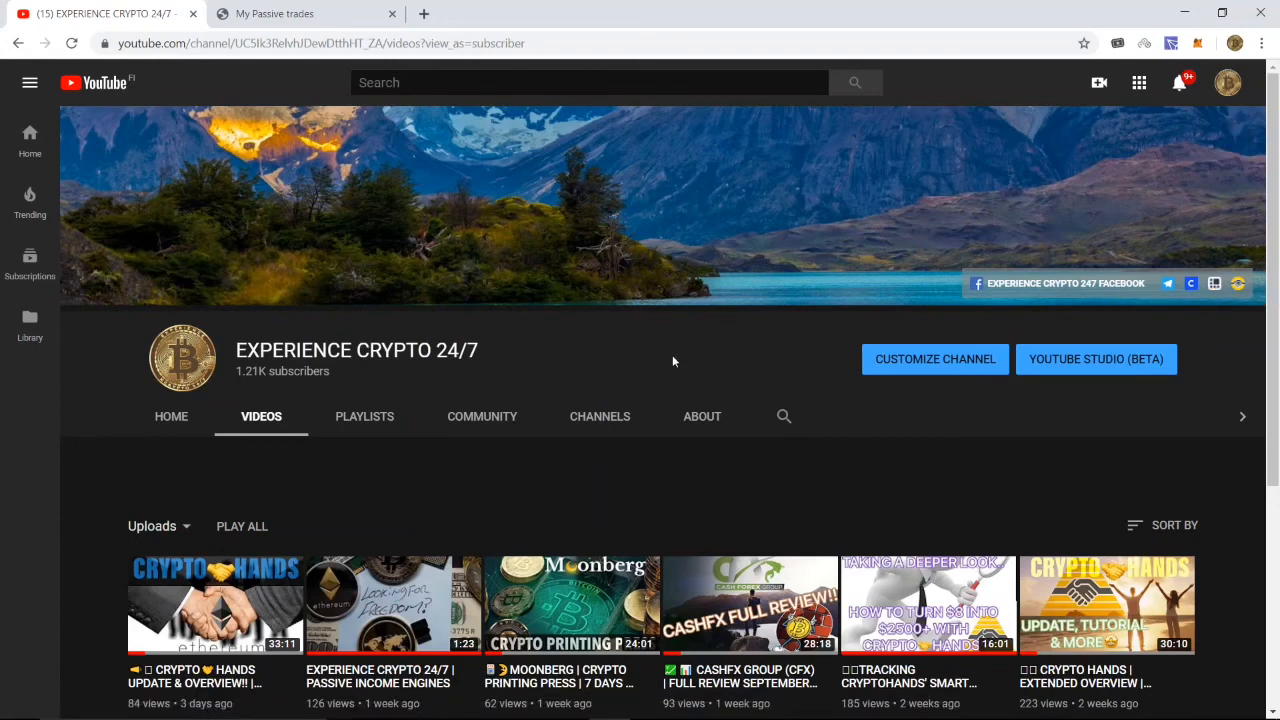
mouse_move(648, 462)
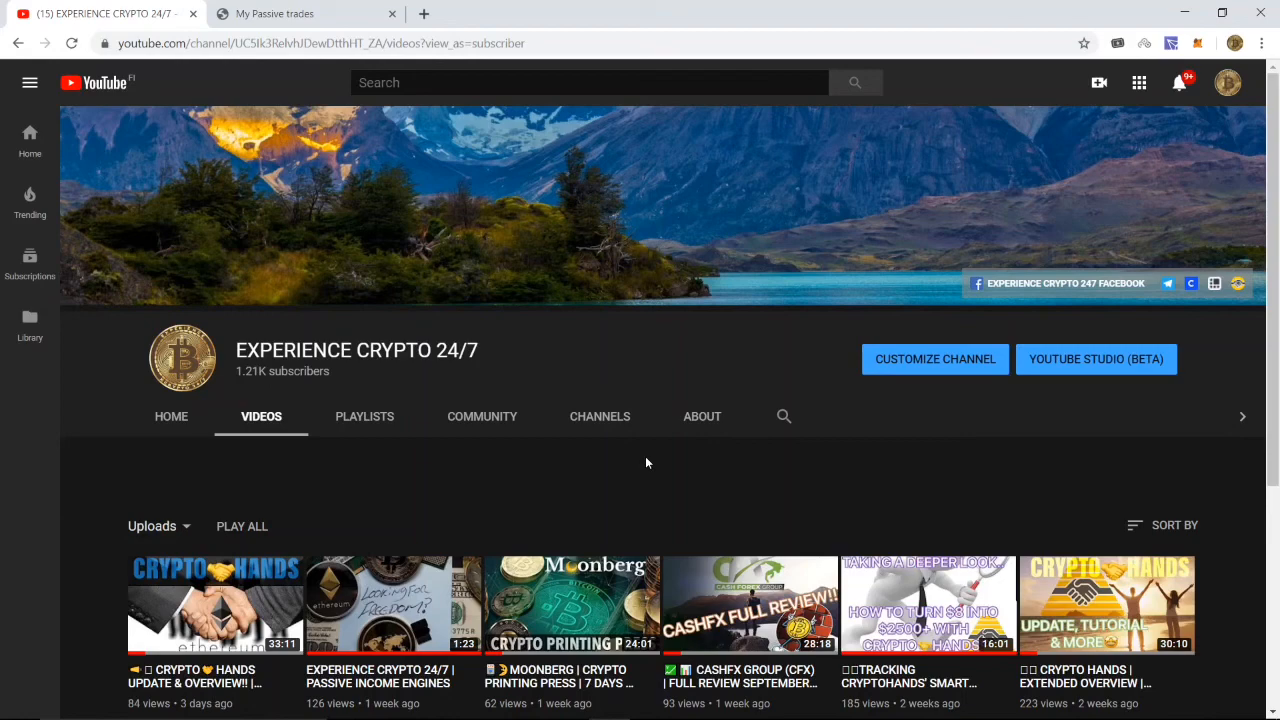
mouse_move(642, 460)
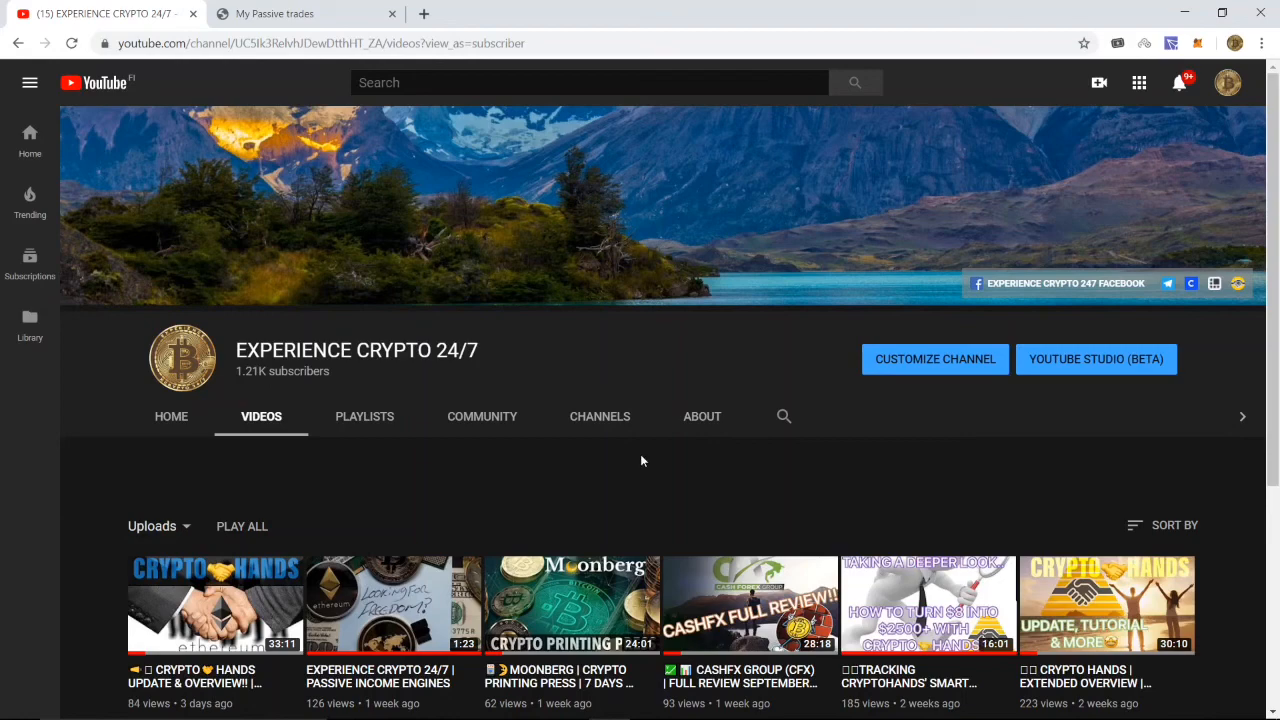